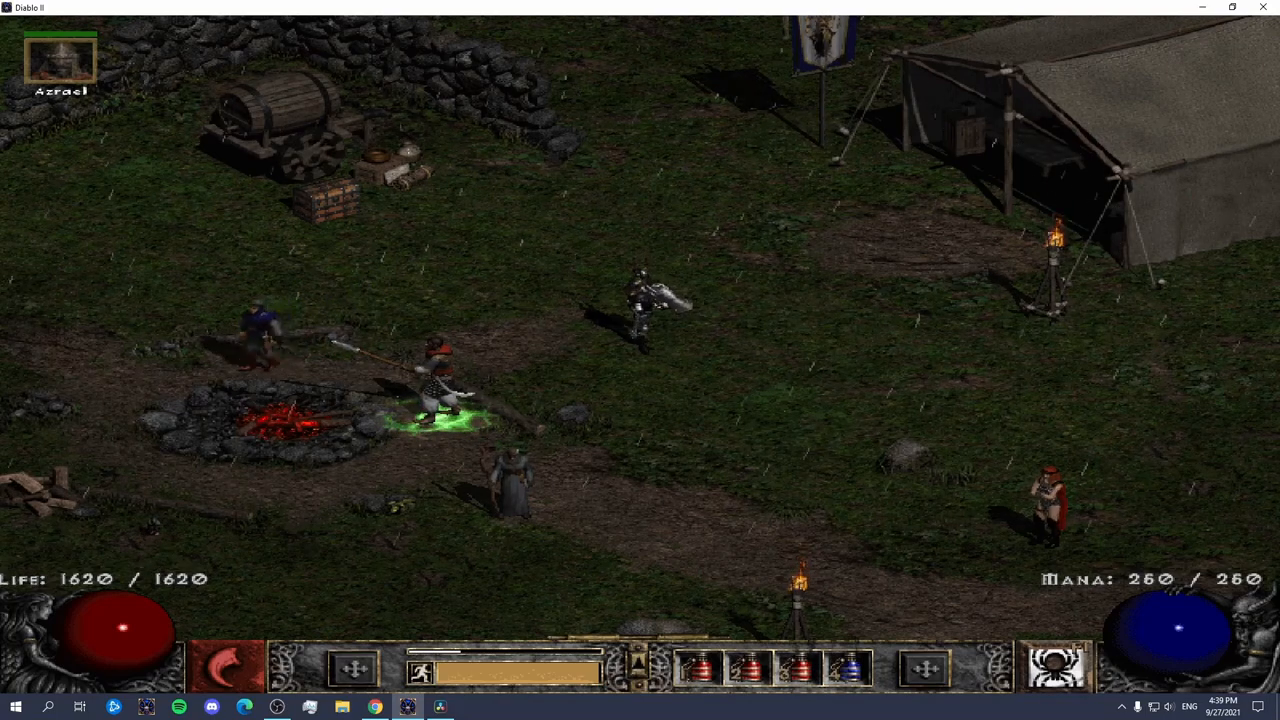
Leave the D2Sanctuary Item Pack.rar MediaFire page and return to the Reddit thread
{"action": "key", "text": "i"}
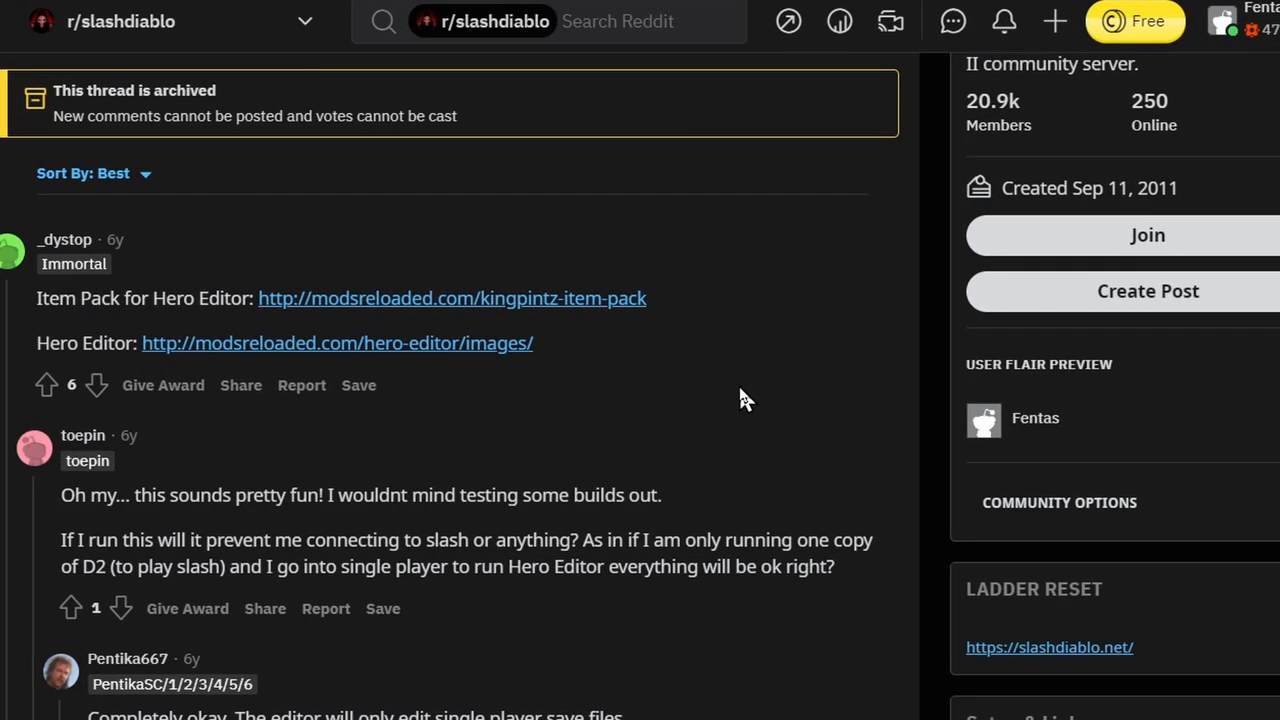
{"action": "mouse_move", "coordinate": [714, 394]}
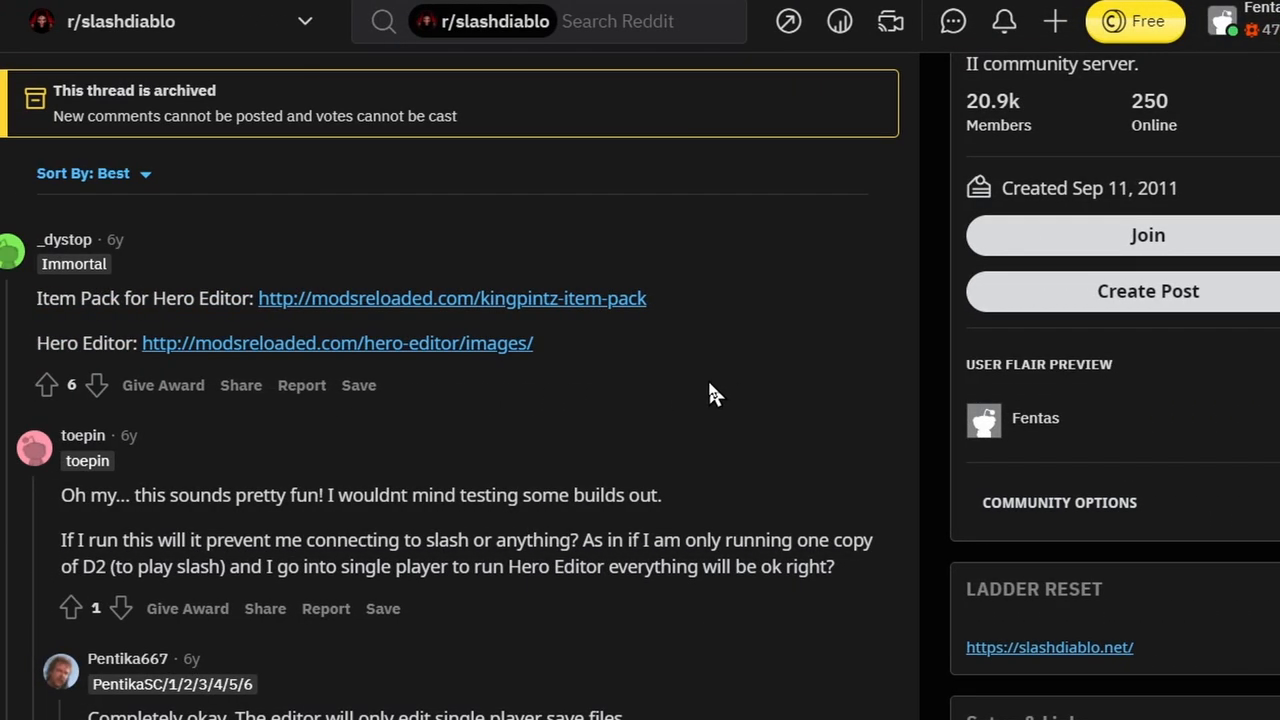
{"action": "mouse_move", "coordinate": [678, 391]}
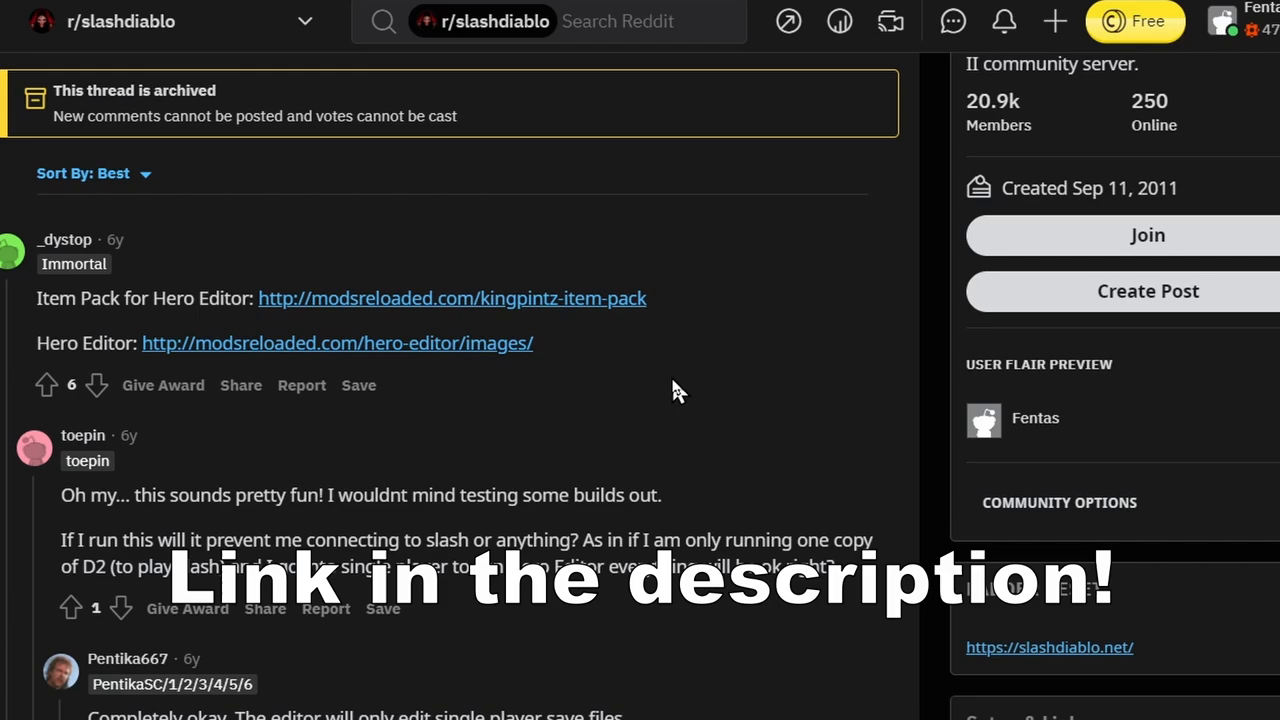
{"action": "mouse_move", "coordinate": [550, 330]}
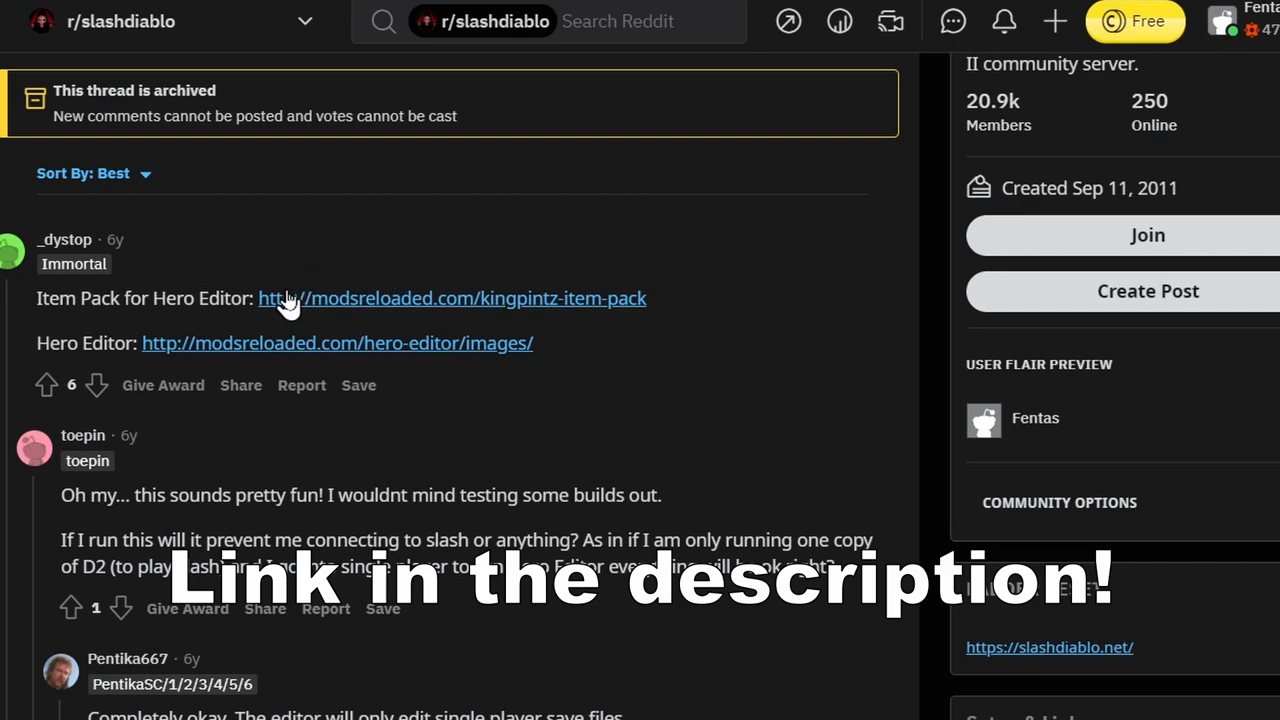
{"action": "mouse_move", "coordinate": [362, 363]}
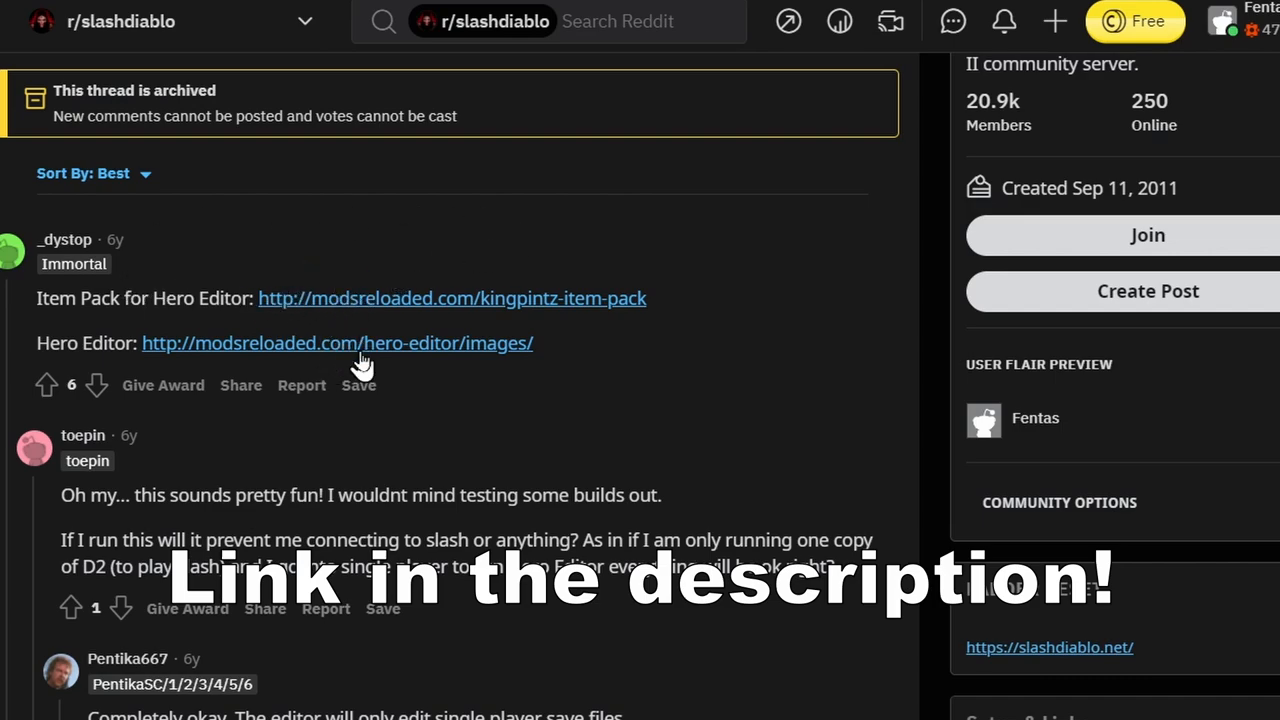
{"action": "mouse_move", "coordinate": [460, 395]}
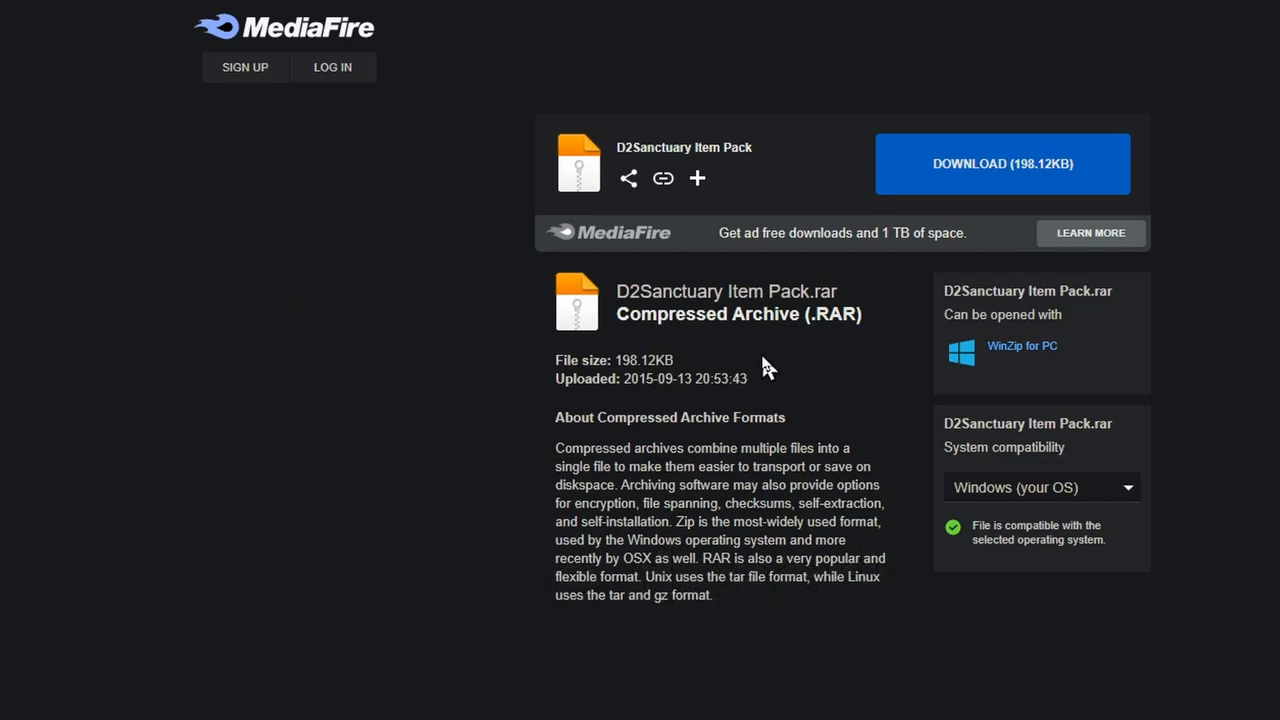
{"action": "mouse_move", "coordinate": [760, 362]}
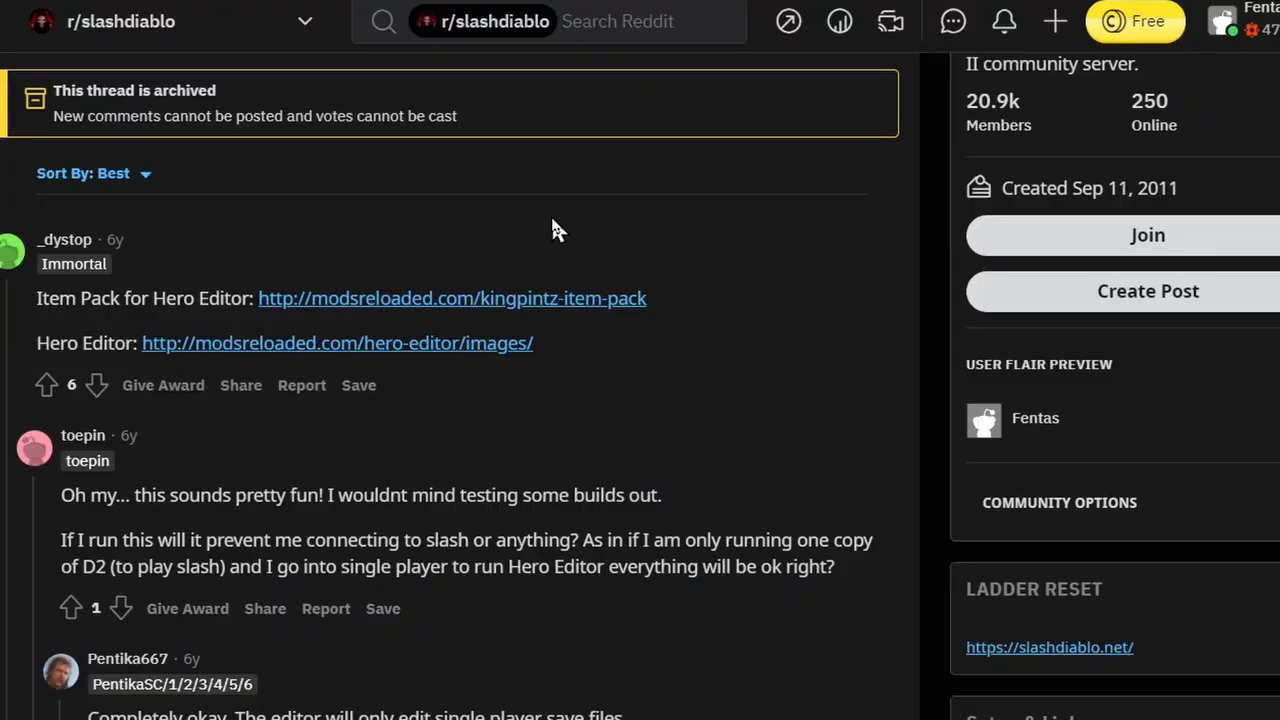
{"action": "mouse_move", "coordinate": [498, 233]}
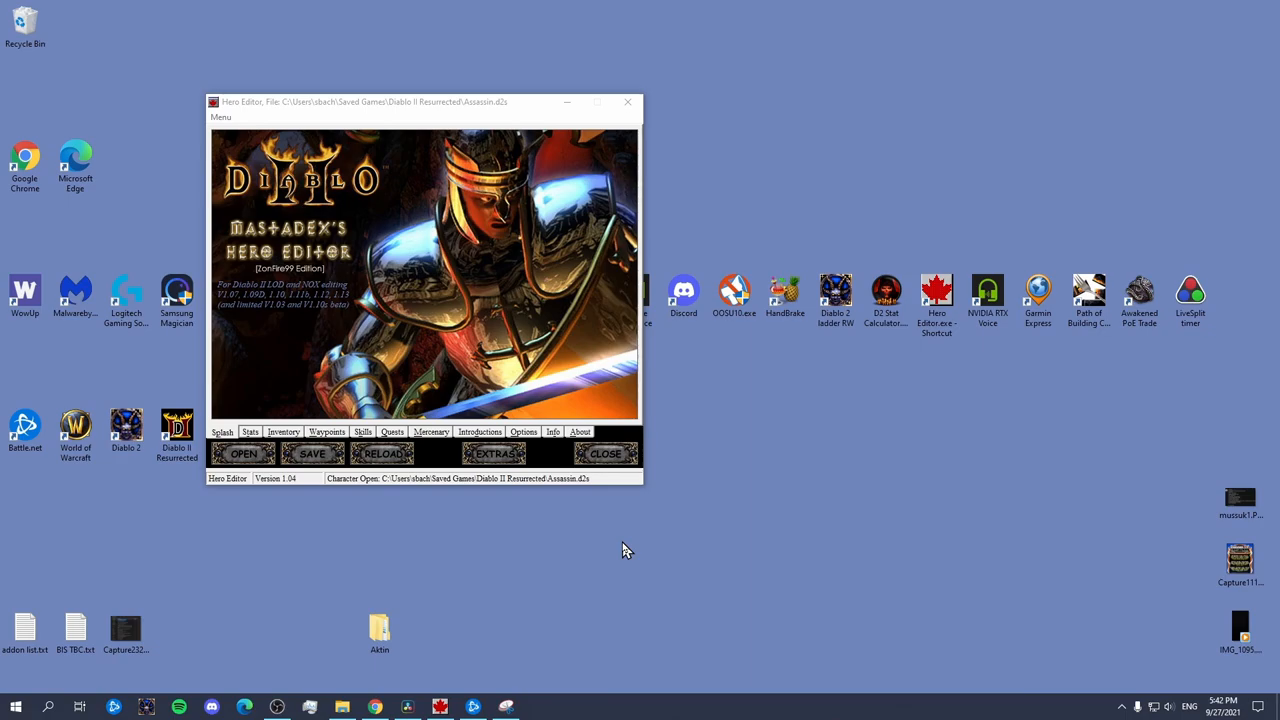
Drag the Hero Editor window showing the version error rightward across the desktop
{"action": "left_click_drag", "start_coordinate": [400, 102], "coordinate": [440, 143]}
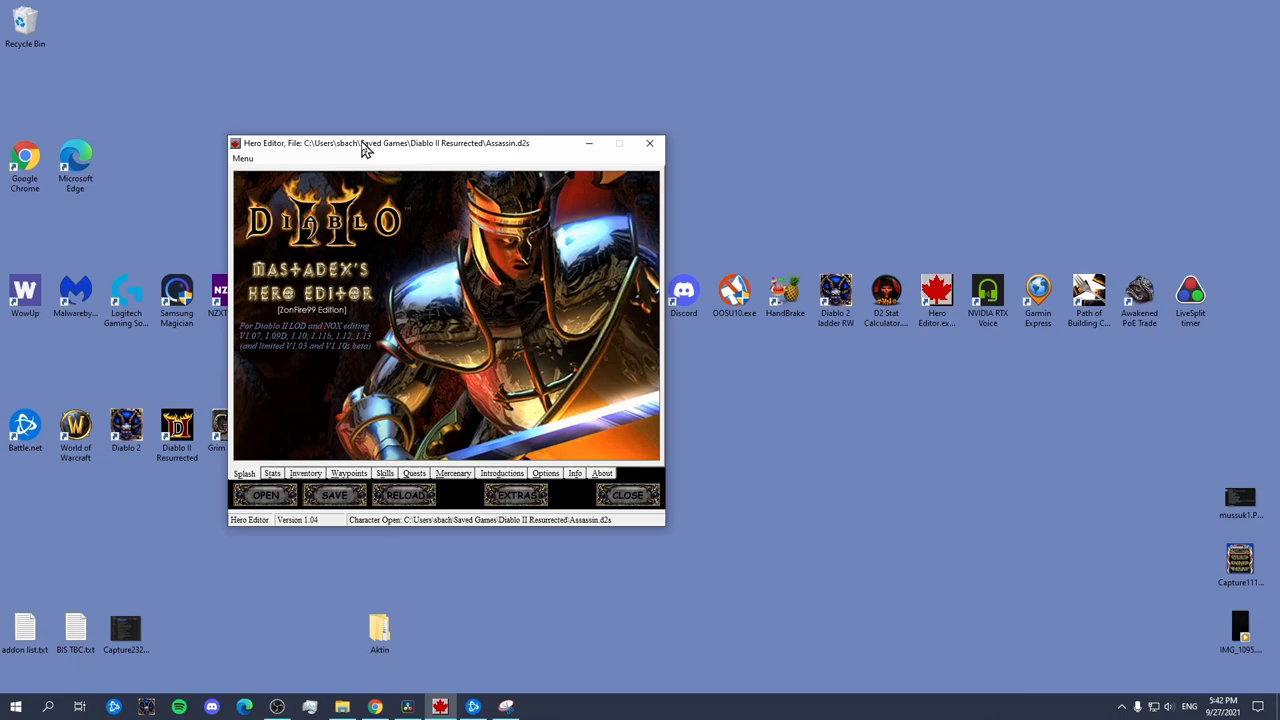
{"action": "left_click_drag", "start_coordinate": [365, 143], "coordinate": [500, 191]}
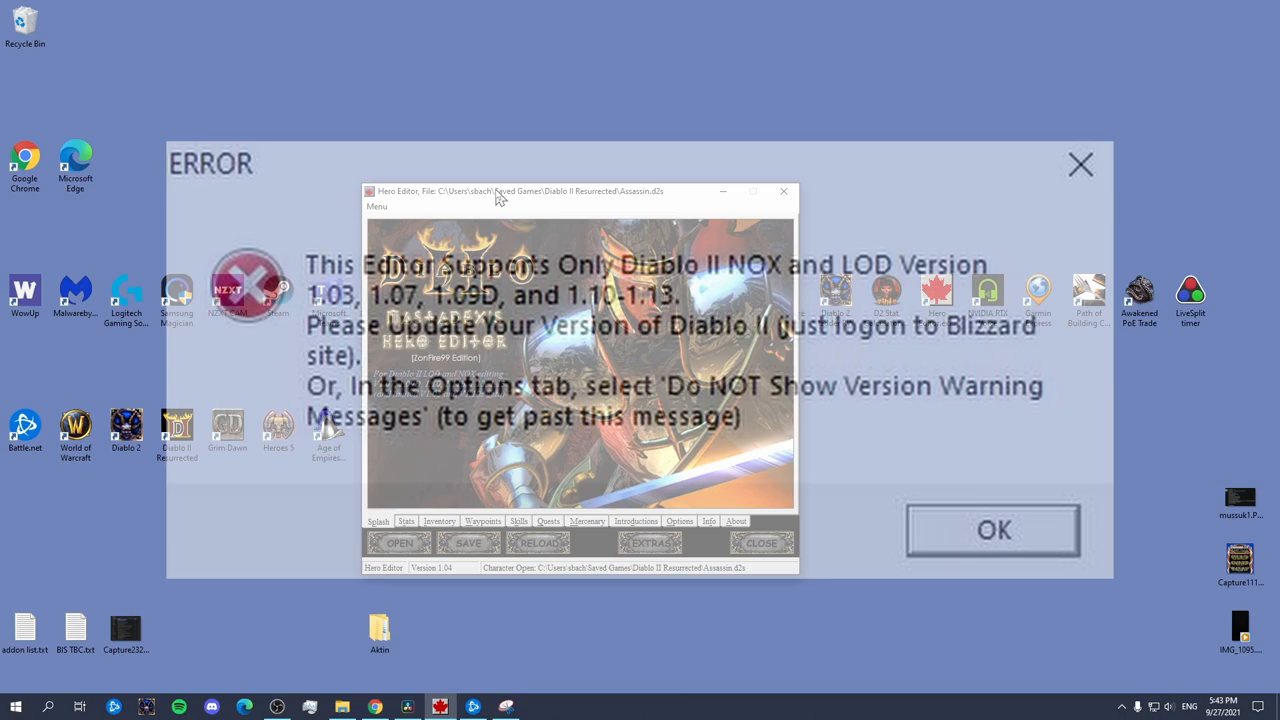
Dismiss the version ERROR, nudge the window right, and bring up the Open file dialog
{"action": "left_click", "coordinate": [992, 530]}
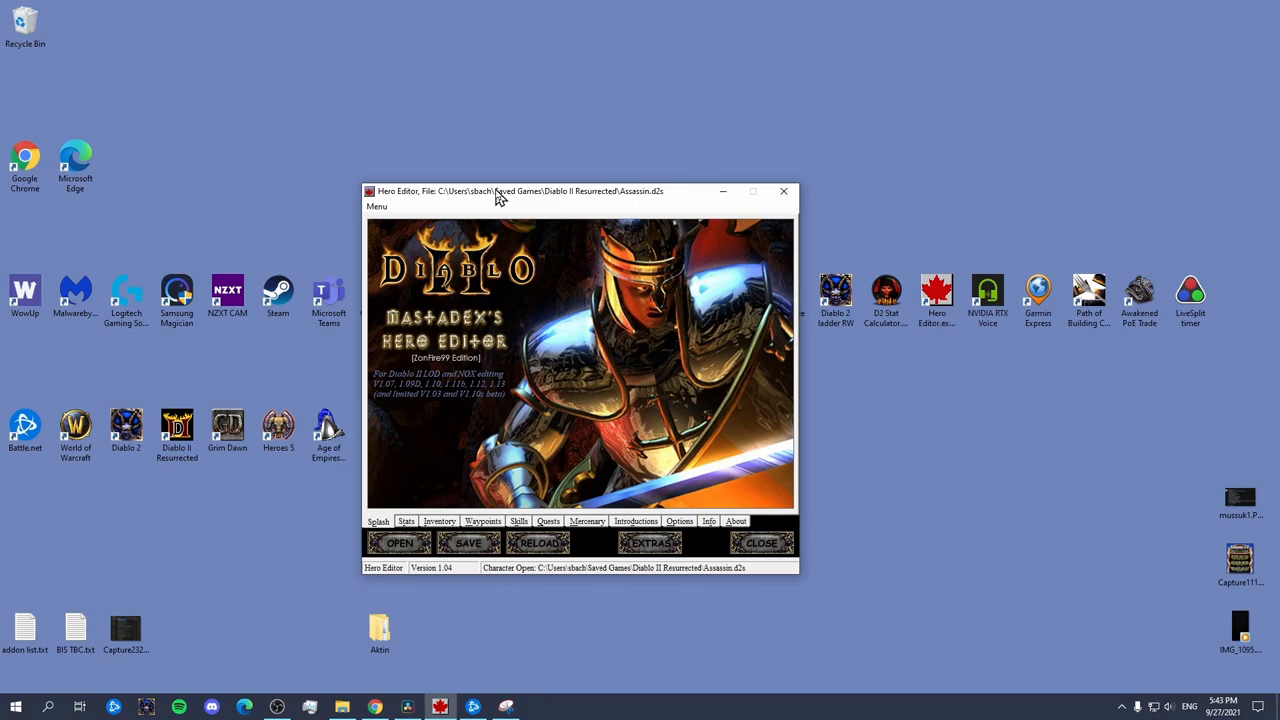
{"action": "left_click_drag", "start_coordinate": [500, 197], "coordinate": [525, 197]}
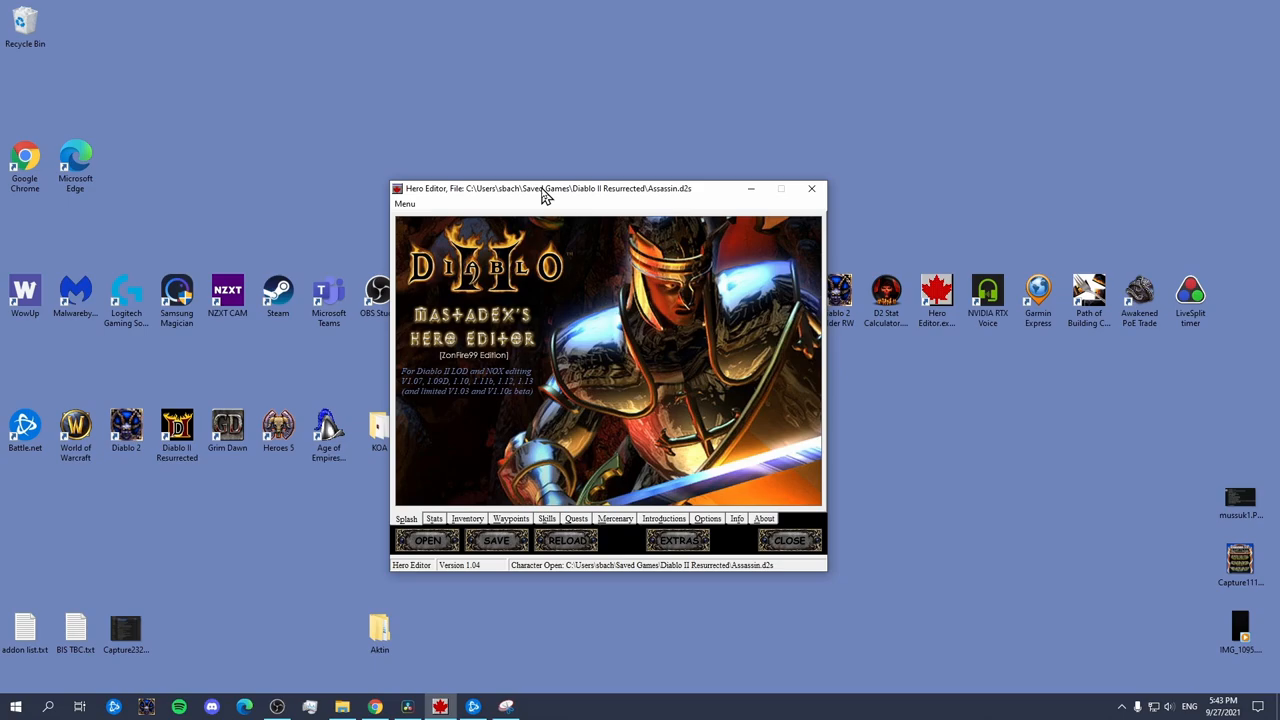
{"action": "left_click", "coordinate": [427, 540]}
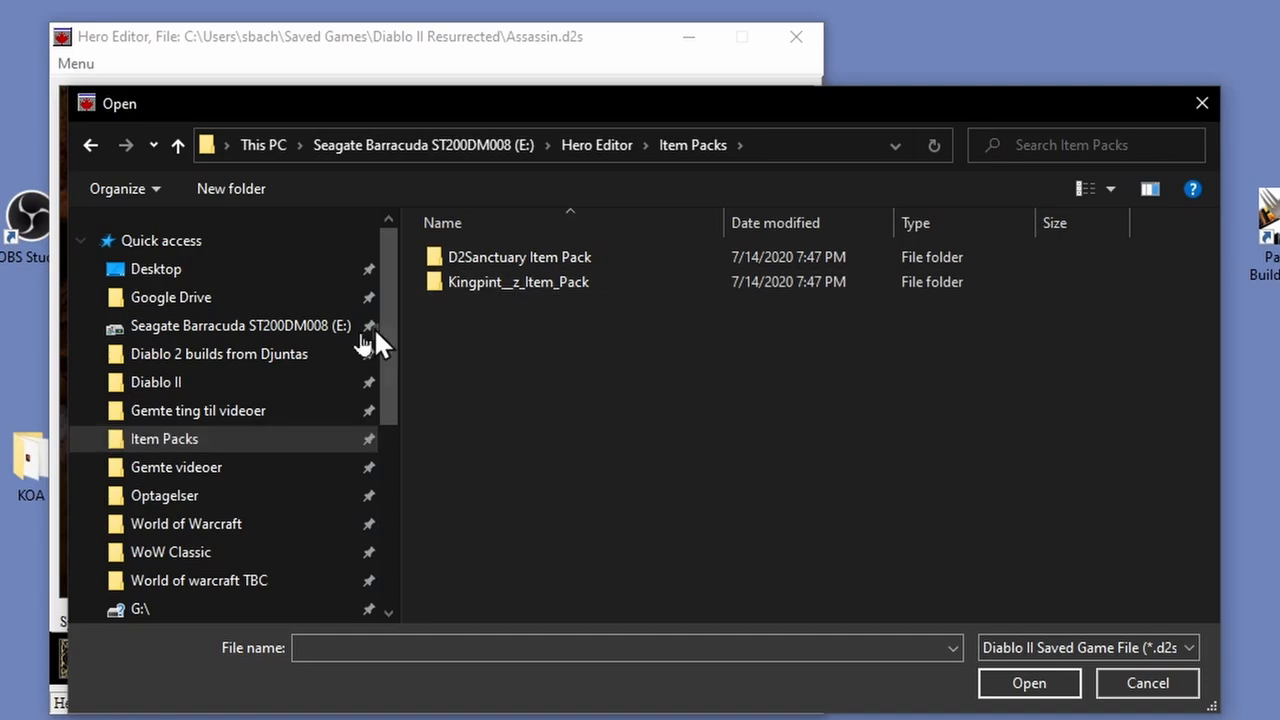
{"action": "mouse_move", "coordinate": [518, 281]}
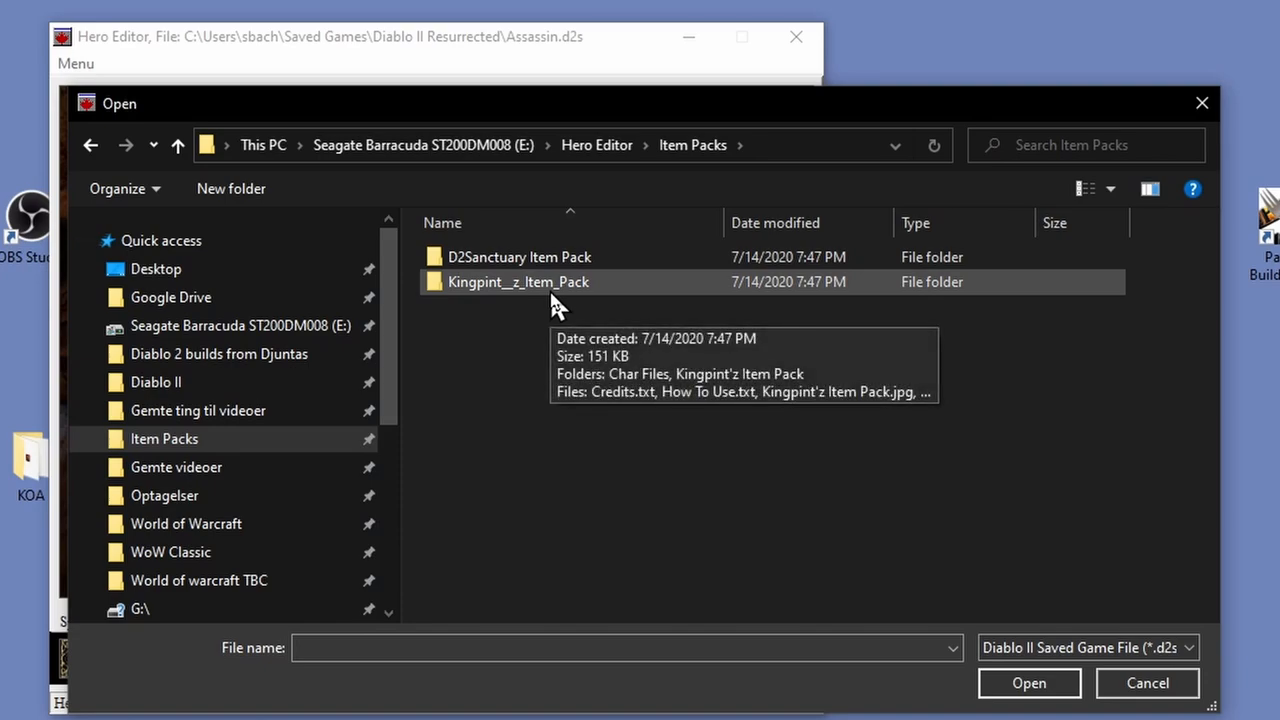
Browse Kingpint__z_Item_Pack > Char Files to the Unskilled folder listing all seven class saves
{"action": "double_click", "coordinate": [518, 281]}
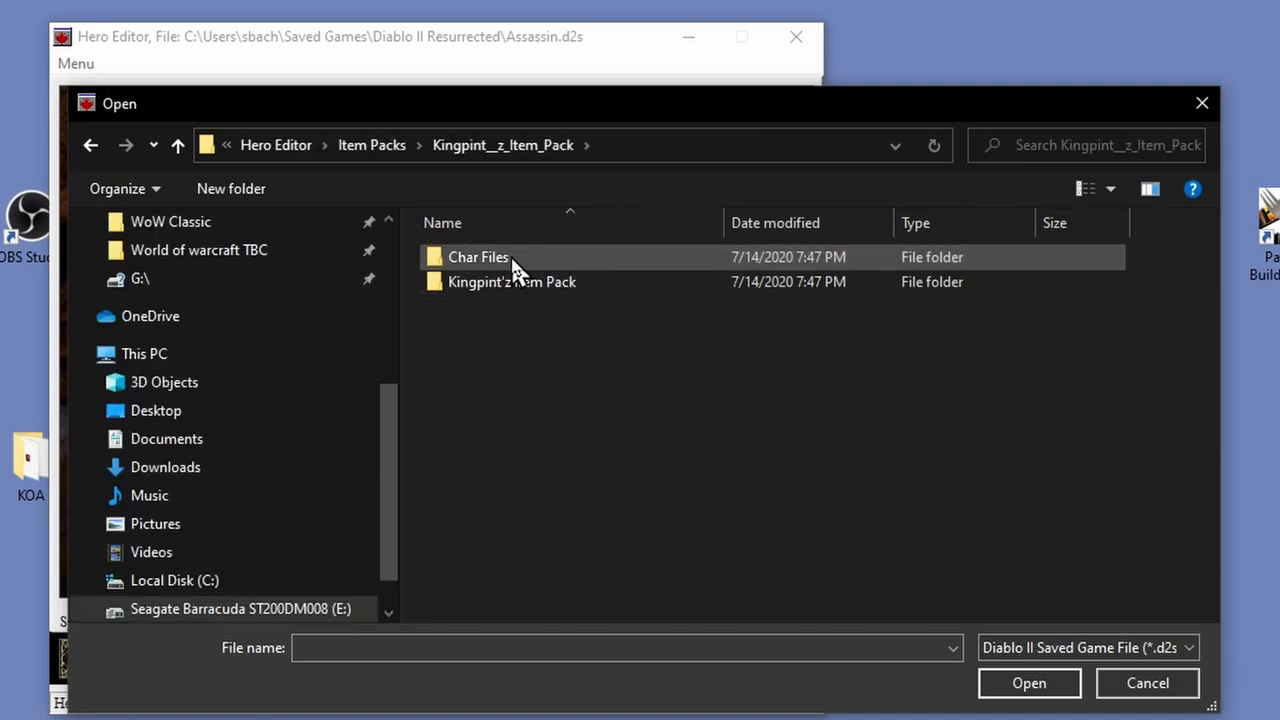
{"action": "double_click", "coordinate": [477, 257]}
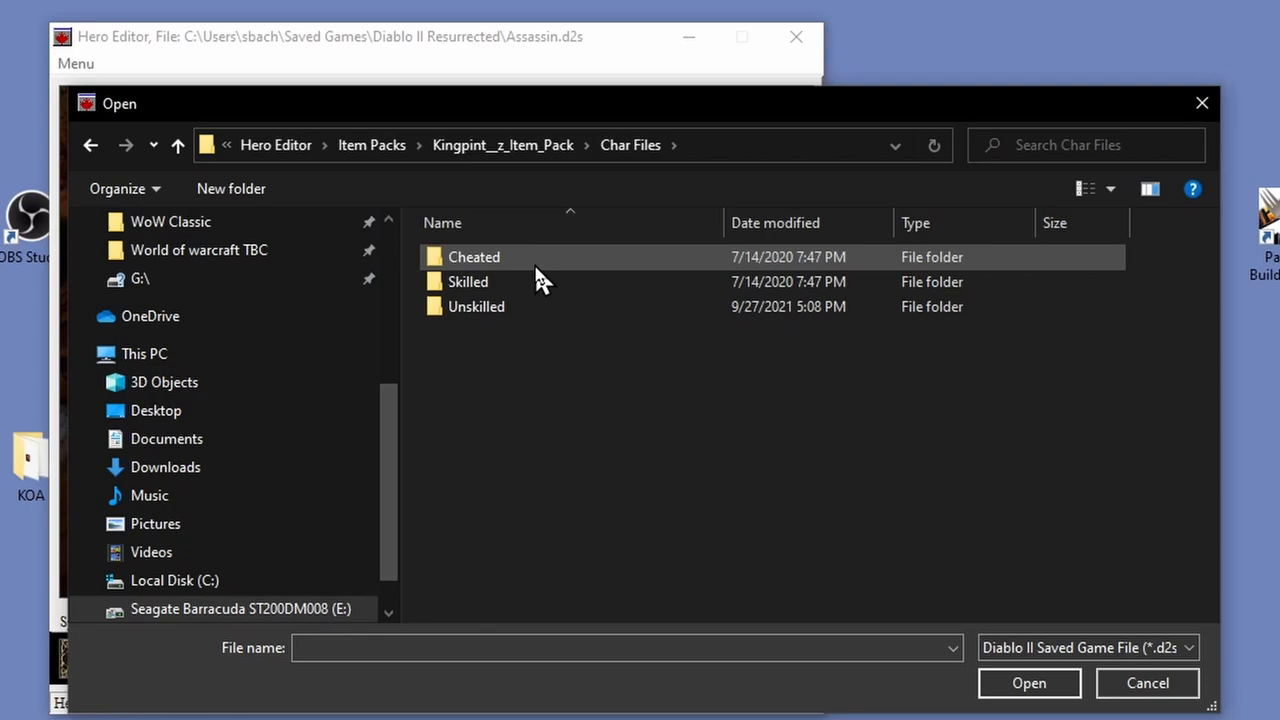
{"action": "double_click", "coordinate": [468, 281]}
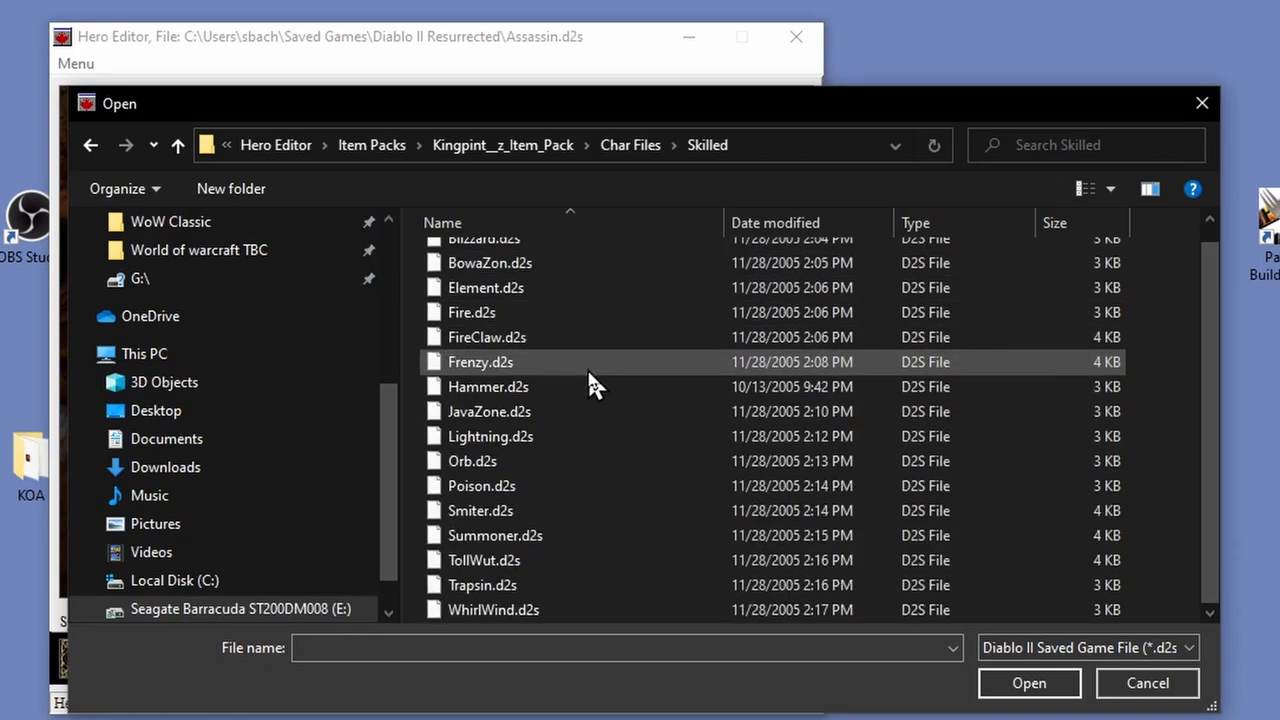
{"action": "left_click", "coordinate": [490, 436]}
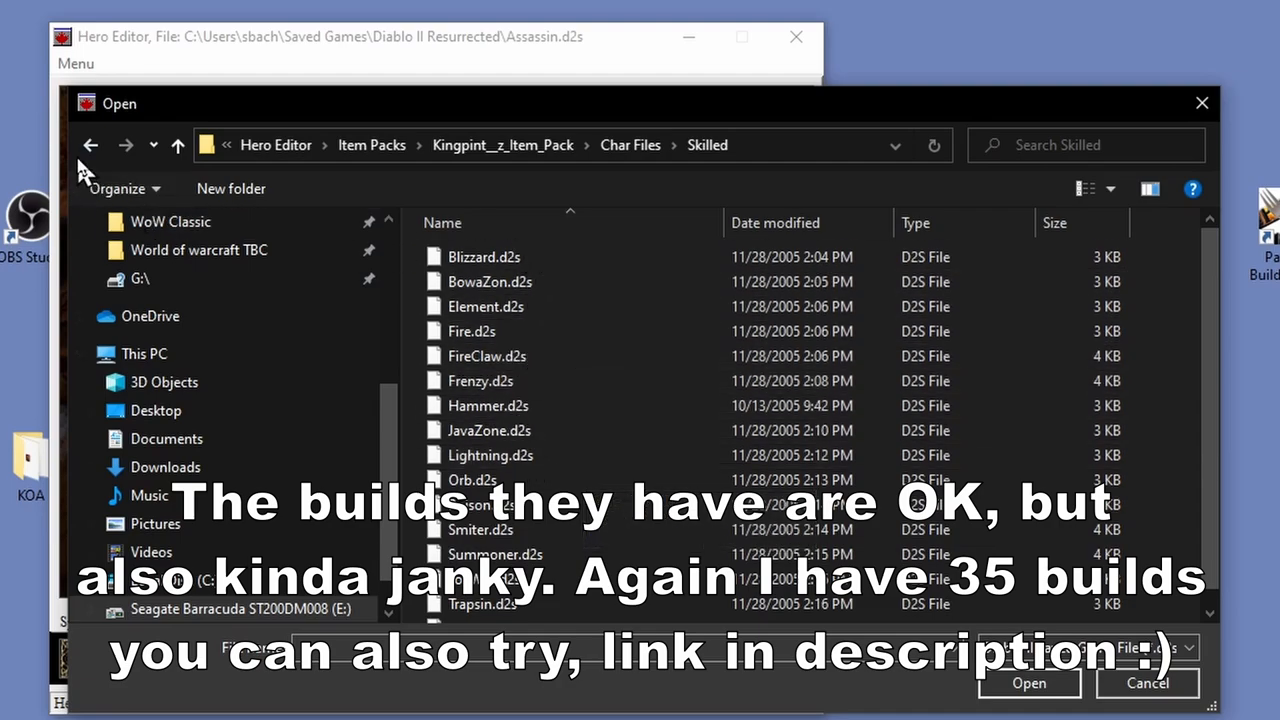
{"action": "left_click", "coordinate": [90, 145]}
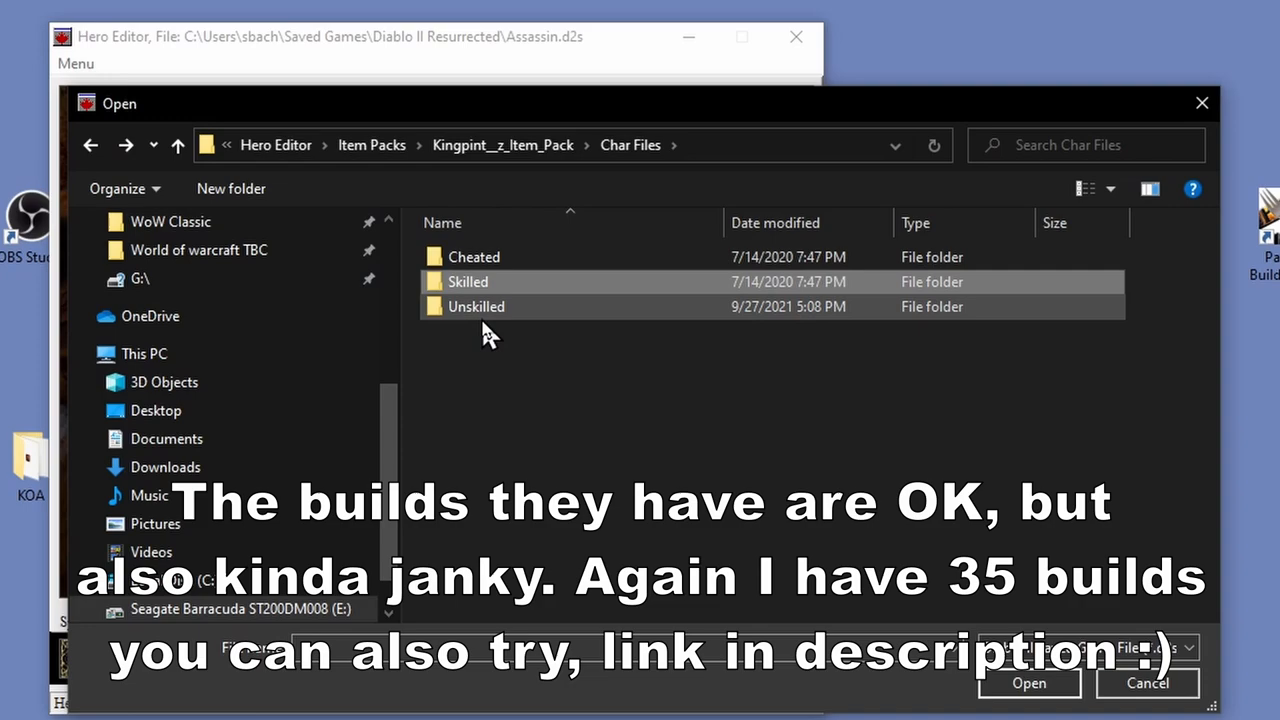
{"action": "double_click", "coordinate": [476, 306]}
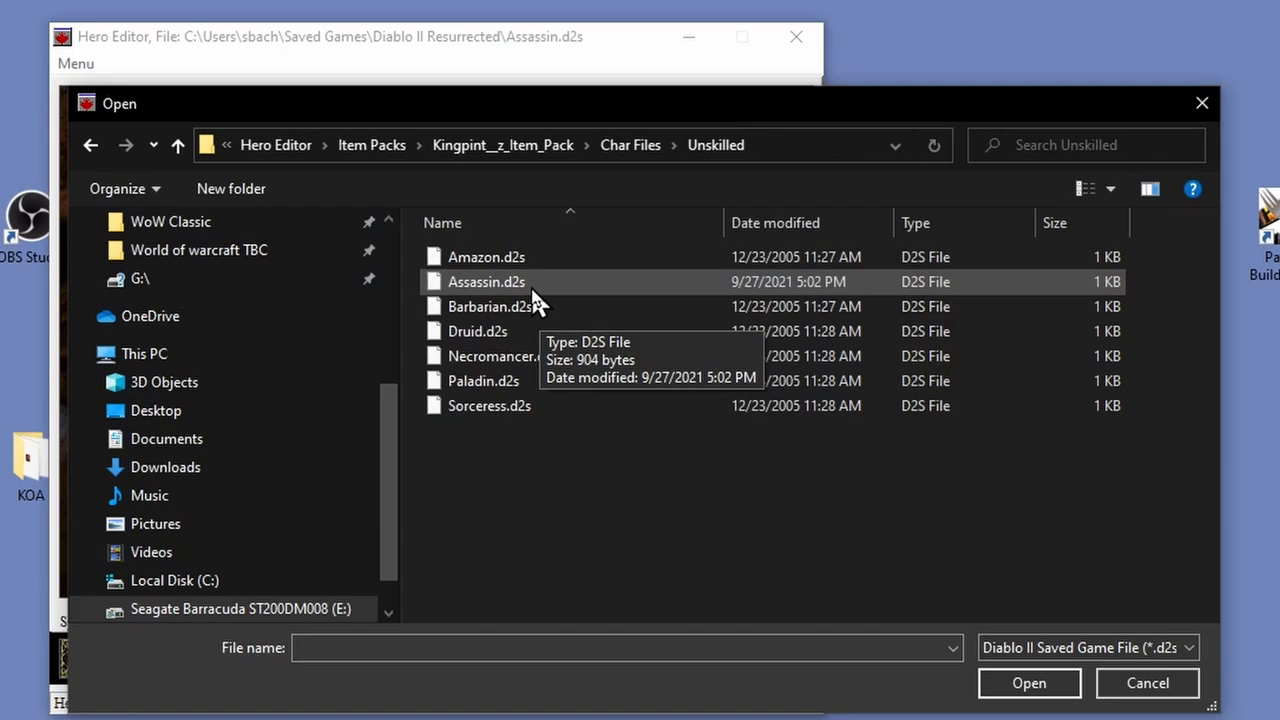
Copy the Unskilled Assassin.d2s save from the Open dialog's right-click menu
{"action": "right_click", "coordinate": [486, 281]}
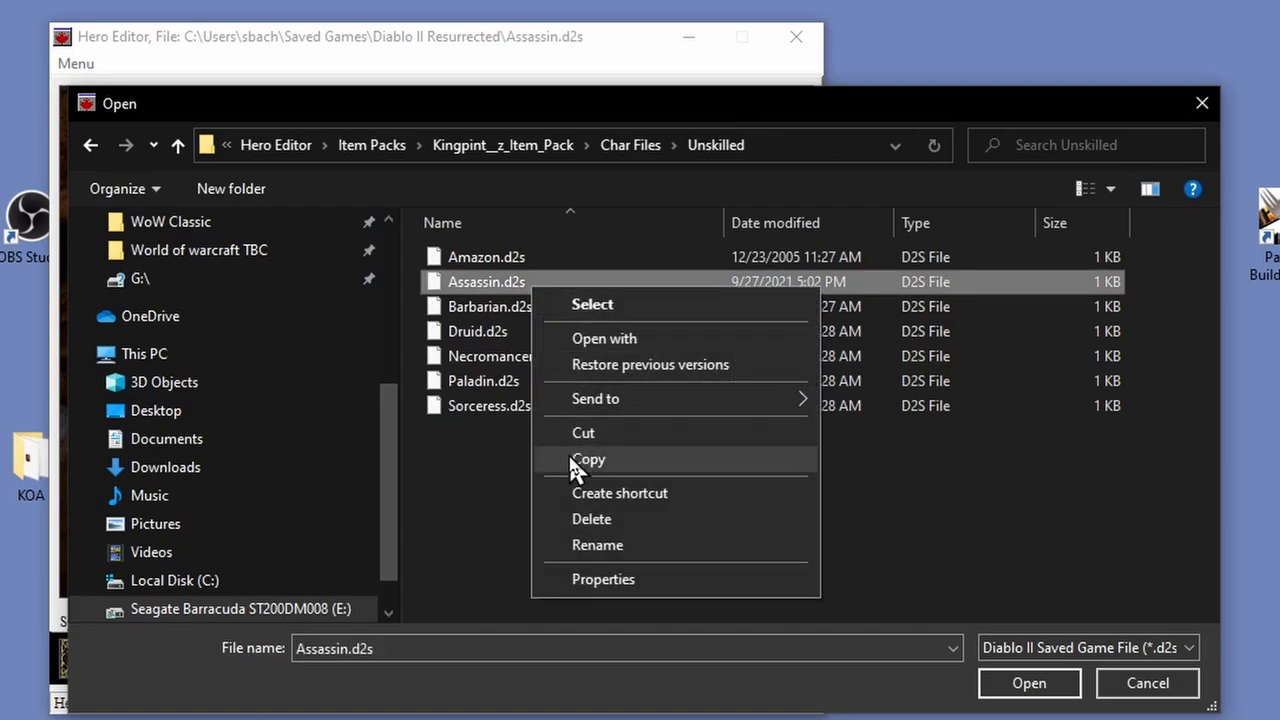
{"action": "mouse_move", "coordinate": [628, 470]}
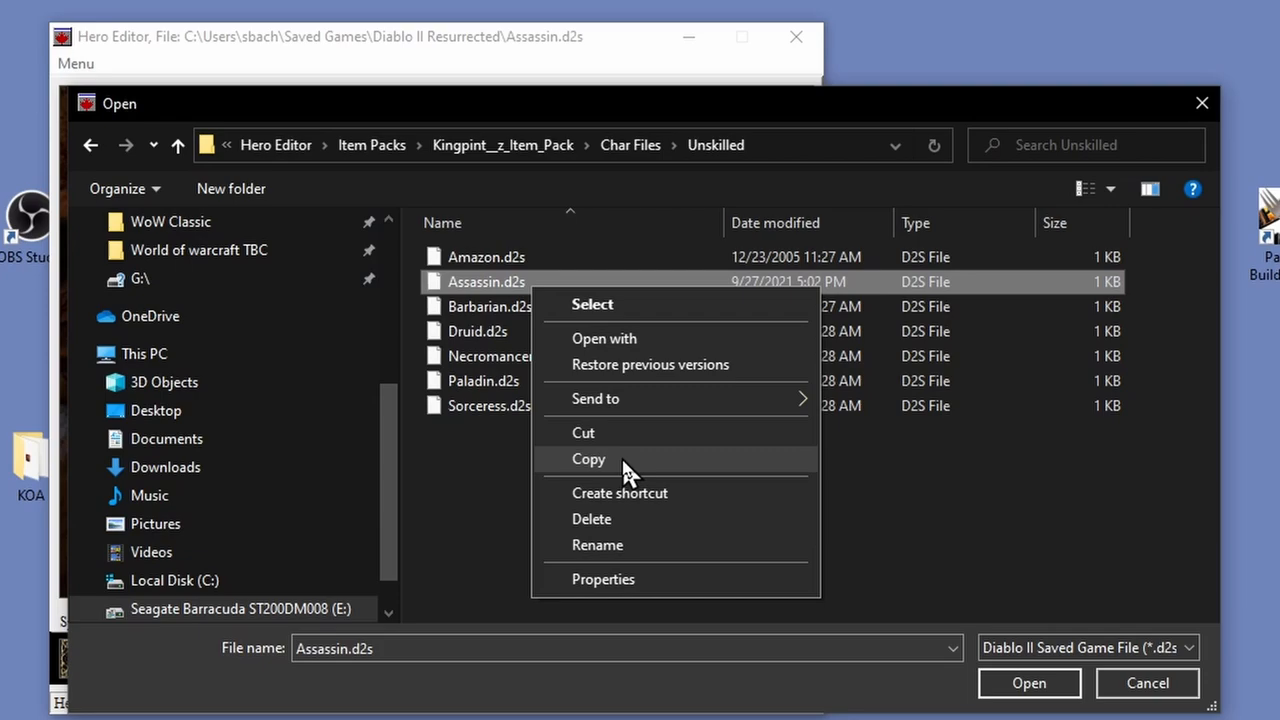
{"action": "left_click", "coordinate": [588, 459]}
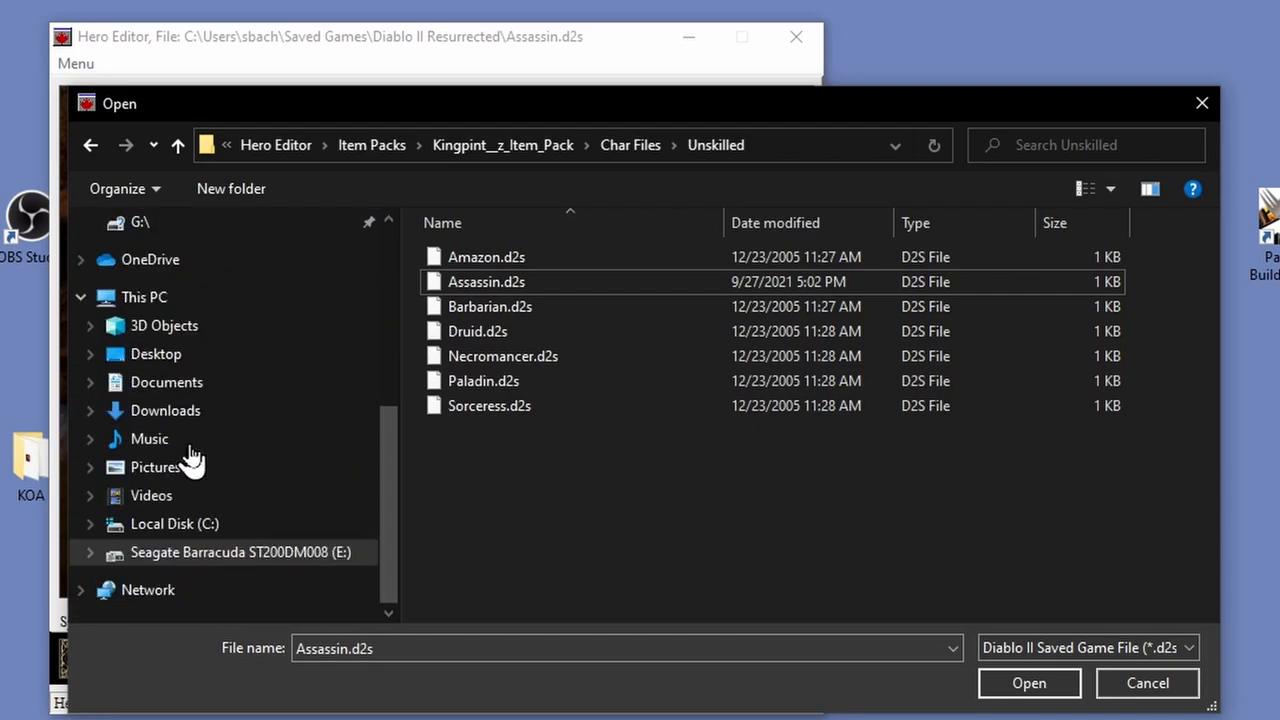
{"action": "mouse_move", "coordinate": [175, 523]}
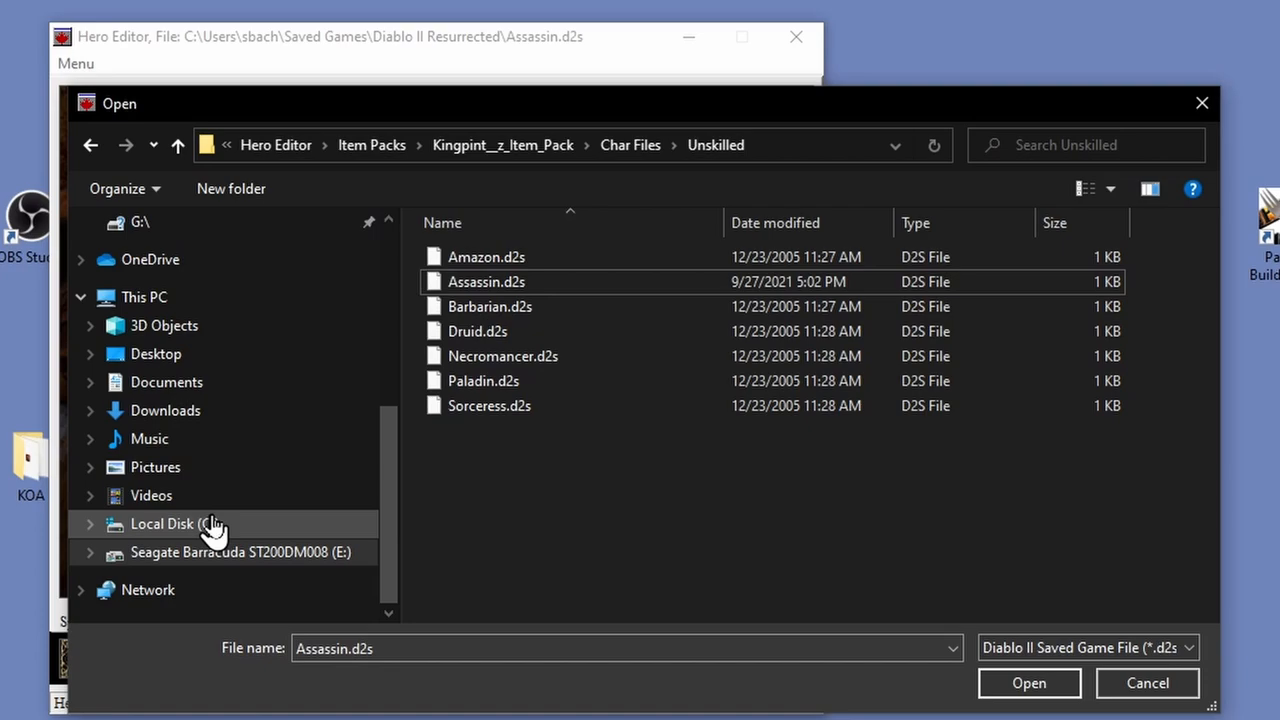
Browse from Local Disk (C:) through Users into the Saved Games folder
{"action": "left_click", "coordinate": [174, 523]}
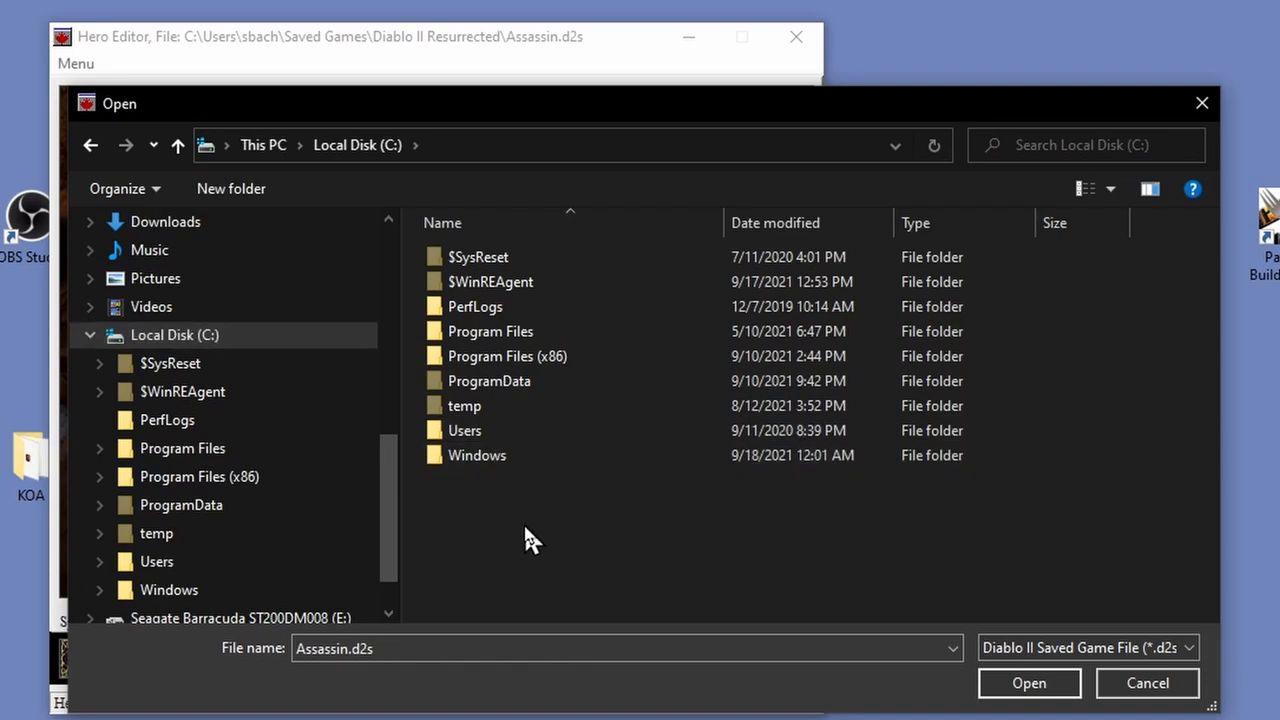
{"action": "left_click", "coordinate": [464, 430]}
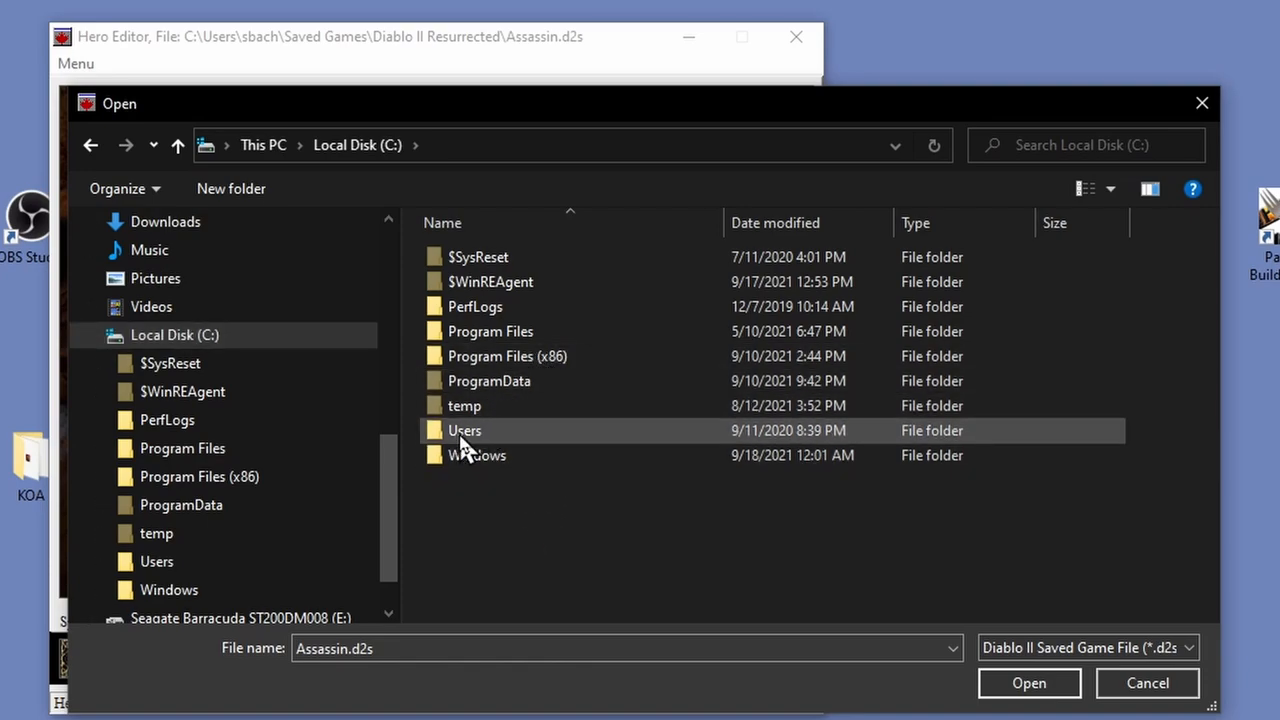
{"action": "double_click", "coordinate": [464, 430]}
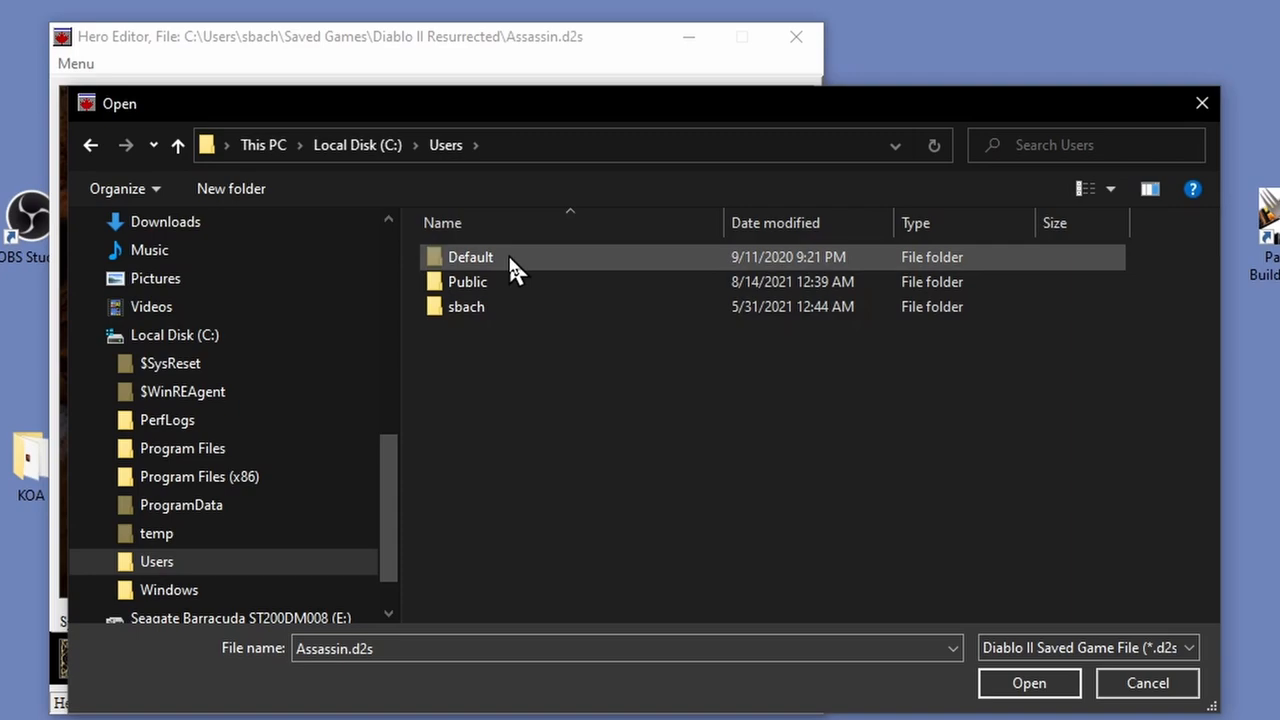
{"action": "left_click", "coordinate": [466, 306]}
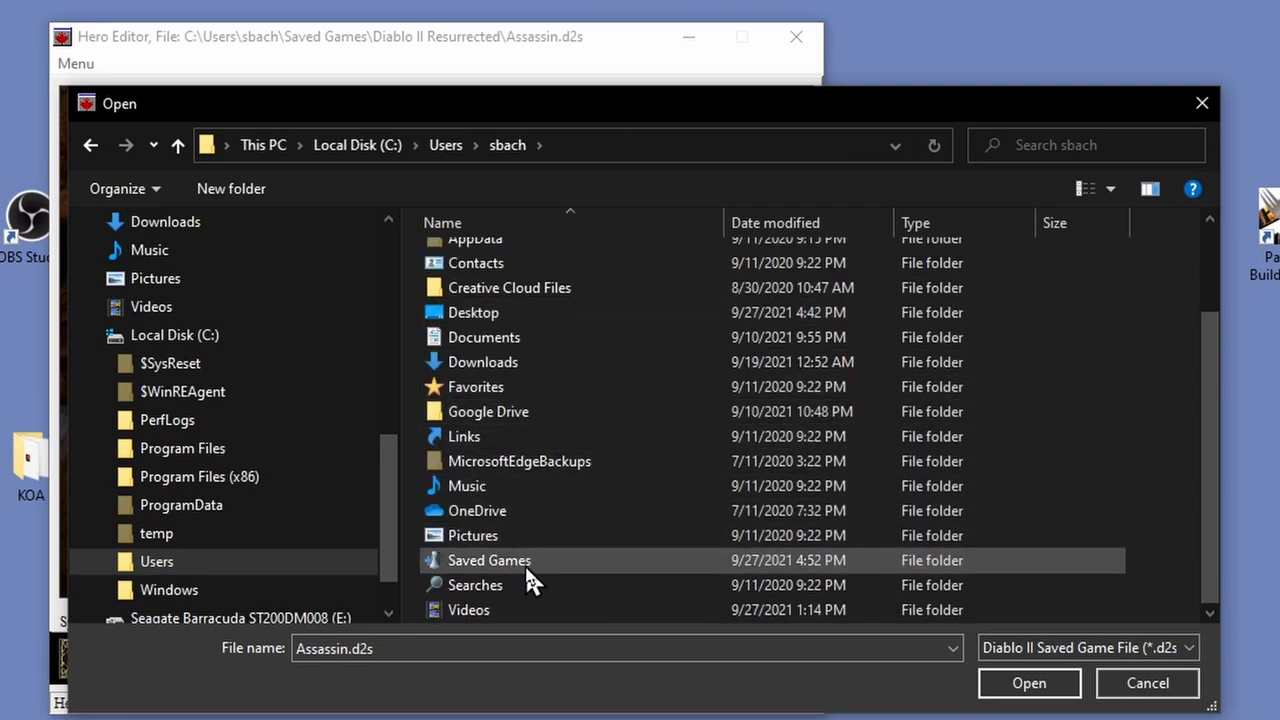
{"action": "double_click", "coordinate": [489, 560]}
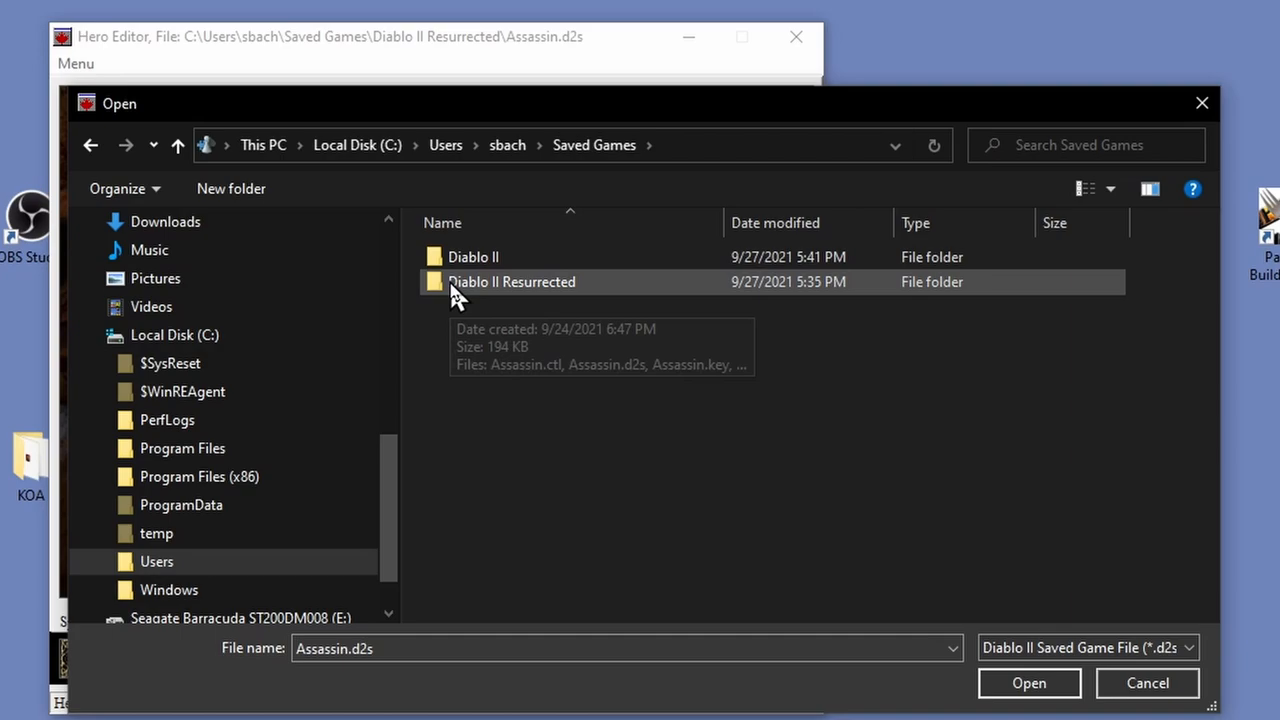
{"action": "mouse_move", "coordinate": [560, 250]}
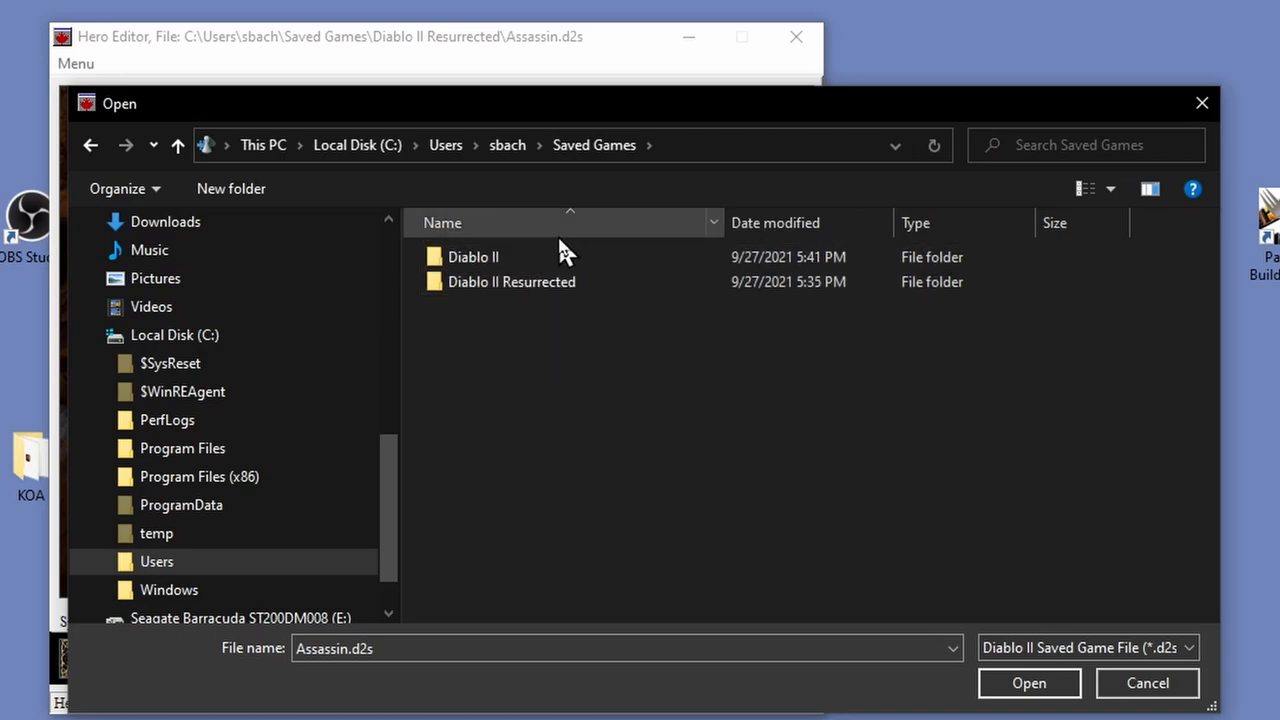
{"action": "mouse_move", "coordinate": [545, 281]}
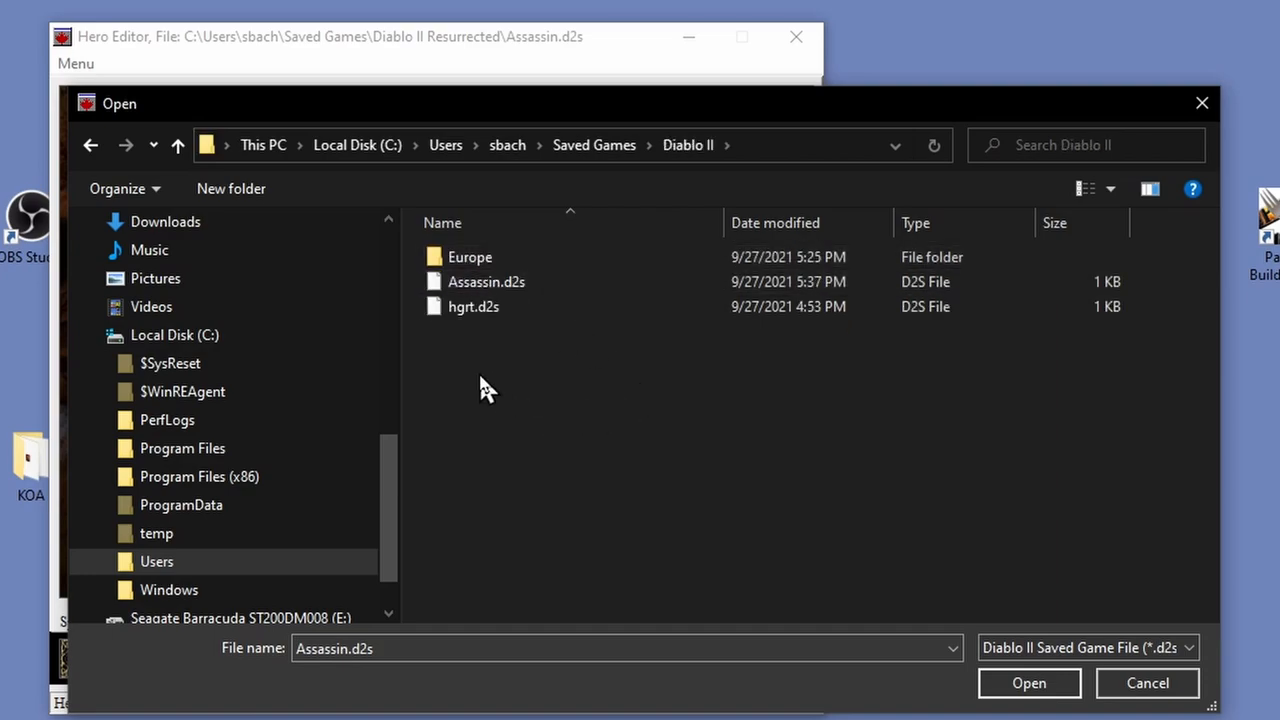
{"action": "mouse_move", "coordinate": [490, 357]}
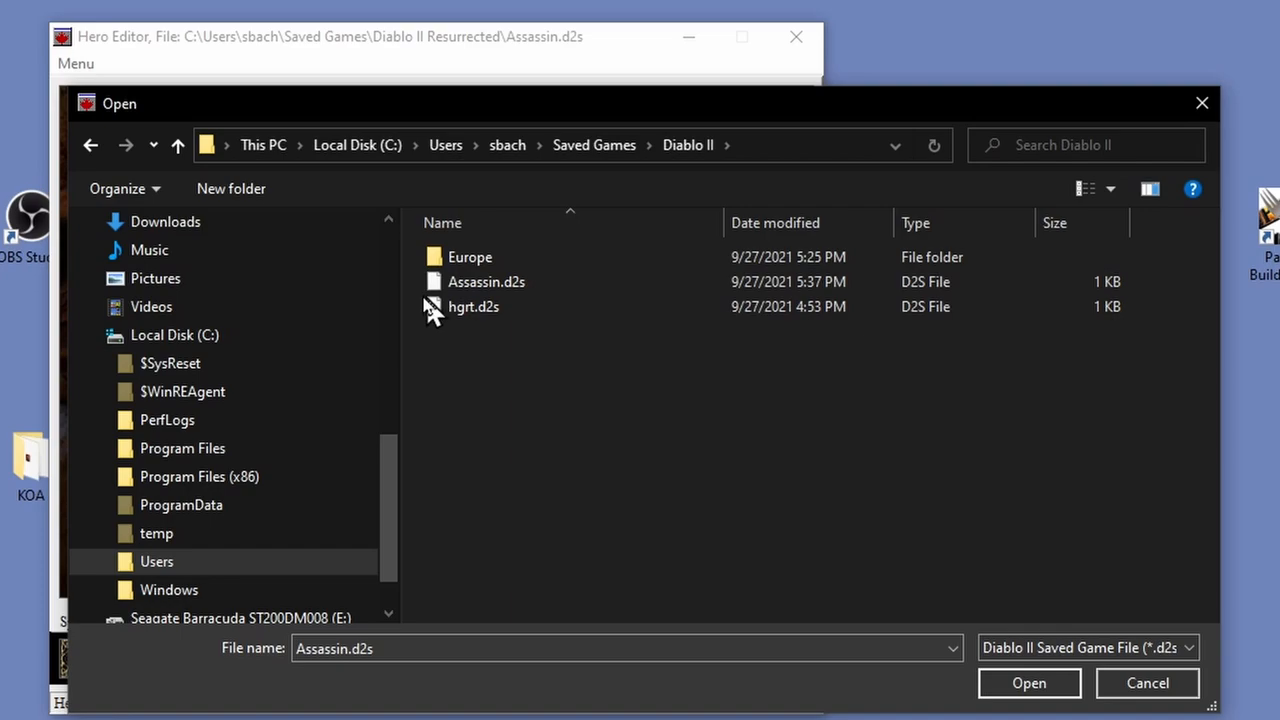
{"action": "mouse_move", "coordinate": [530, 328]}
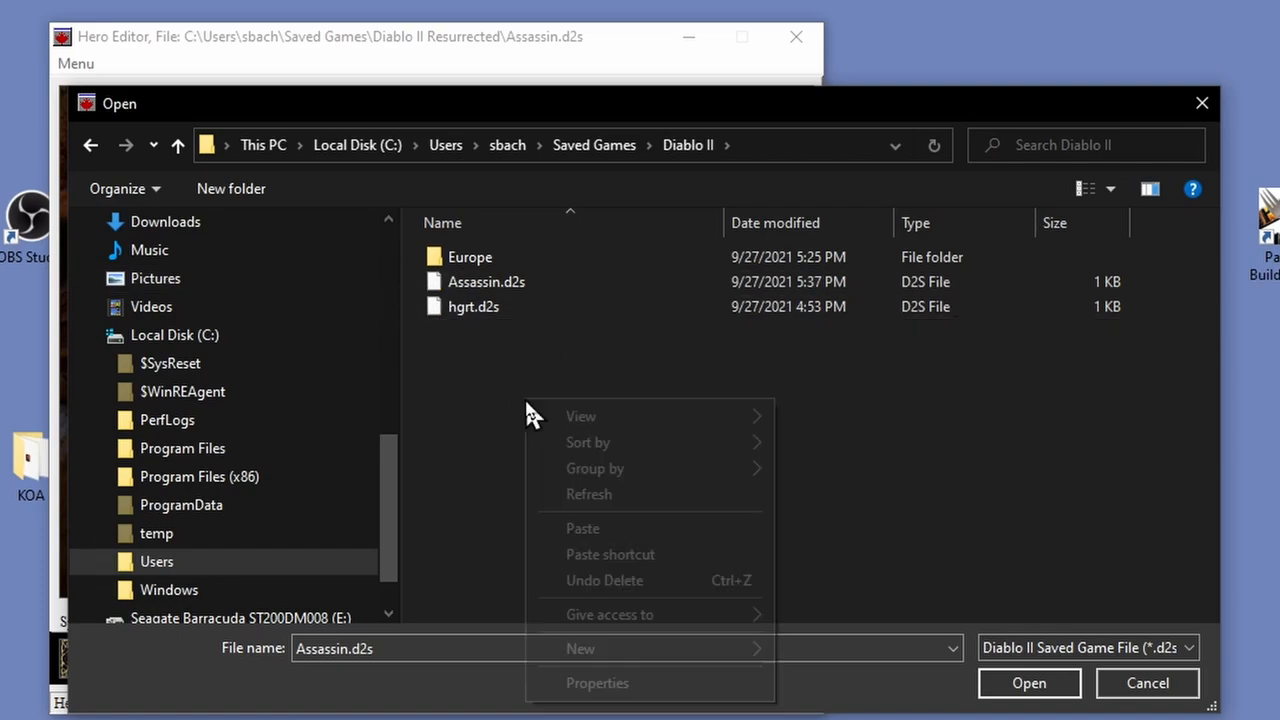
{"action": "mouse_move", "coordinate": [600, 540]}
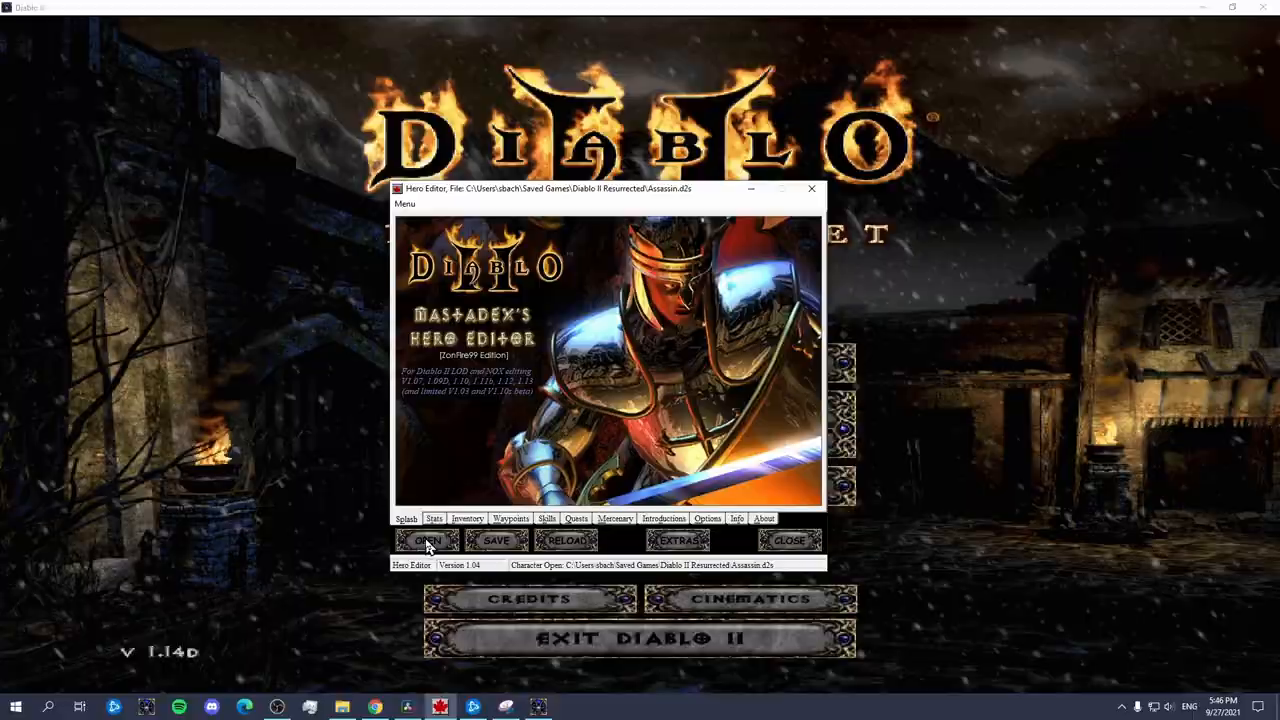
Load the level 99 Hell-difficulty Assassin.d2s from Saved Games\Diablo II
{"action": "left_click", "coordinate": [428, 540]}
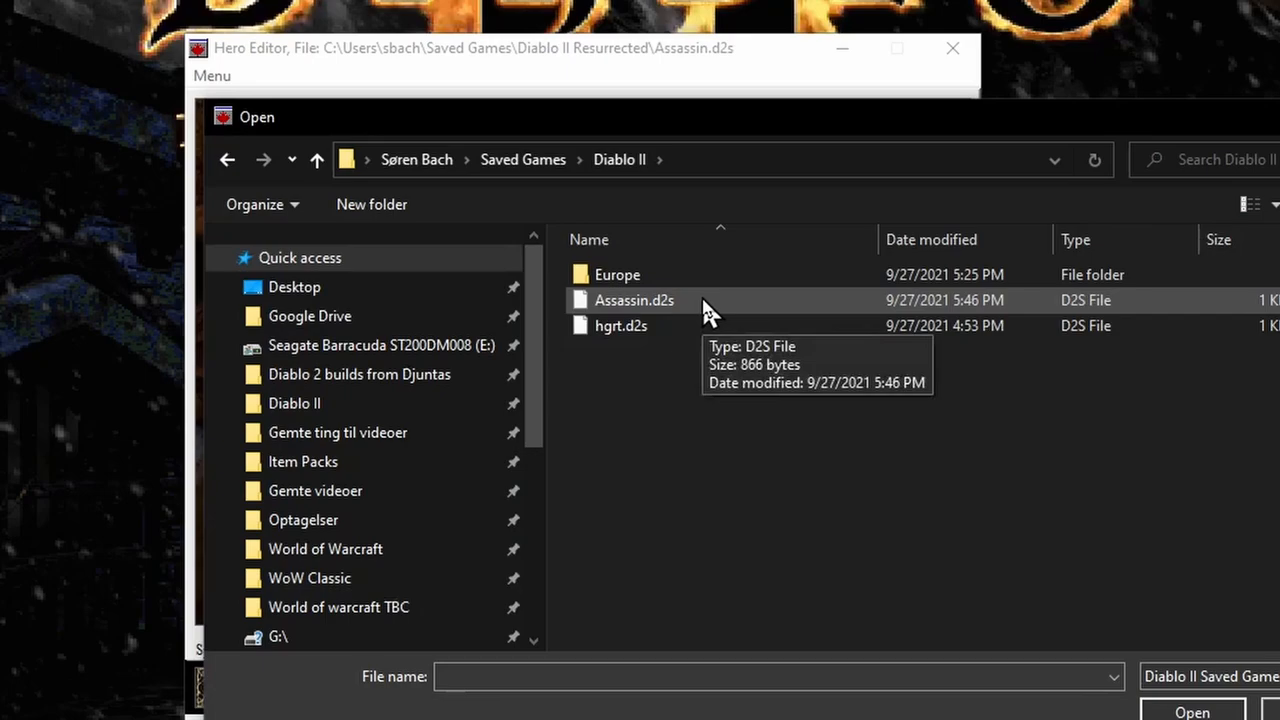
{"action": "double_click", "coordinate": [634, 300]}
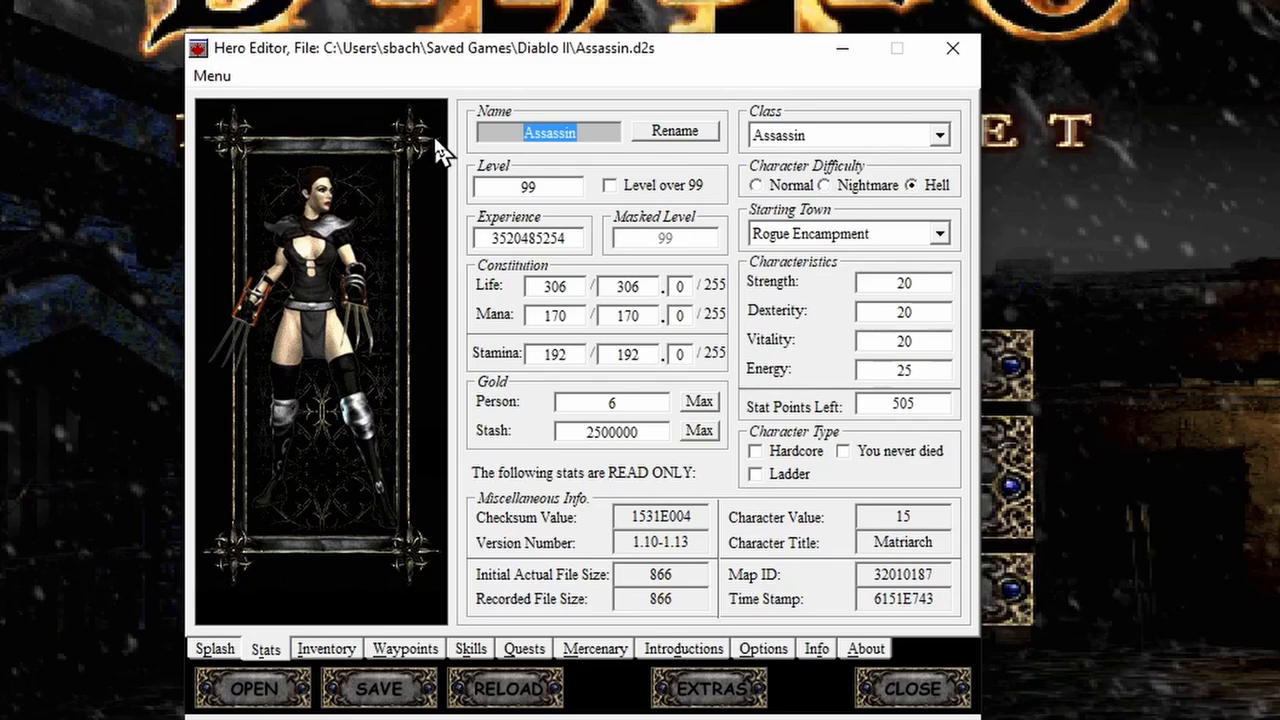
Delete the Assassin's current name and type KickerAssassin as the new name
{"action": "key", "text": "Delete"}
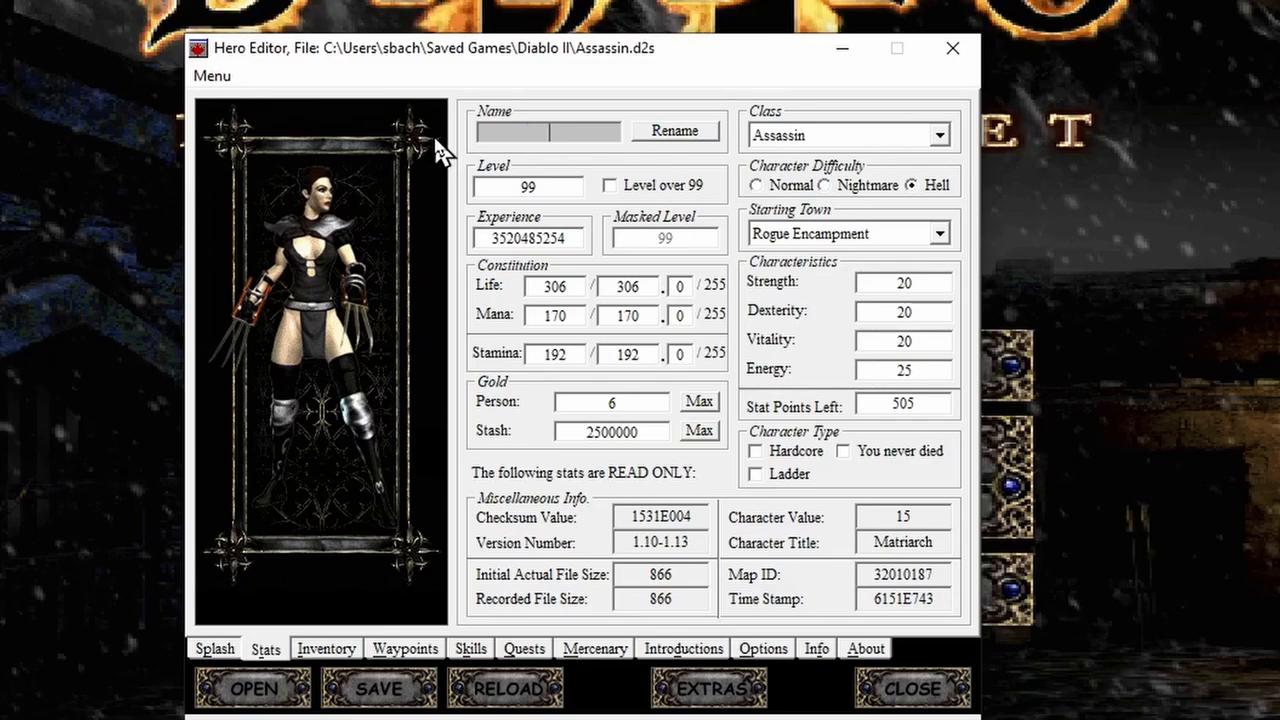
{"action": "type", "text": "A"}
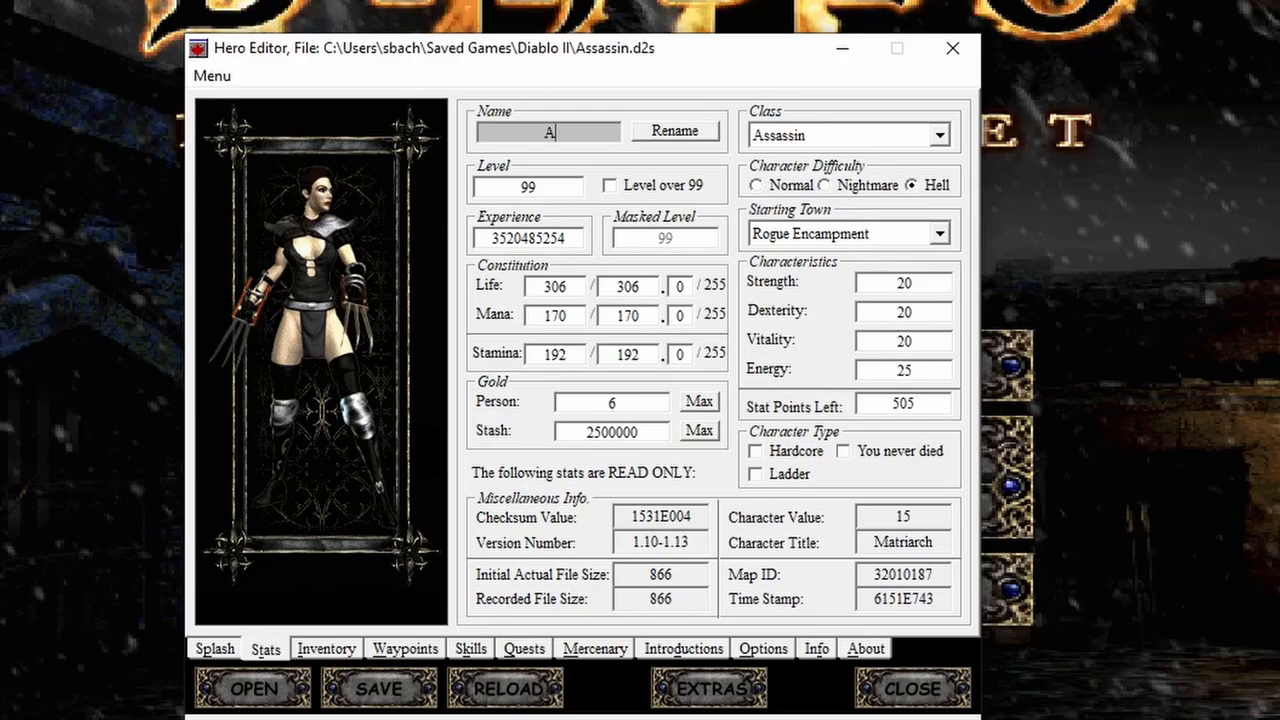
{"action": "type", "text": "ss"}
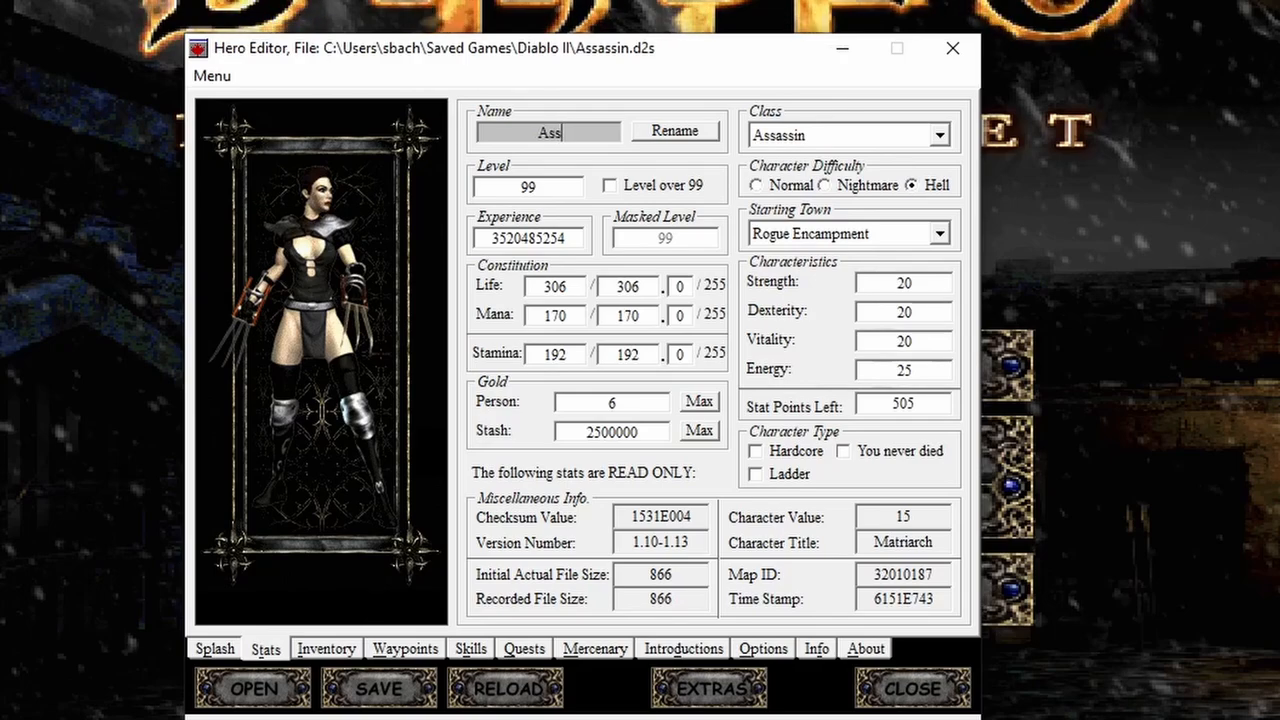
{"action": "type", "text": "Ki"}
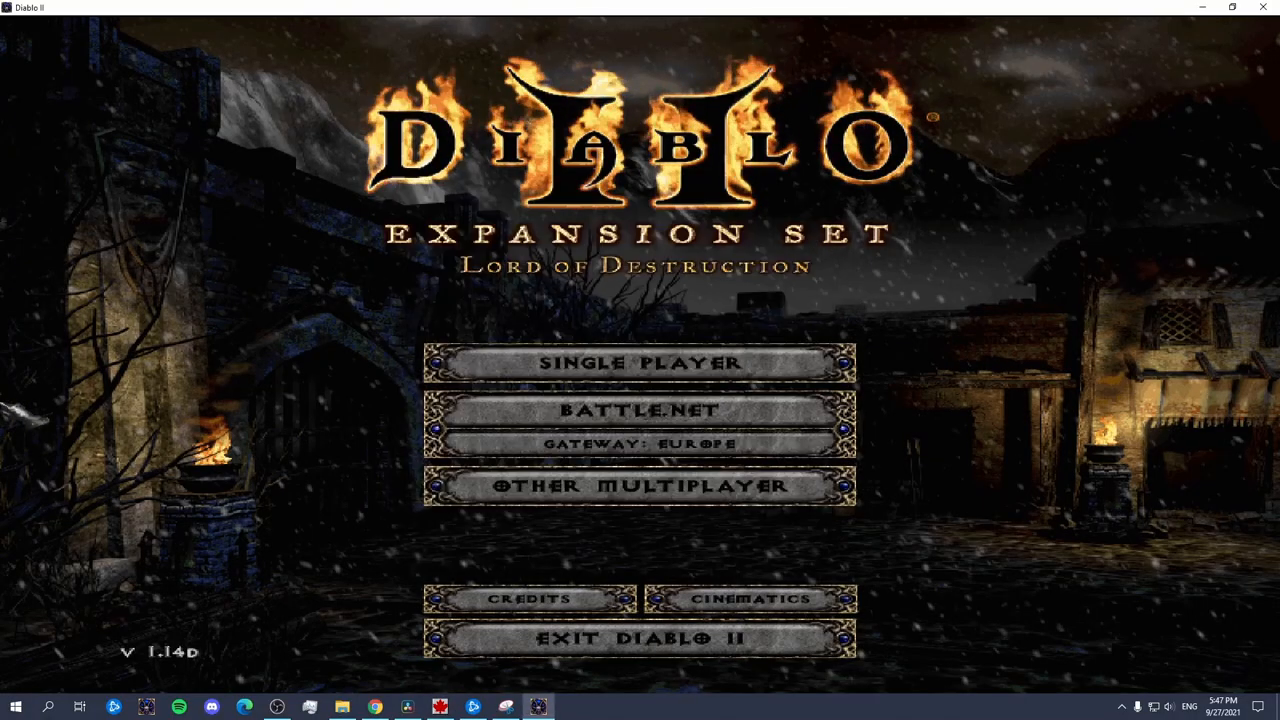
Enter single player with the level 99 Assassin, then exit from the Rogue Encampment
{"action": "left_click", "coordinate": [639, 362]}
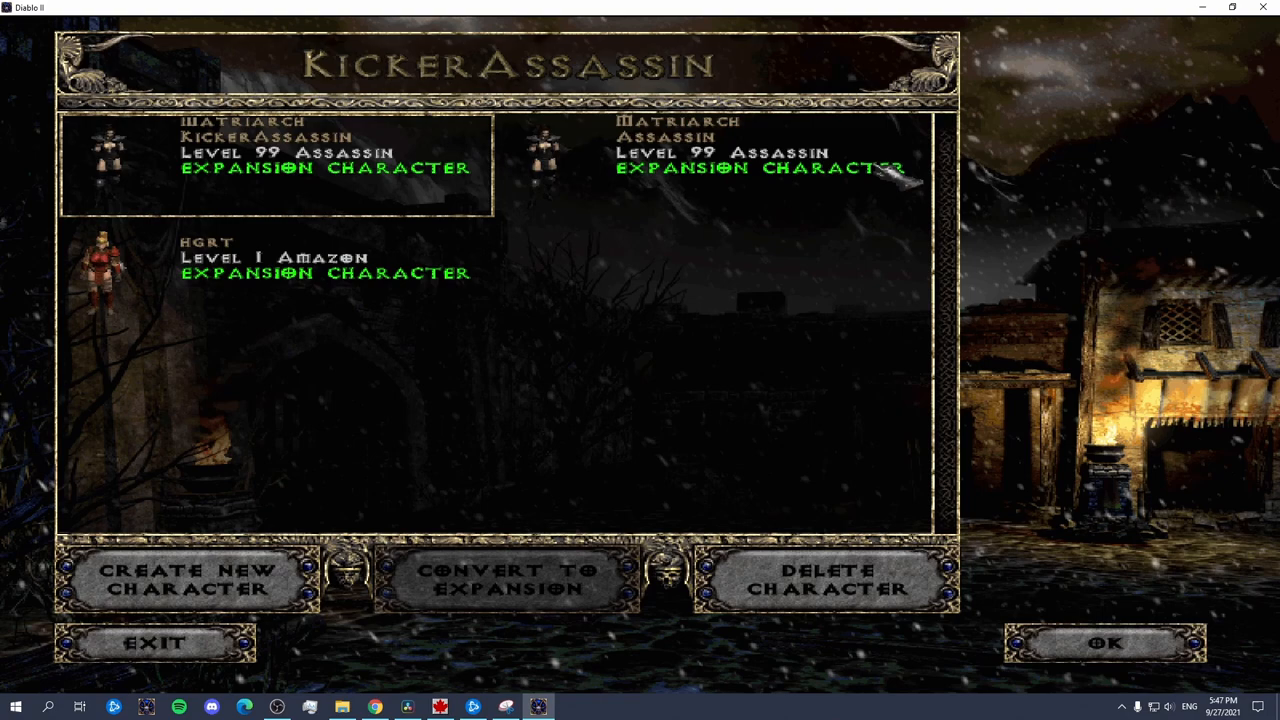
{"action": "left_click", "coordinate": [715, 165]}
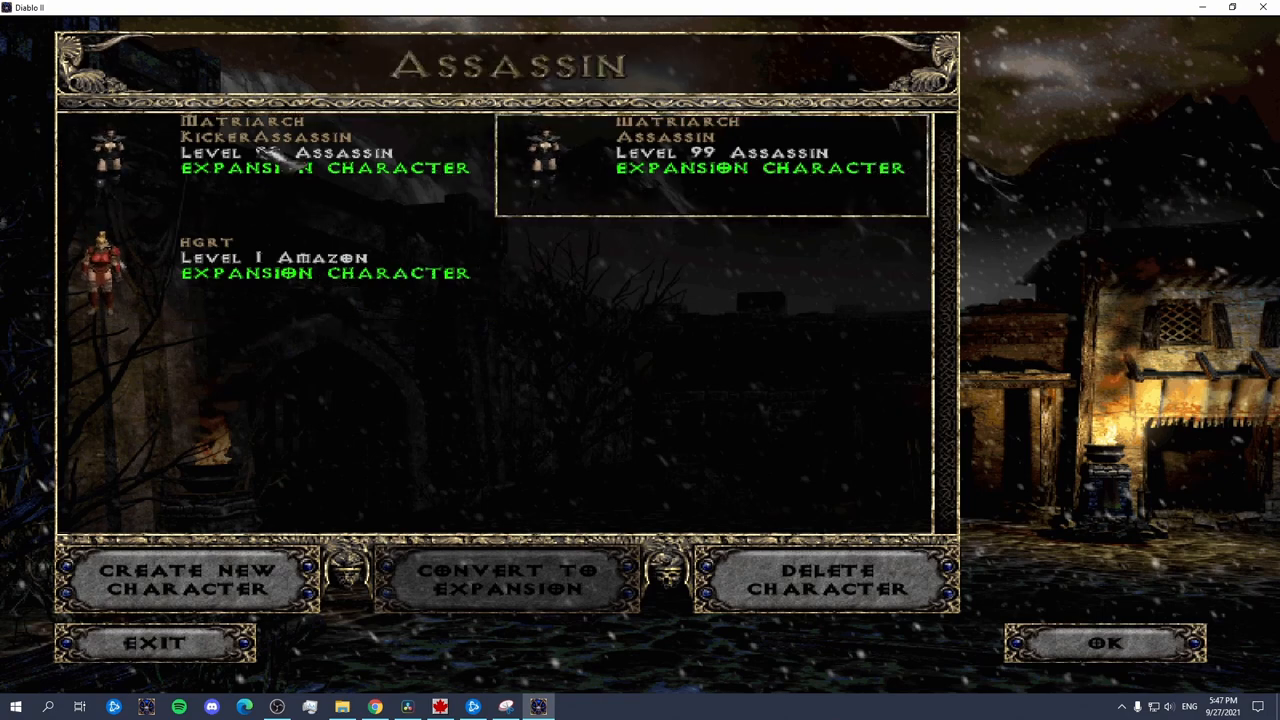
{"action": "left_click", "coordinate": [156, 643]}
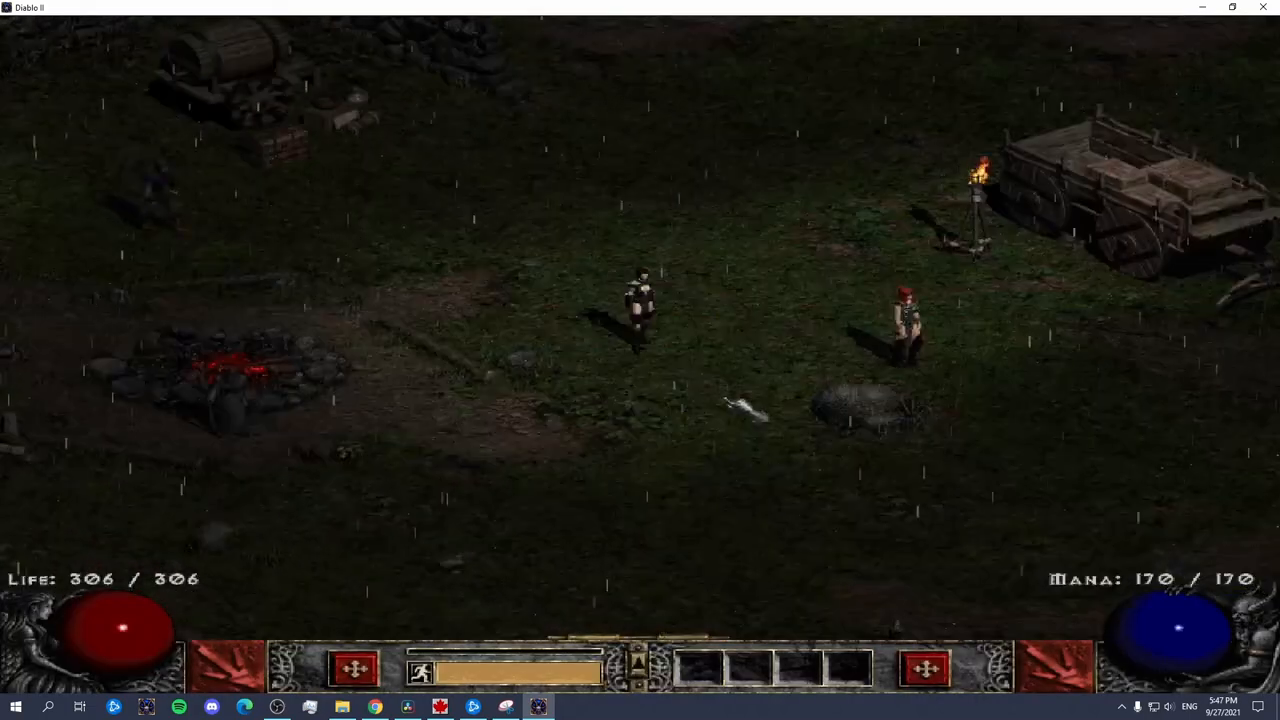
{"action": "key", "text": "Escape"}
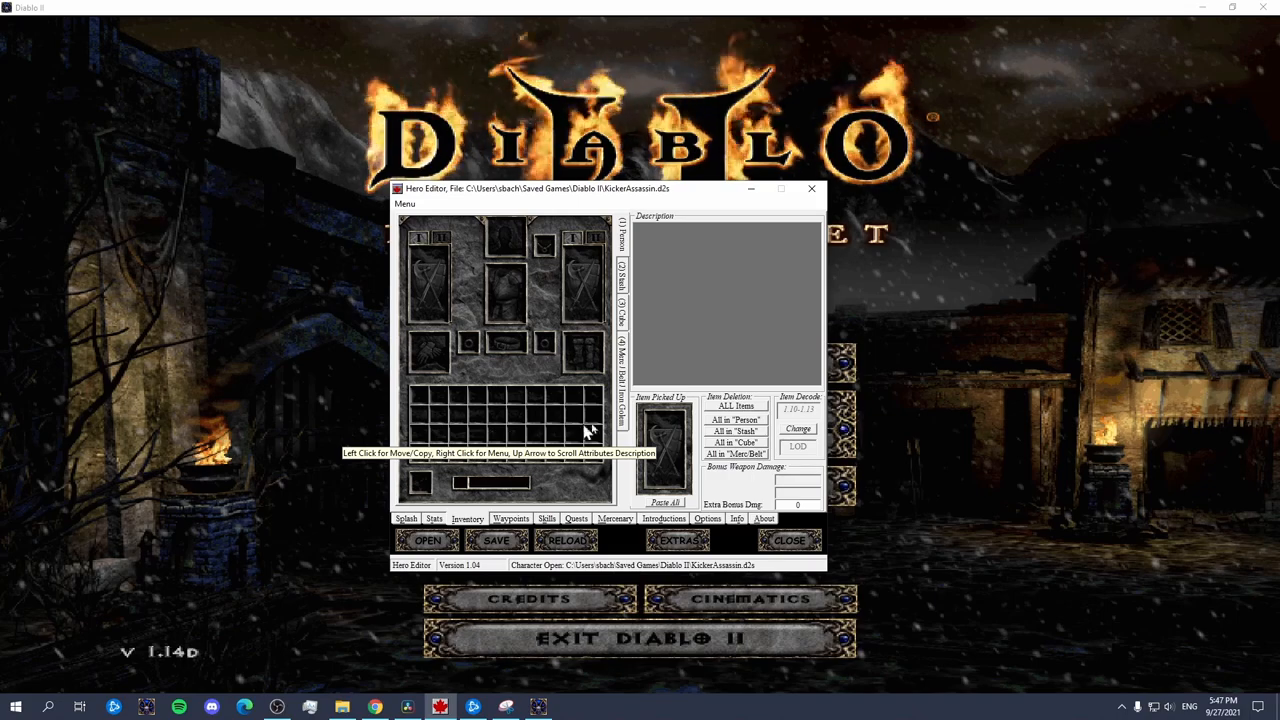
{"action": "mouse_move", "coordinate": [490, 430]}
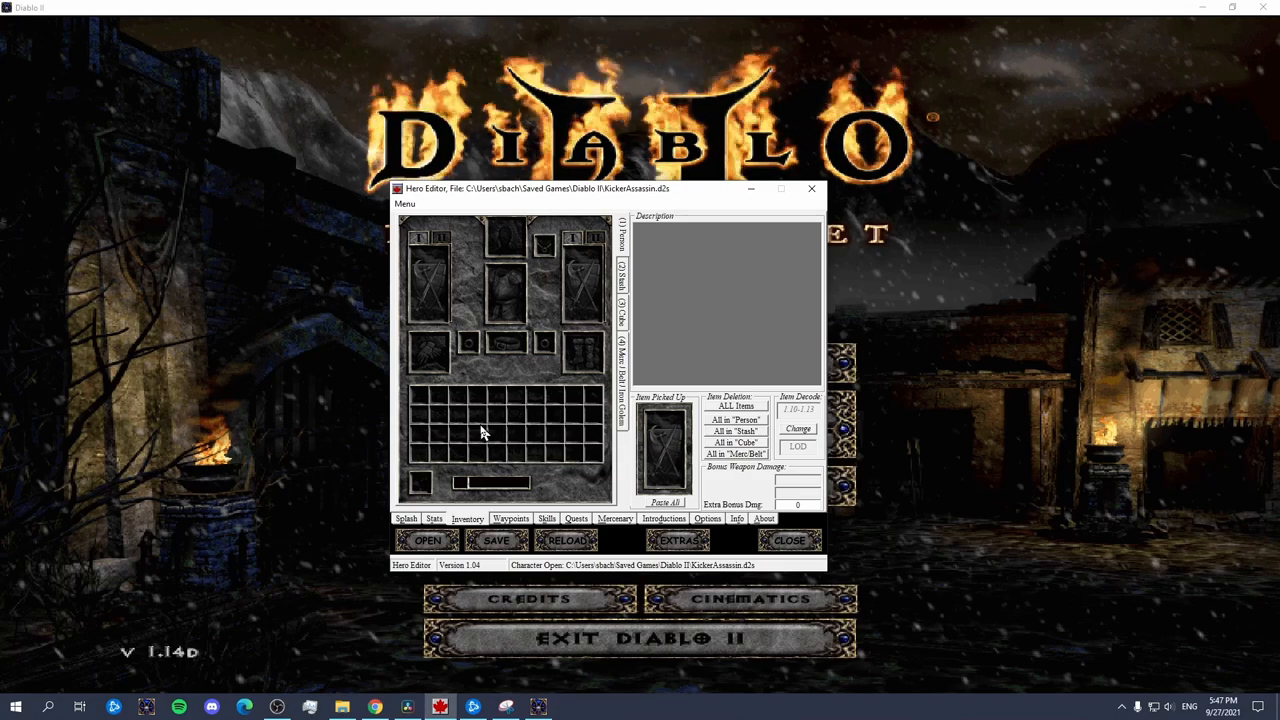
{"action": "mouse_move", "coordinate": [483, 432]}
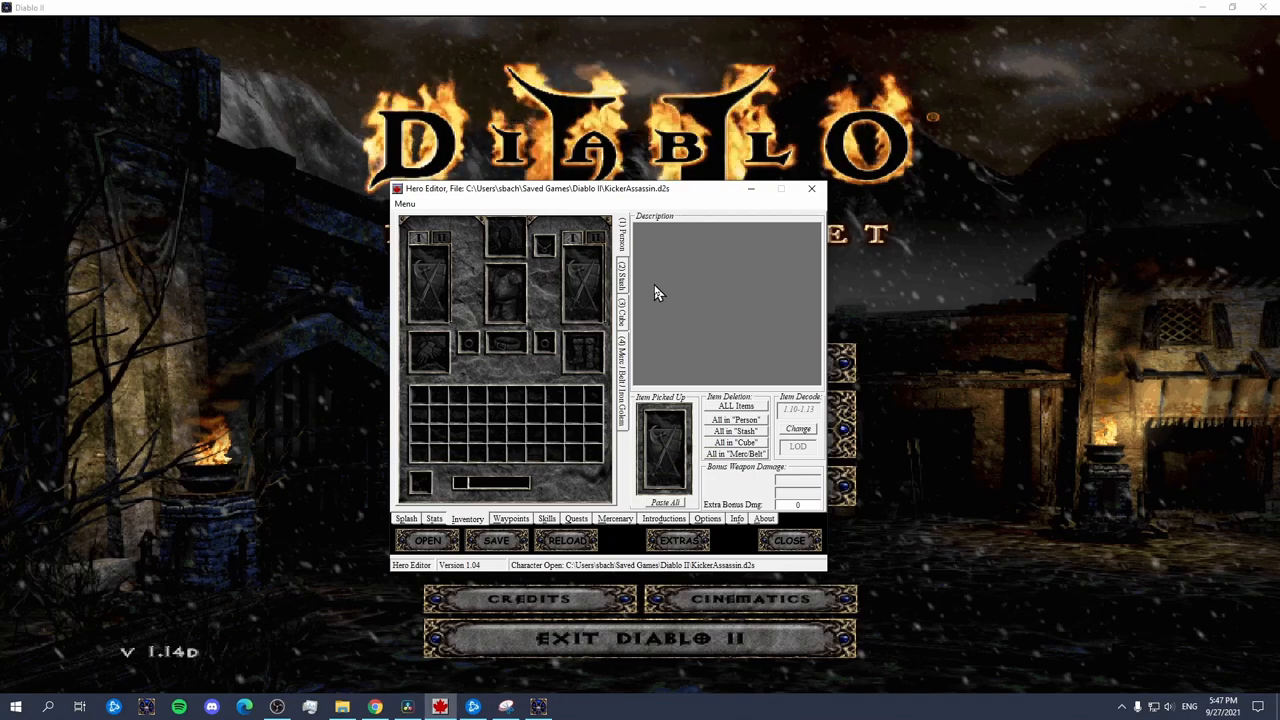
{"action": "mouse_move", "coordinate": [585, 305]}
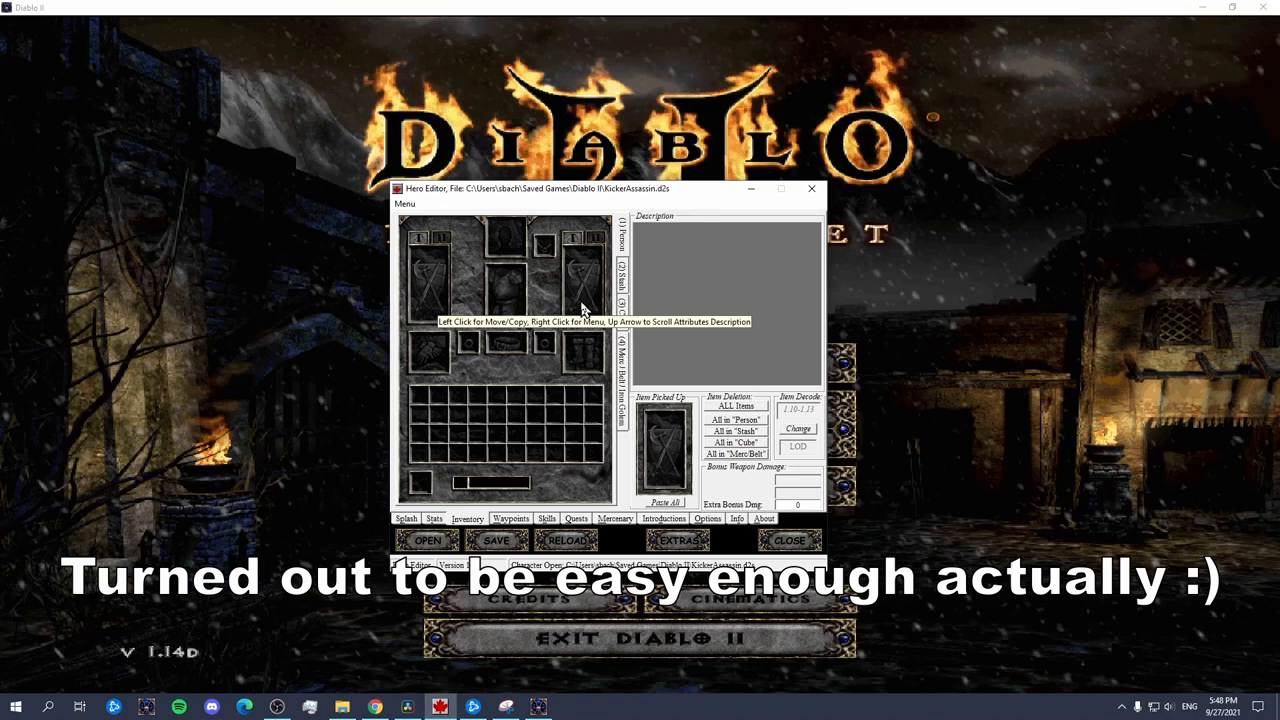
{"action": "mouse_move", "coordinate": [449, 307]}
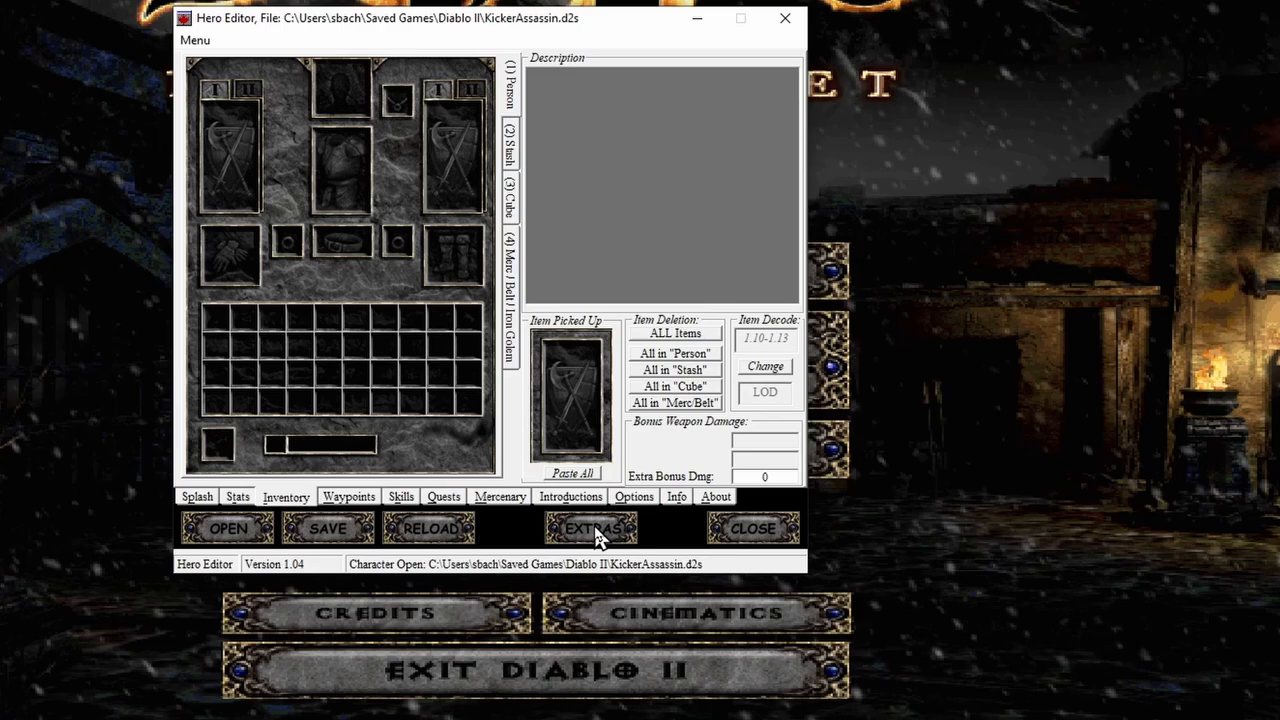
Create a Monarch shield in KickerAssassin's inventory with the Extras item creator
{"action": "left_click", "coordinate": [590, 528]}
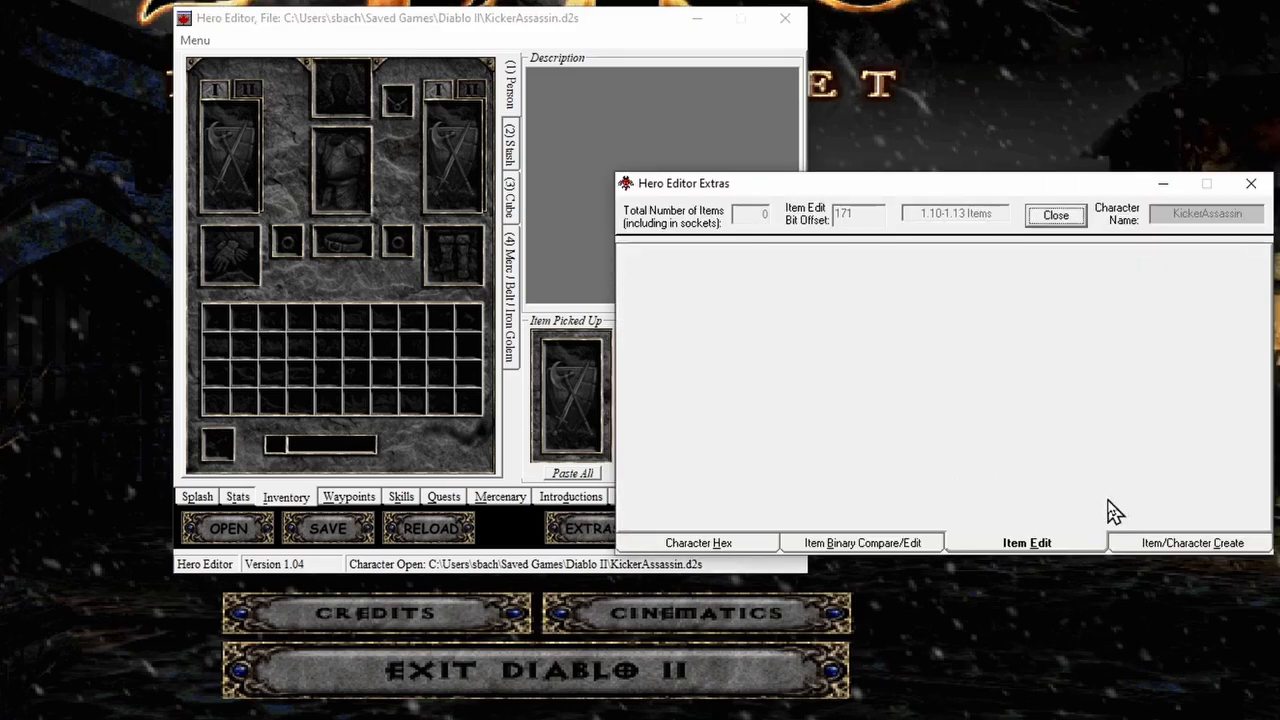
{"action": "left_click", "coordinate": [1191, 542]}
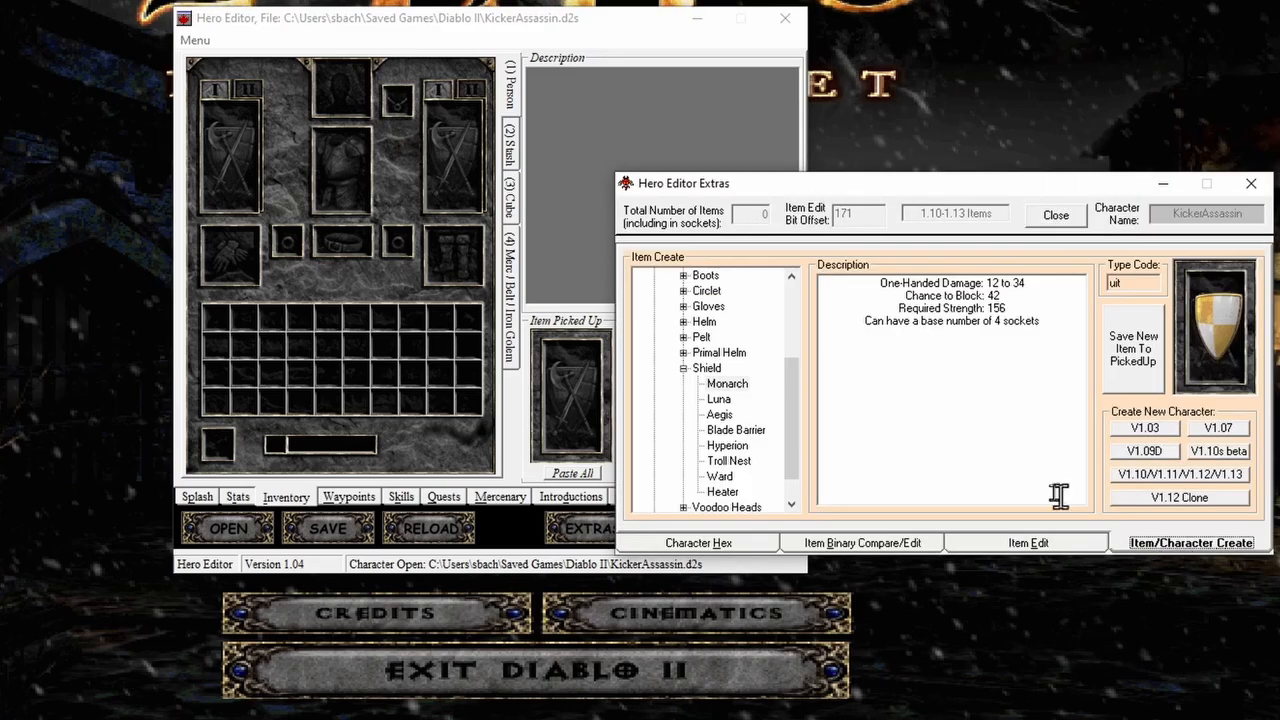
{"action": "left_click", "coordinate": [727, 384]}
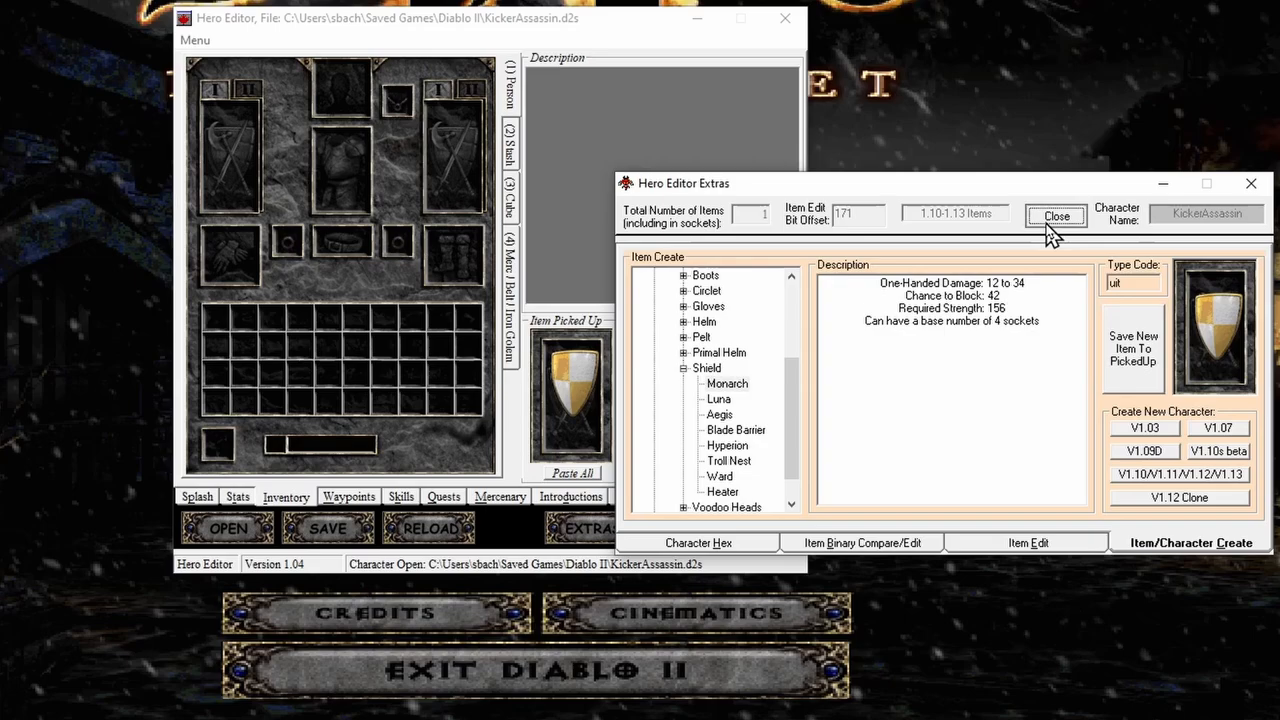
{"action": "left_click", "coordinate": [1056, 216]}
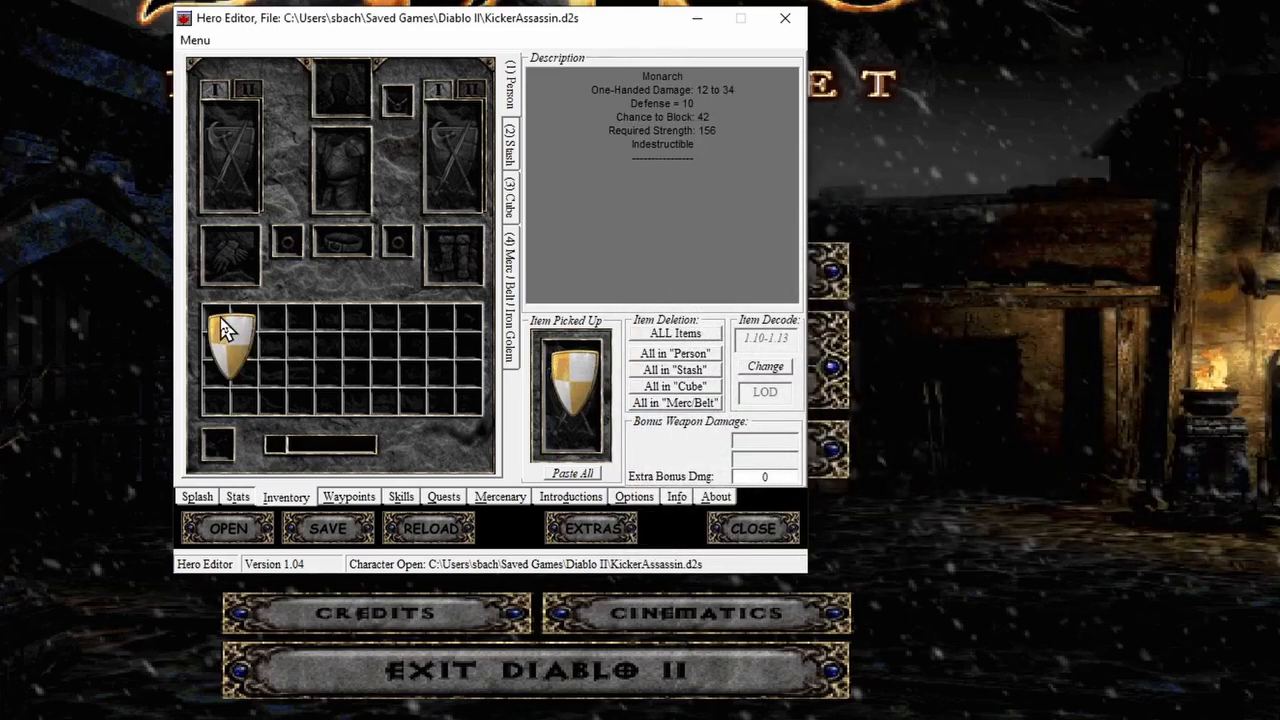
Create a War Scepter with the Extras item creator and place it beside the shield
{"action": "left_click", "coordinate": [590, 528]}
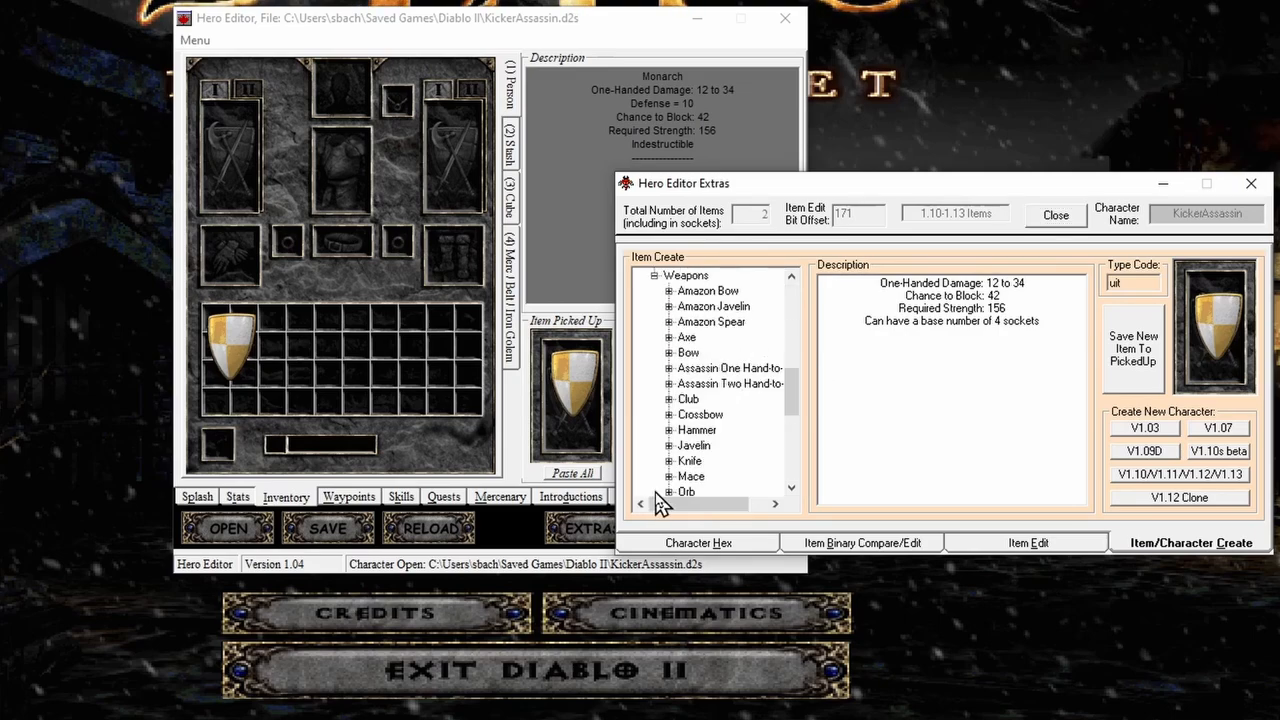
{"action": "scroll", "scroll_direction": "down", "scroll_amount": 3}
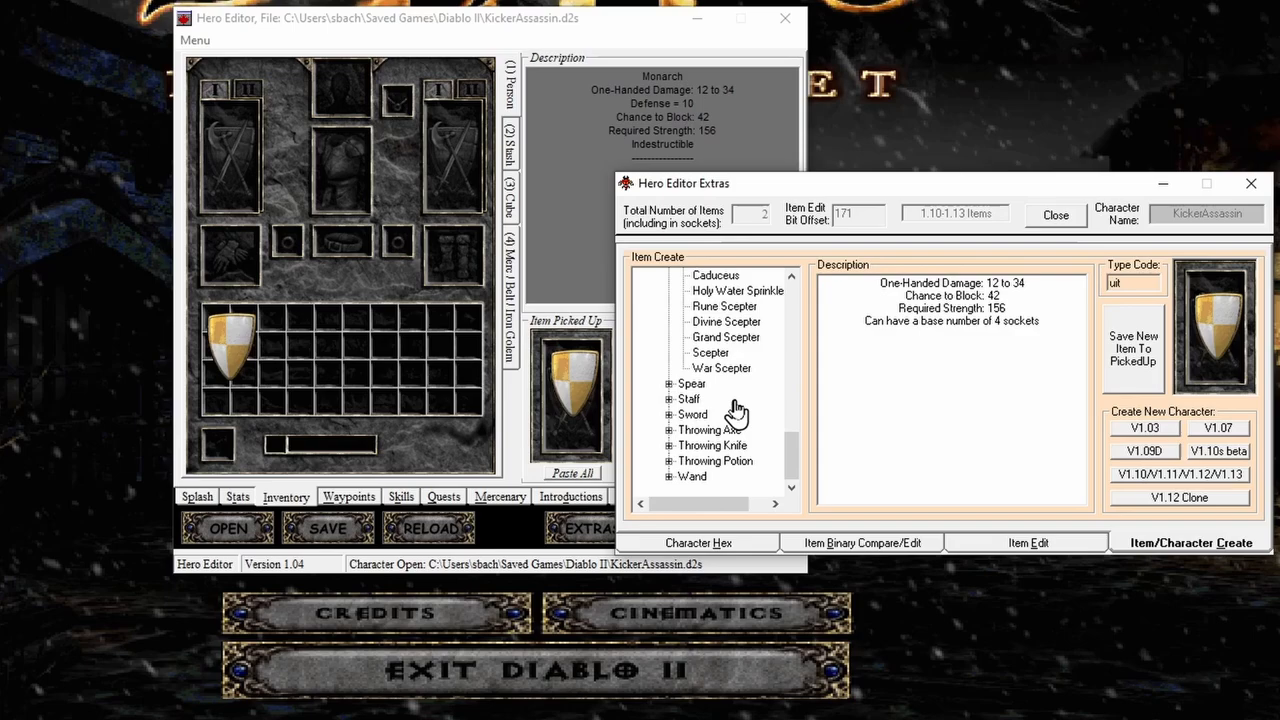
{"action": "left_click", "coordinate": [721, 368]}
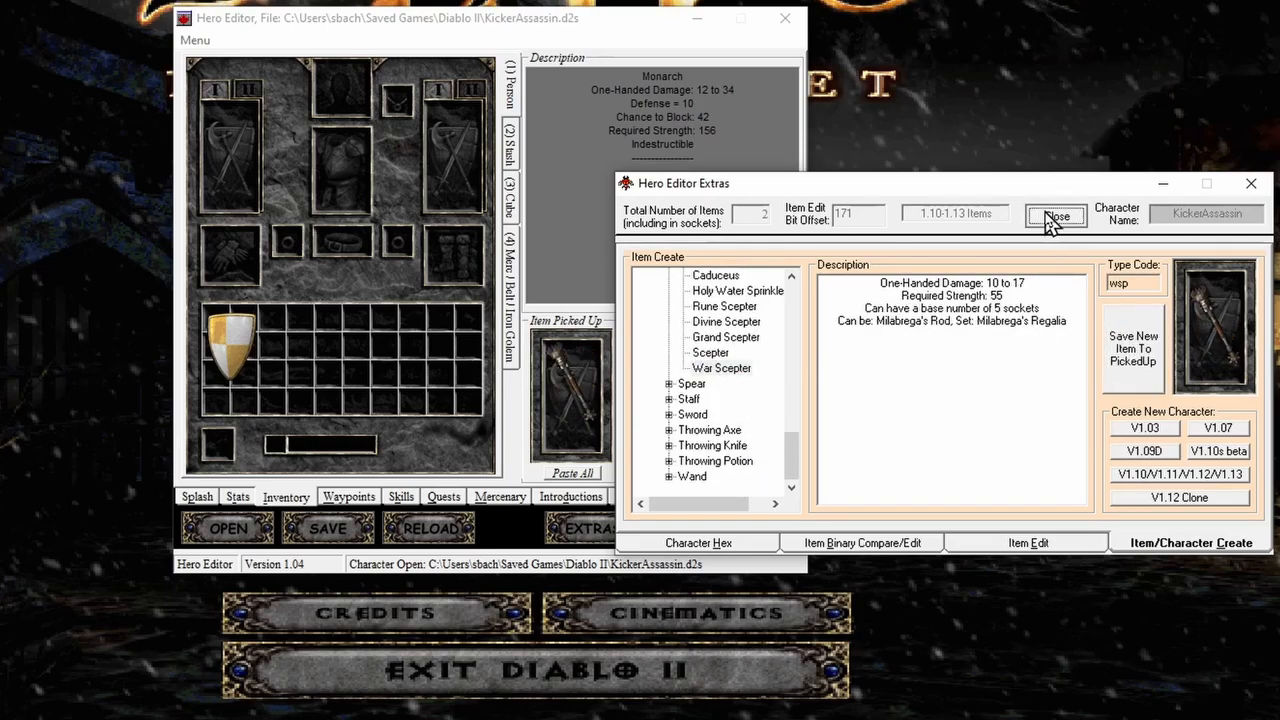
{"action": "left_click", "coordinate": [1056, 217]}
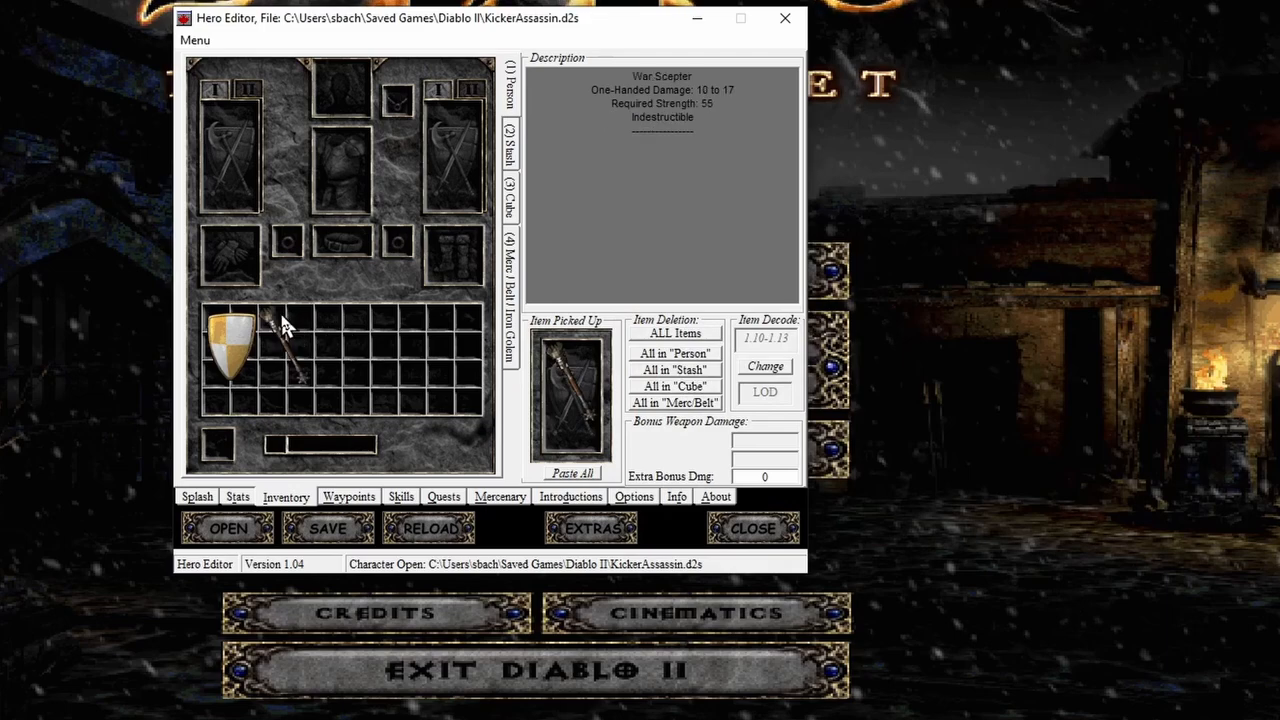
{"action": "mouse_move", "coordinate": [305, 357]}
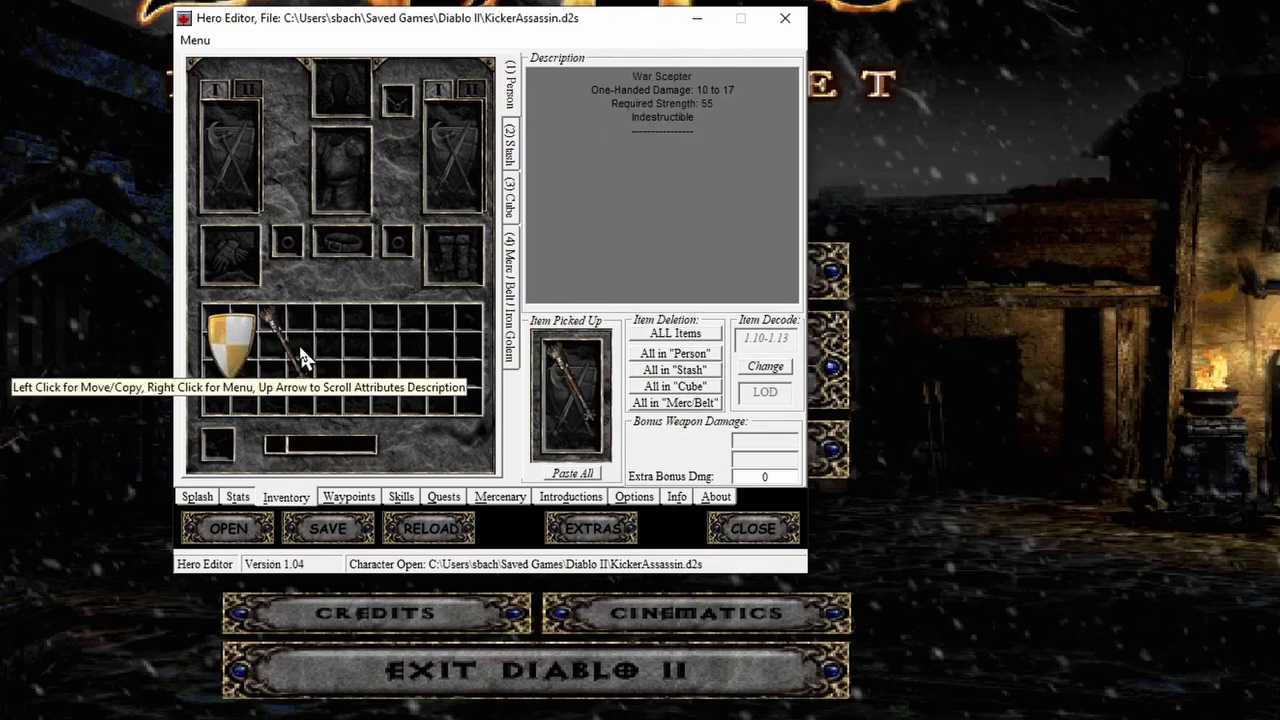
Set the Monarch shield's current and max durability to 55
{"action": "right_click", "coordinate": [230, 330]}
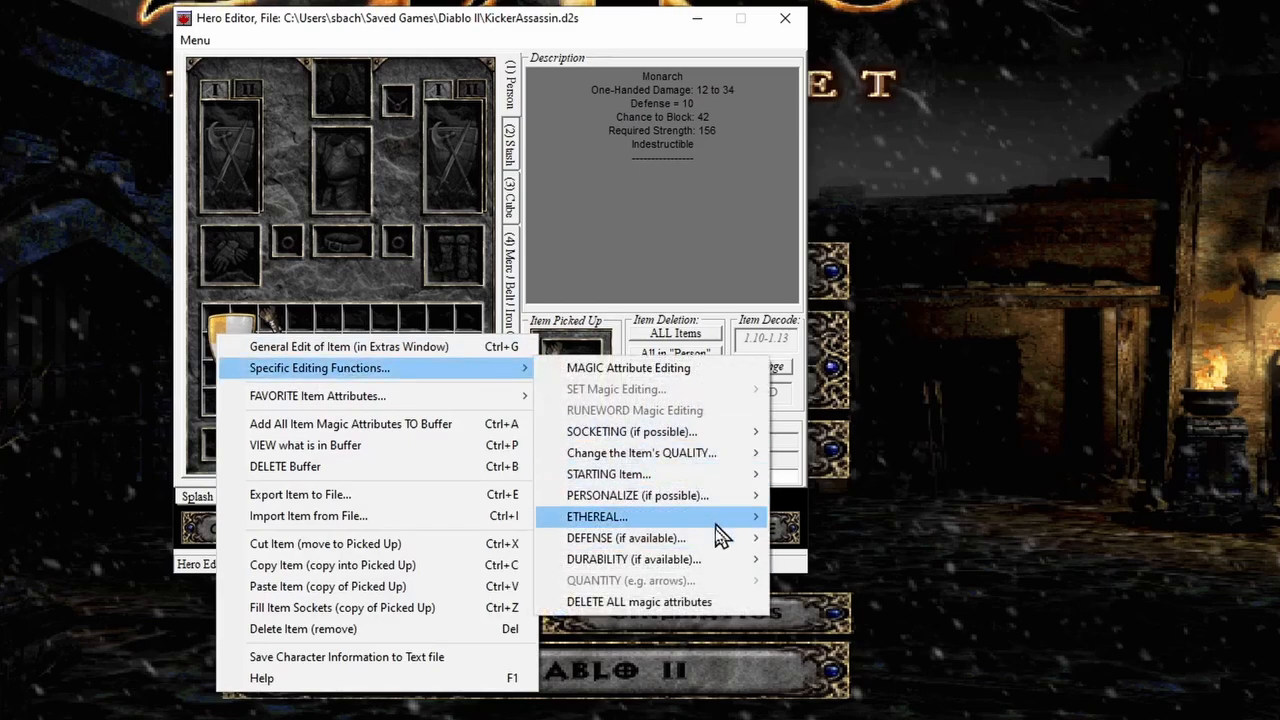
{"action": "mouse_move", "coordinate": [650, 559]}
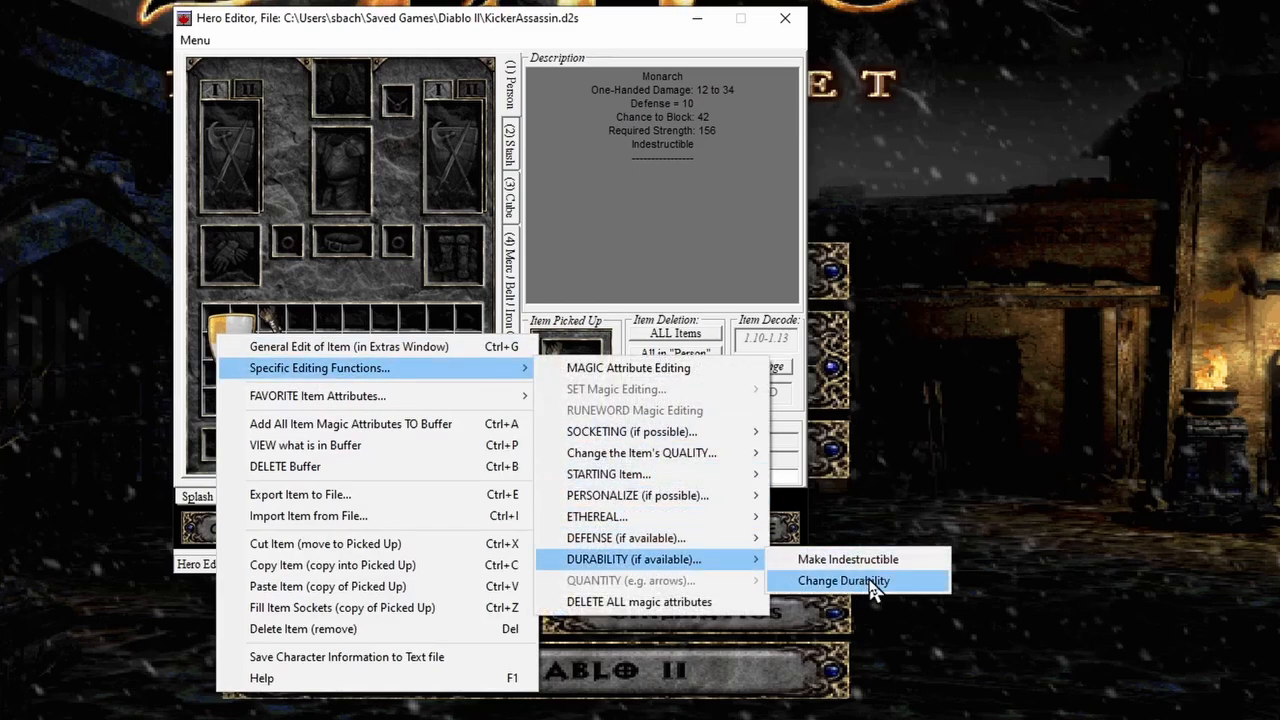
{"action": "left_click", "coordinate": [843, 580]}
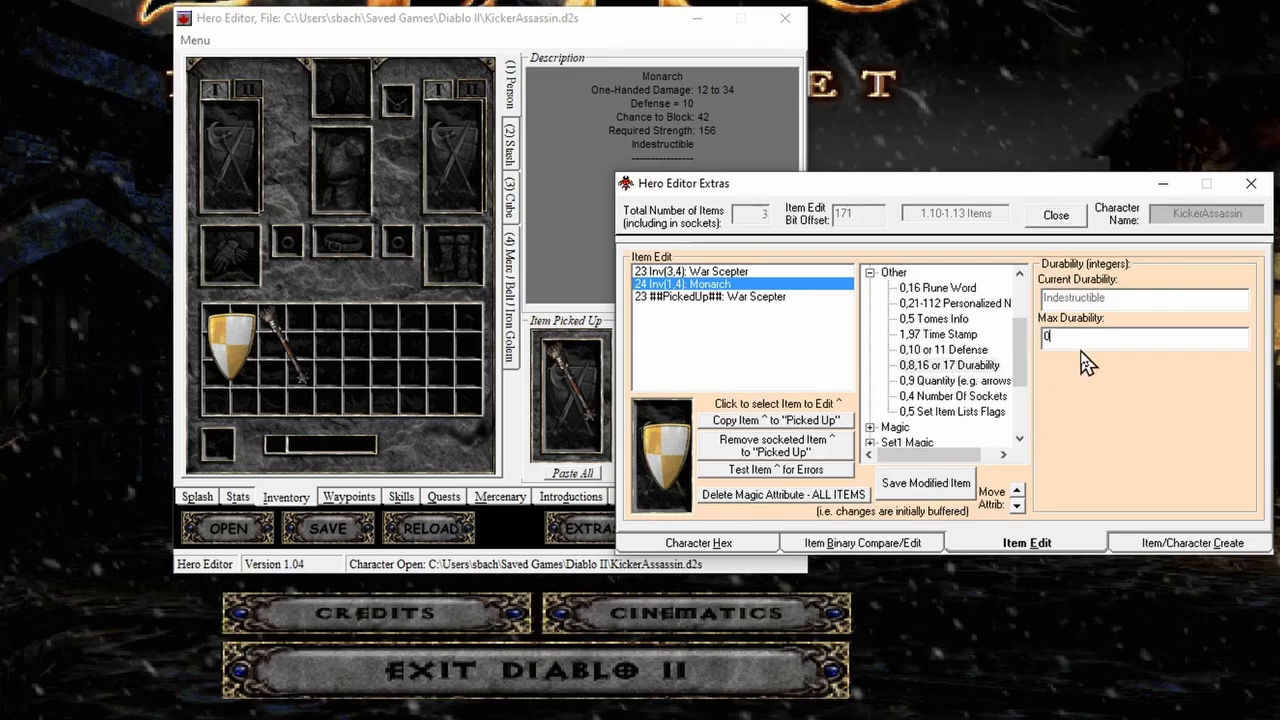
{"action": "type", "text": "55"}
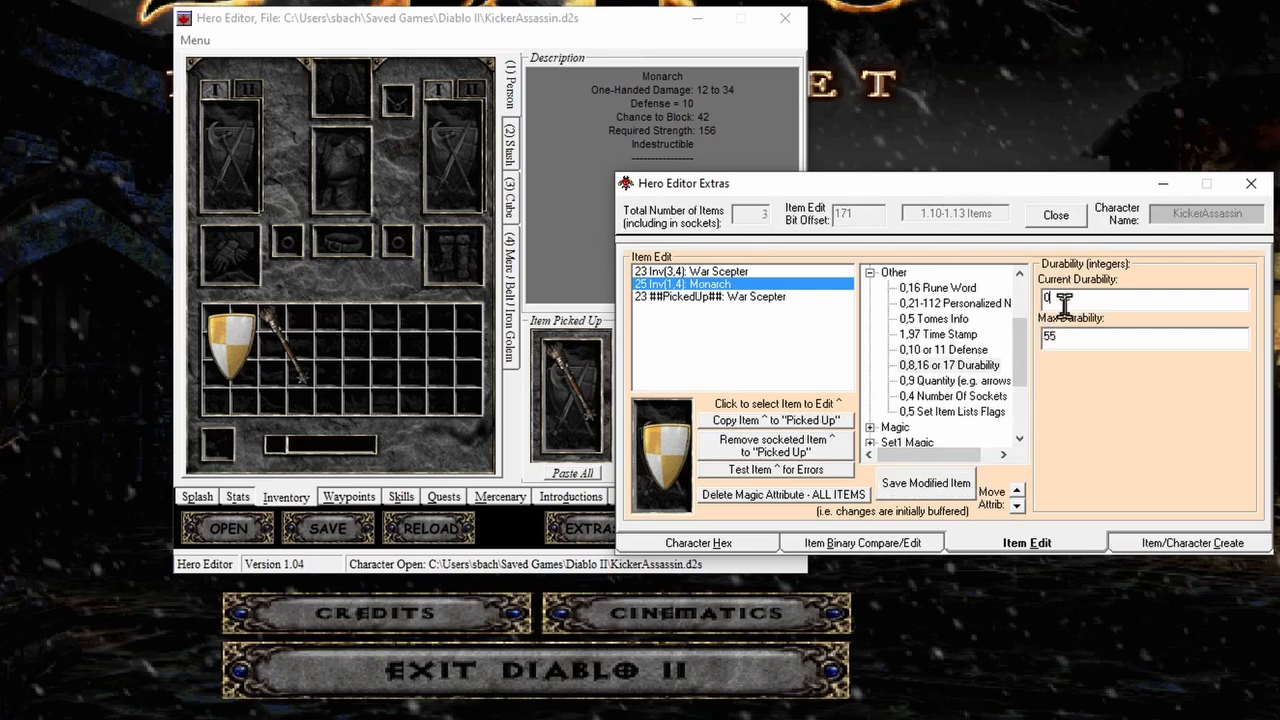
{"action": "type", "text": "55"}
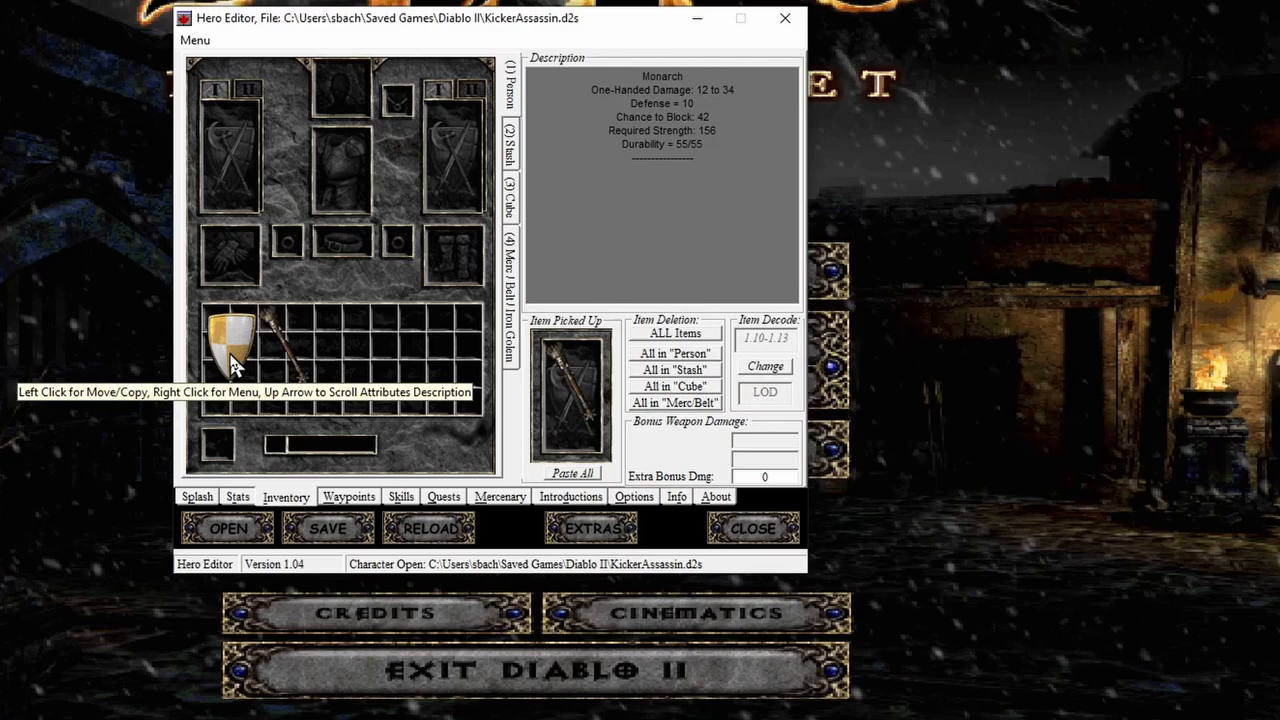
Save the War Scepter with 55/55 durability and close the item editor
{"action": "right_click", "coordinate": [230, 340]}
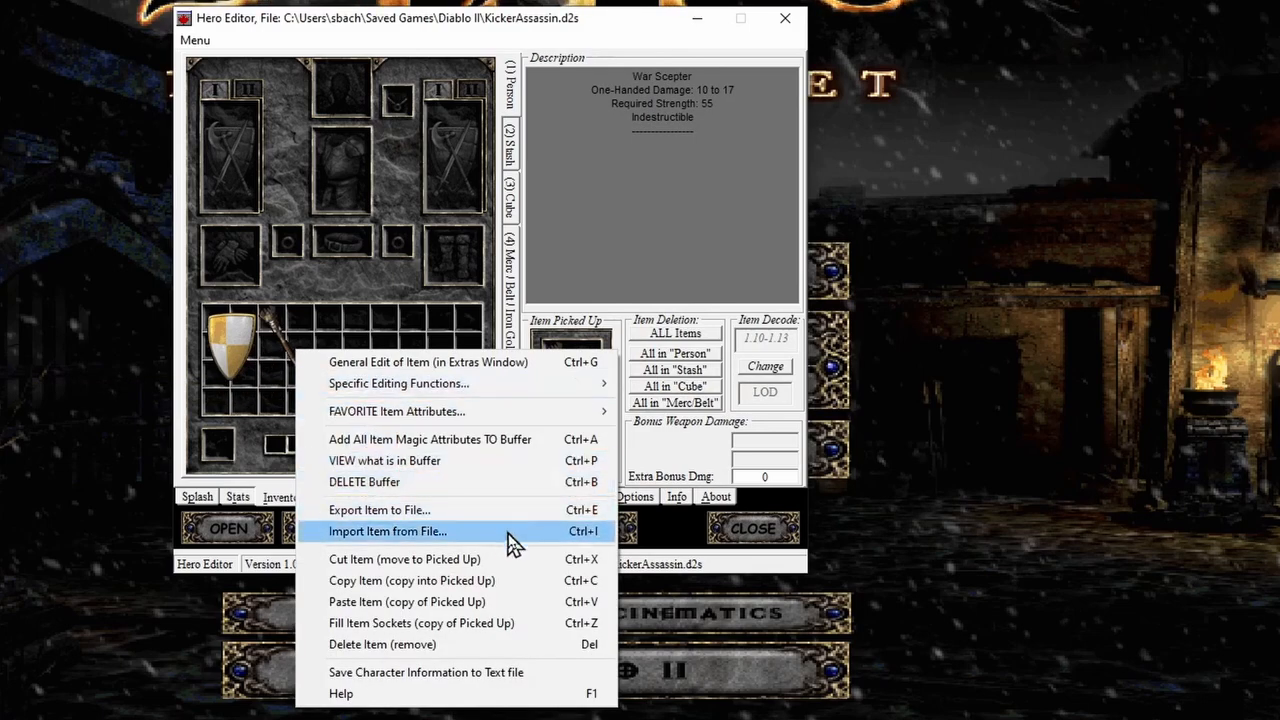
{"action": "mouse_move", "coordinate": [471, 623]}
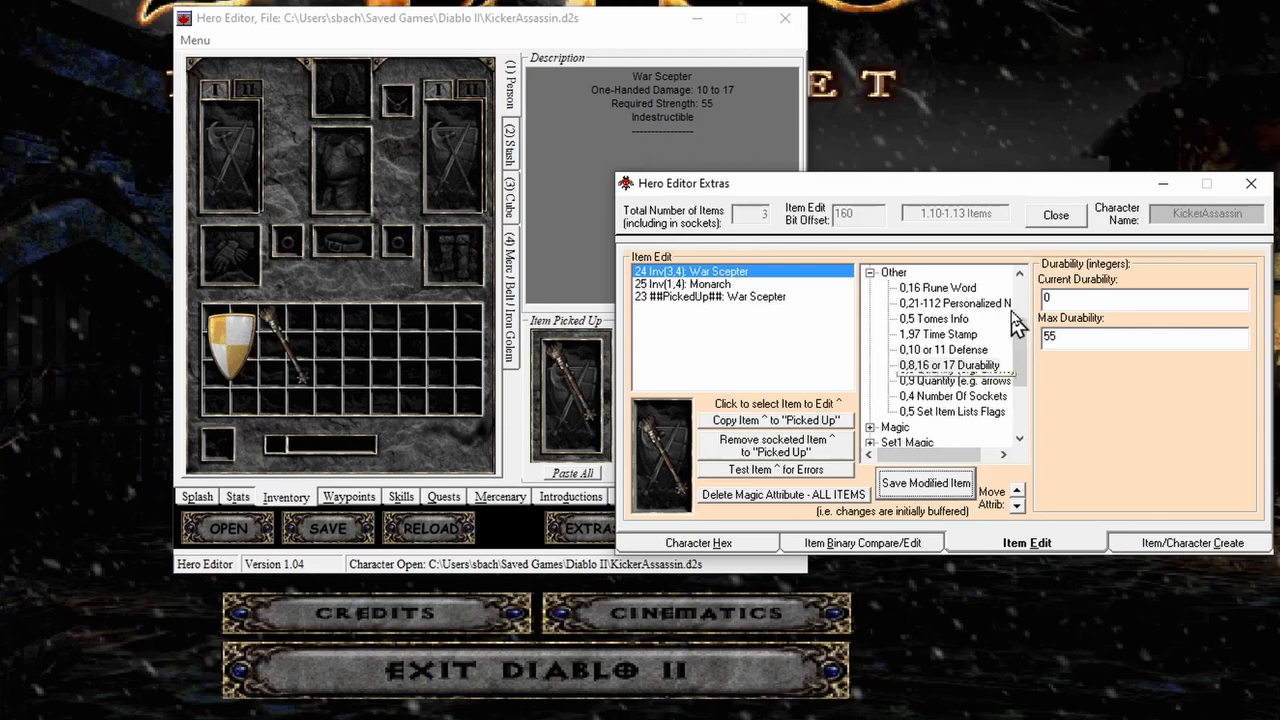
{"action": "left_click", "coordinate": [924, 483]}
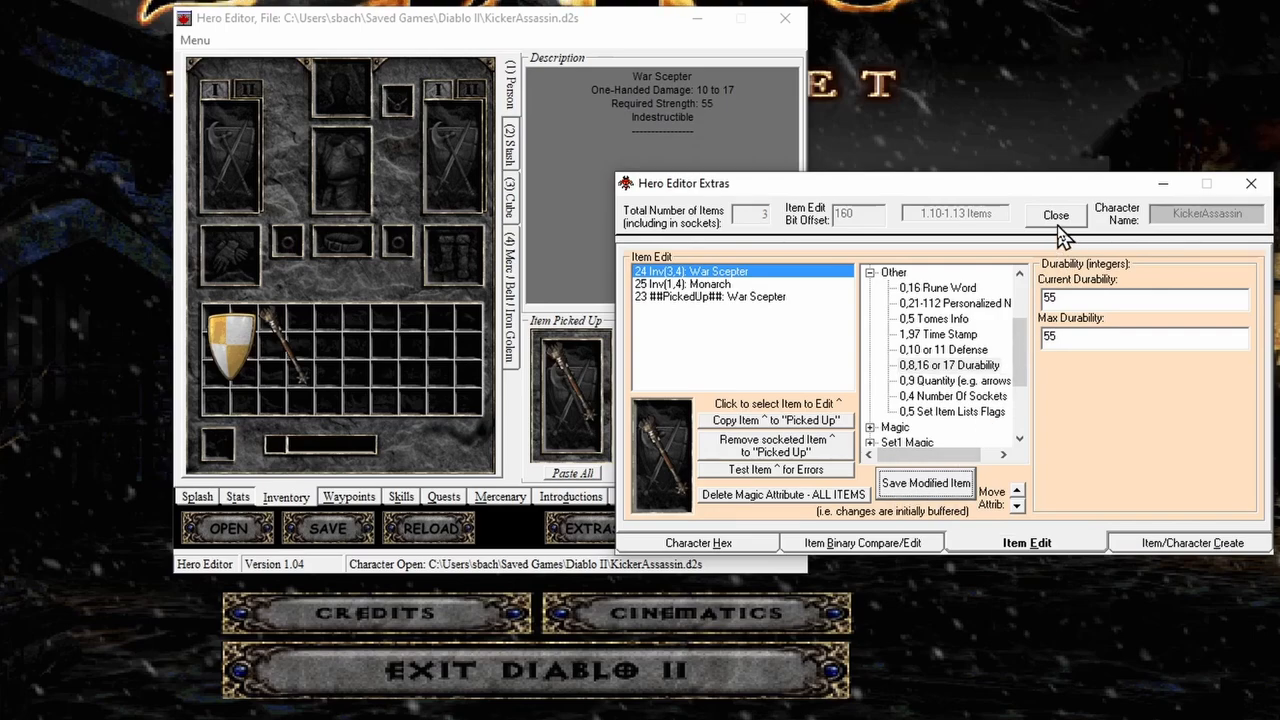
{"action": "left_click", "coordinate": [1056, 215]}
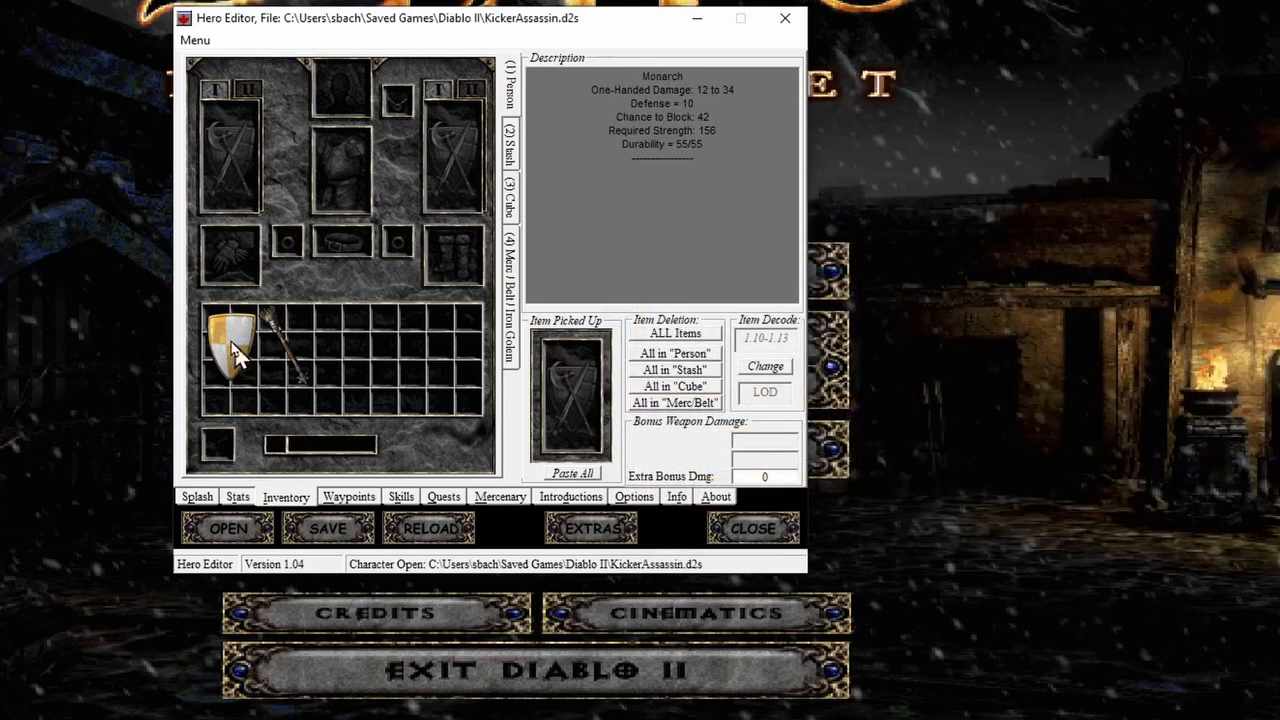
Check the Monarch shield's socket count and reopen it to add four sockets
{"action": "right_click", "coordinate": [235, 345]}
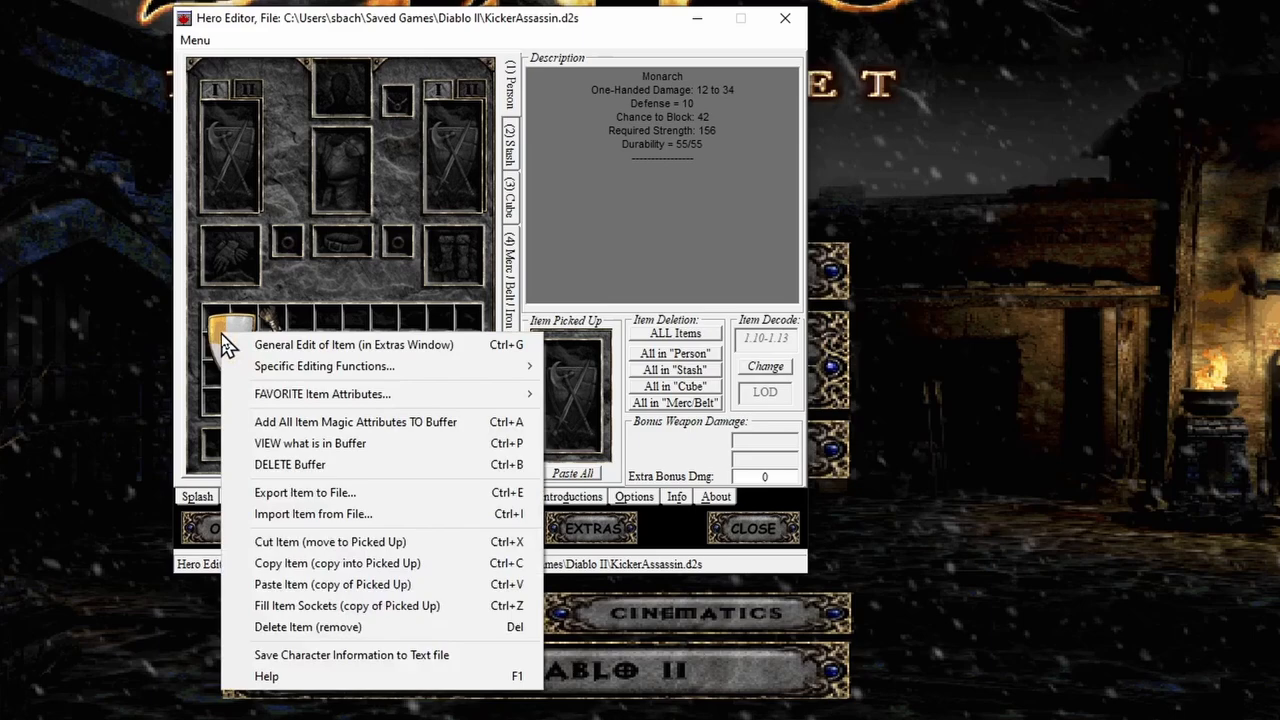
{"action": "mouse_move", "coordinate": [324, 366]}
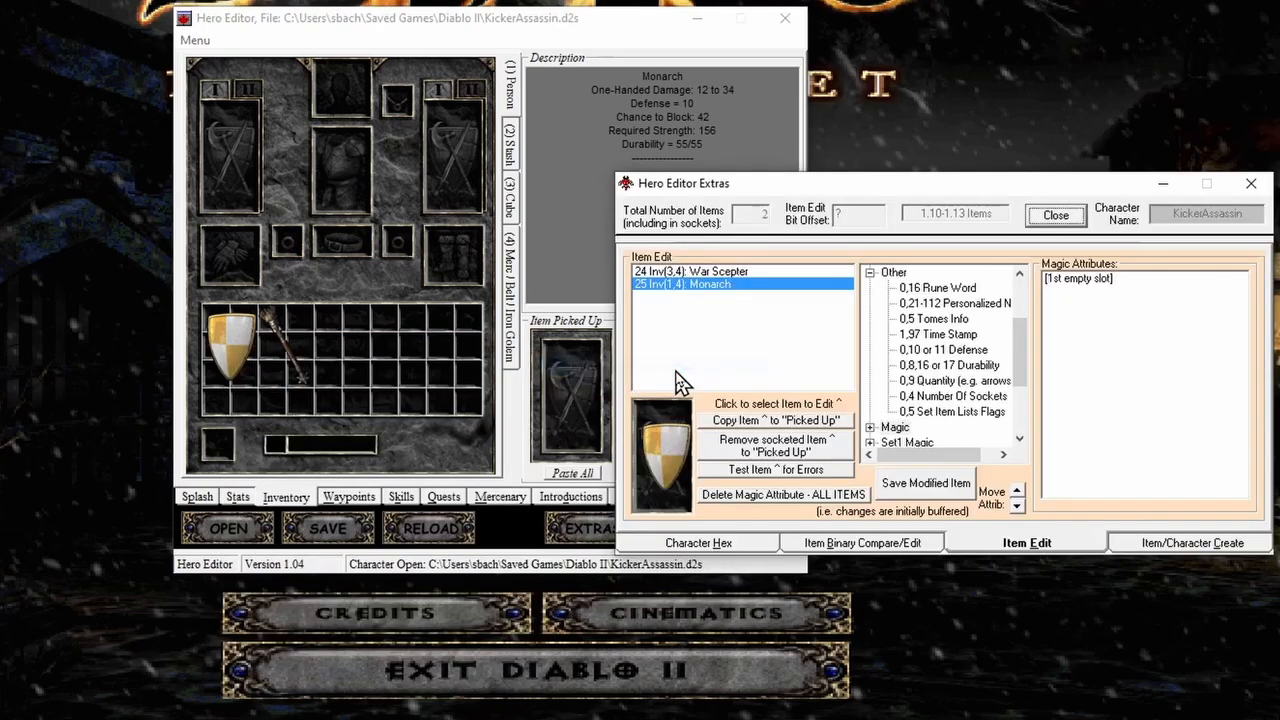
{"action": "mouse_move", "coordinate": [930, 435]}
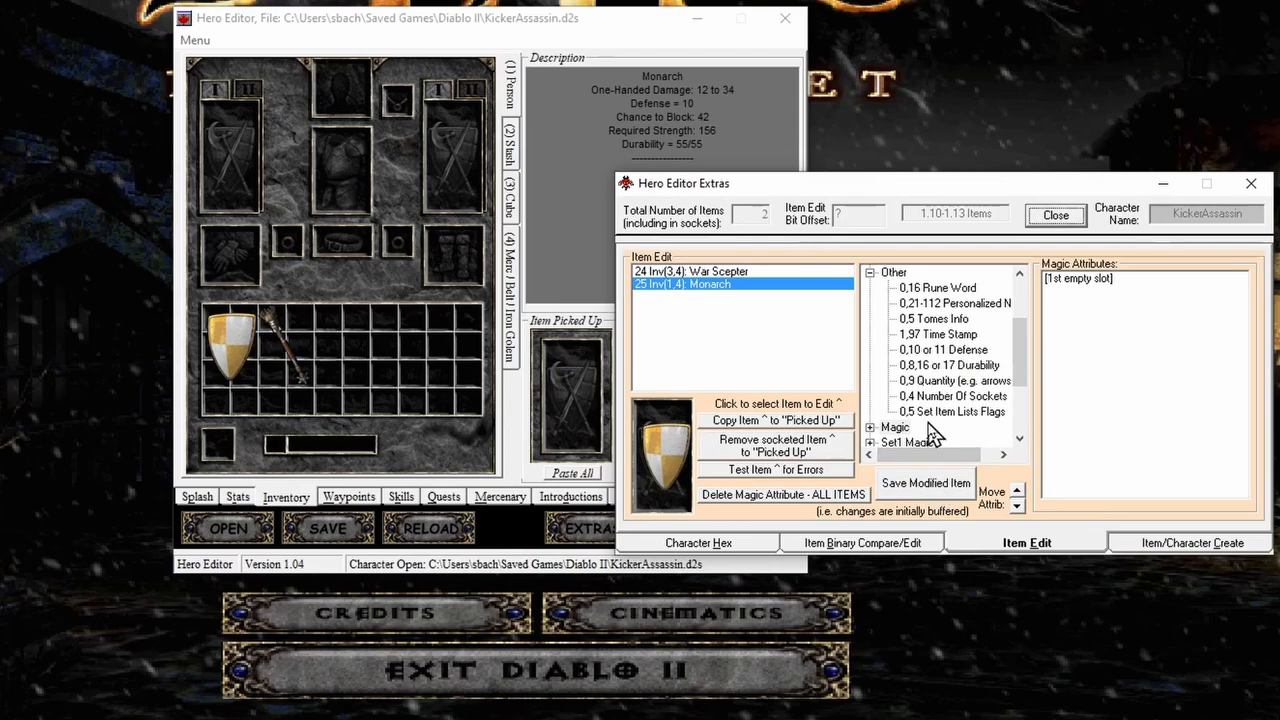
{"action": "left_click", "coordinate": [952, 396]}
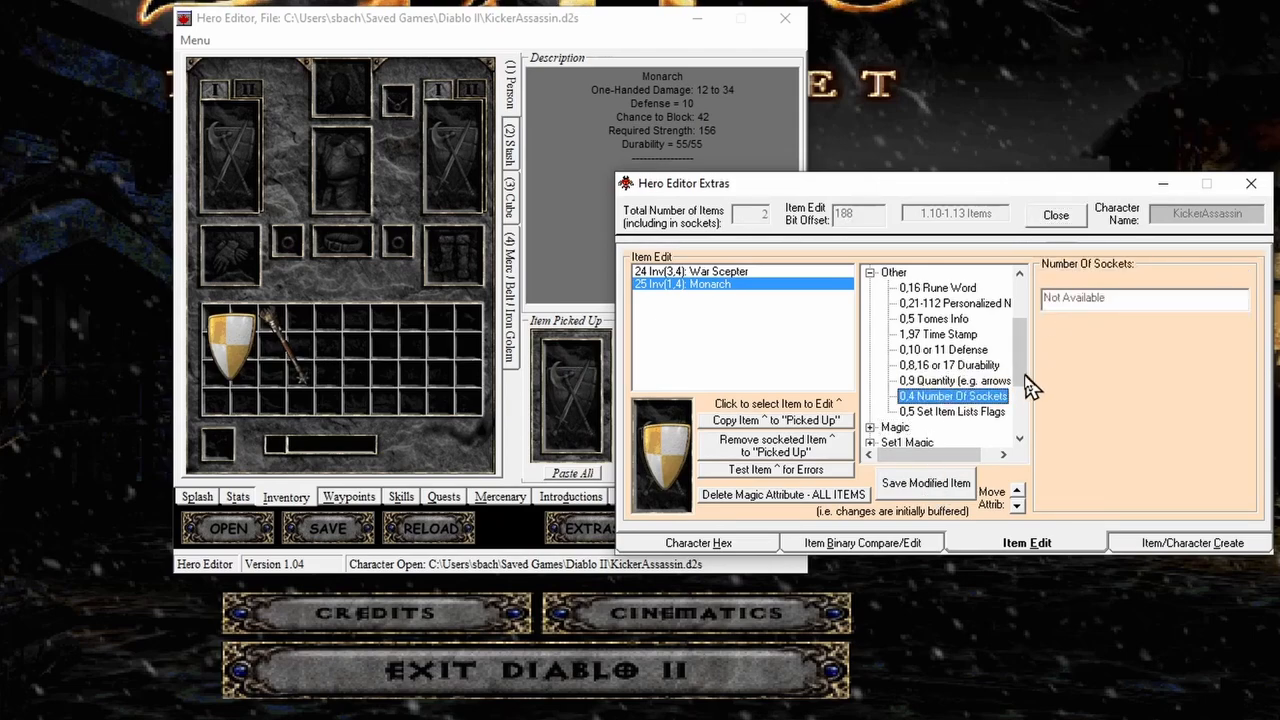
{"action": "left_click", "coordinate": [1055, 215]}
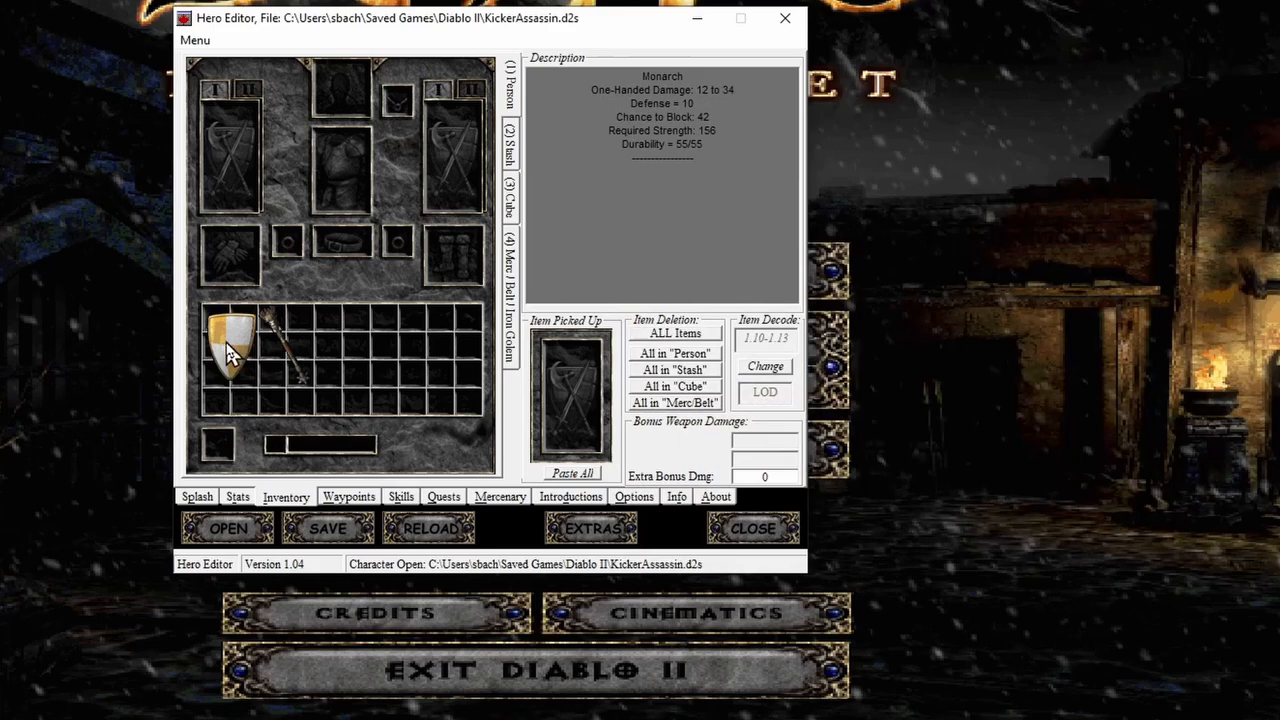
{"action": "right_click", "coordinate": [230, 350]}
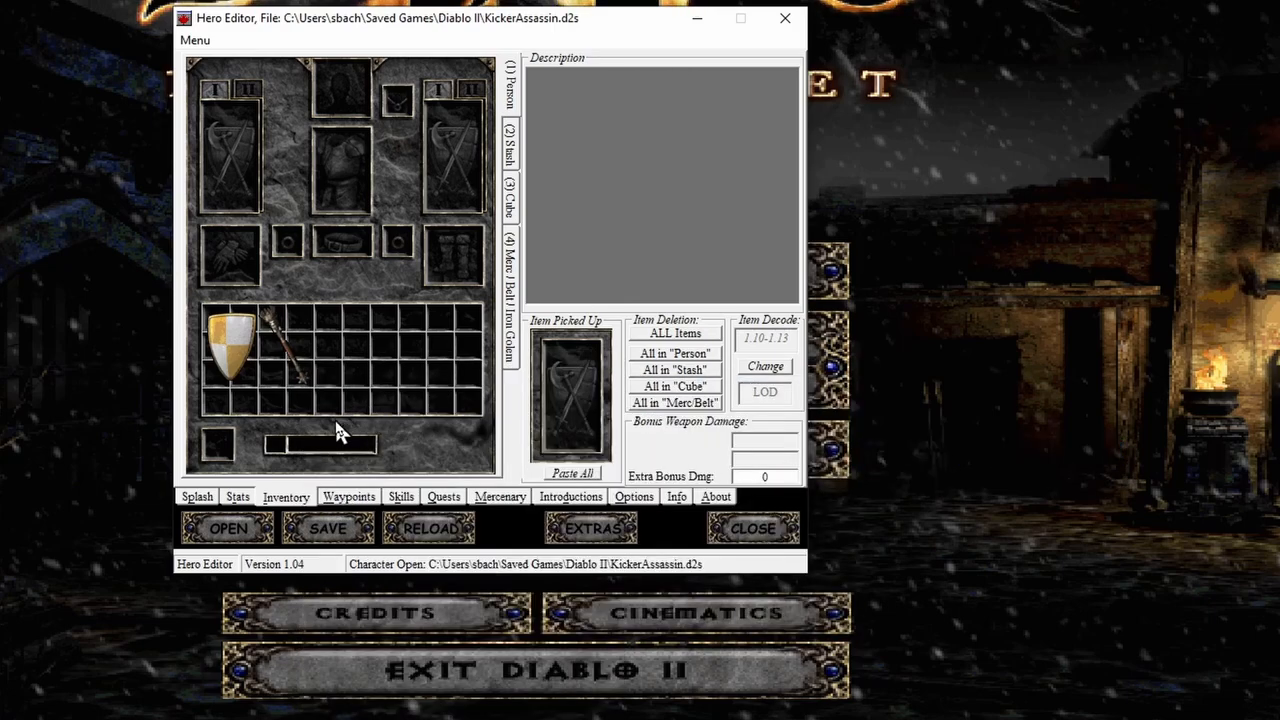
{"action": "mouse_move", "coordinate": [258, 390]}
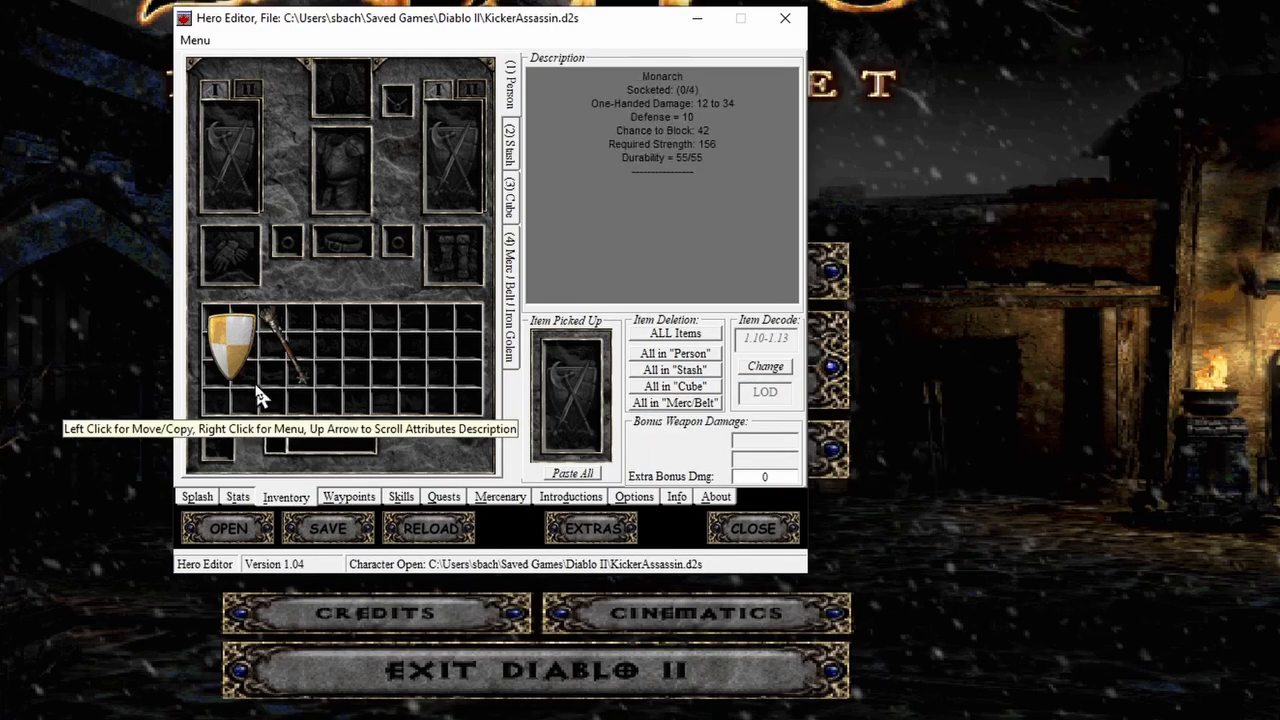
Give the War Scepter four sockets and save it
{"action": "right_click", "coordinate": [258, 350]}
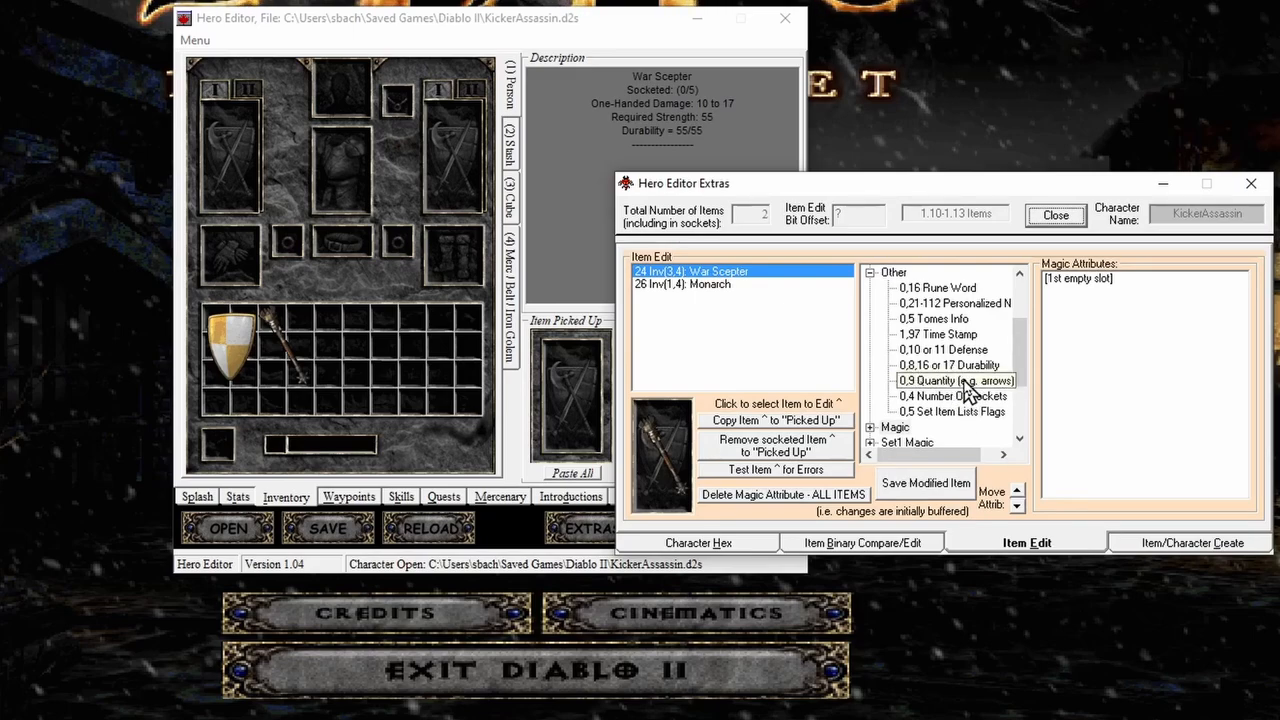
{"action": "left_click", "coordinate": [951, 396]}
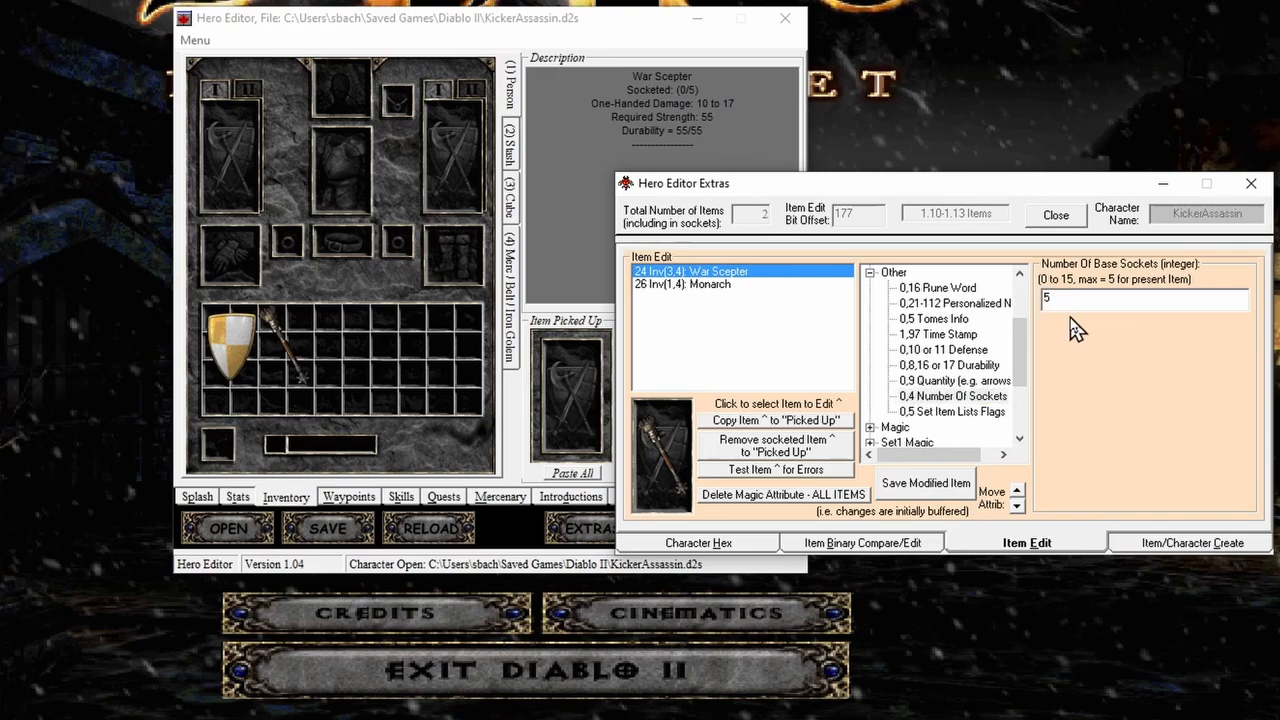
{"action": "type", "text": "0"}
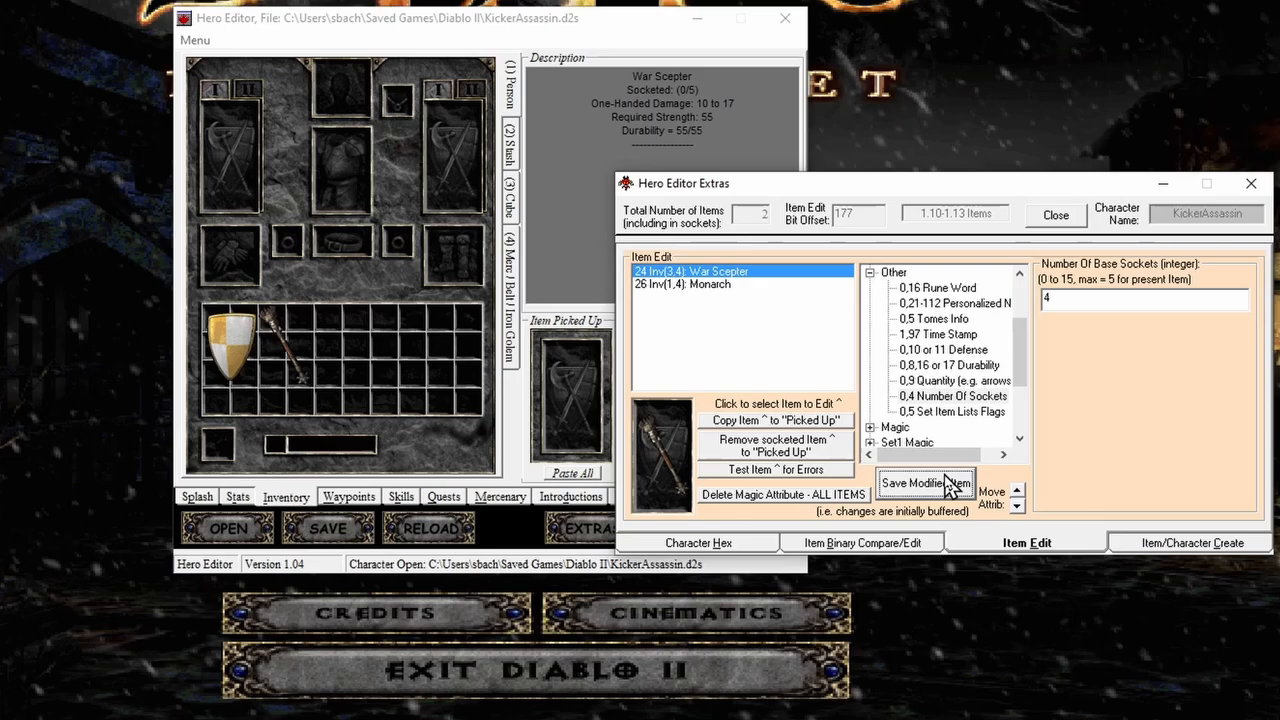
{"action": "left_click", "coordinate": [1055, 215]}
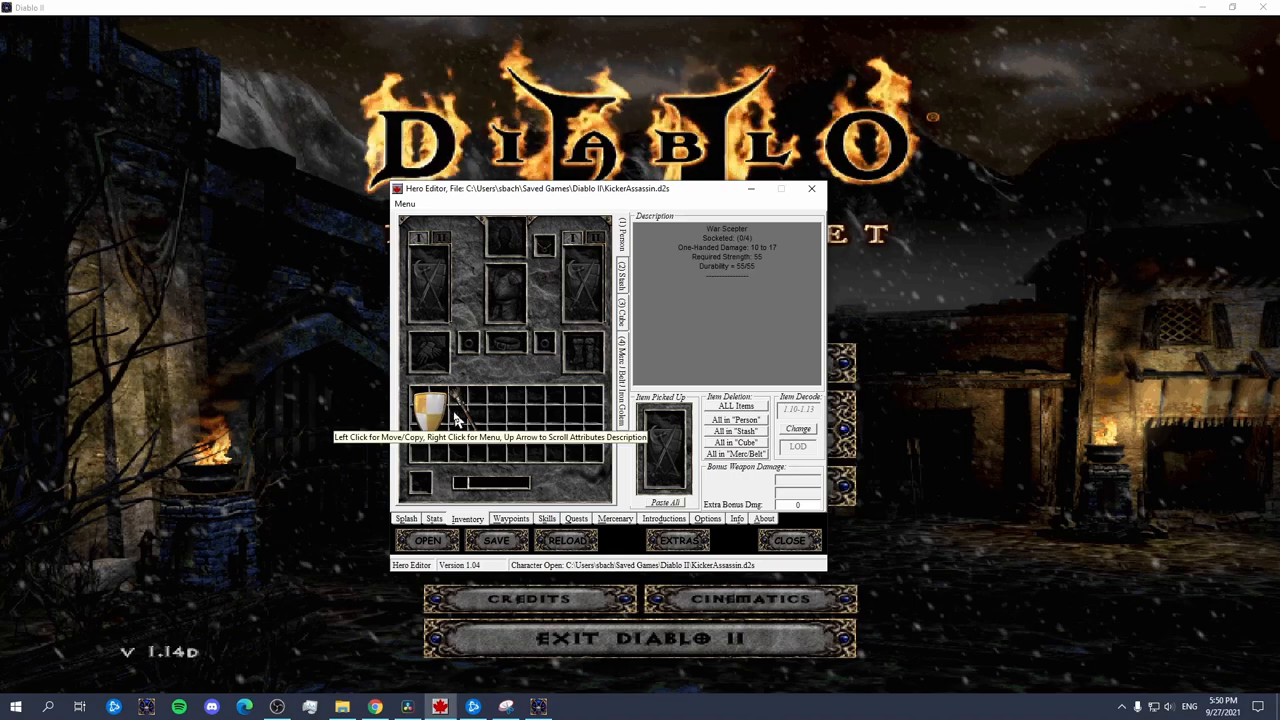
Start an item import and search the Item Packs folder for 'hel'
{"action": "right_click", "coordinate": [430, 410]}
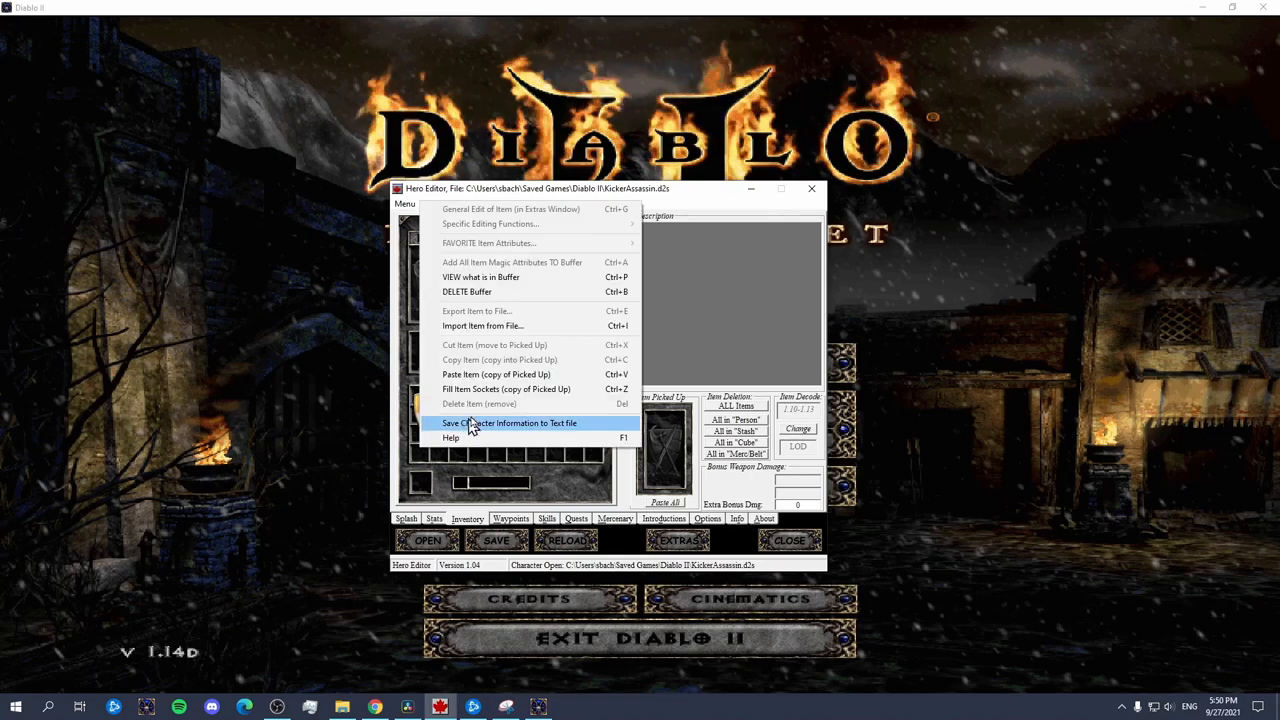
{"action": "left_click", "coordinate": [483, 326]}
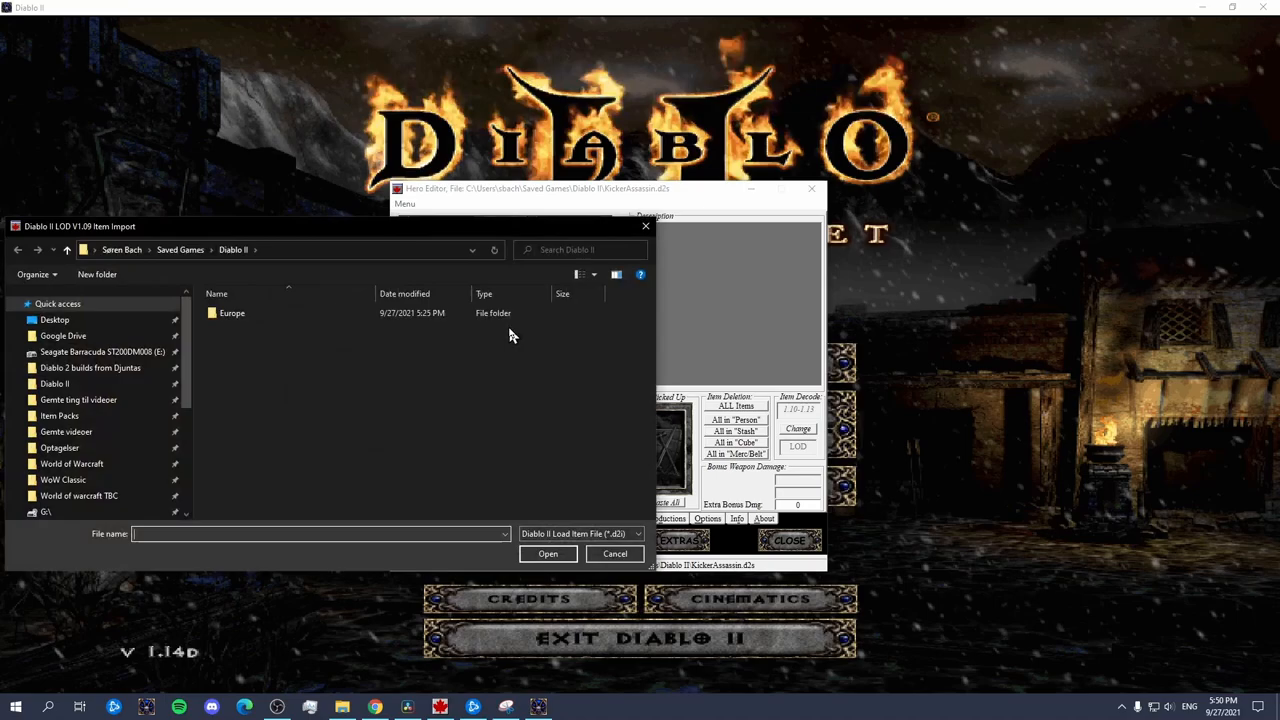
{"action": "mouse_move", "coordinate": [88, 372]}
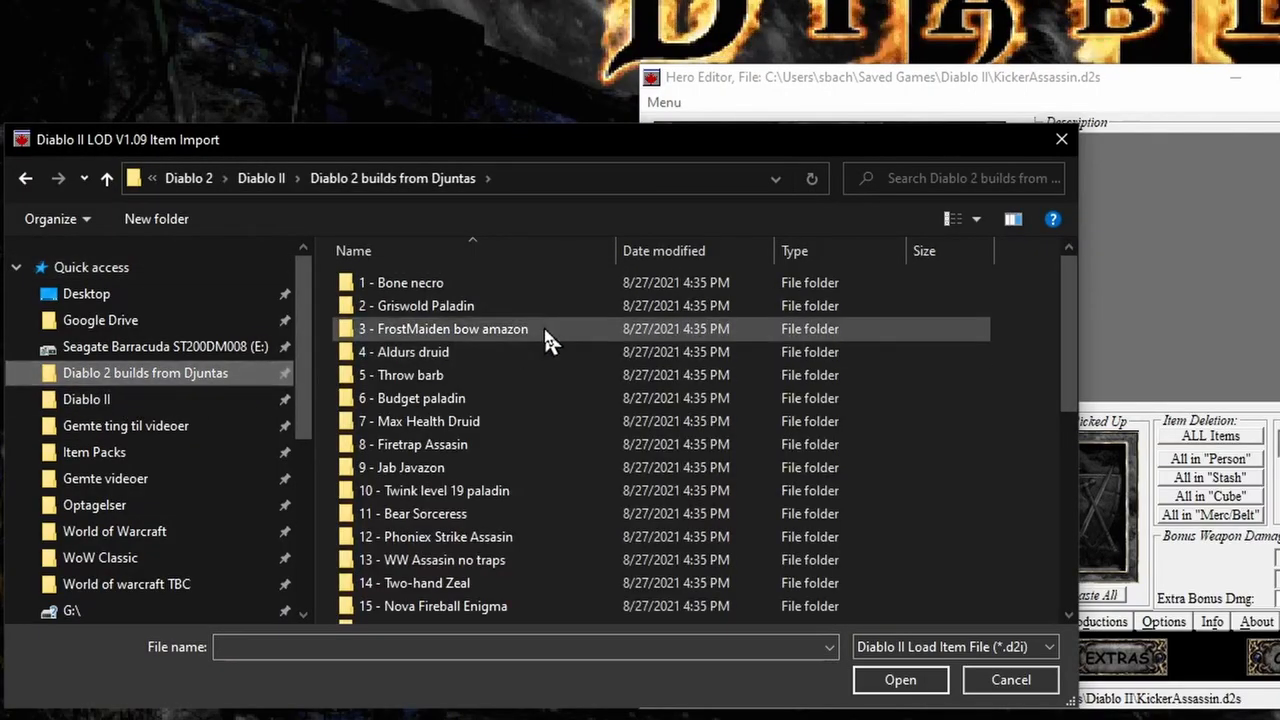
{"action": "left_click", "coordinate": [94, 452]}
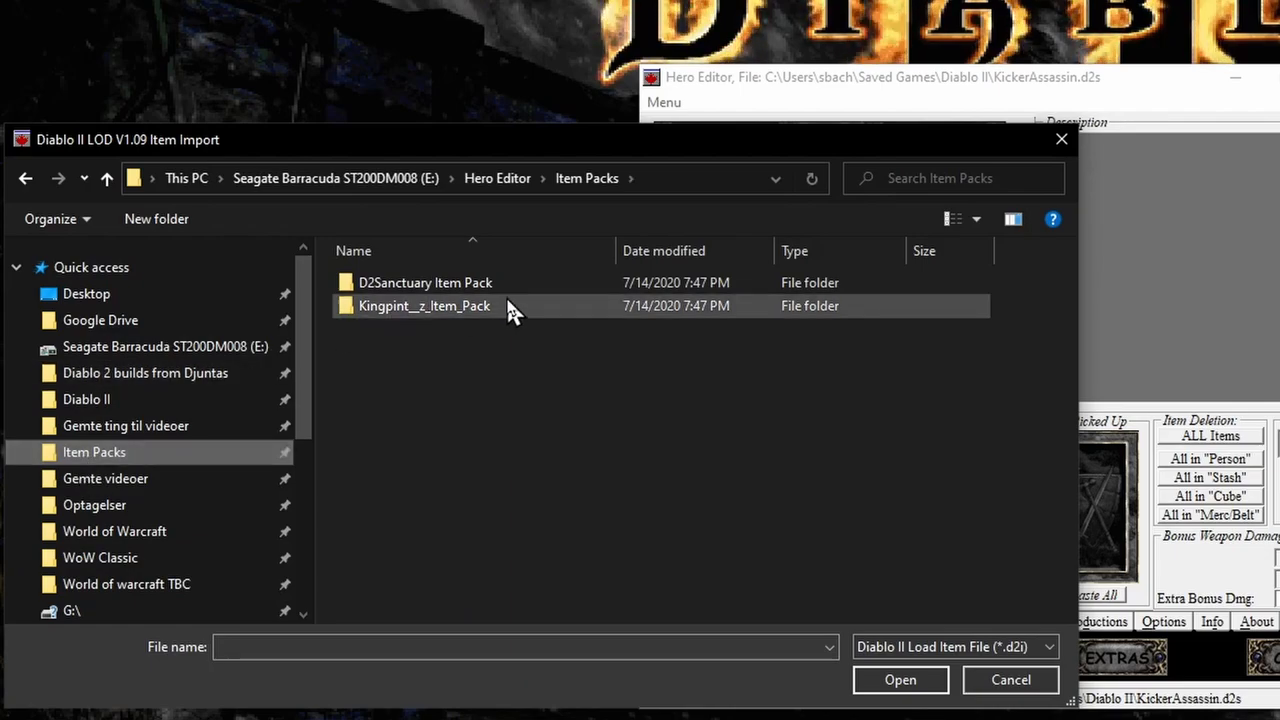
{"action": "left_click", "coordinate": [940, 180]}
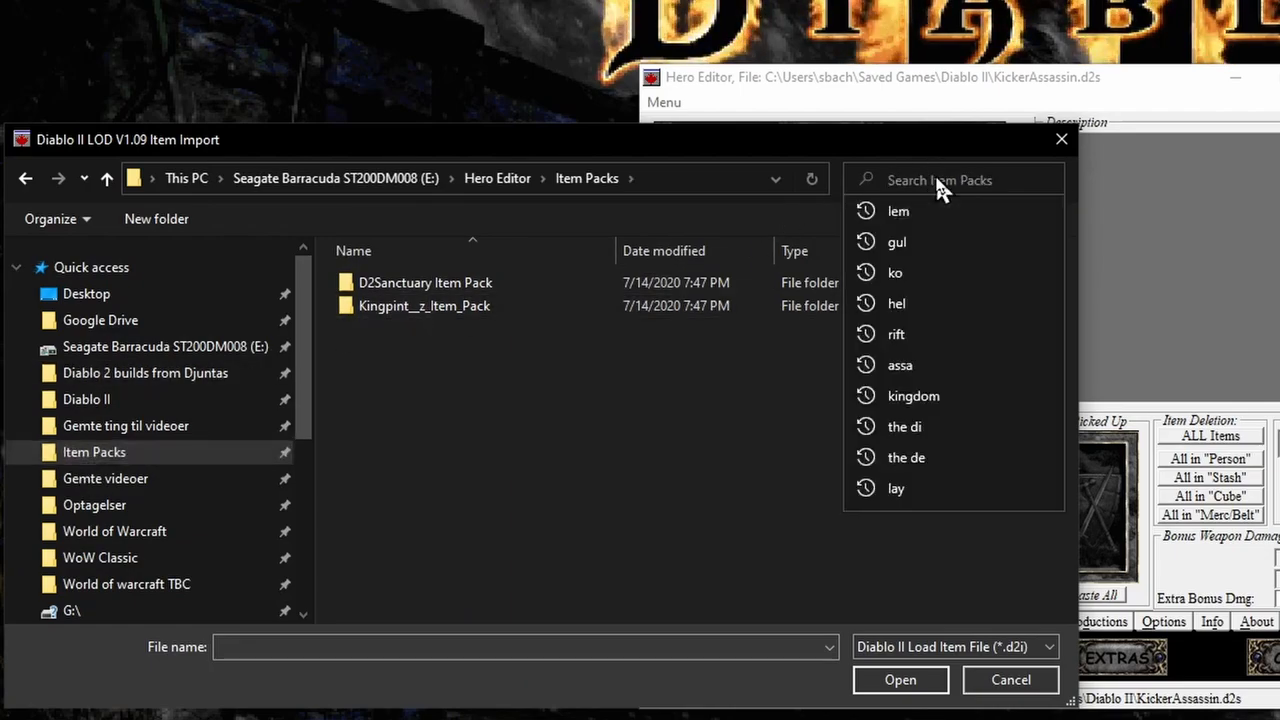
{"action": "type", "text": "hel"}
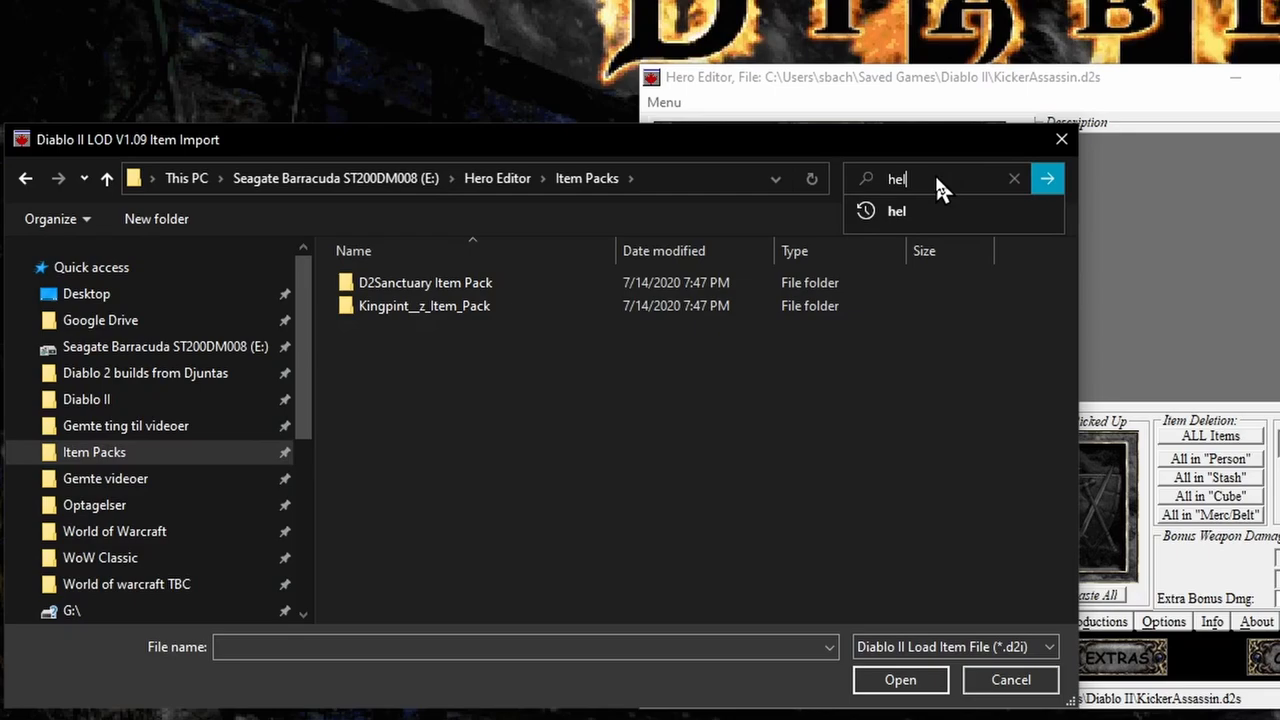
{"action": "key", "text": "enter"}
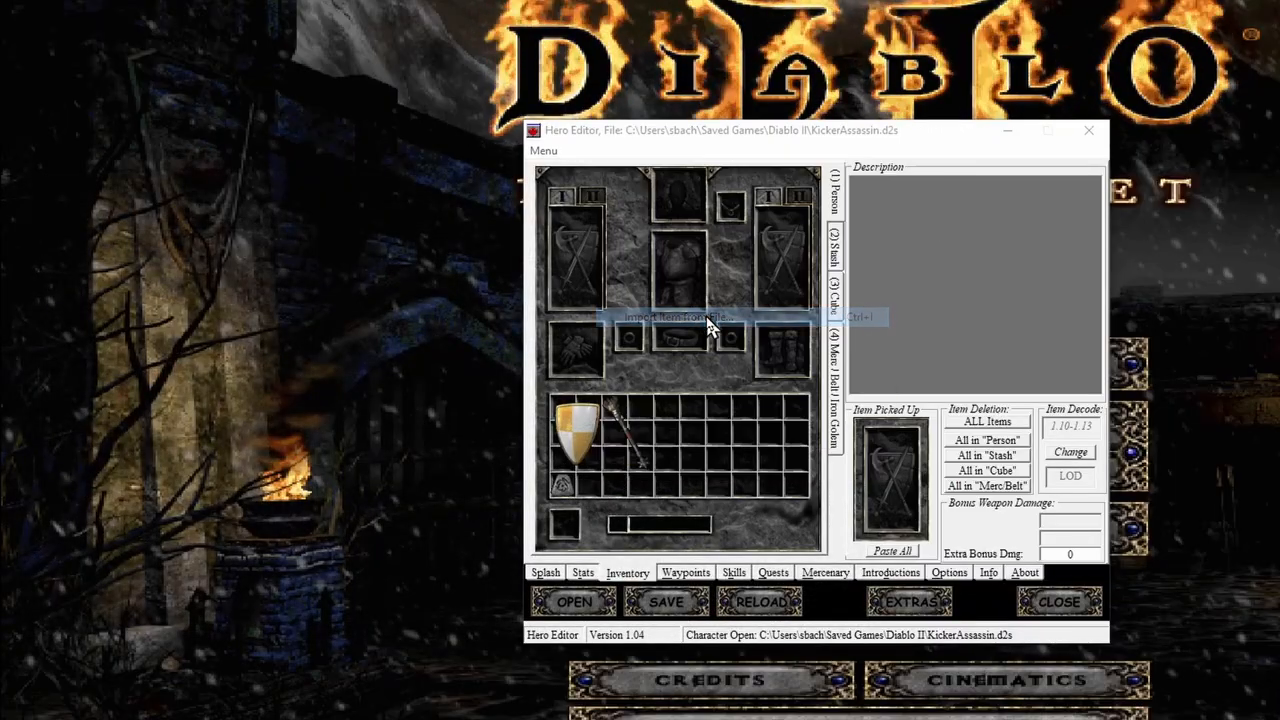
Search the item pack files for 'cow', 'hel' and 'ko' runes
{"action": "left_click", "coordinate": [680, 317]}
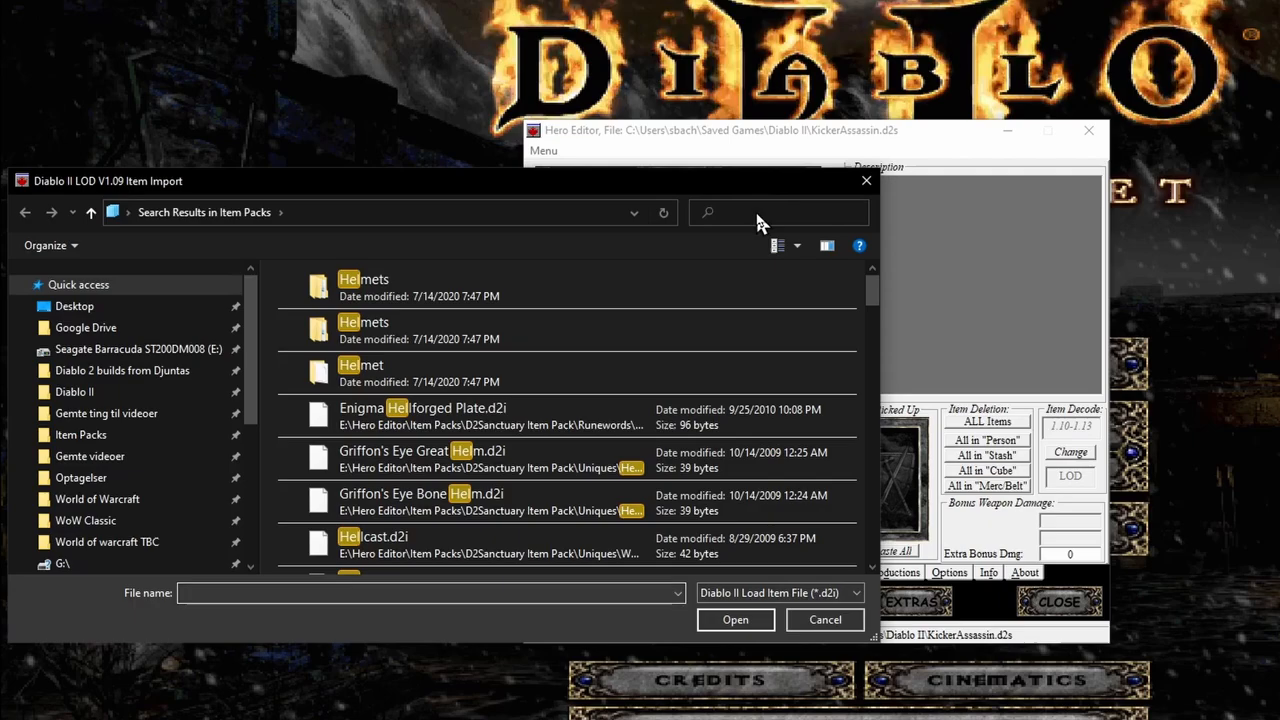
{"action": "type", "text": "cow"}
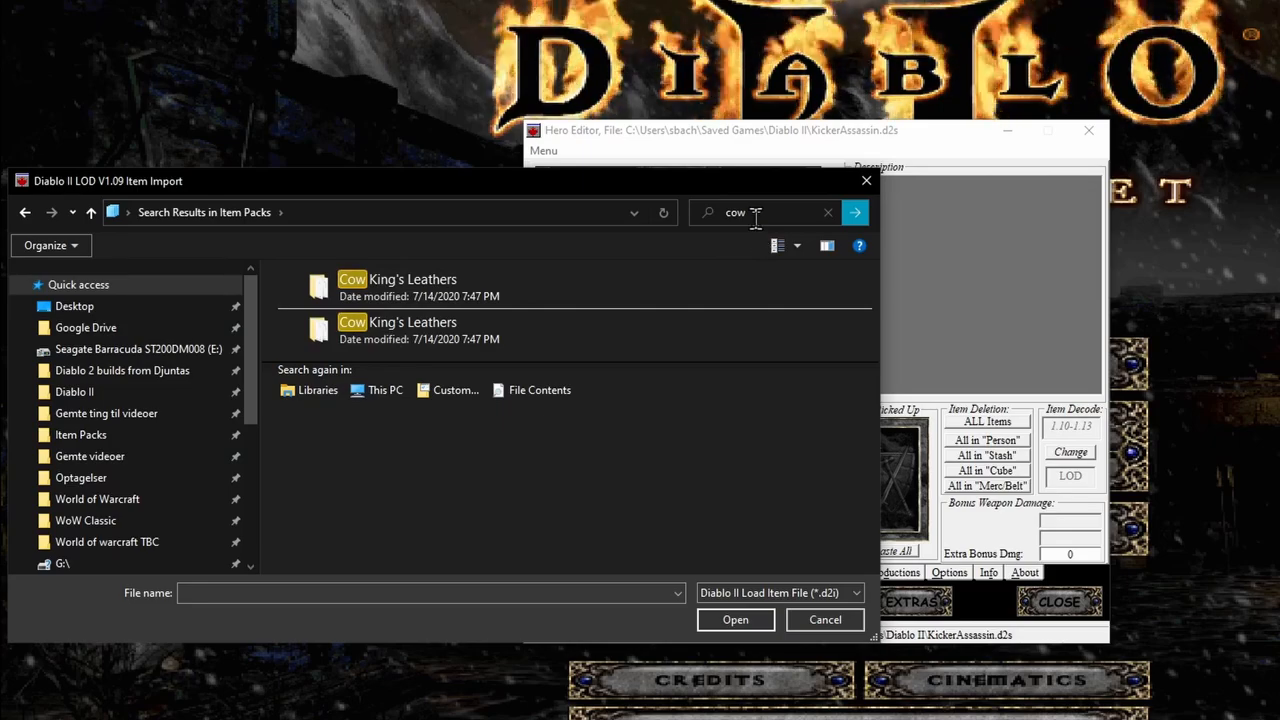
{"action": "left_click", "coordinate": [760, 212]}
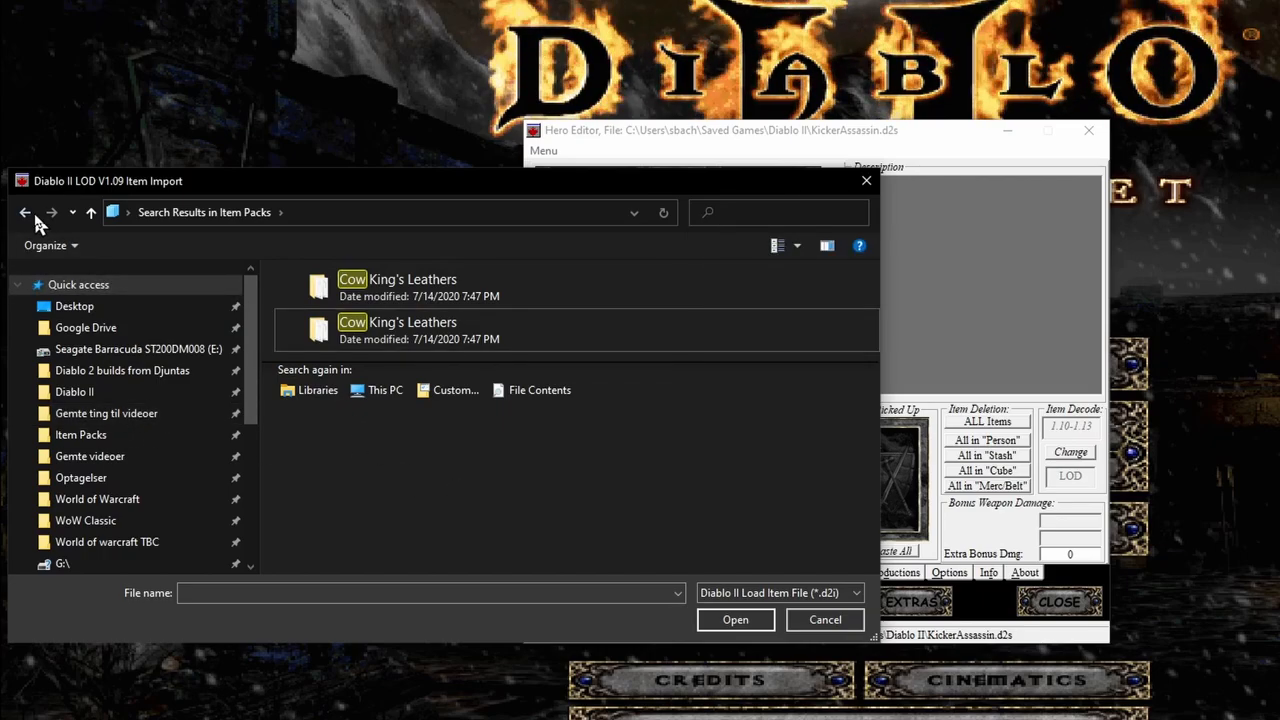
{"action": "type", "text": "hel"}
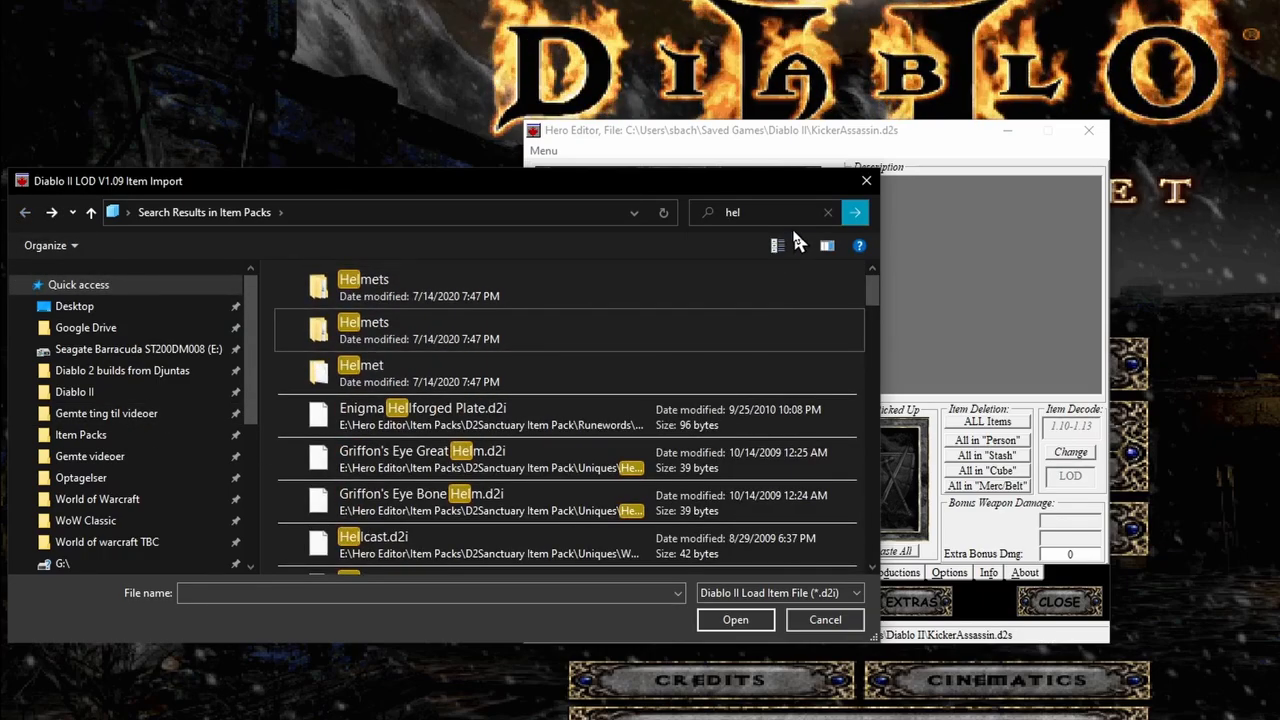
{"action": "left_click", "coordinate": [81, 434]}
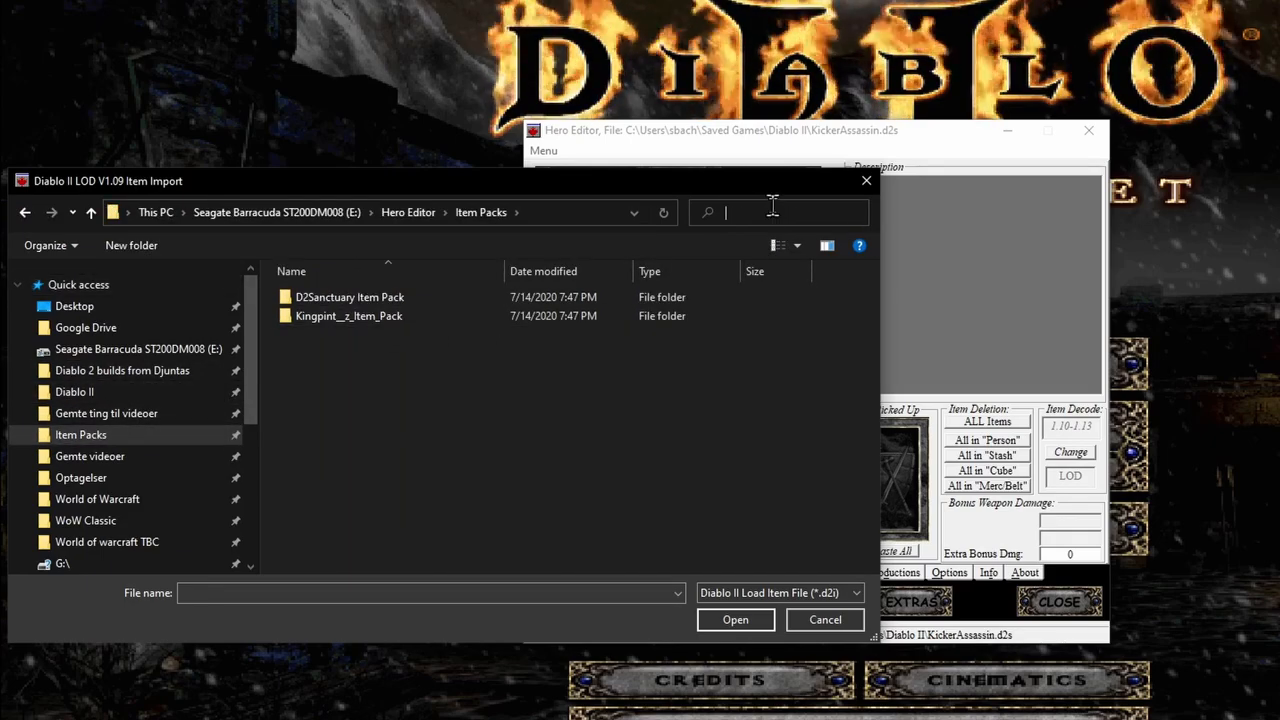
{"action": "type", "text": "ko"}
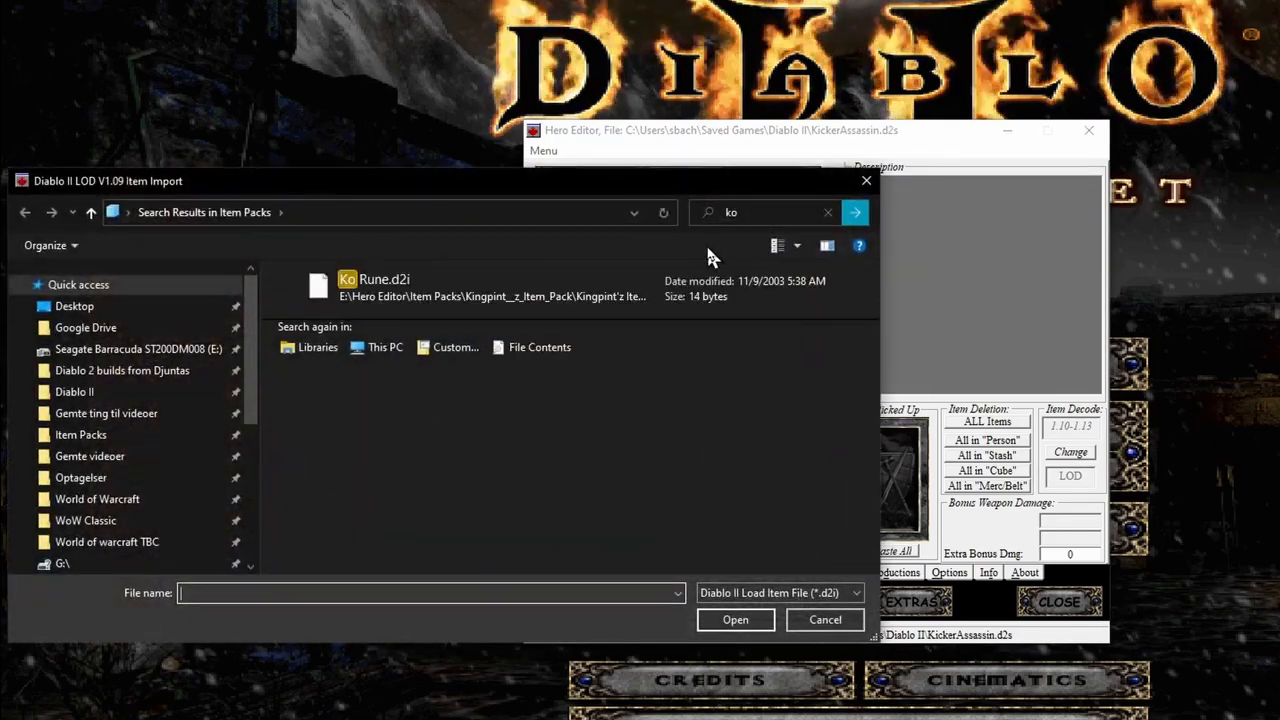
Import the Ko and Gul rune files into the inventory
{"action": "left_click", "coordinate": [760, 212]}
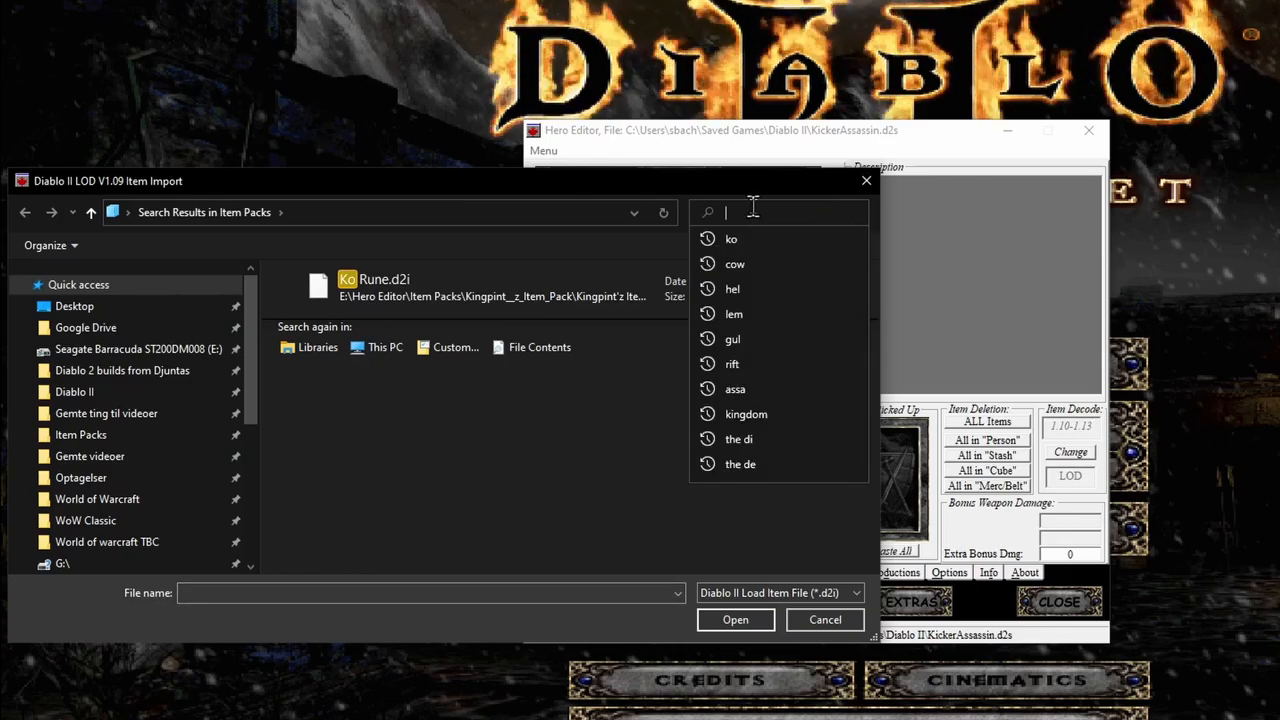
{"action": "left_click", "coordinate": [733, 239]}
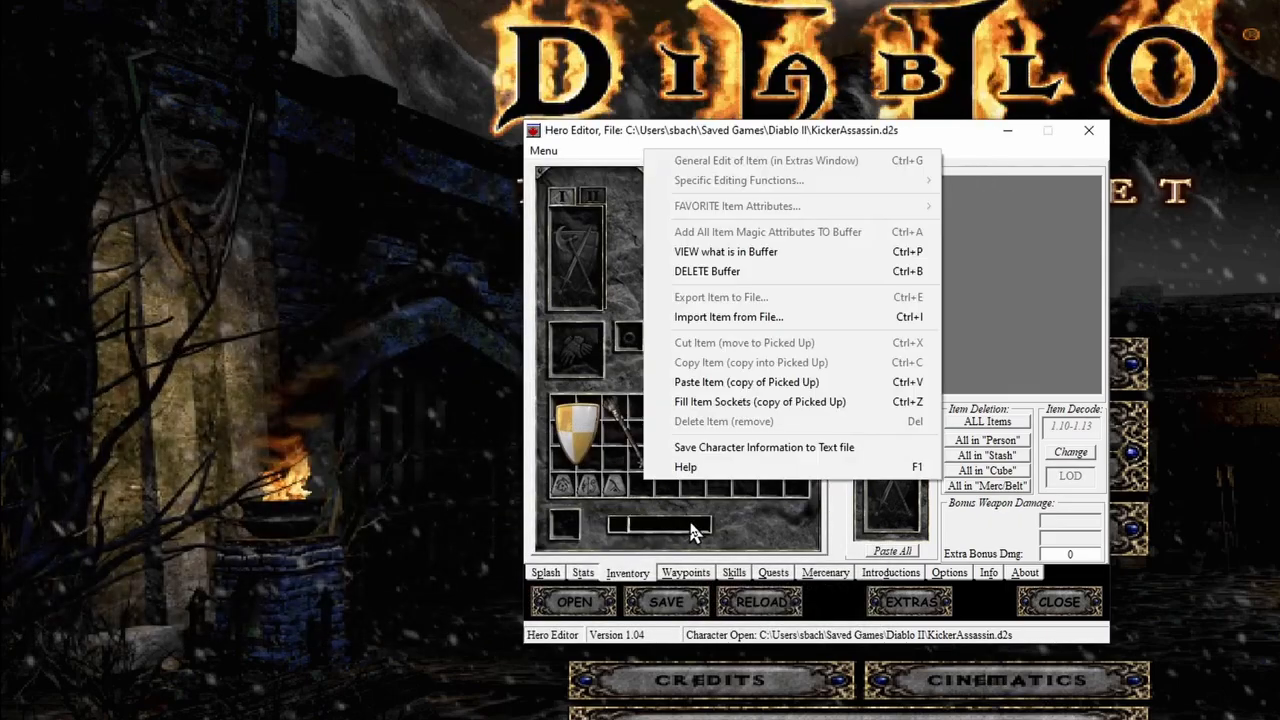
{"action": "left_click", "coordinate": [728, 316]}
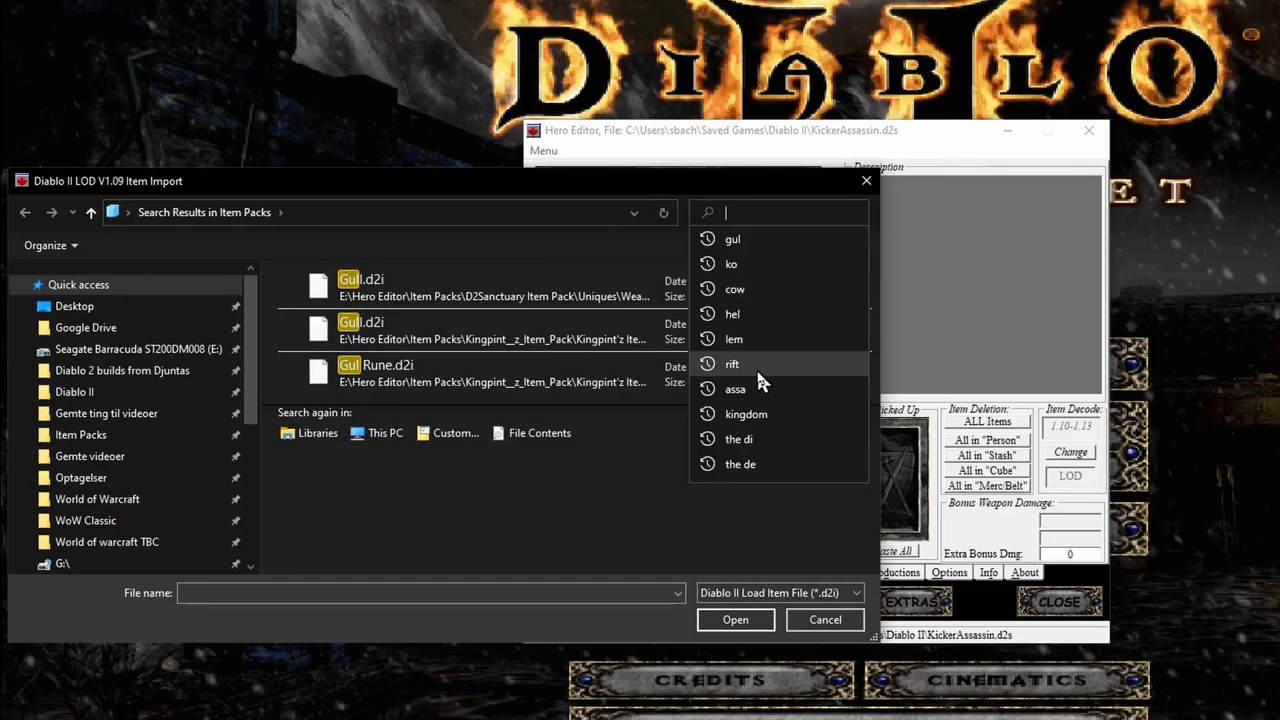
{"action": "left_click", "coordinate": [733, 338]}
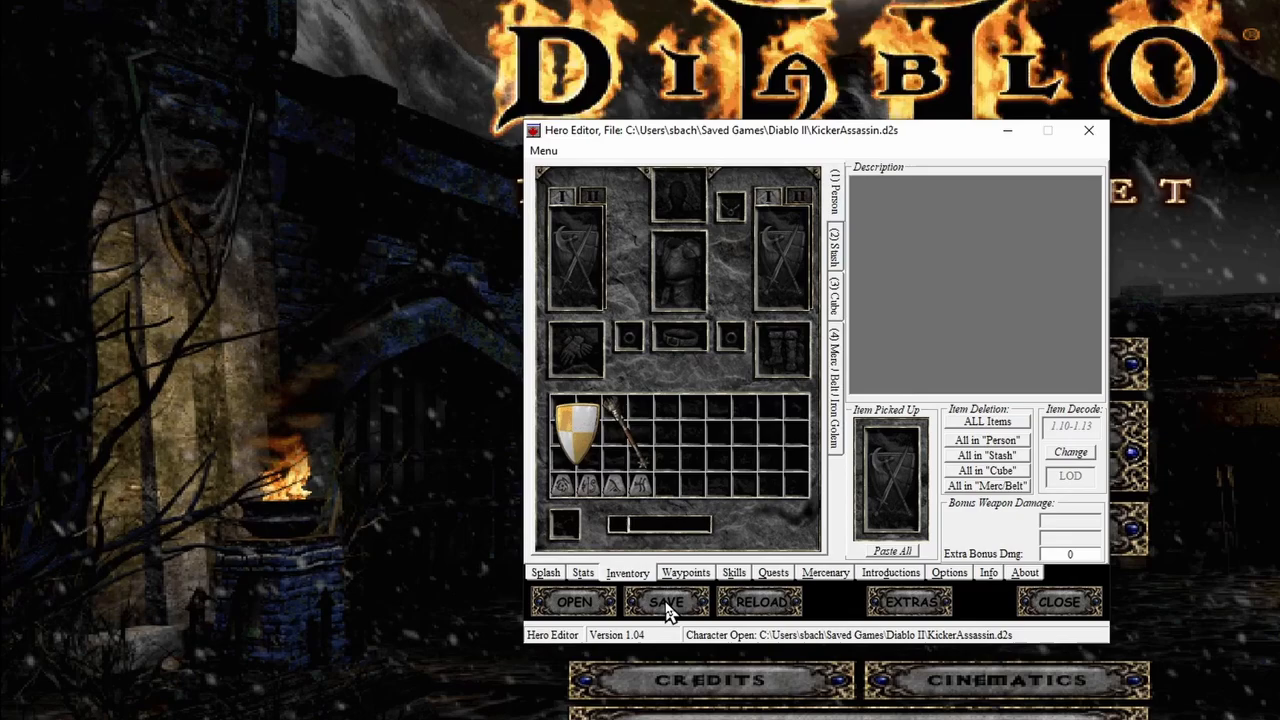
{"action": "mouse_move", "coordinate": [630, 435]}
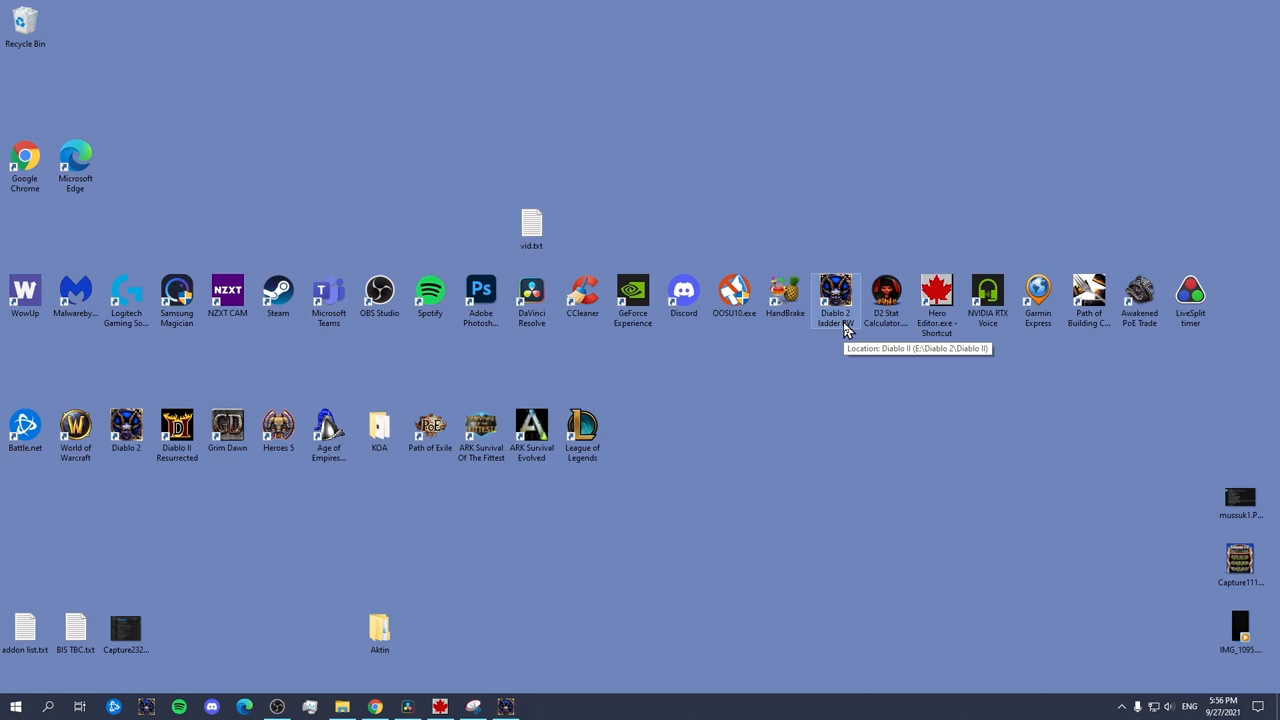
Launch the Diablo 2 ladder RW shortcut and dismiss the already-running error
{"action": "left_click", "coordinate": [835, 293]}
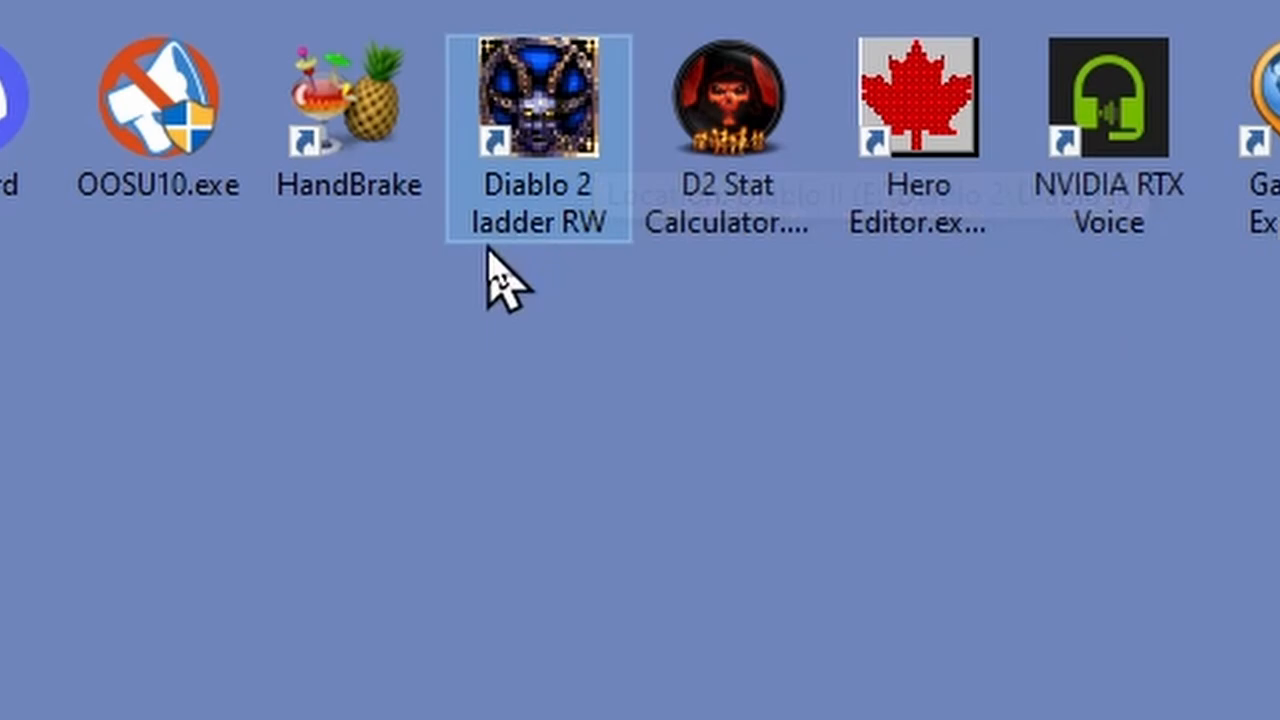
{"action": "double_click", "coordinate": [538, 97]}
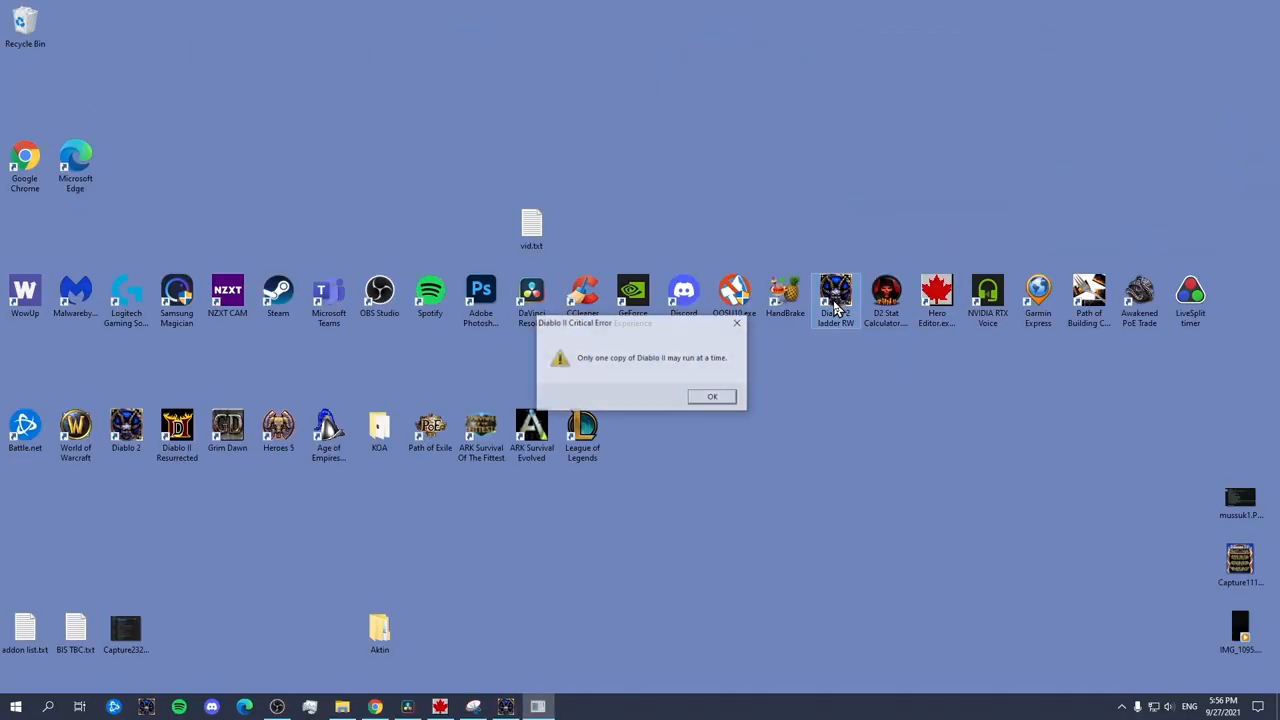
{"action": "left_click", "coordinate": [711, 396]}
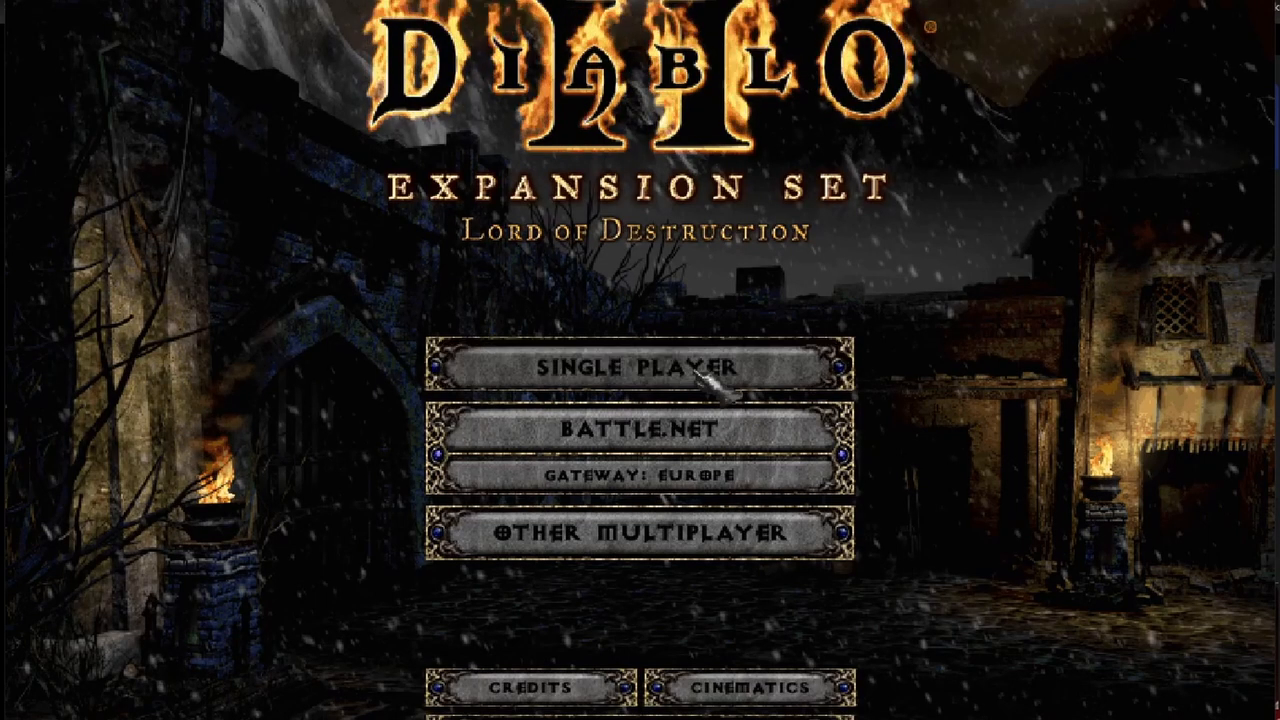
Enter Single Player, socket Hel, Ko, Lem and Gul into the scepter, then Save and Exit
{"action": "left_click", "coordinate": [633, 366]}
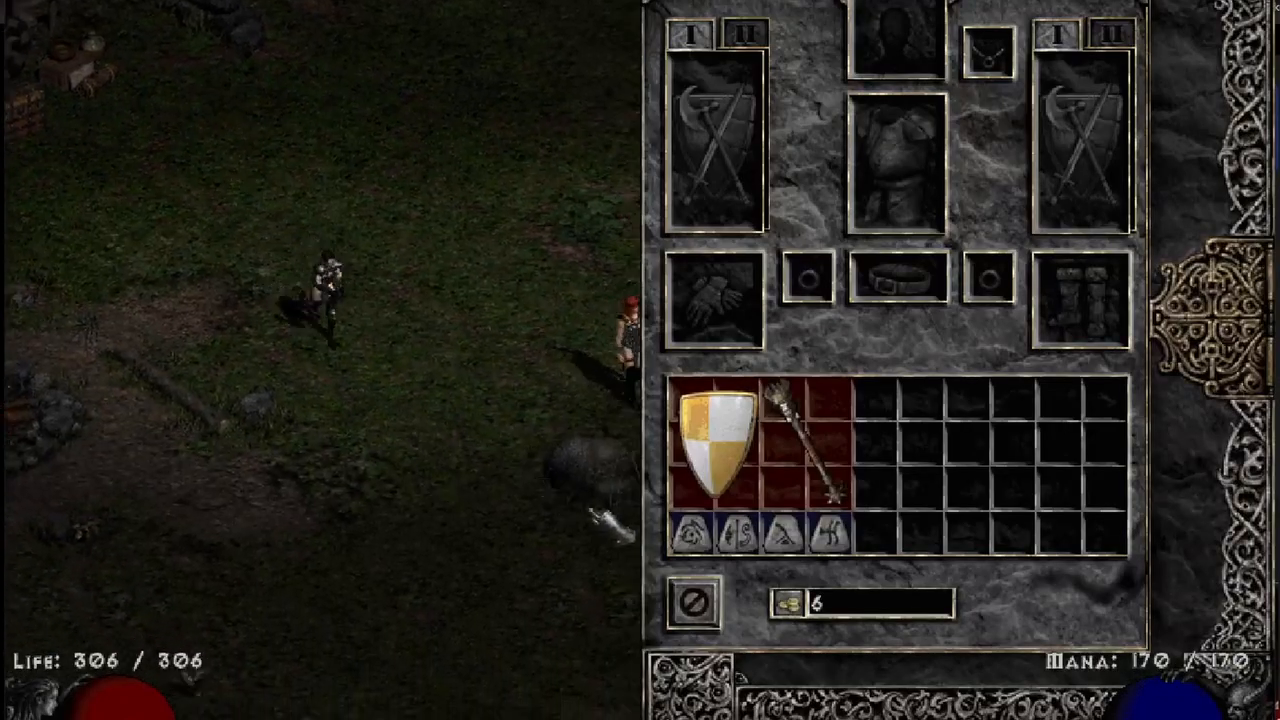
{"action": "mouse_move", "coordinate": [840, 535]}
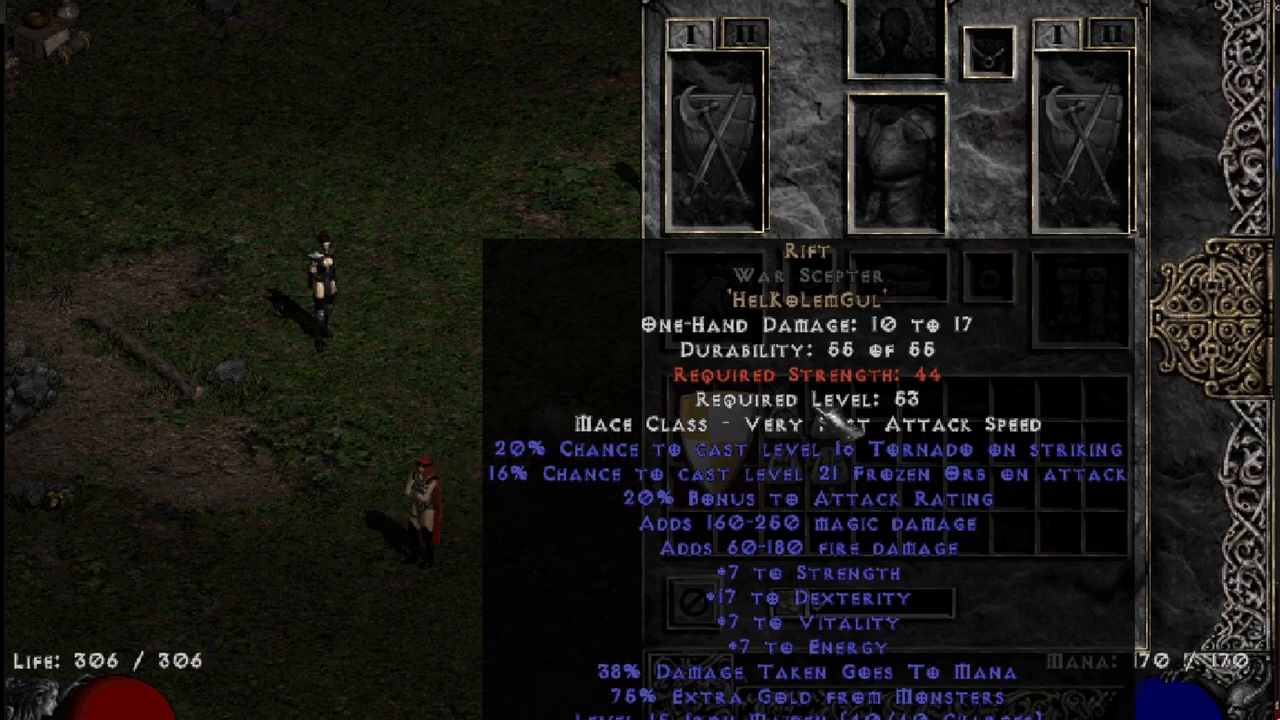
{"action": "mouse_move", "coordinate": [840, 420]}
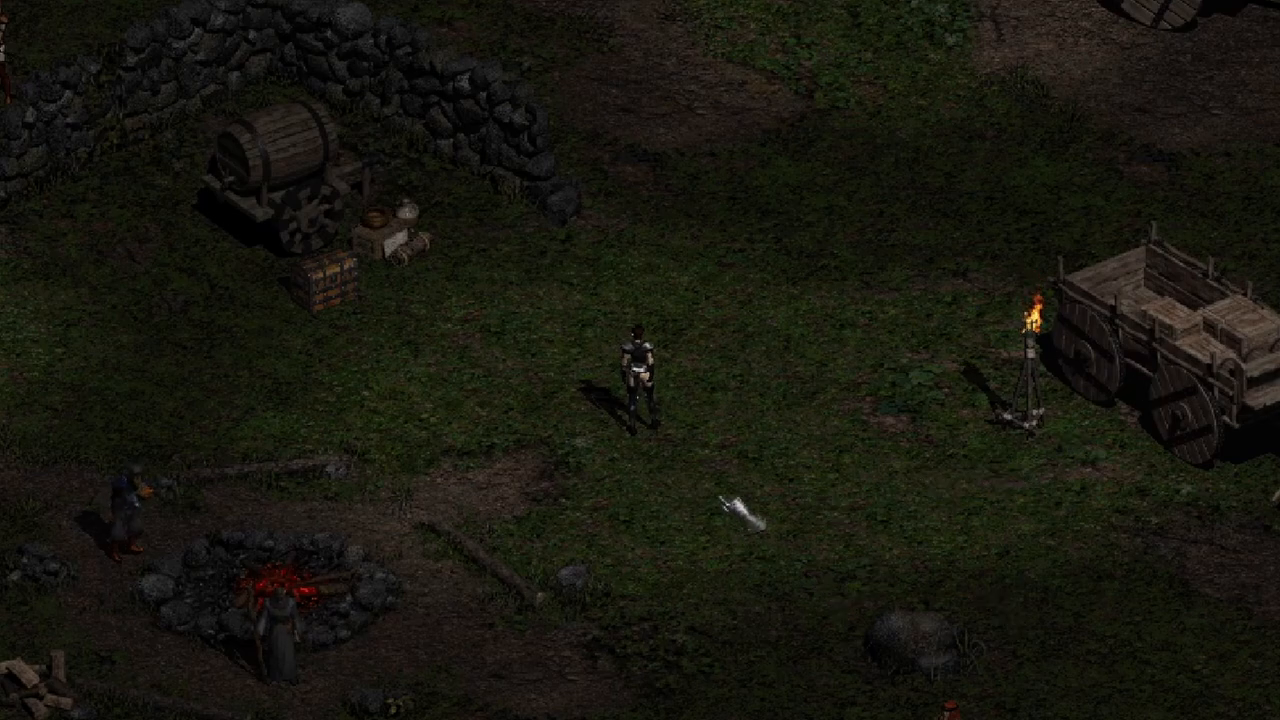
{"action": "key", "text": "Escape"}
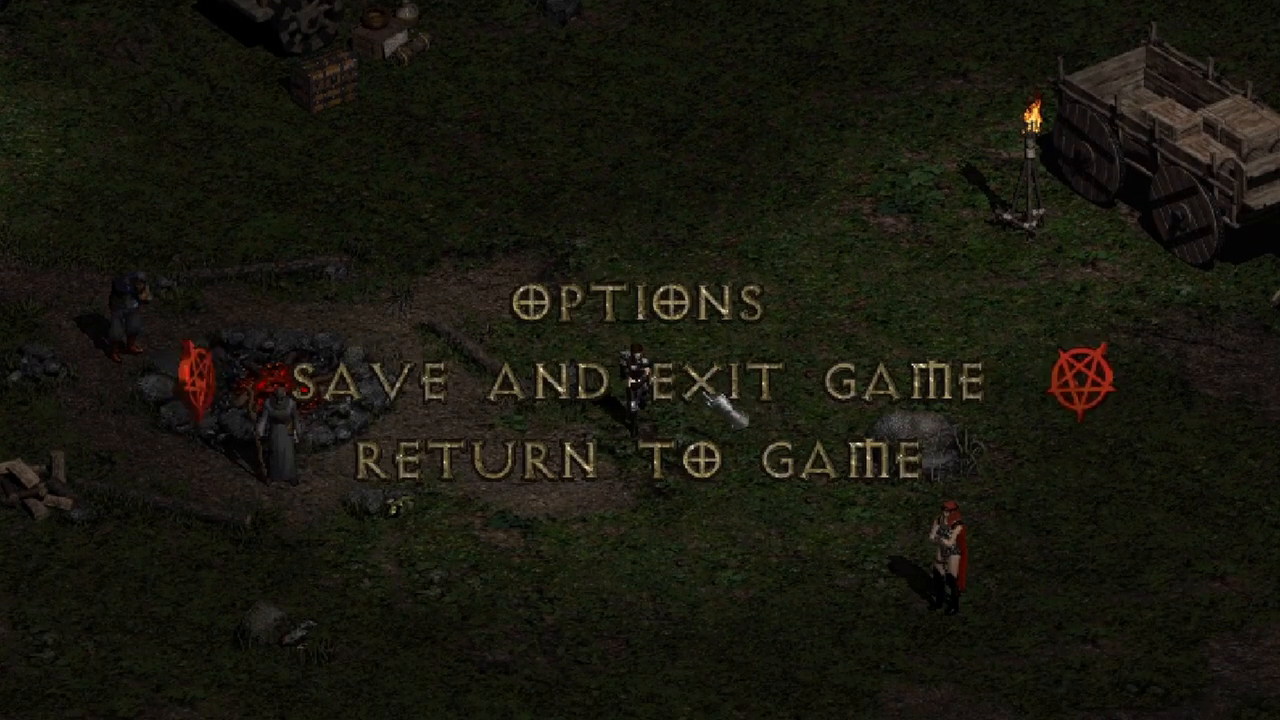
{"action": "left_click", "coordinate": [640, 383]}
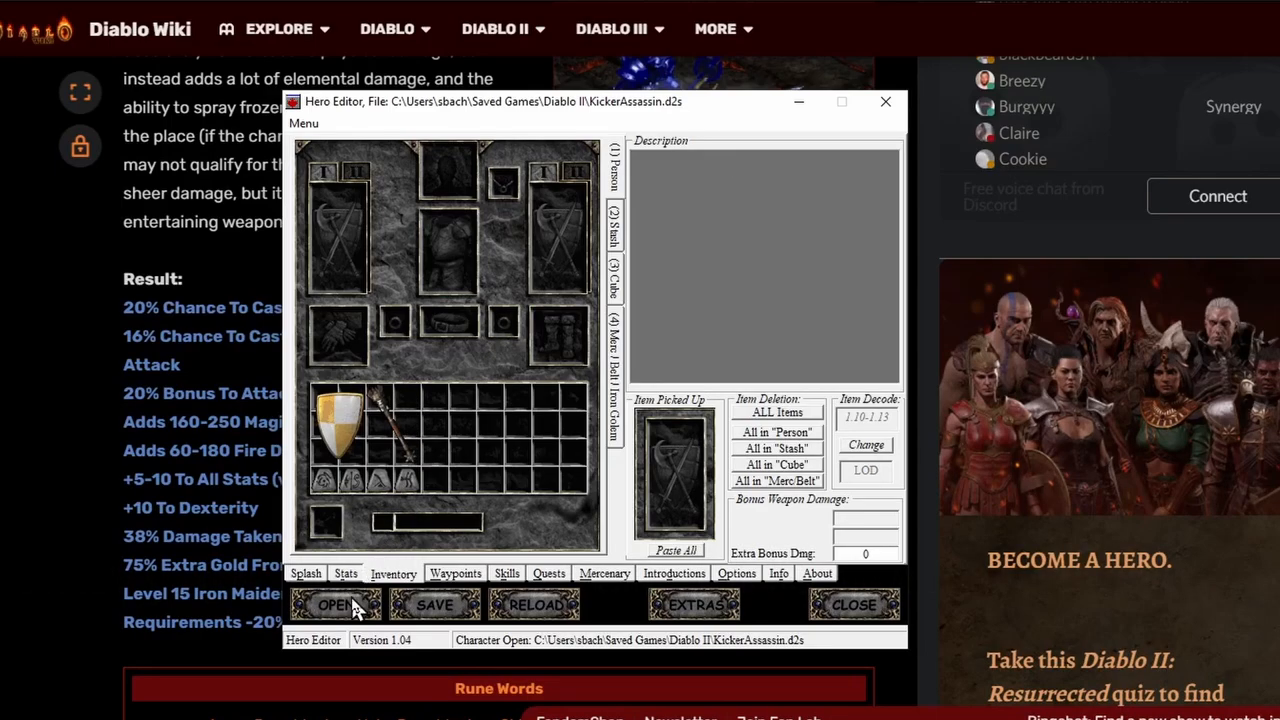
Reopen KickerAssassin and set the Rift scepter's Rune Magic Attribute 1 to 10
{"action": "left_click", "coordinate": [335, 604]}
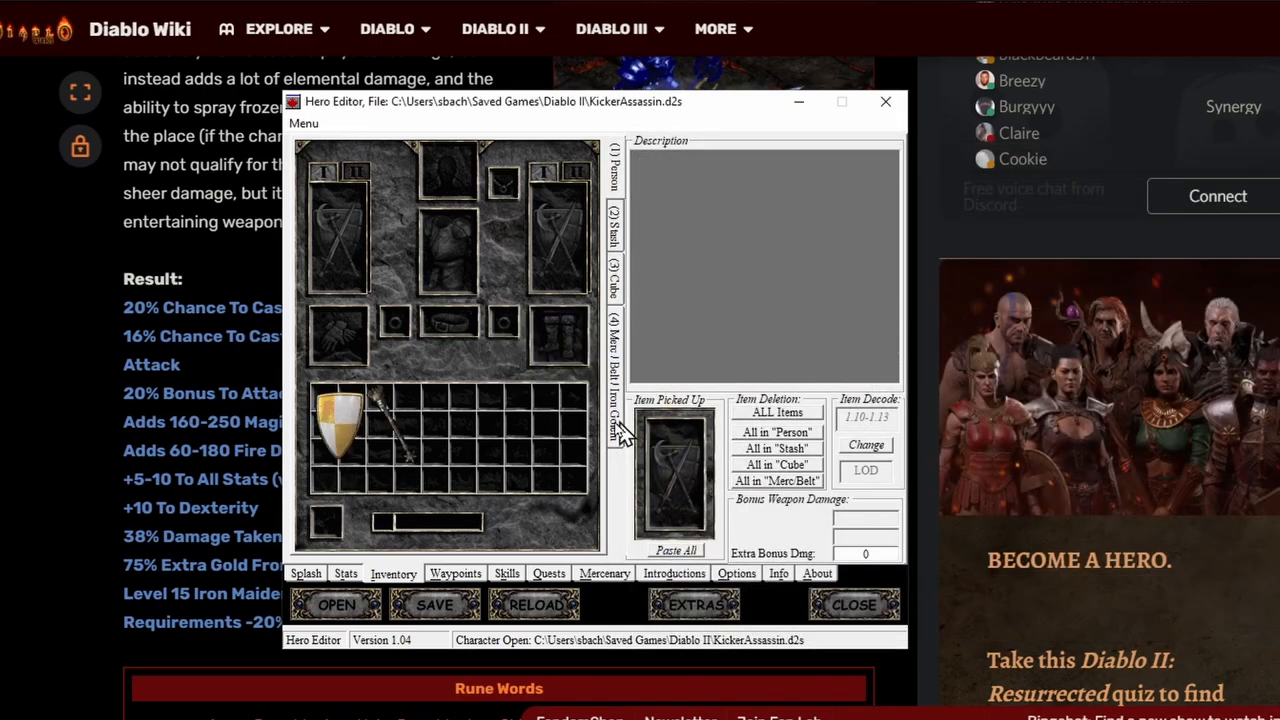
{"action": "mouse_move", "coordinate": [325, 500]}
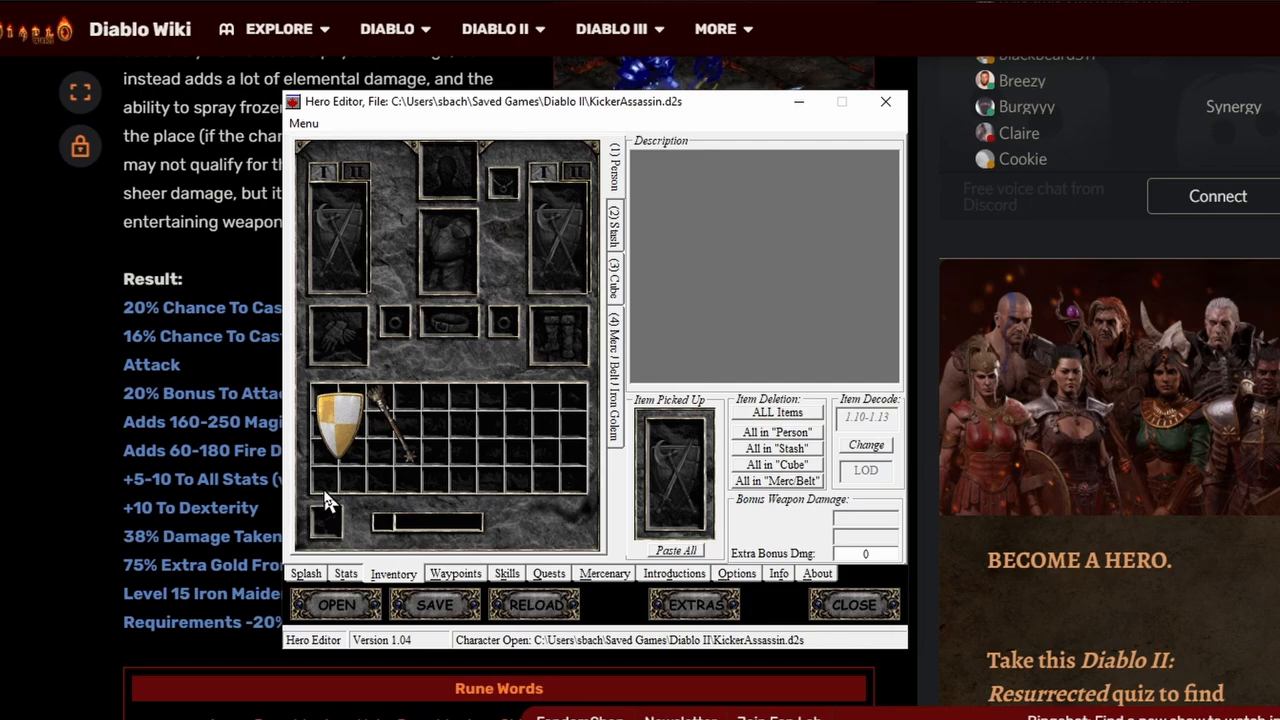
{"action": "mouse_move", "coordinate": [400, 440]}
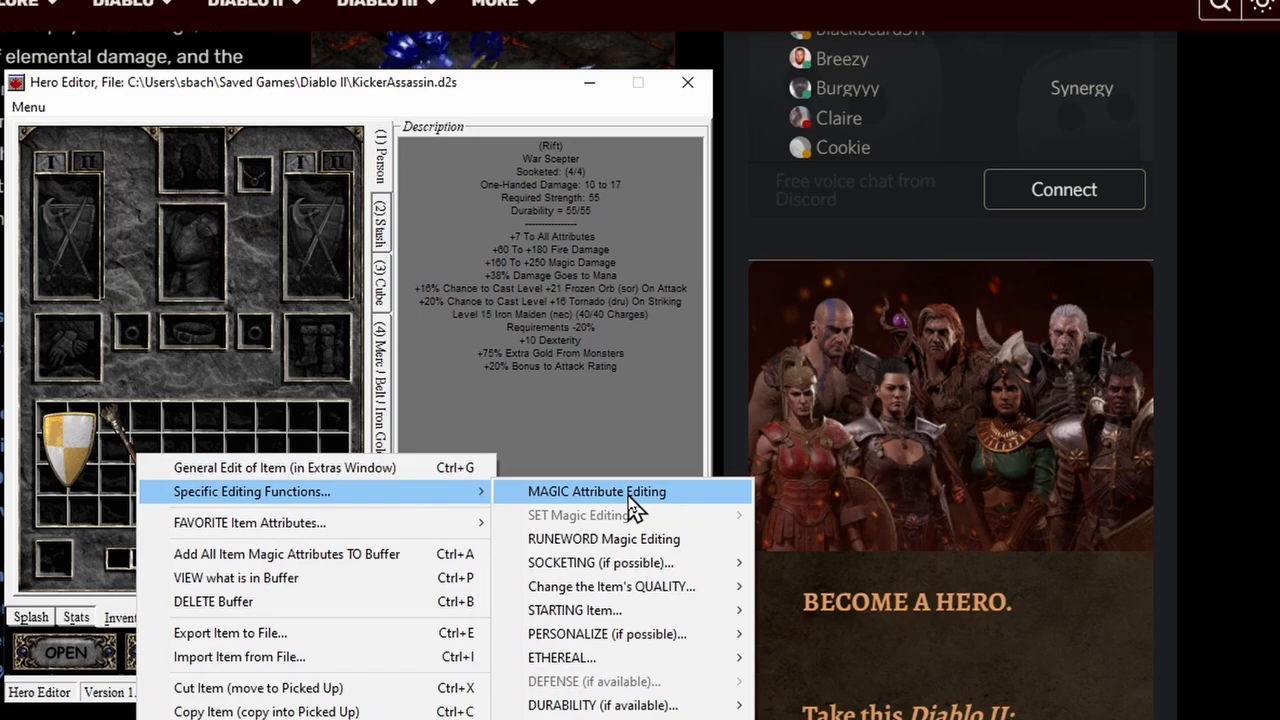
{"action": "left_click", "coordinate": [596, 491]}
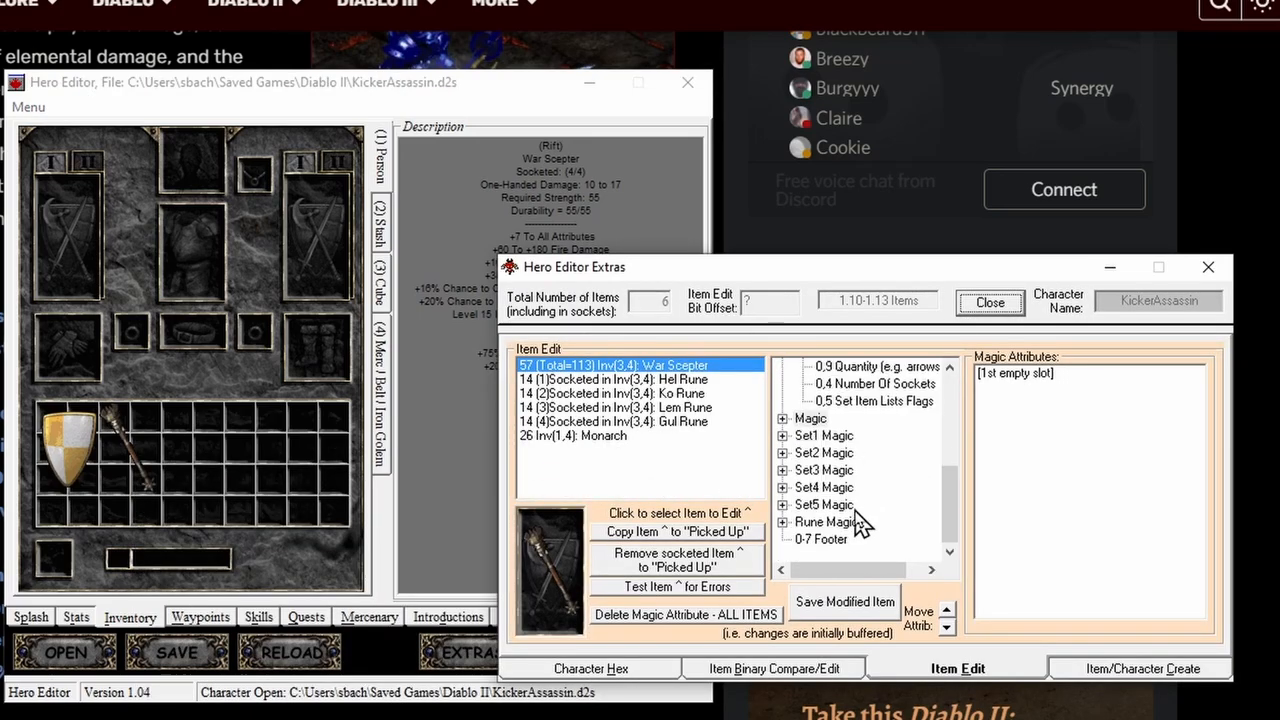
{"action": "mouse_move", "coordinate": [775, 545]}
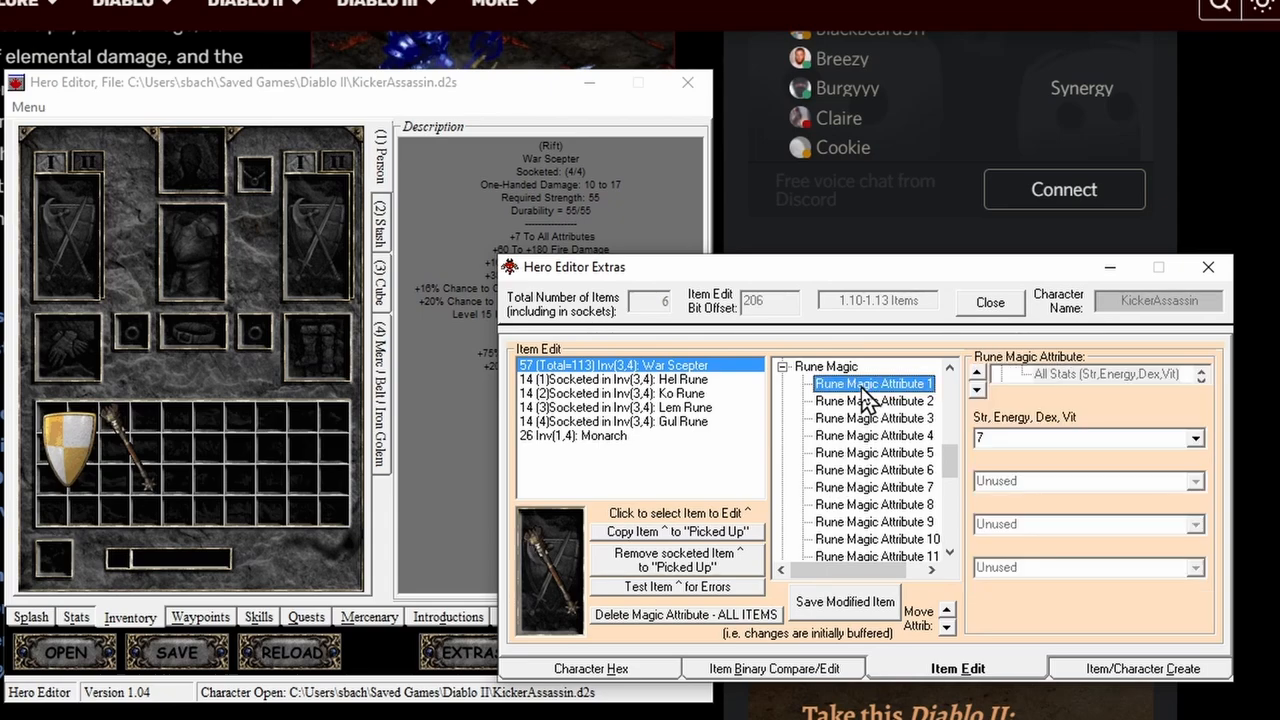
{"action": "left_click", "coordinate": [1085, 438]}
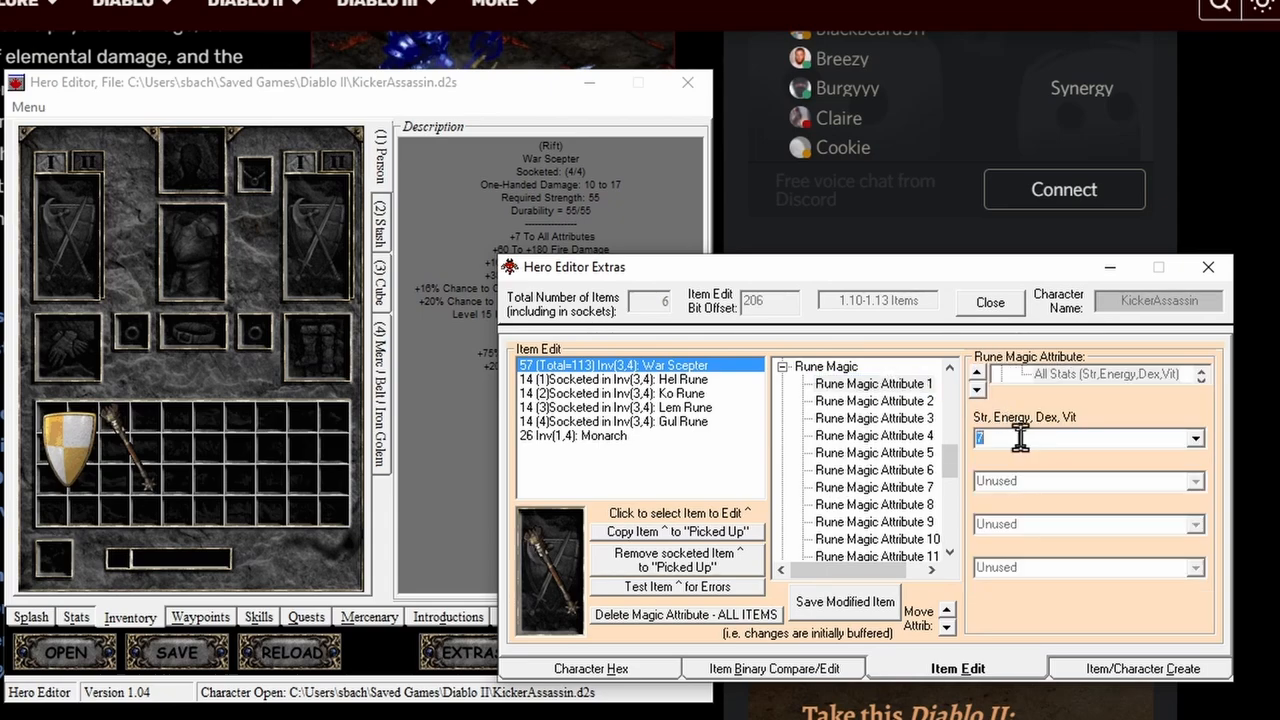
{"action": "type", "text": "10"}
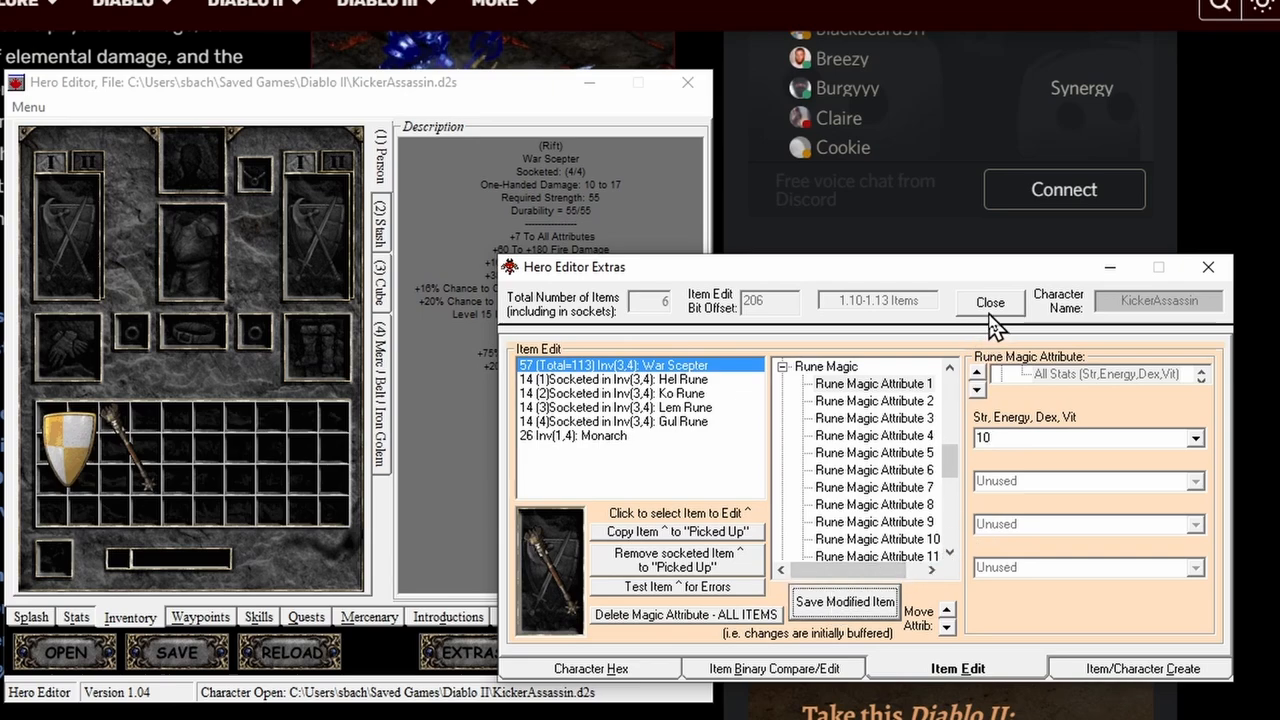
{"action": "left_click", "coordinate": [990, 302]}
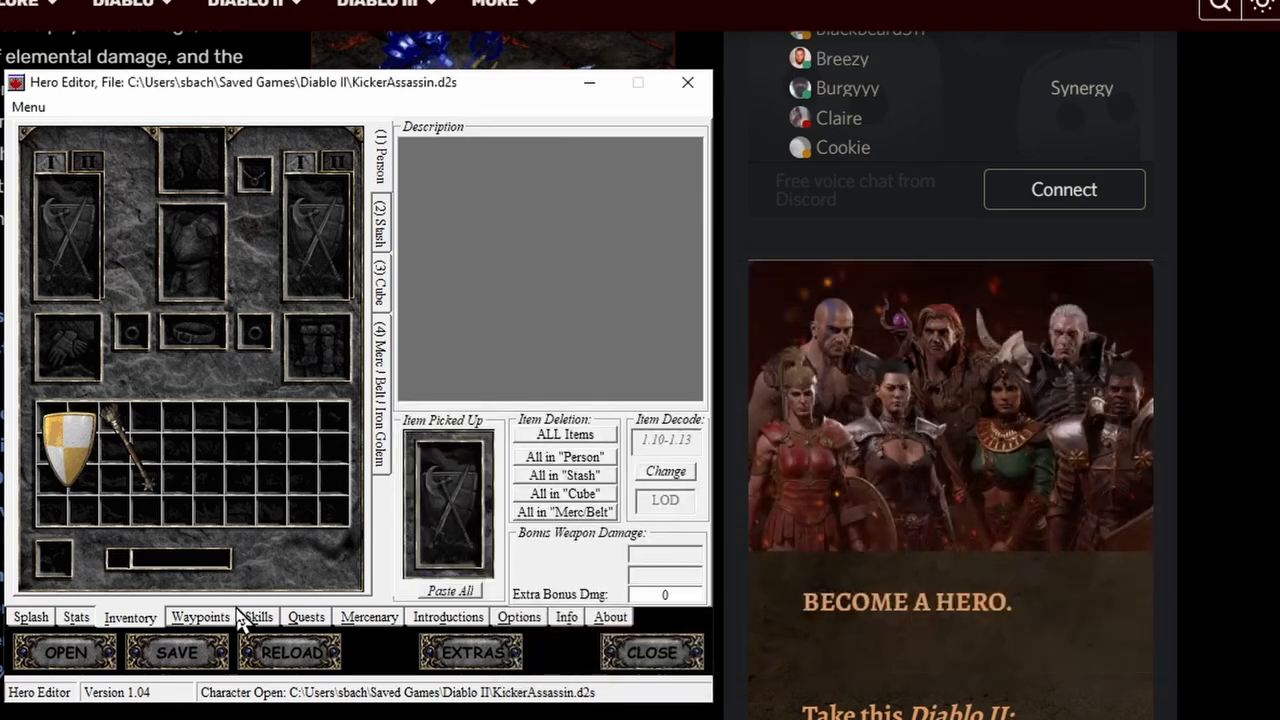
{"action": "mouse_move", "coordinate": [90, 450]}
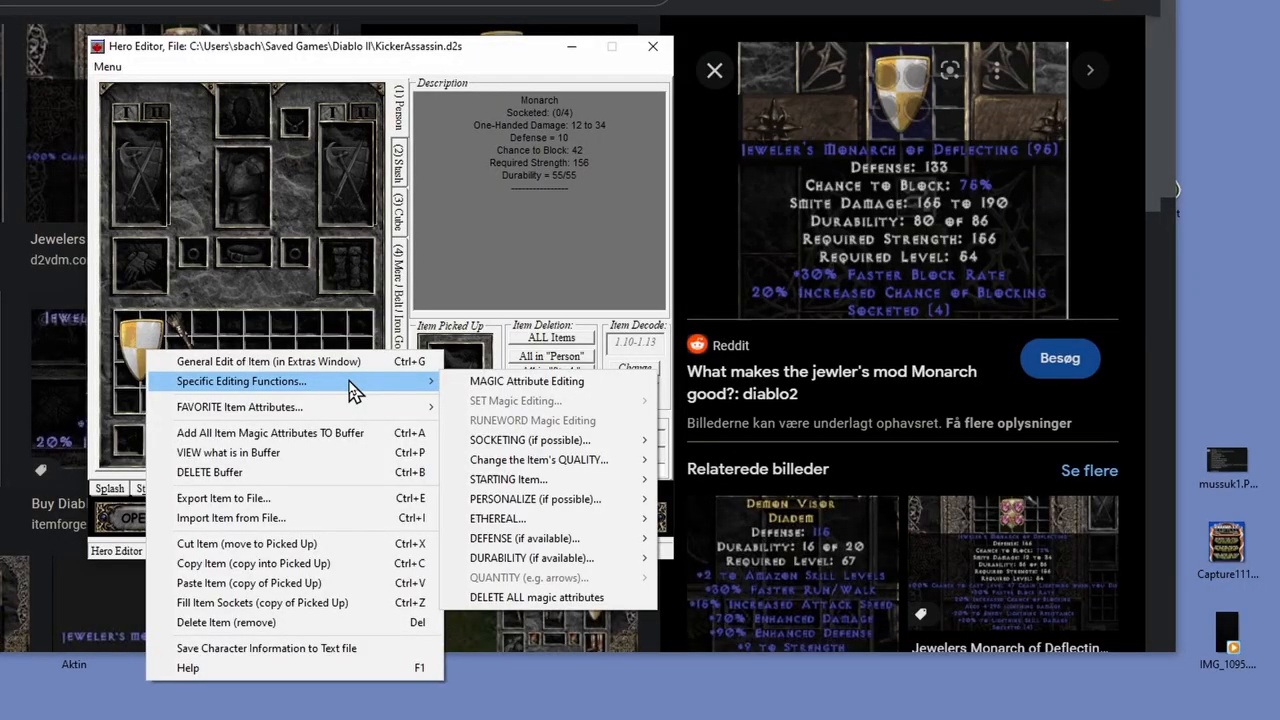
{"action": "mouse_move", "coordinate": [575, 407]}
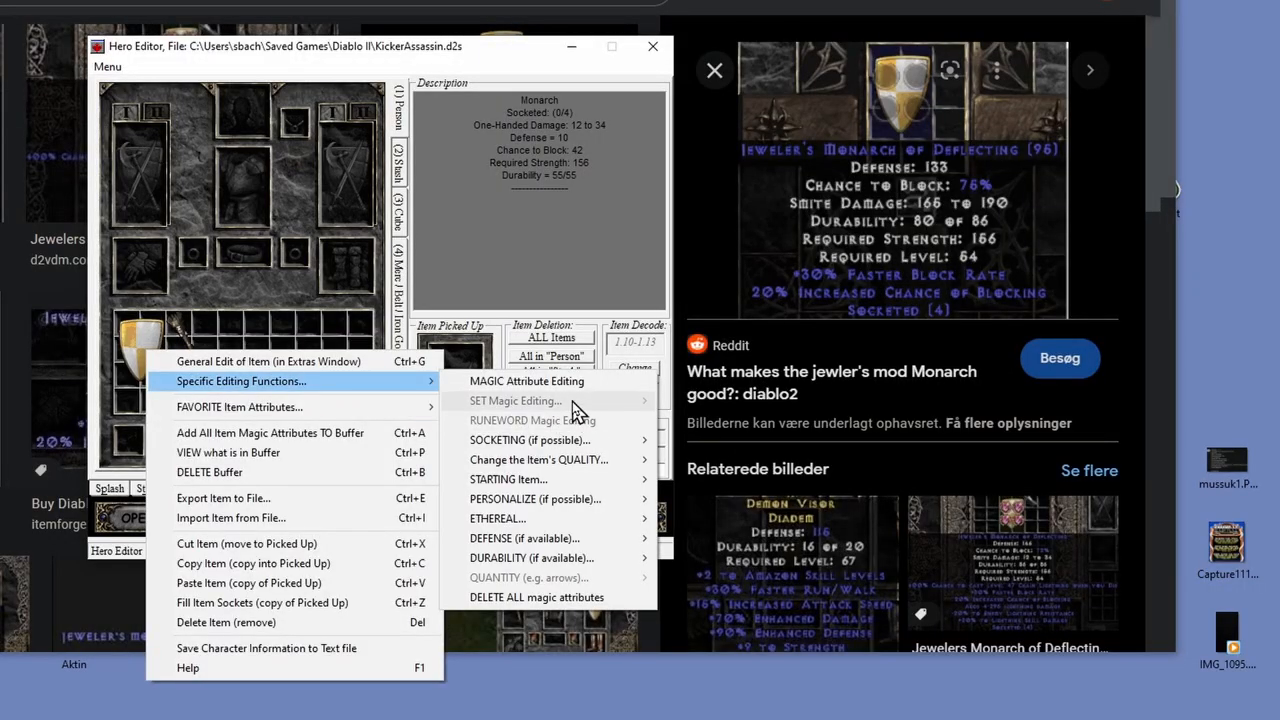
{"action": "mouse_move", "coordinate": [527, 381]}
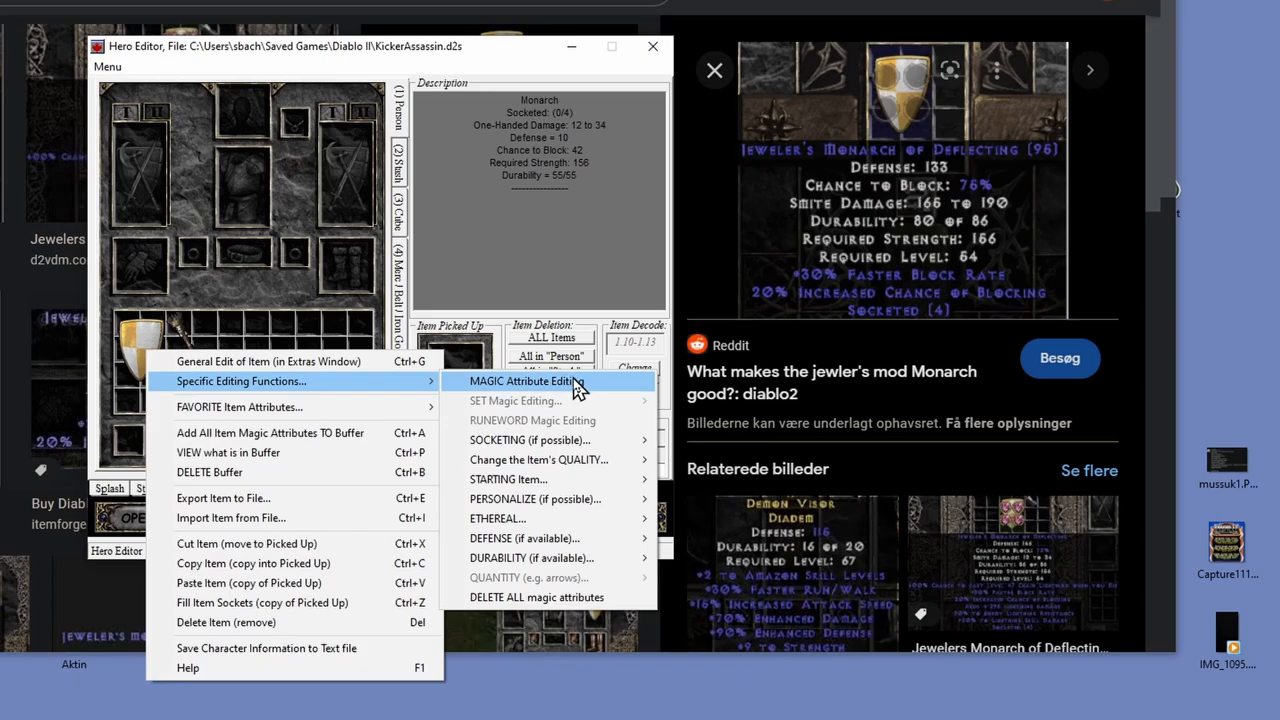
Set the Monarch shield's first magic attribute slot to Faster Block Rate 30
{"action": "left_click", "coordinate": [522, 381]}
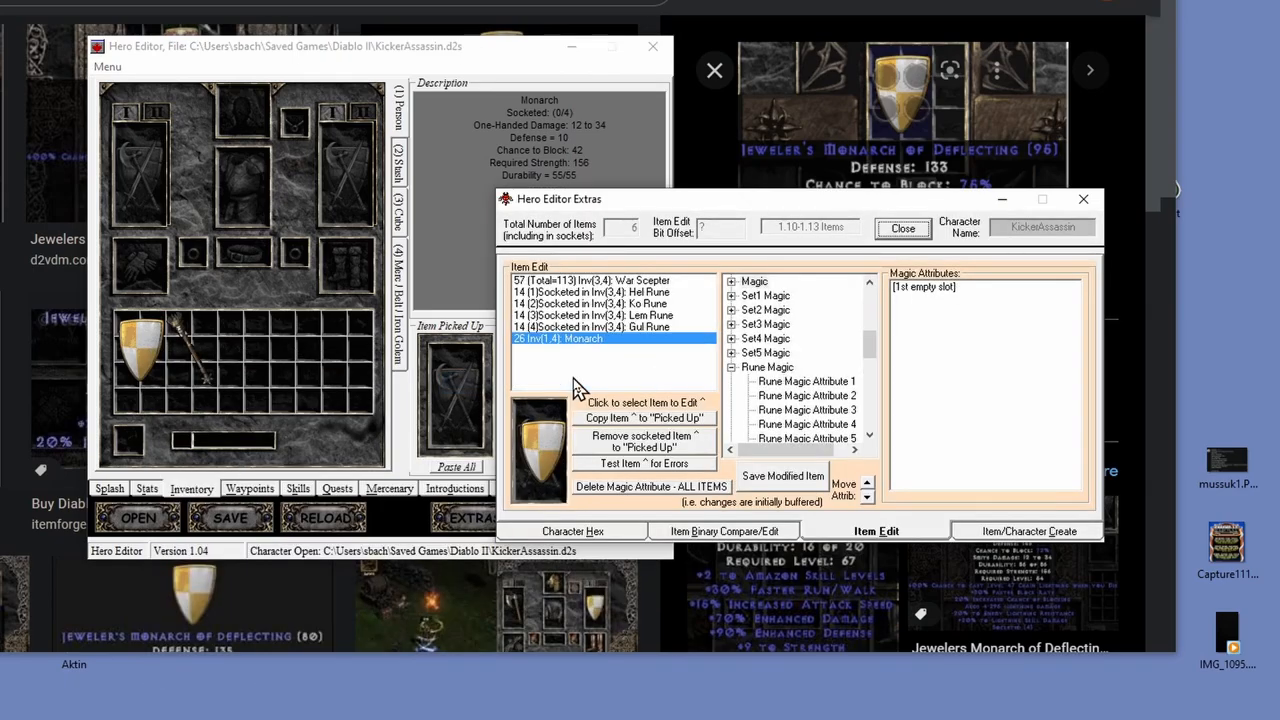
{"action": "left_click_drag", "start_coordinate": [558, 199], "coordinate": [110, 108]}
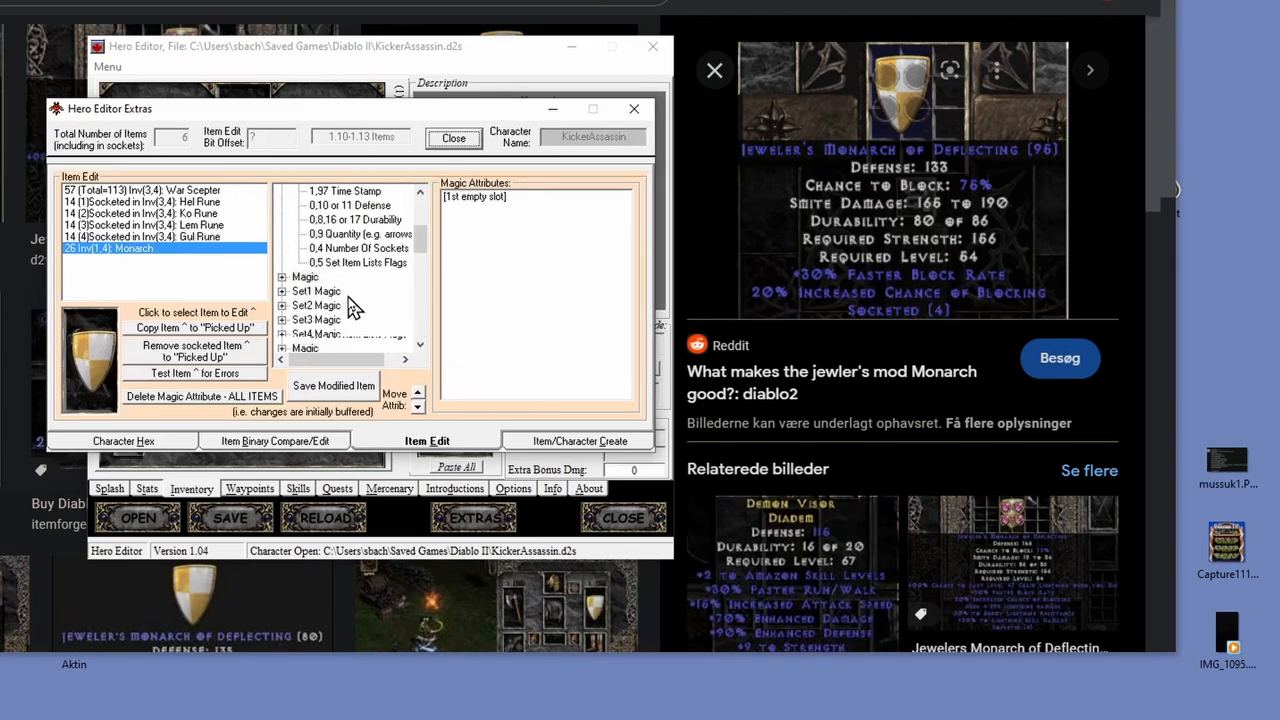
{"action": "left_click", "coordinate": [283, 234]}
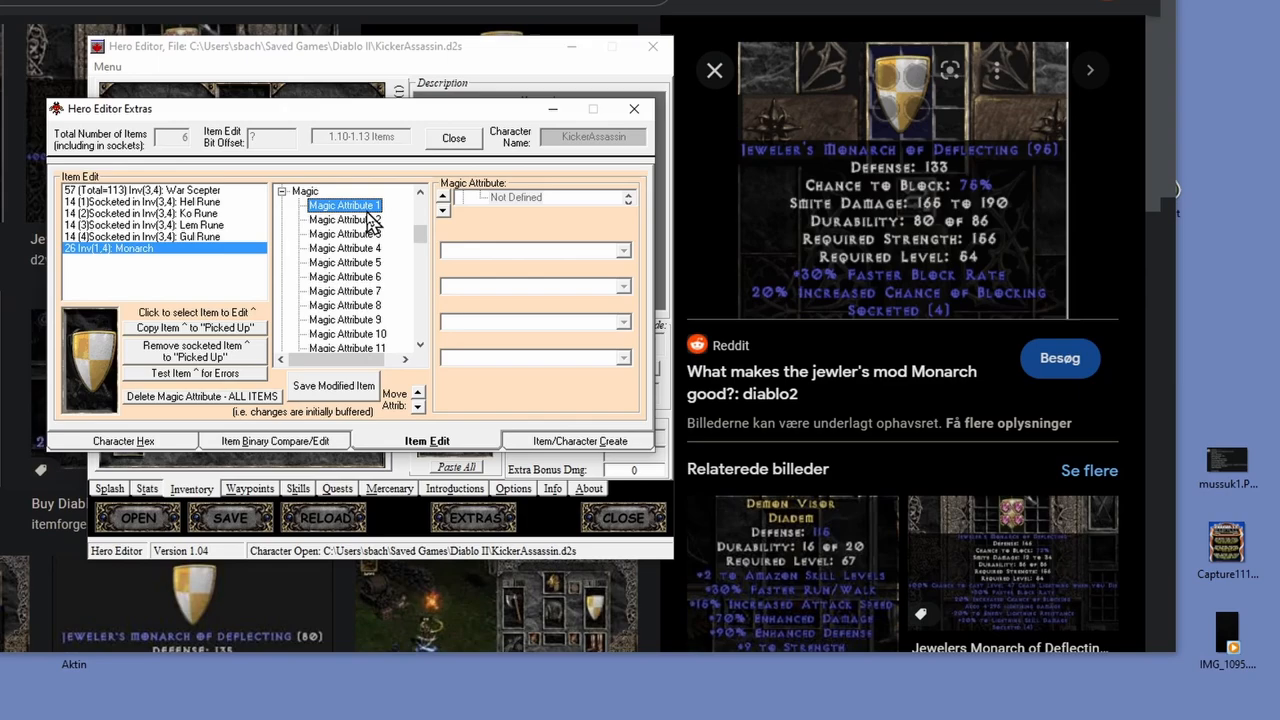
{"action": "left_click", "coordinate": [628, 197]}
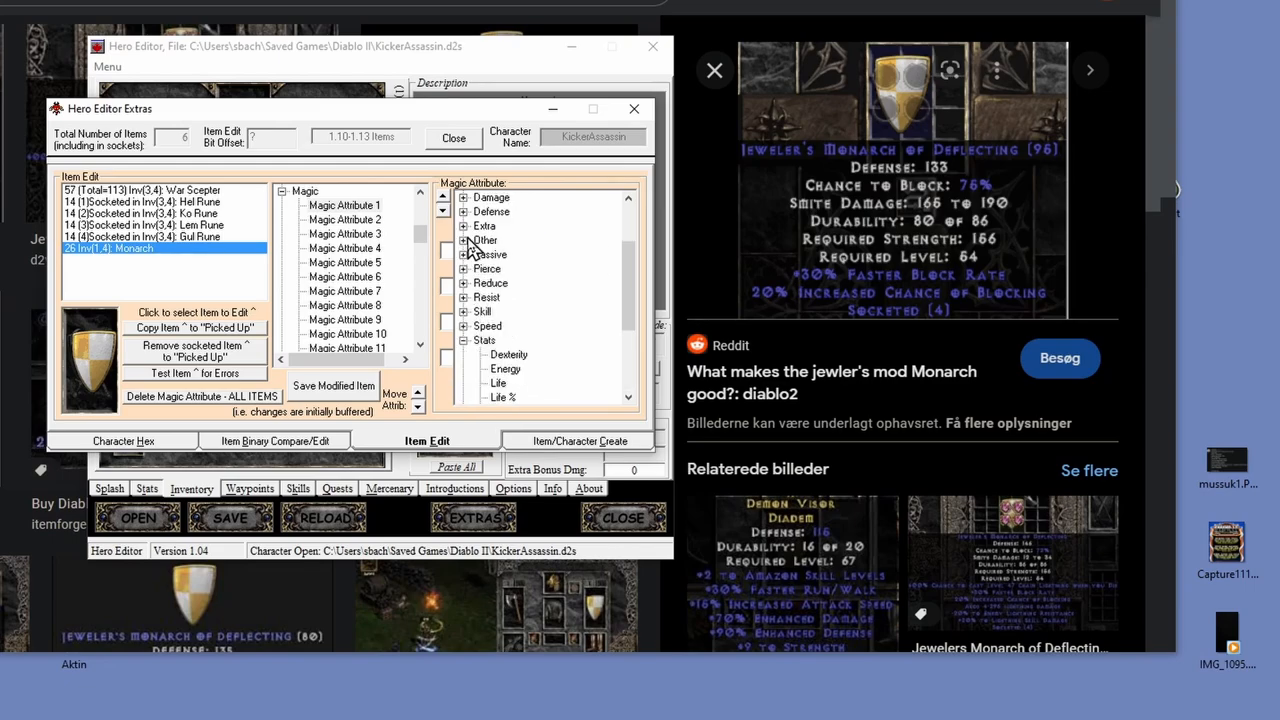
{"action": "left_click", "coordinate": [463, 225]}
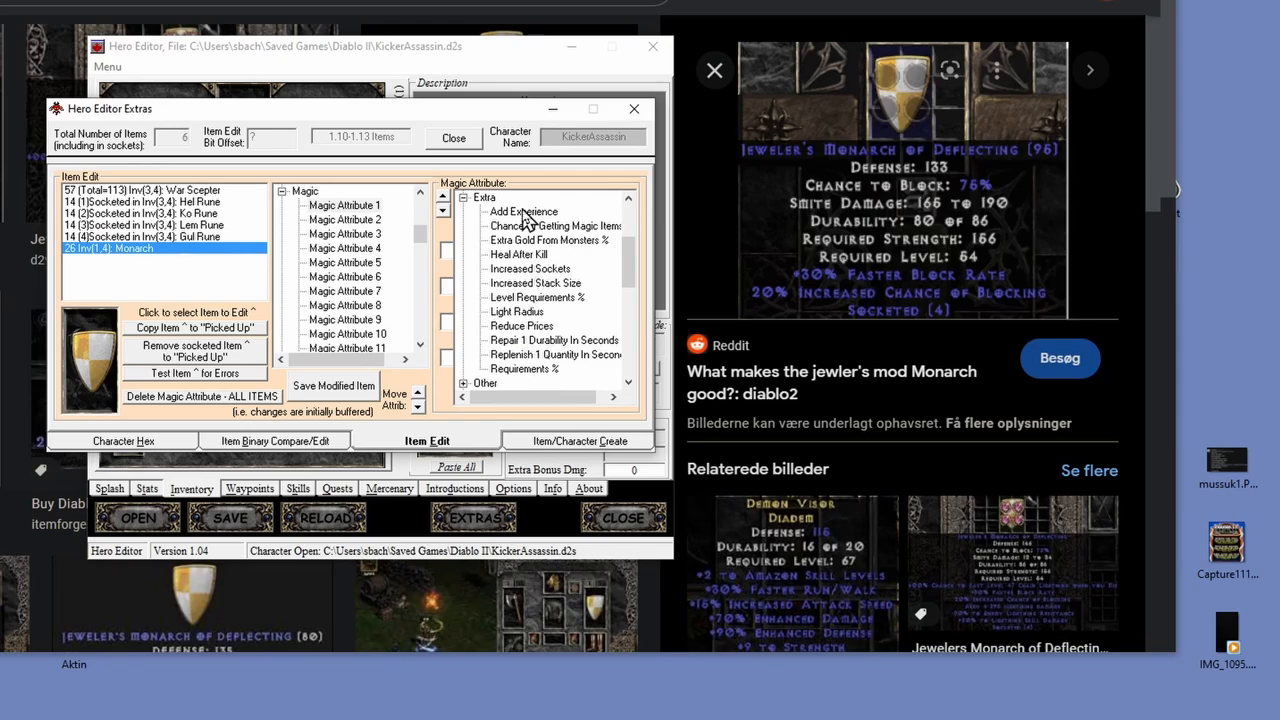
{"action": "scroll", "scroll_direction": "down", "scroll_amount": 3}
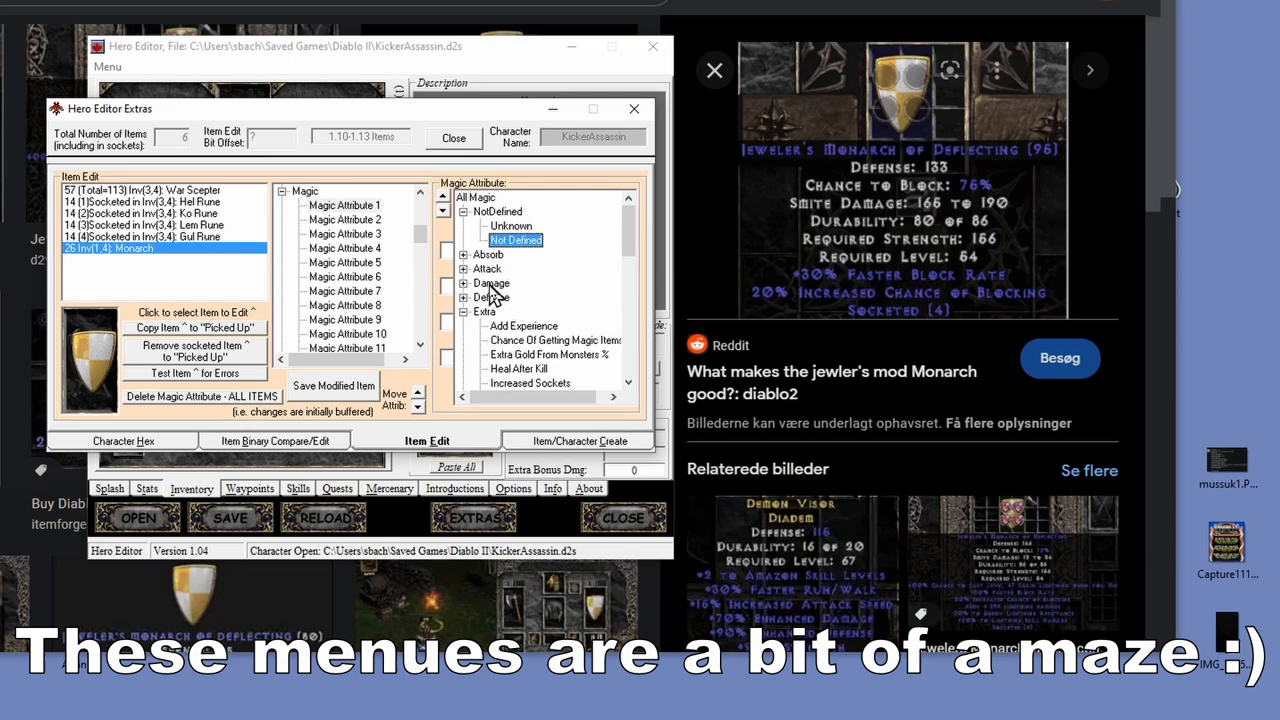
{"action": "left_click", "coordinate": [463, 297]}
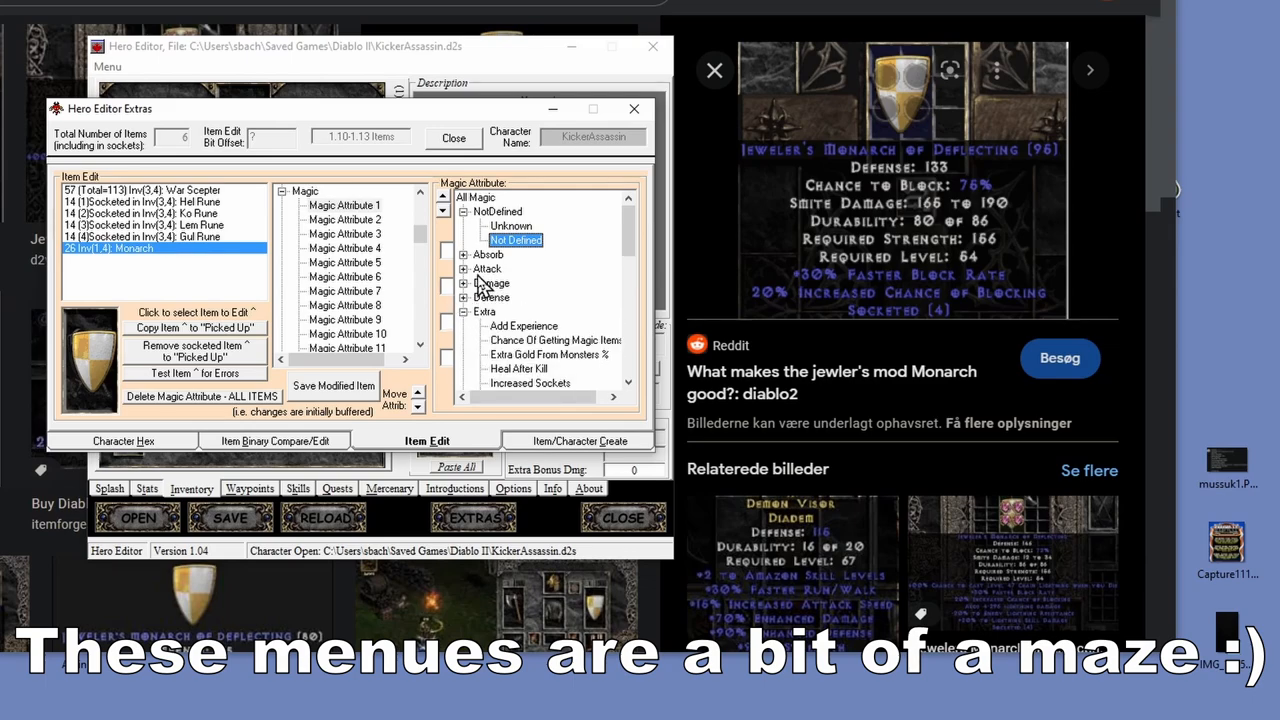
{"action": "left_click", "coordinate": [464, 268]}
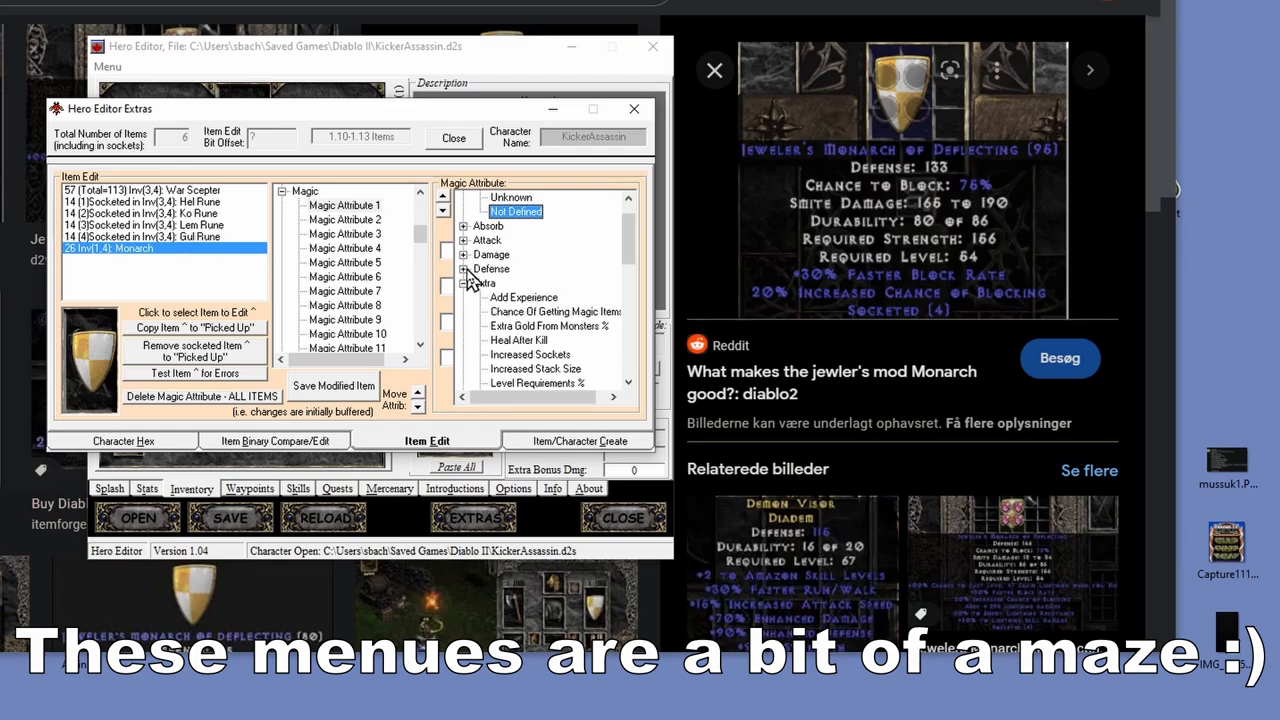
{"action": "scroll", "scroll_direction": "down", "scroll_amount": 3}
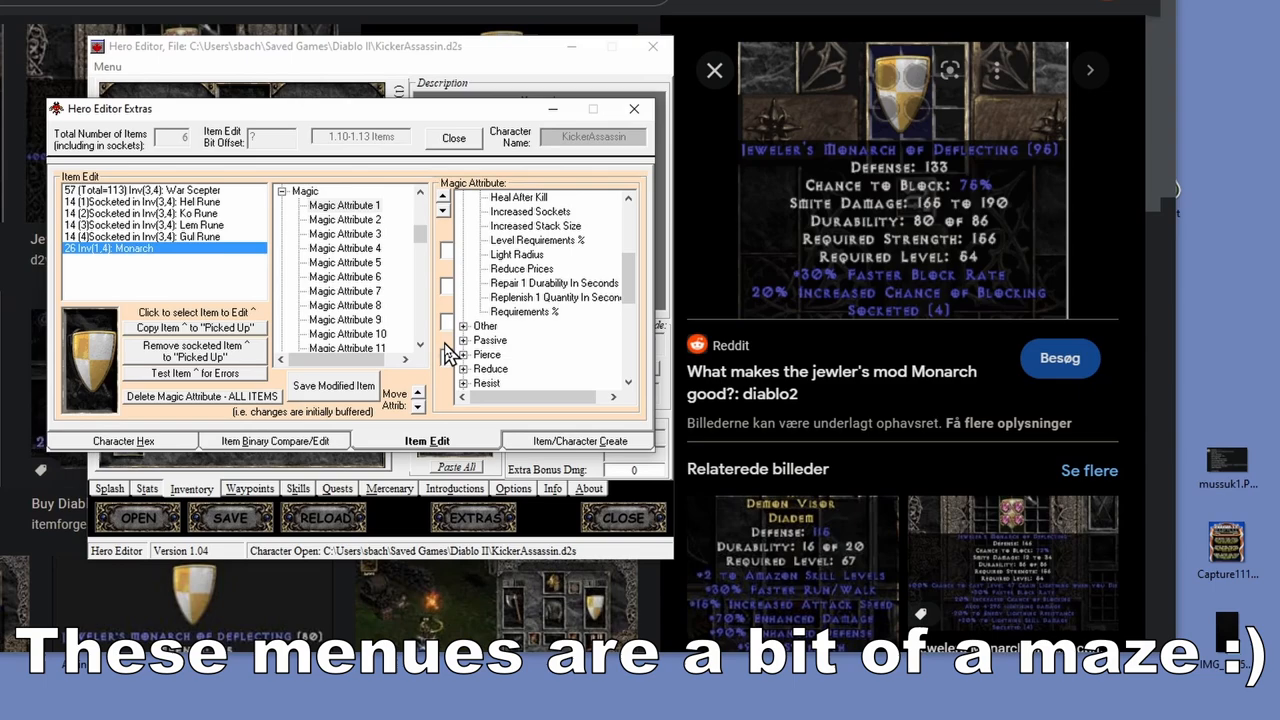
{"action": "scroll", "scroll_direction": "down", "scroll_amount": 3}
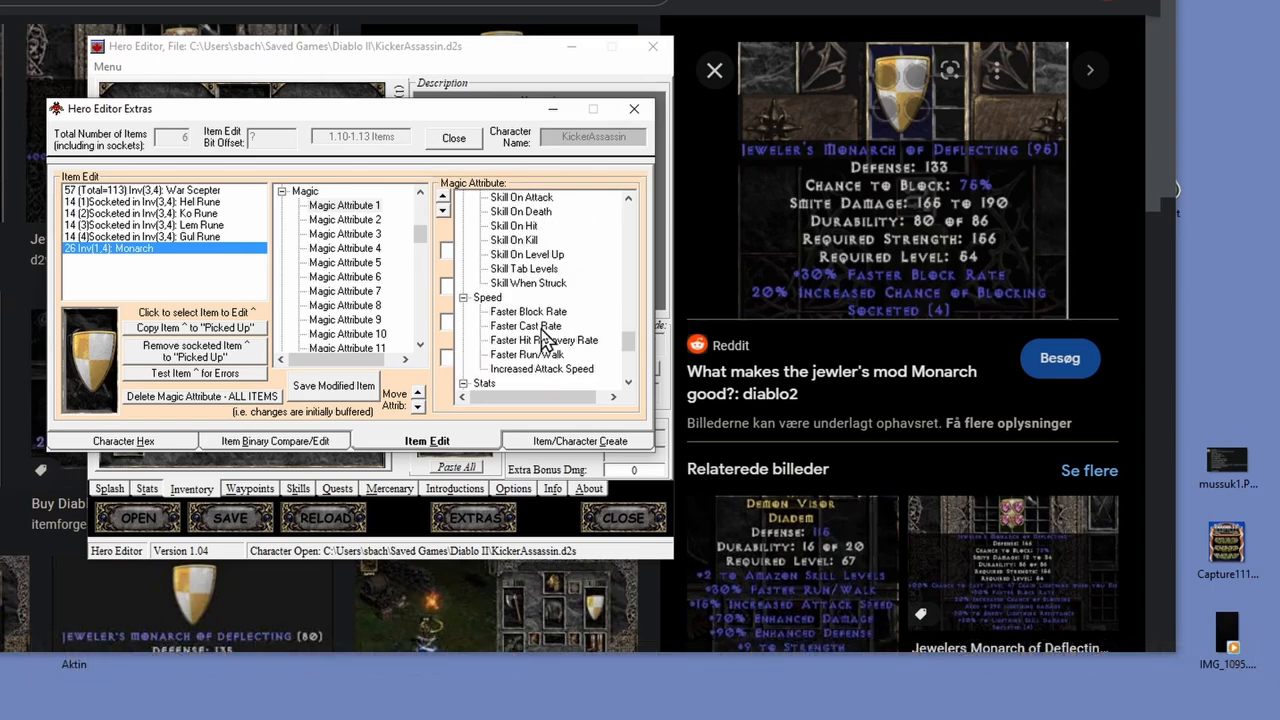
{"action": "left_click", "coordinate": [527, 311]}
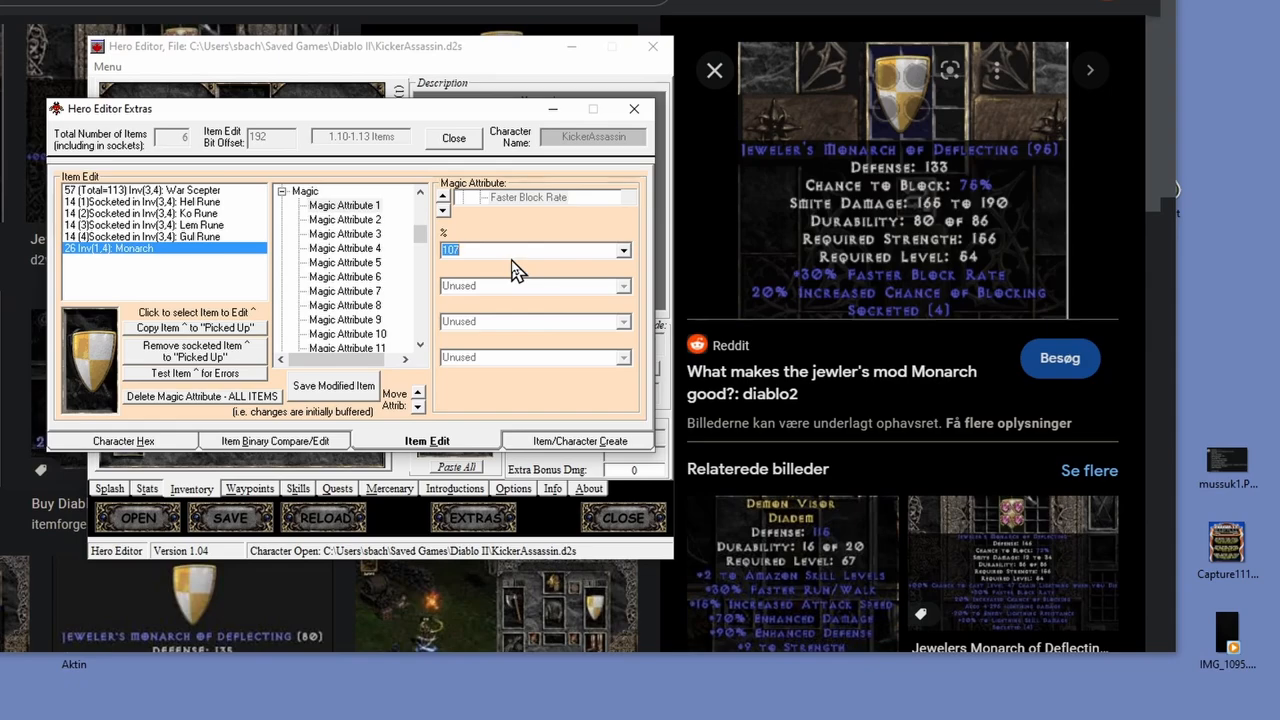
{"action": "type", "text": "30"}
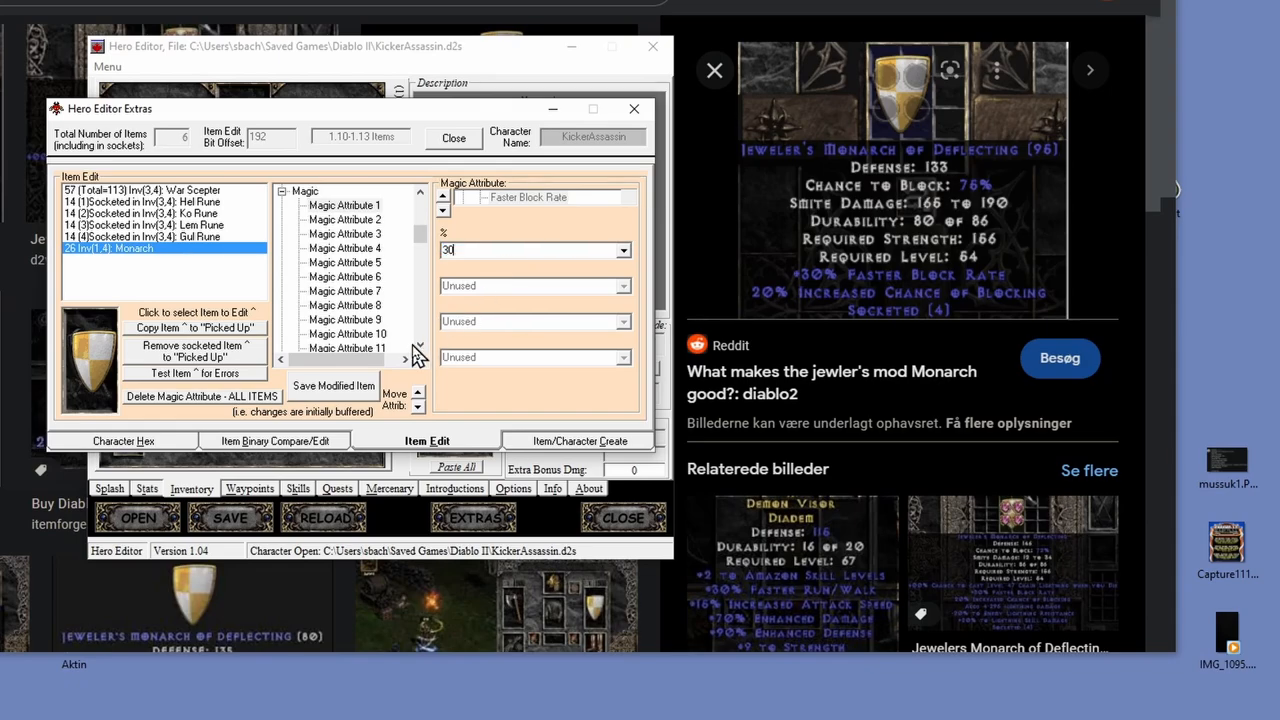
{"action": "mouse_move", "coordinate": [334, 398]}
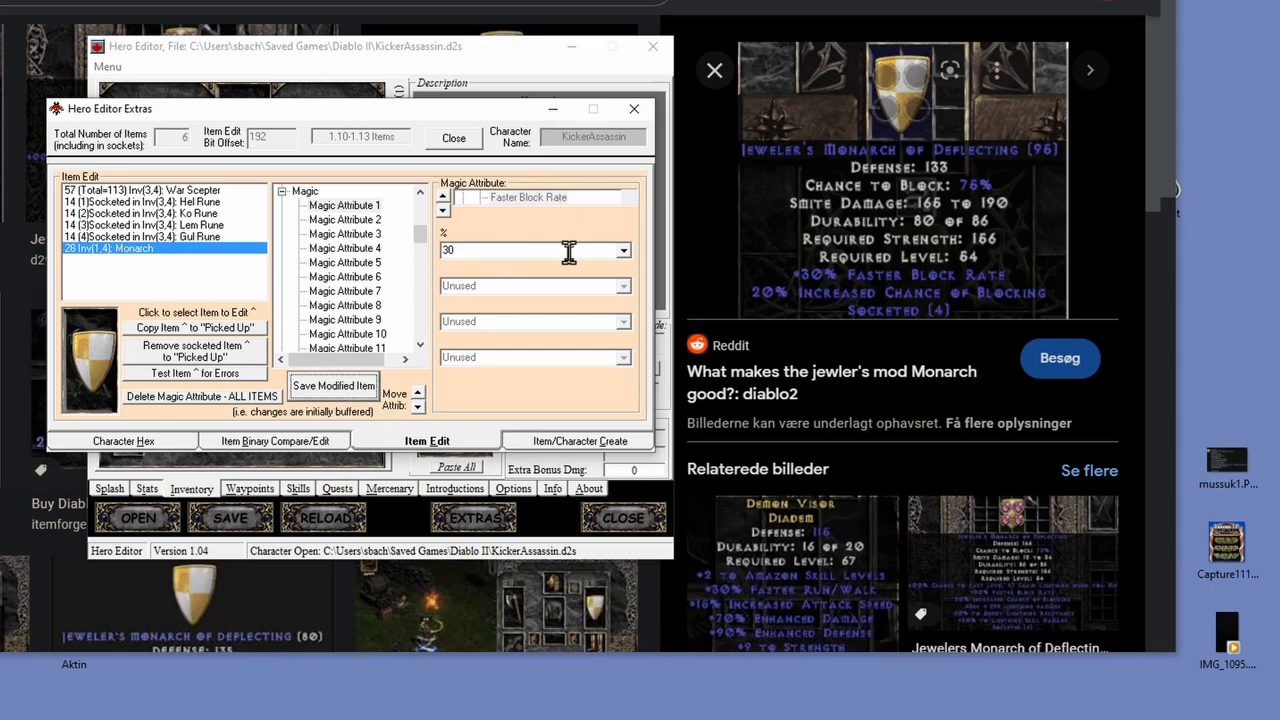
{"action": "mouse_move", "coordinate": [362, 232]}
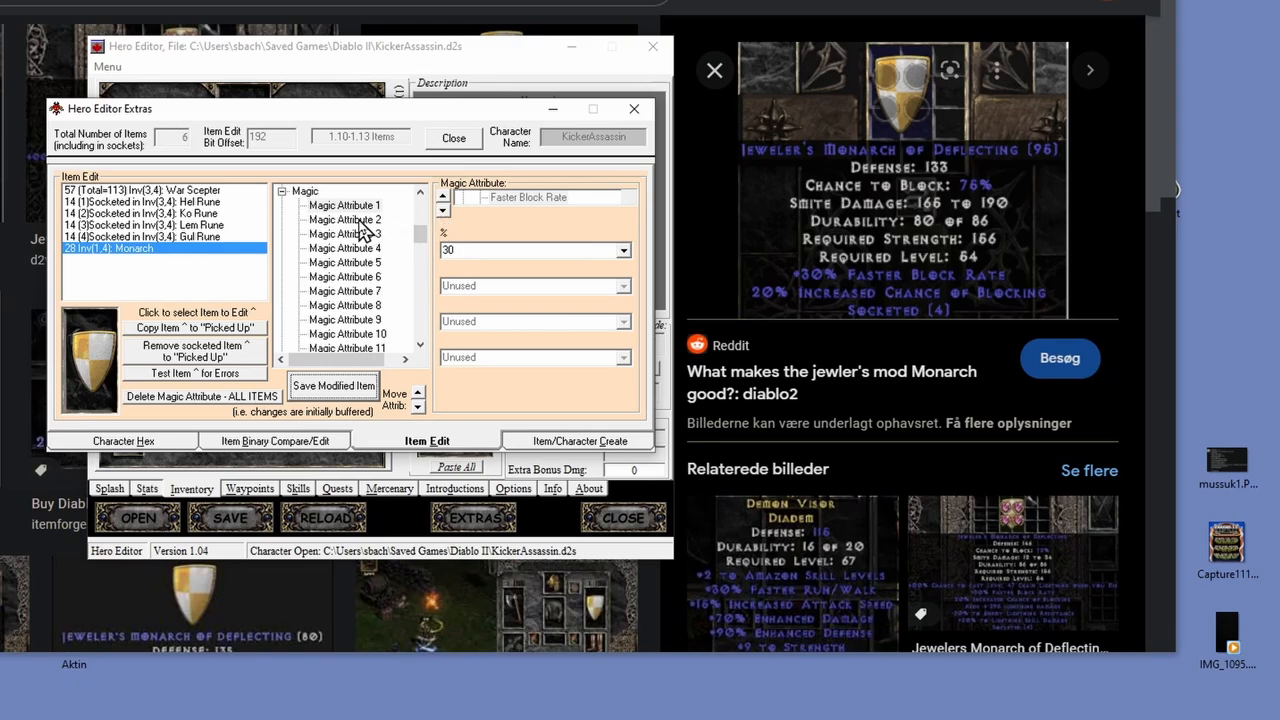
Set the second slot to Chance of Blocking % 20 and return to the inventory
{"action": "left_click", "coordinate": [535, 283]}
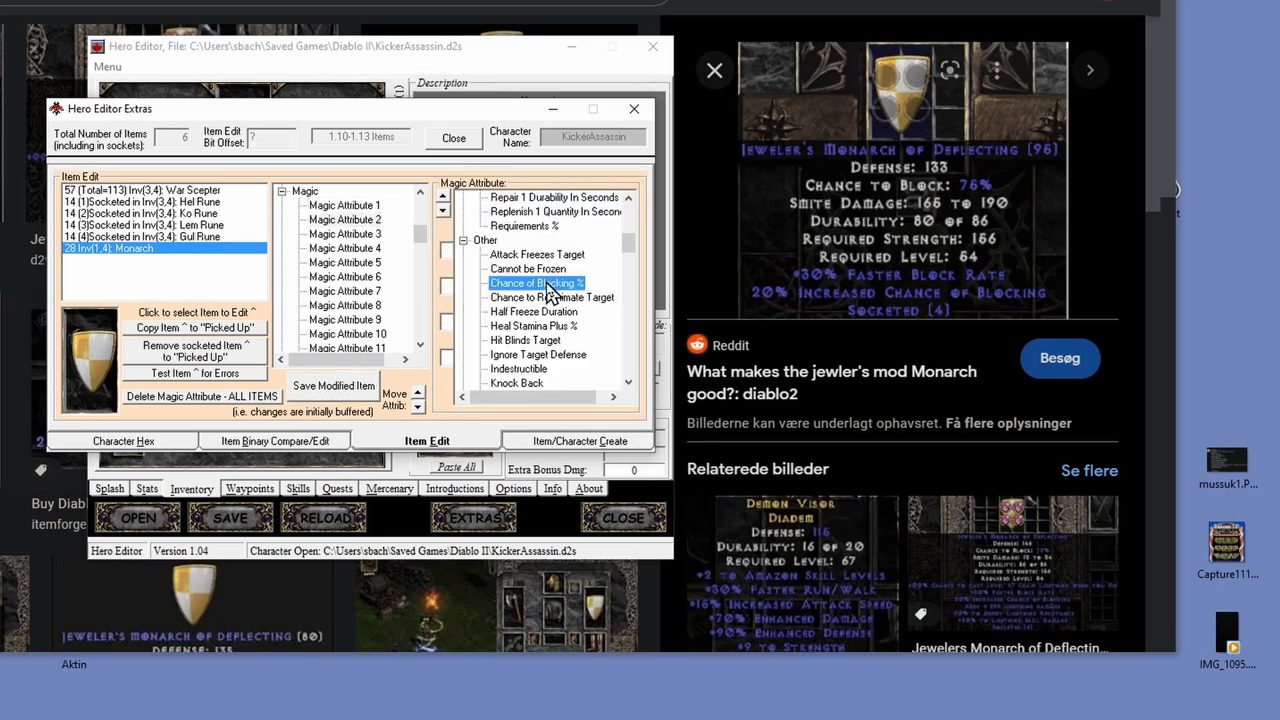
{"action": "left_click", "coordinate": [530, 283]}
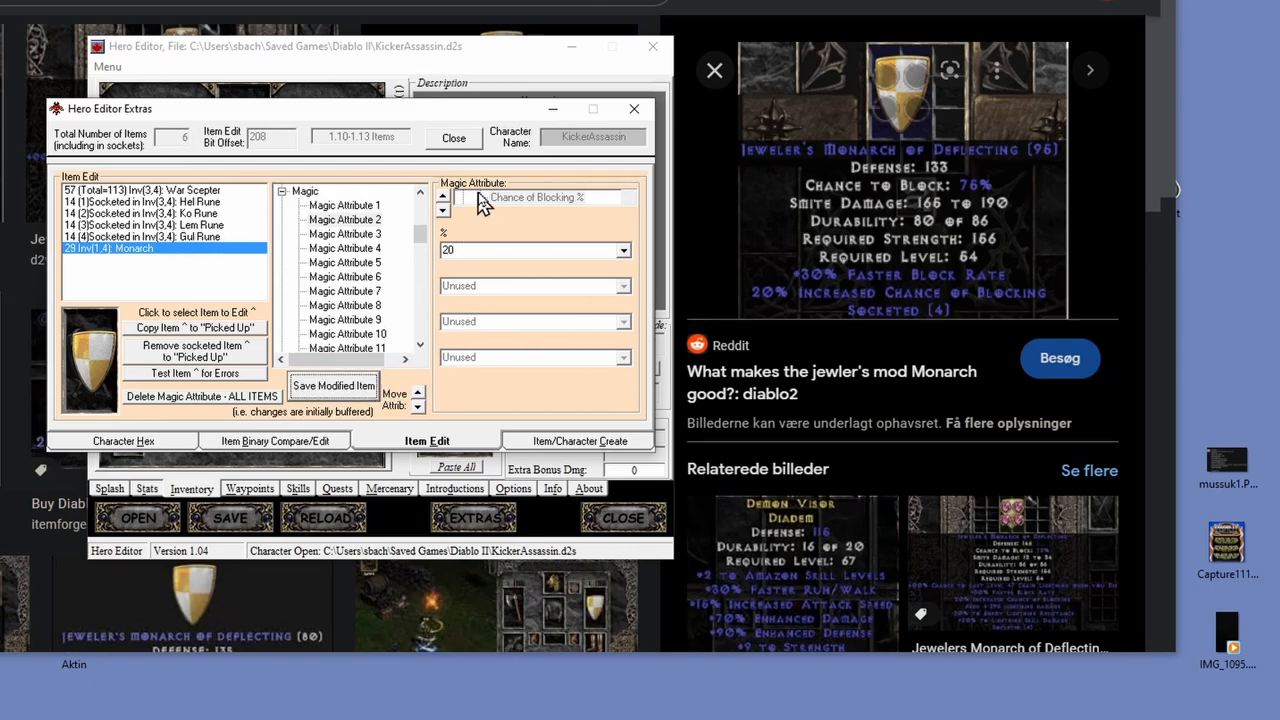
{"action": "left_click", "coordinate": [453, 138]}
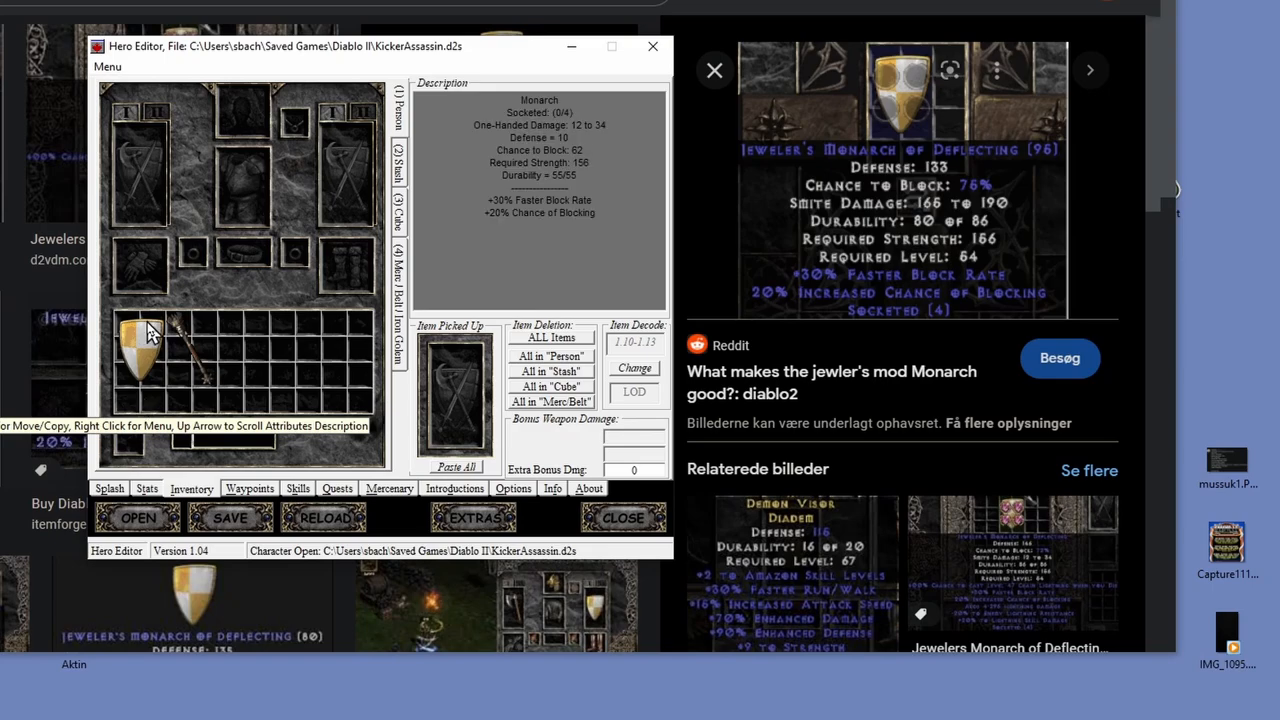
{"action": "mouse_move", "coordinate": [143, 395]}
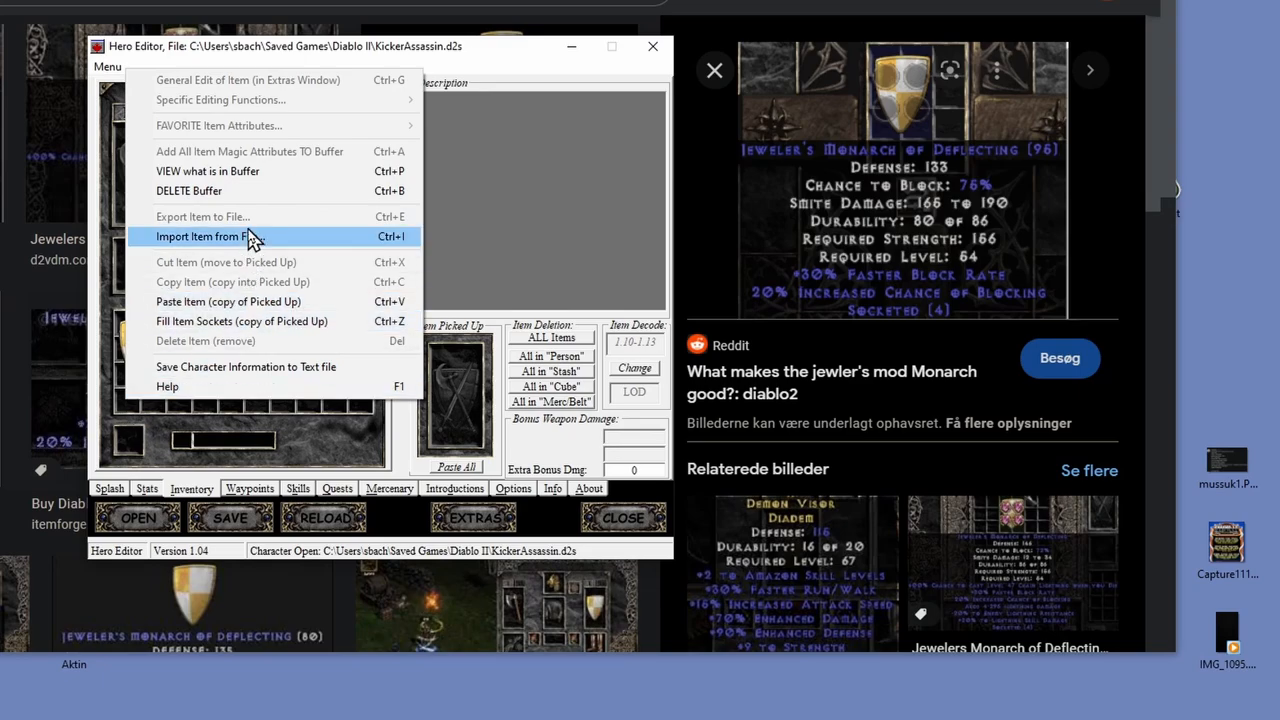
Choose Import Item from File from the Menu
{"action": "left_click", "coordinate": [209, 236]}
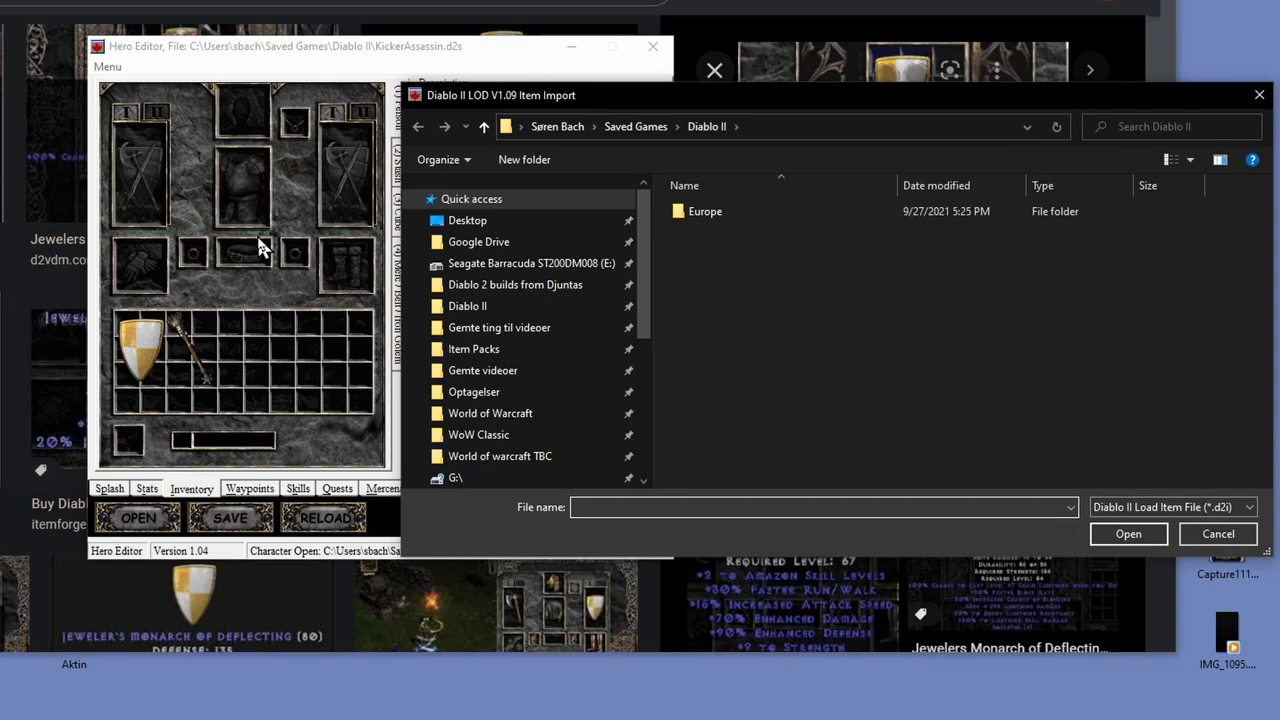
Open the Kingpint__z_Item_Pack folder and search the item packs for 'cold'
{"action": "left_click", "coordinate": [820, 507]}
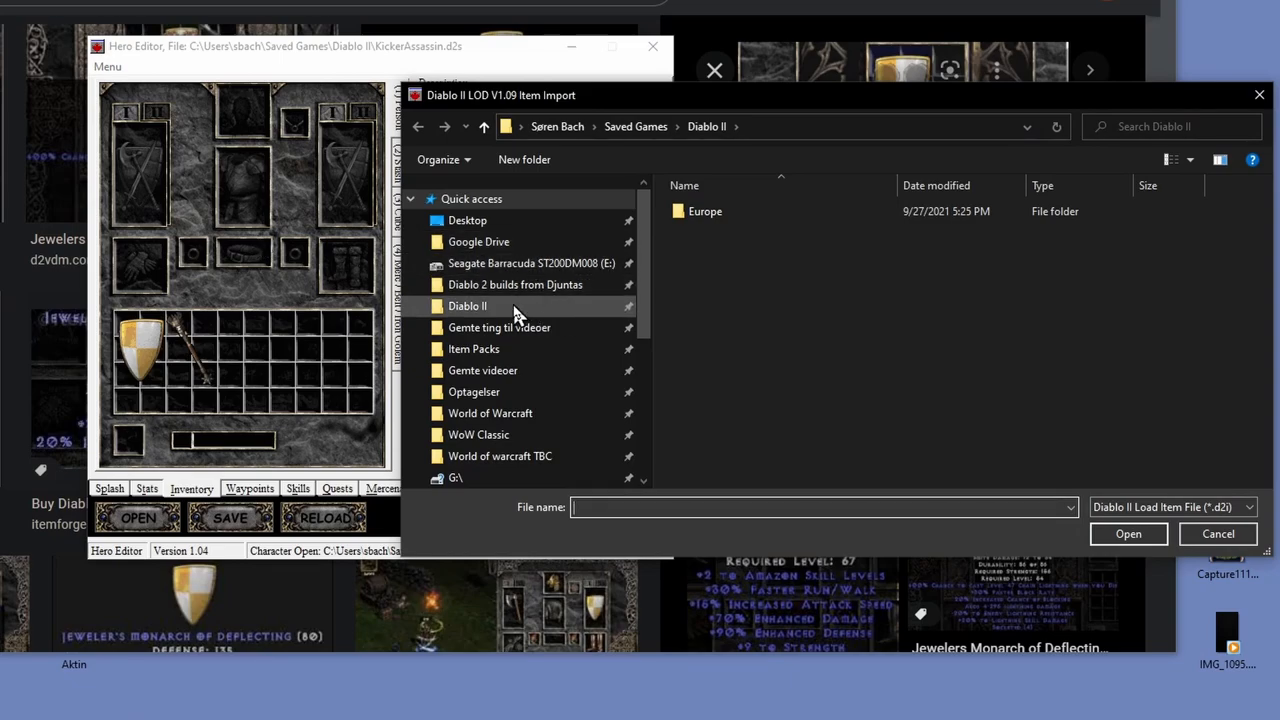
{"action": "mouse_move", "coordinate": [545, 360]}
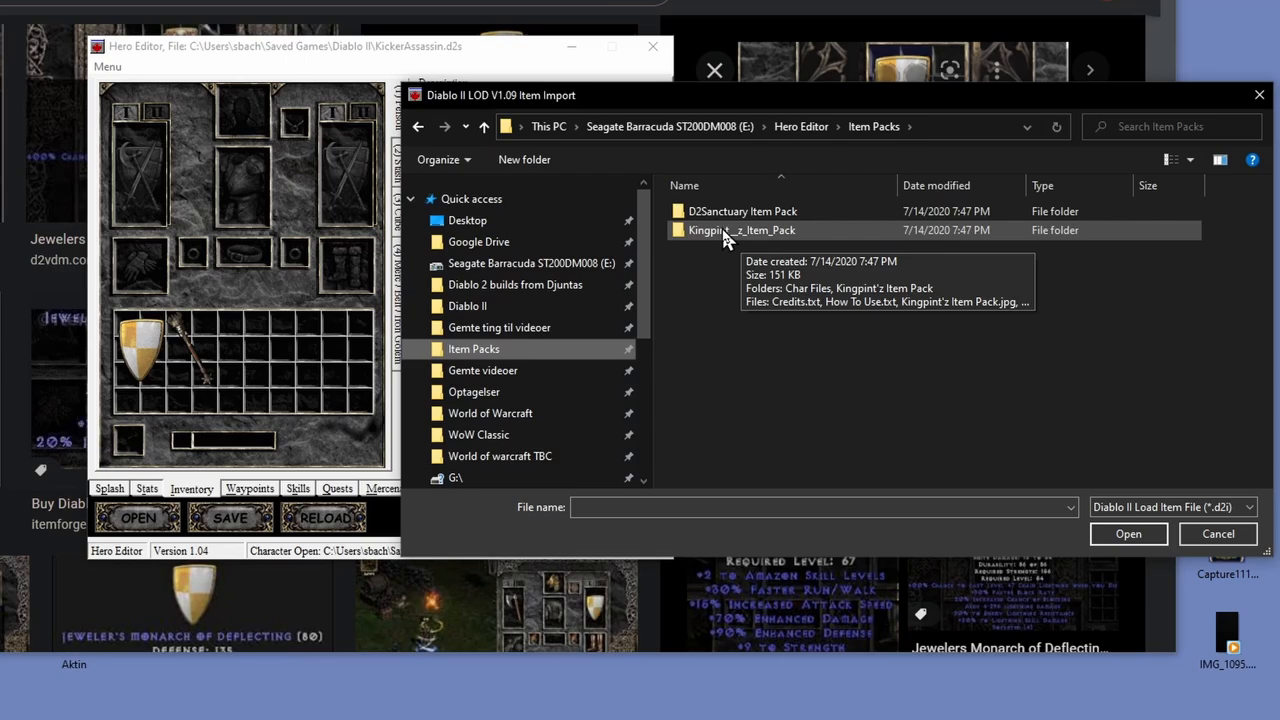
{"action": "double_click", "coordinate": [736, 230]}
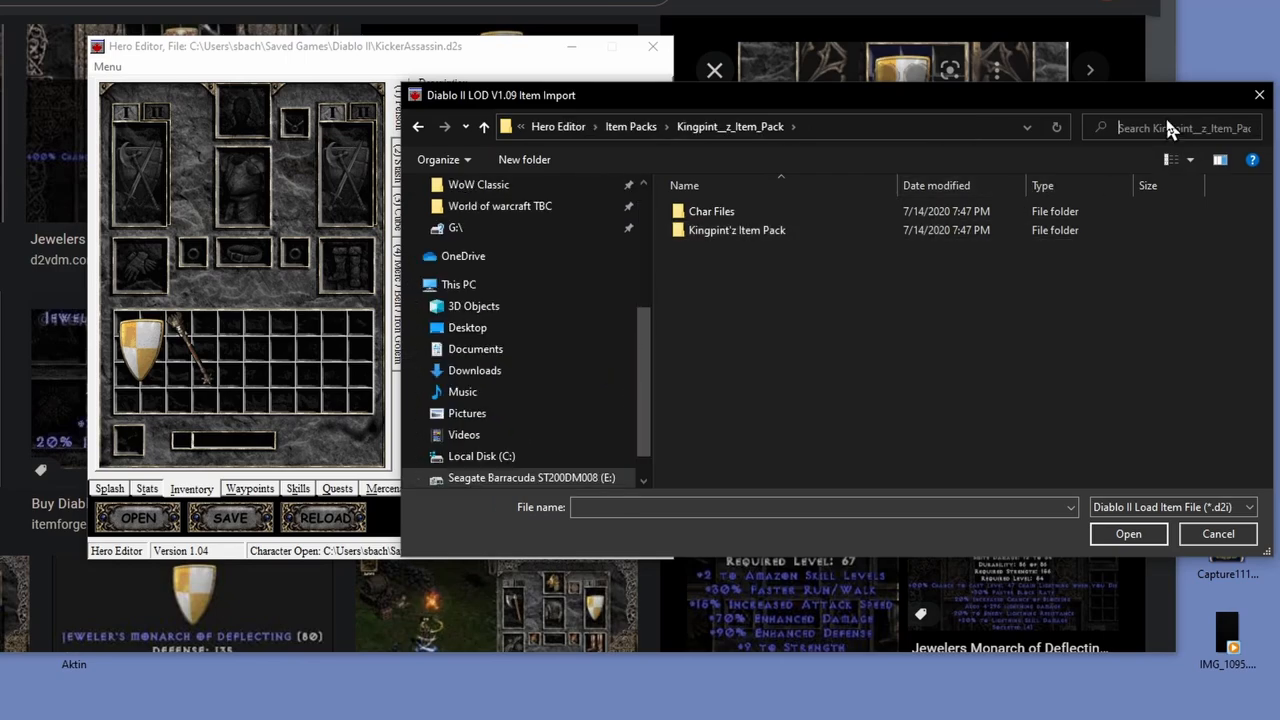
{"action": "type", "text": "cold"}
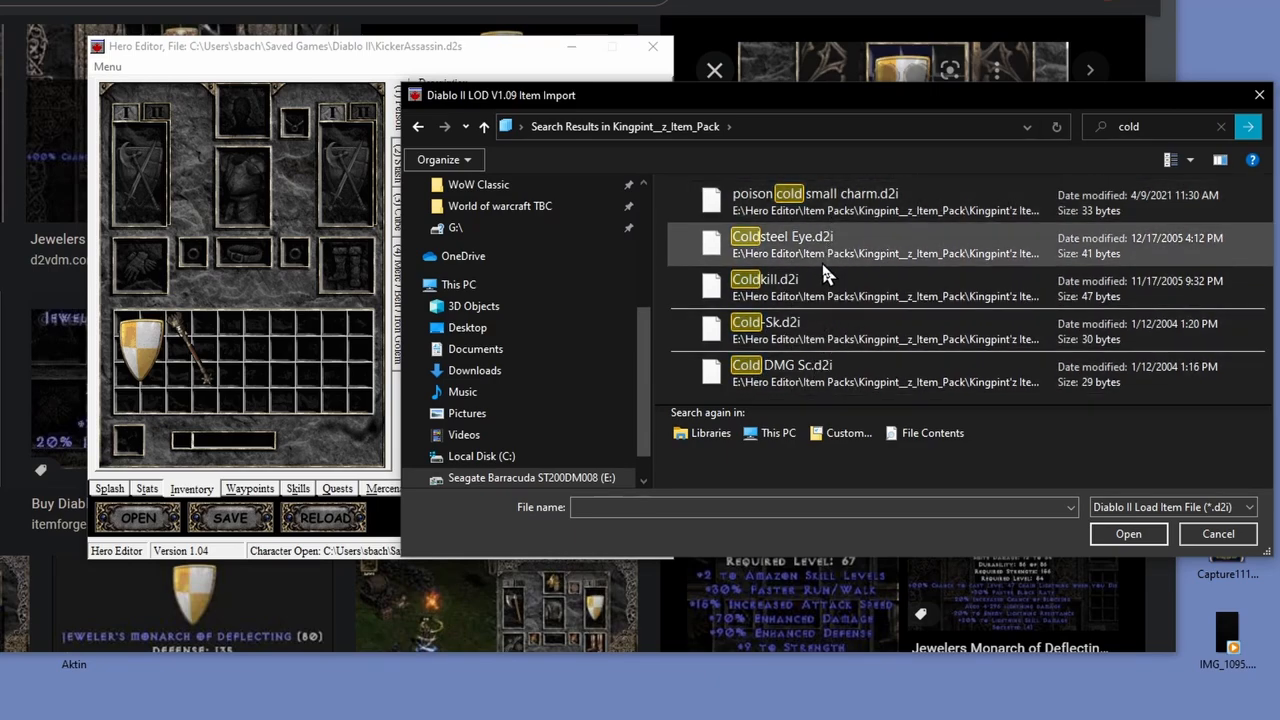
{"action": "left_click", "coordinate": [418, 126]}
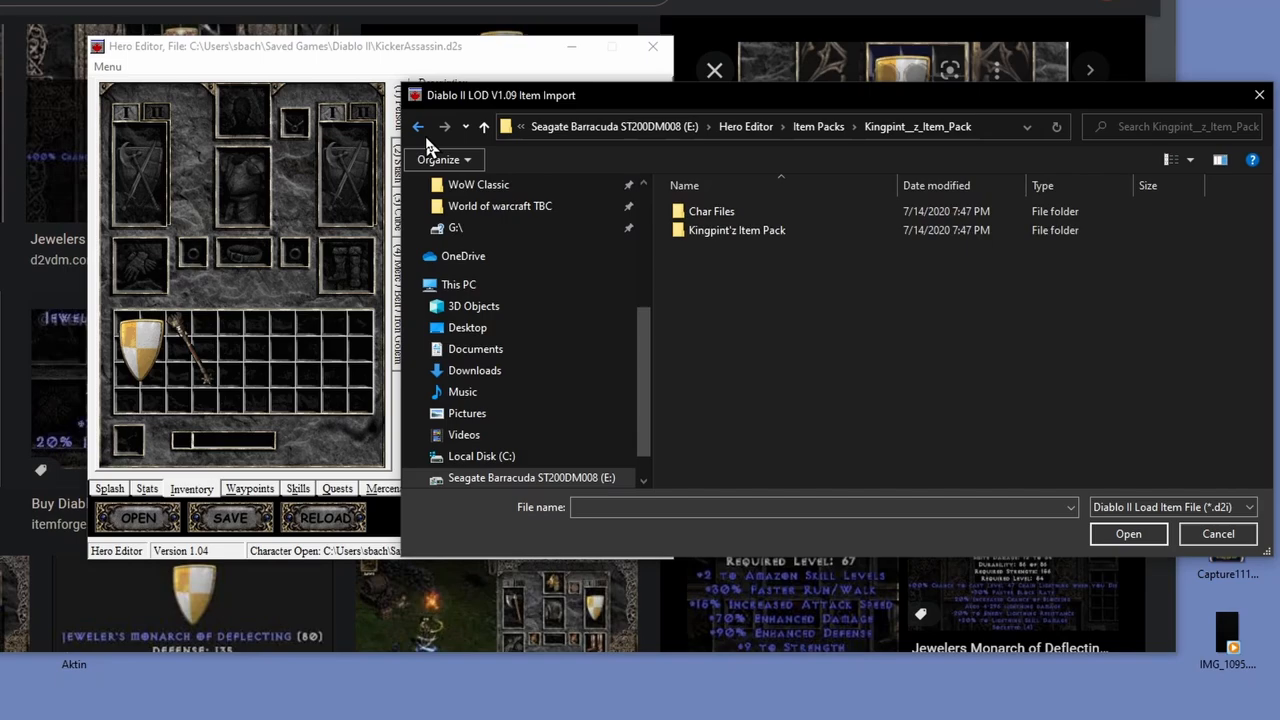
{"action": "left_click", "coordinate": [417, 126]}
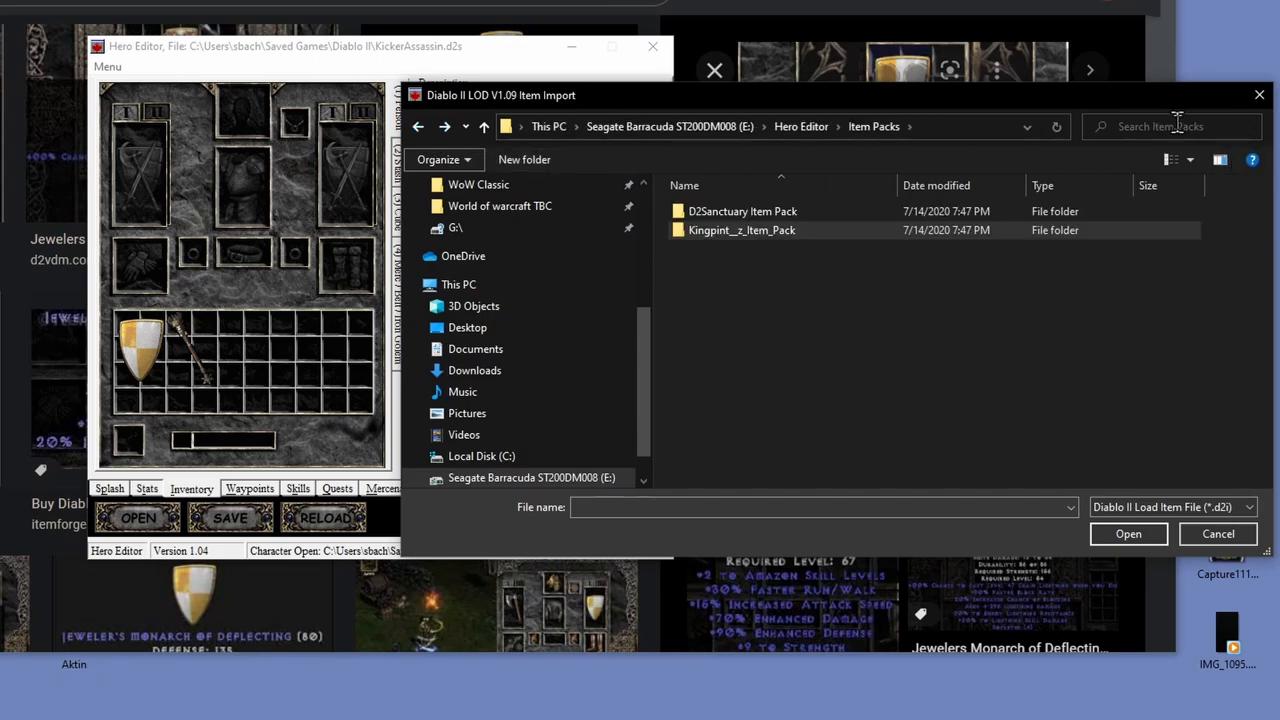
{"action": "type", "text": "cold"}
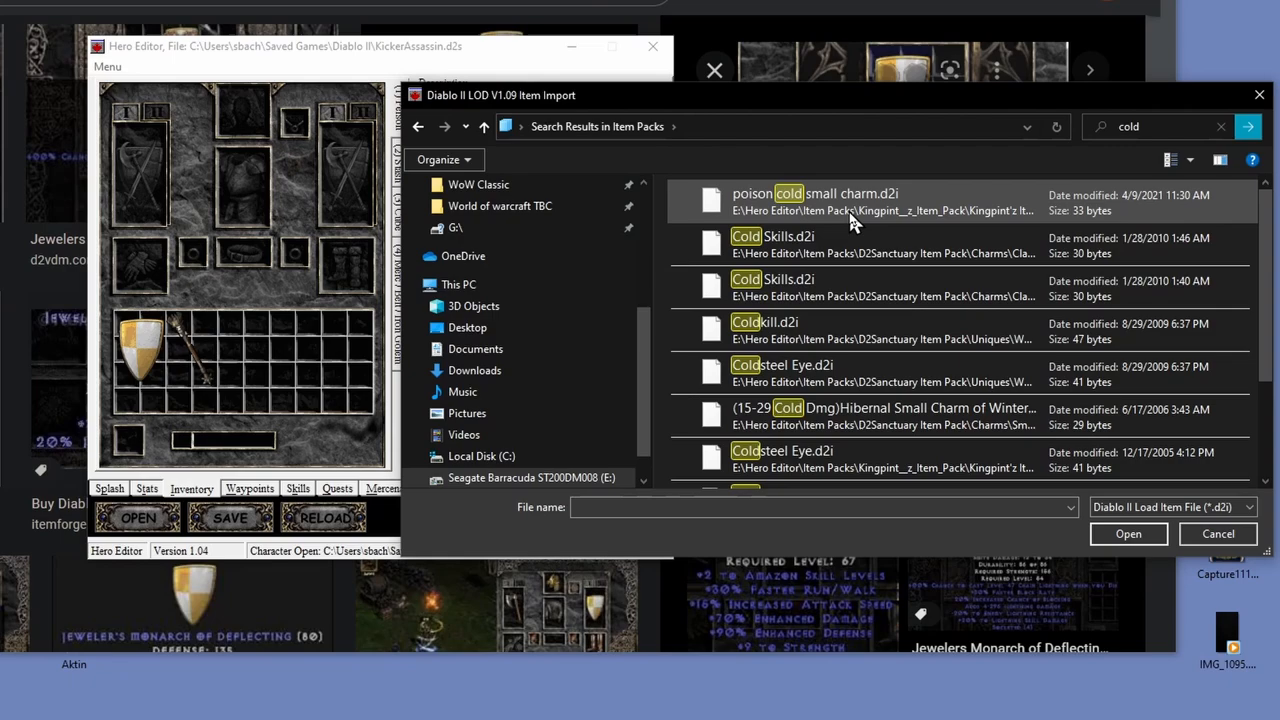
Search the item packs for 'facet', pick Ice Facet, then search 'dracul'
{"action": "scroll", "scroll_direction": "down", "scroll_amount": 3}
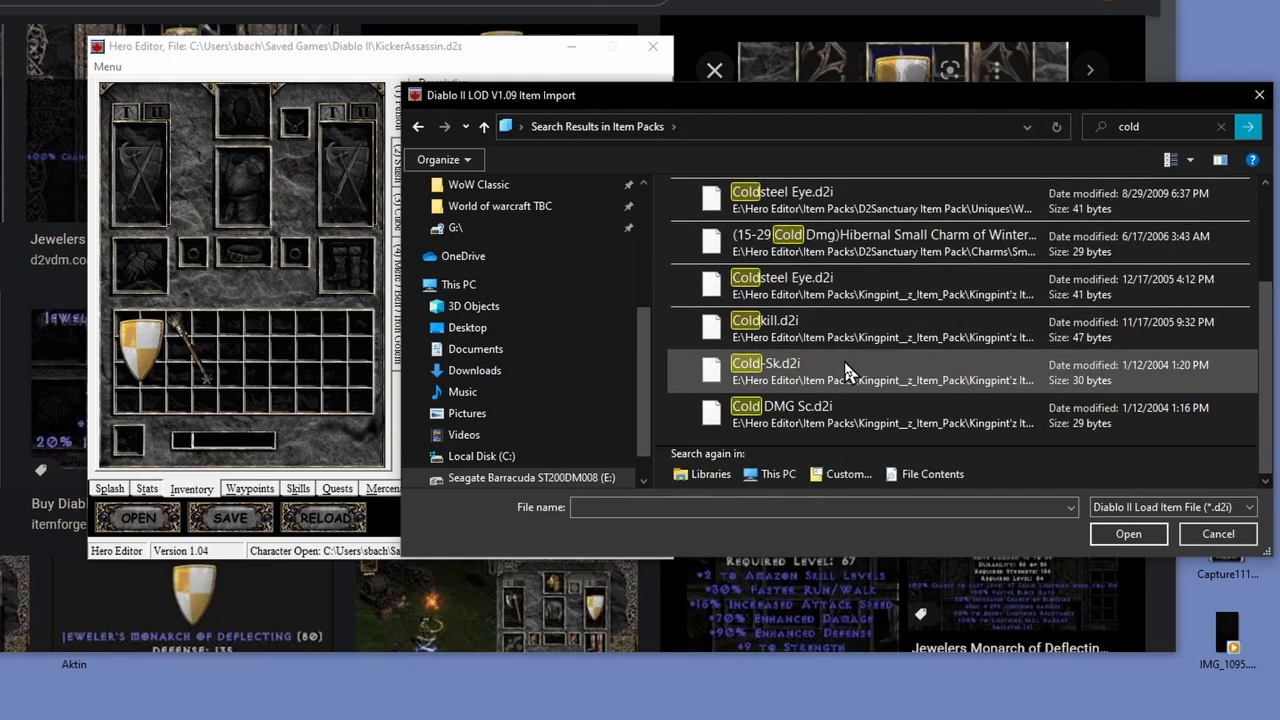
{"action": "mouse_move", "coordinate": [800, 413]}
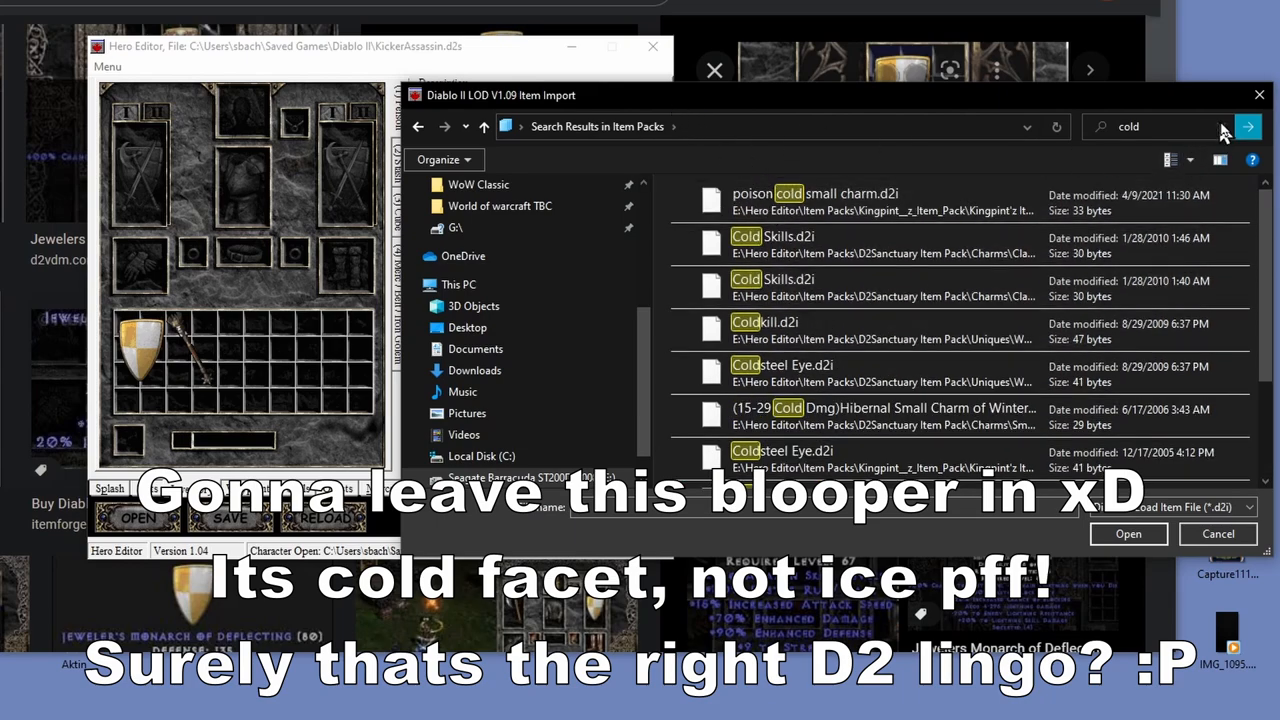
{"action": "left_click", "coordinate": [1152, 126]}
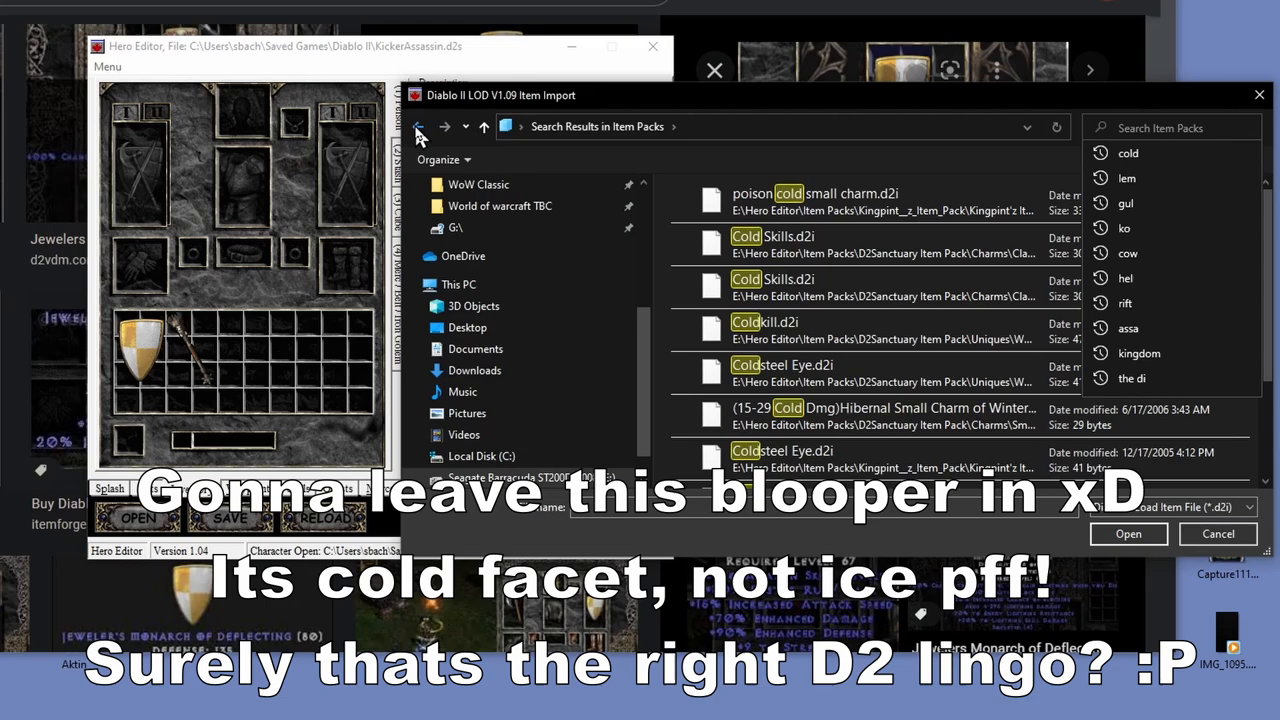
{"action": "left_click", "coordinate": [418, 126]}
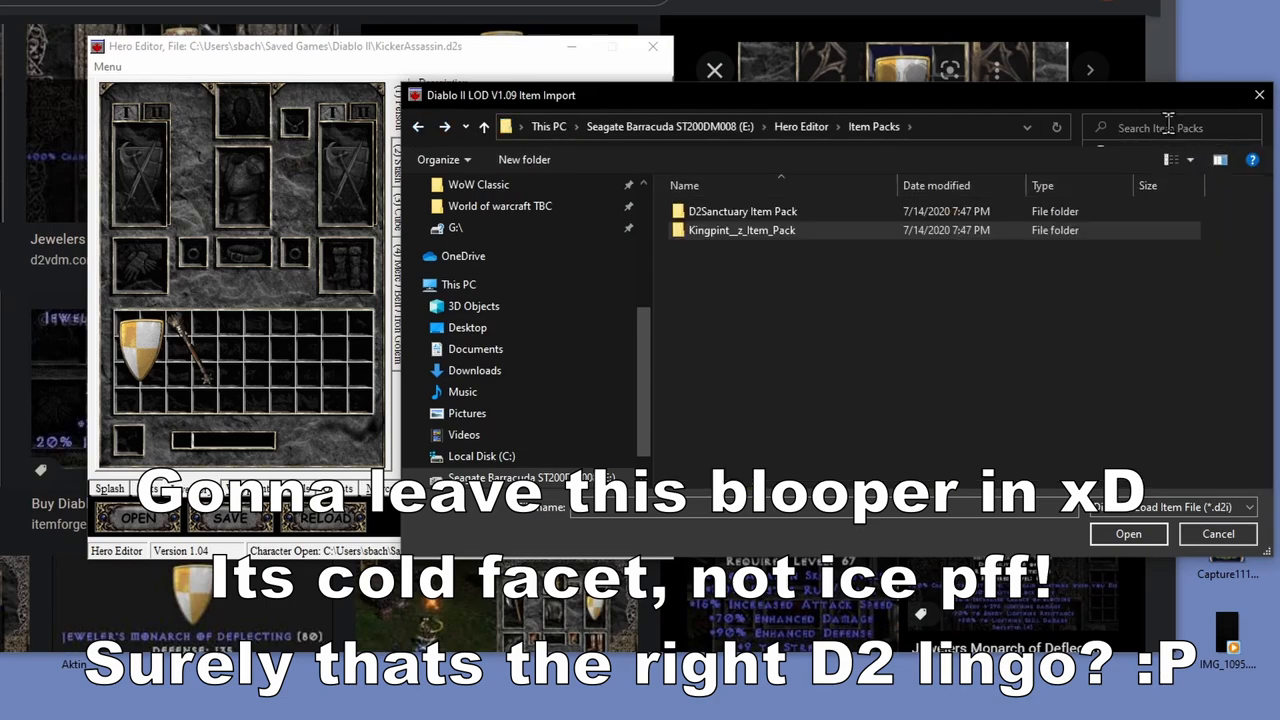
{"action": "type", "text": "facet"}
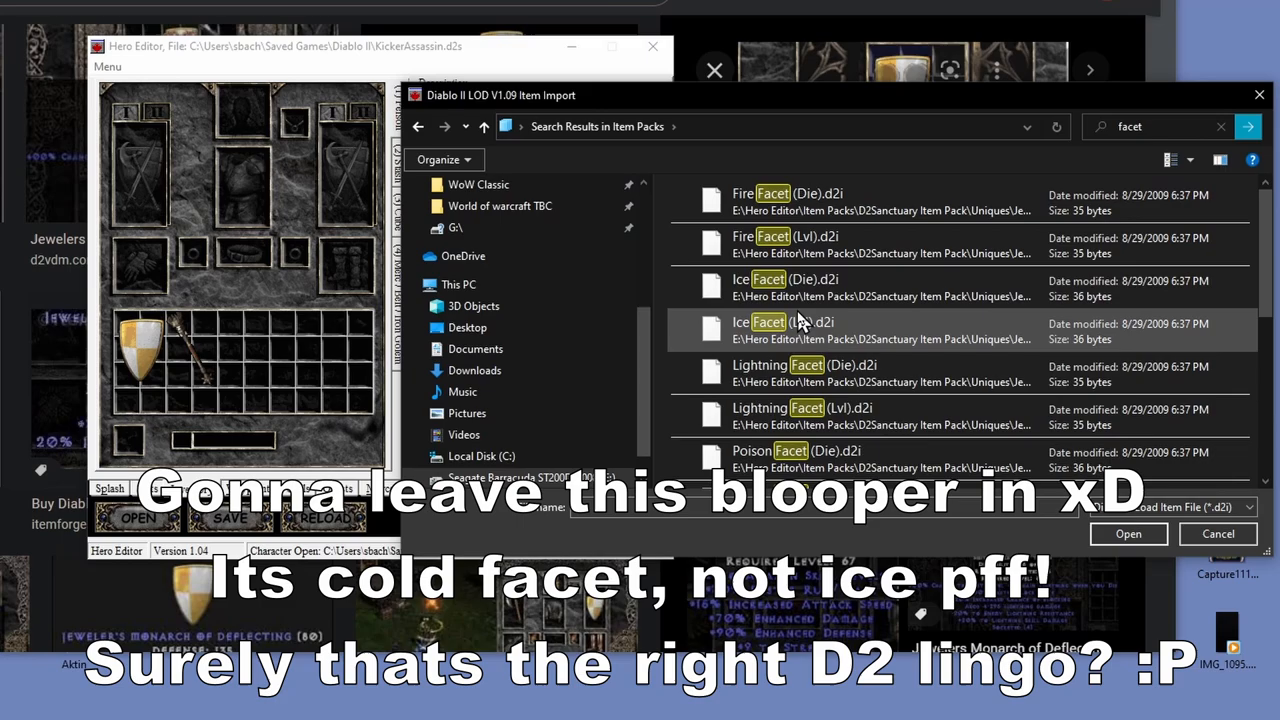
{"action": "left_click", "coordinate": [800, 287]}
{"action": "type", "text": "d"}
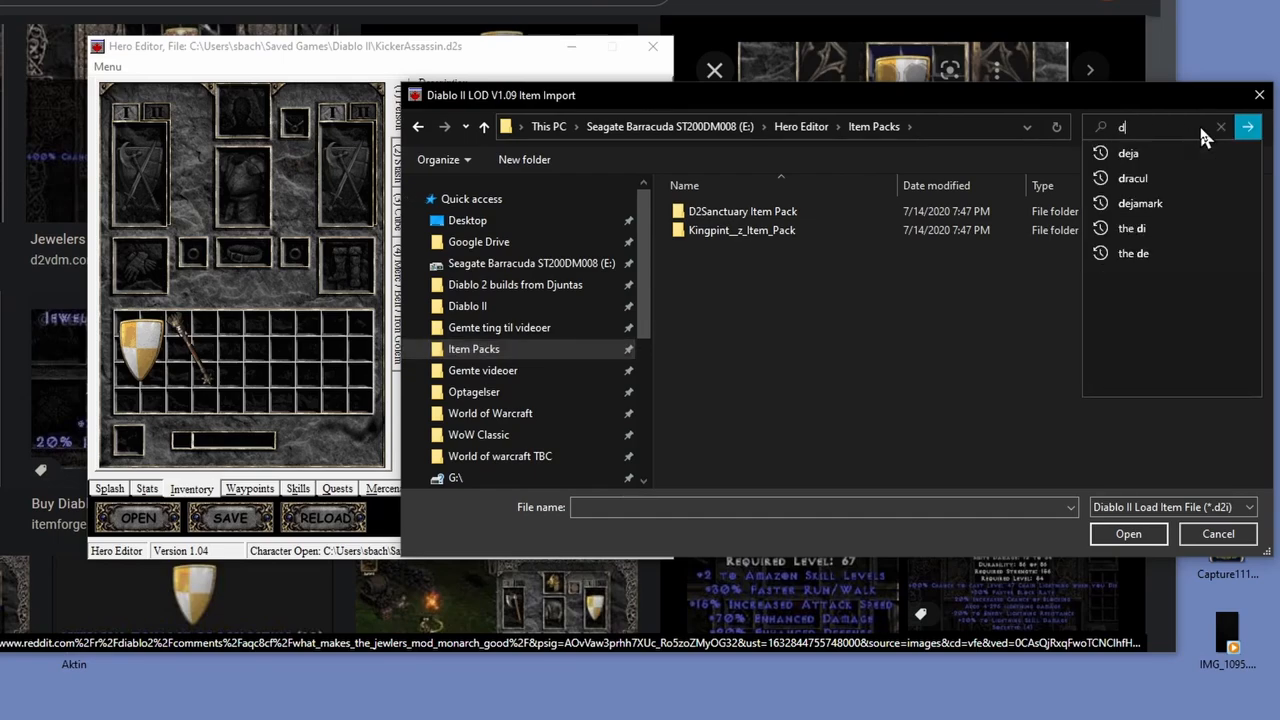
{"action": "type", "text": "racul"}
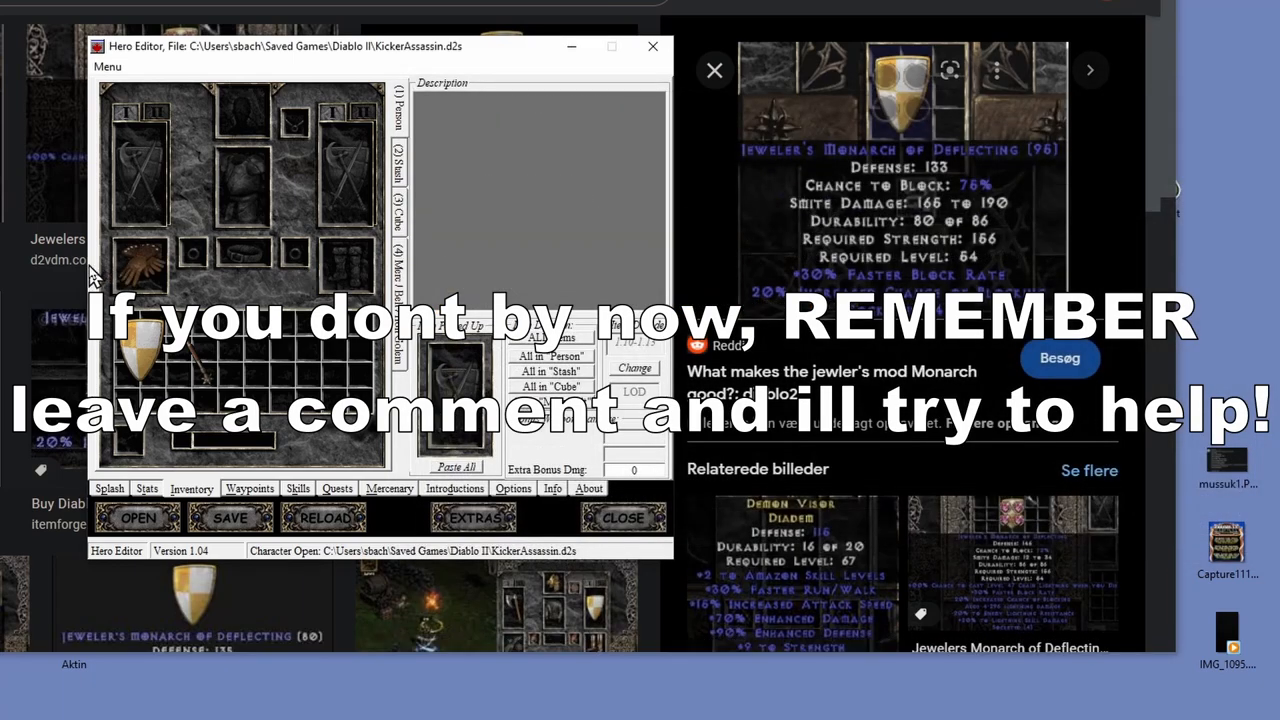
{"action": "mouse_move", "coordinate": [140, 265]}
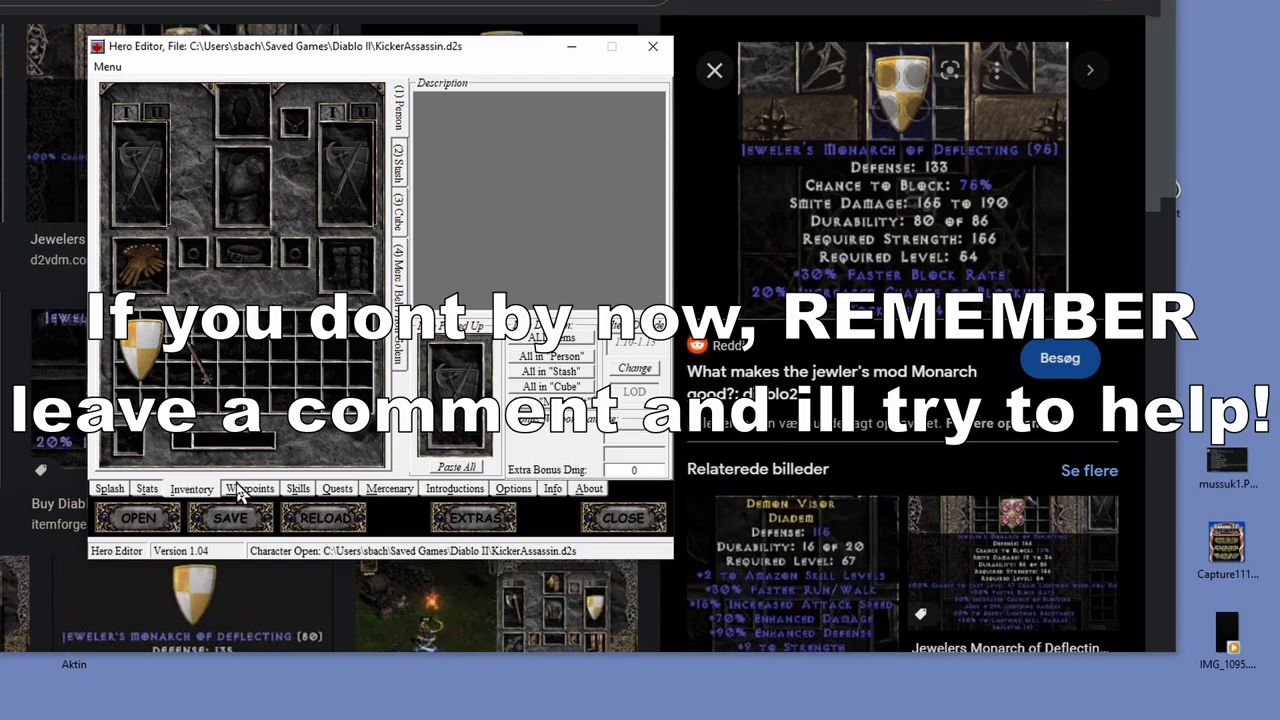
{"action": "mouse_move", "coordinate": [265, 295]}
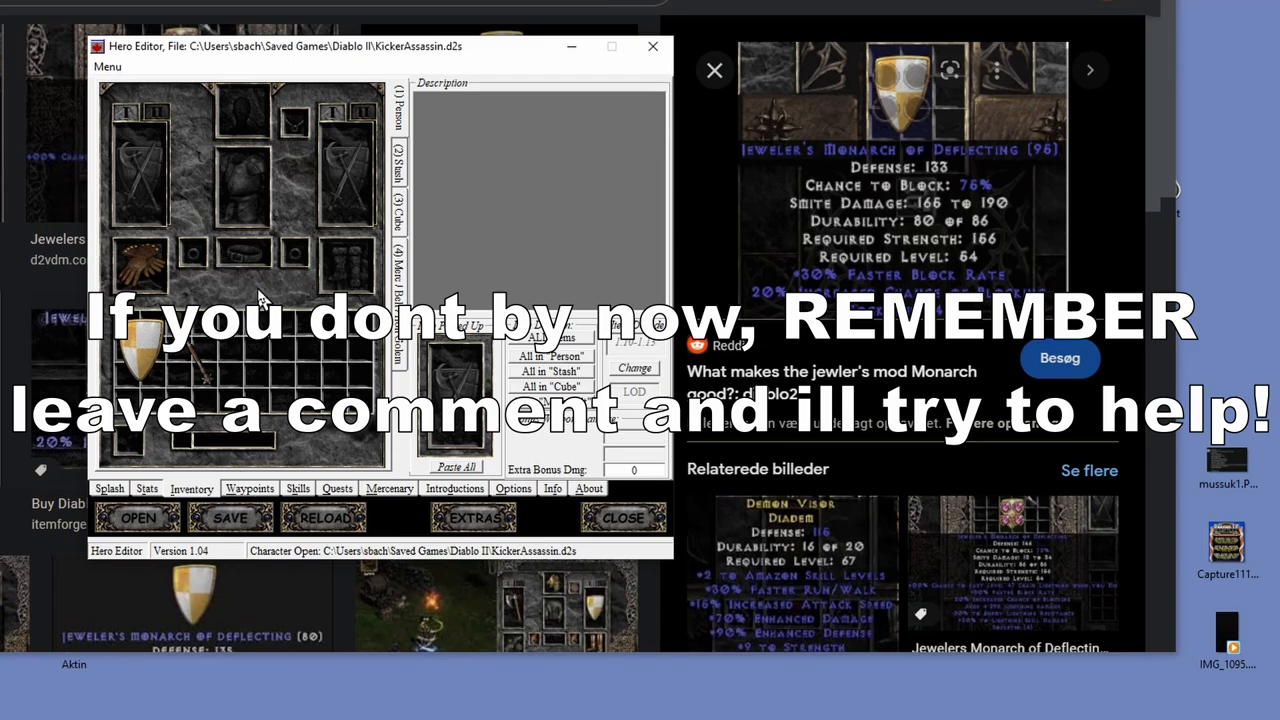
{"action": "mouse_move", "coordinate": [265, 515]}
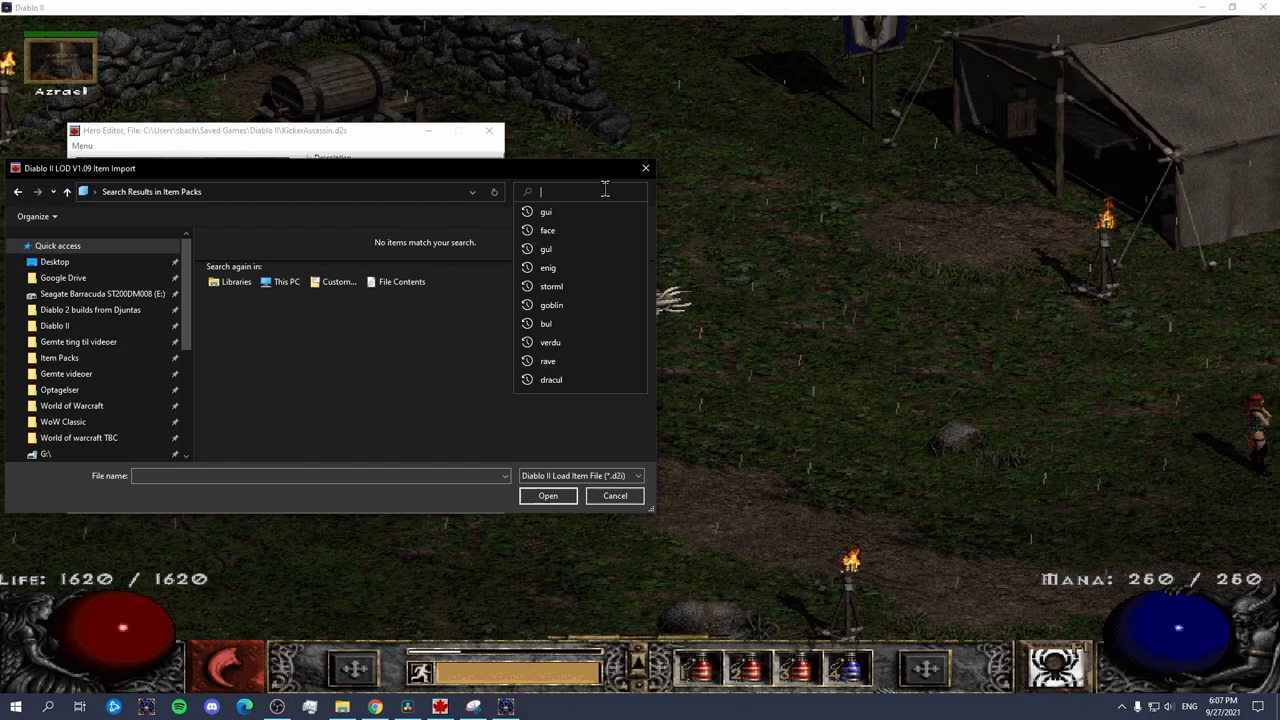
Search the Item Packs for 'orp' and open the Orphan's Call item folder
{"action": "type", "text": "o"}
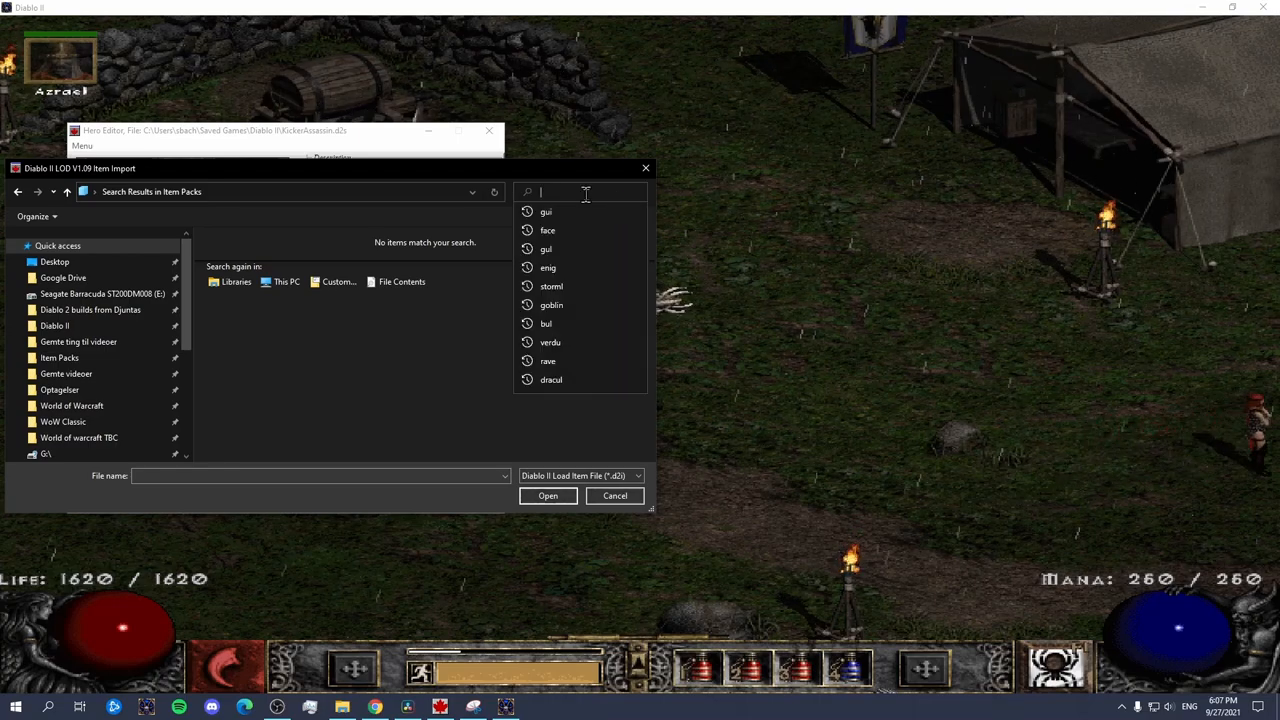
{"action": "type", "text": "orph"}
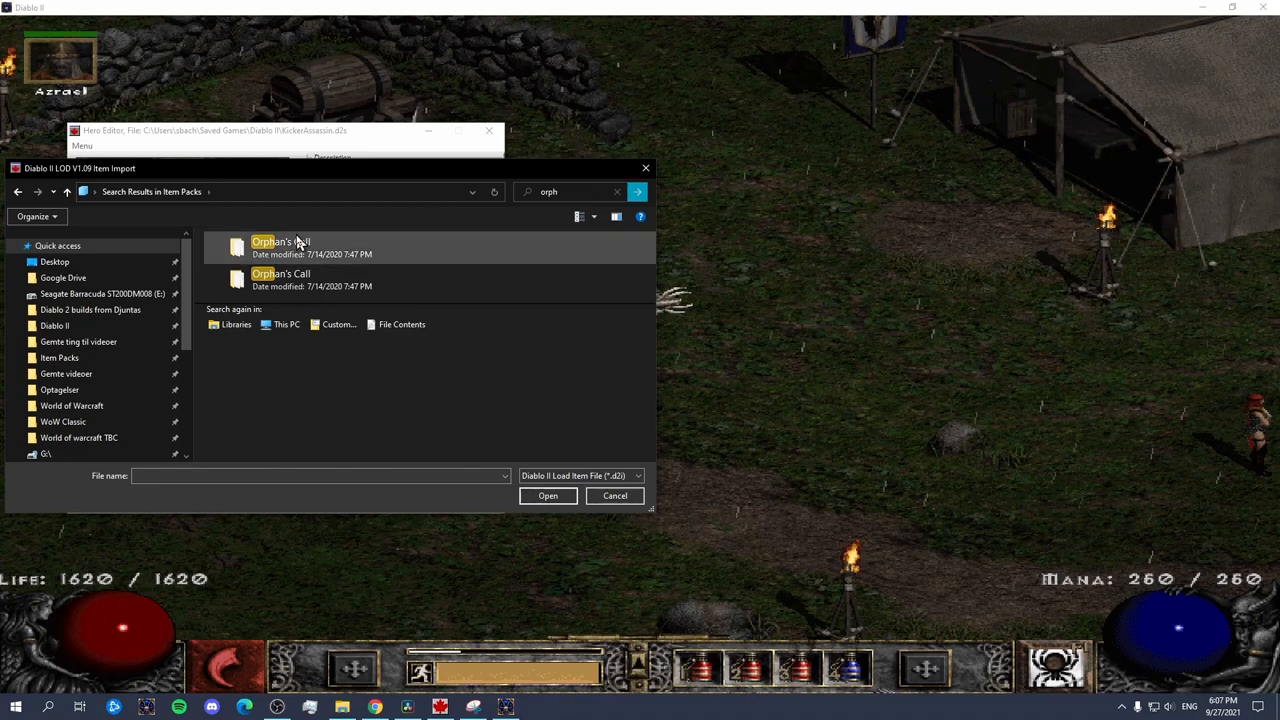
{"action": "double_click", "coordinate": [280, 247]}
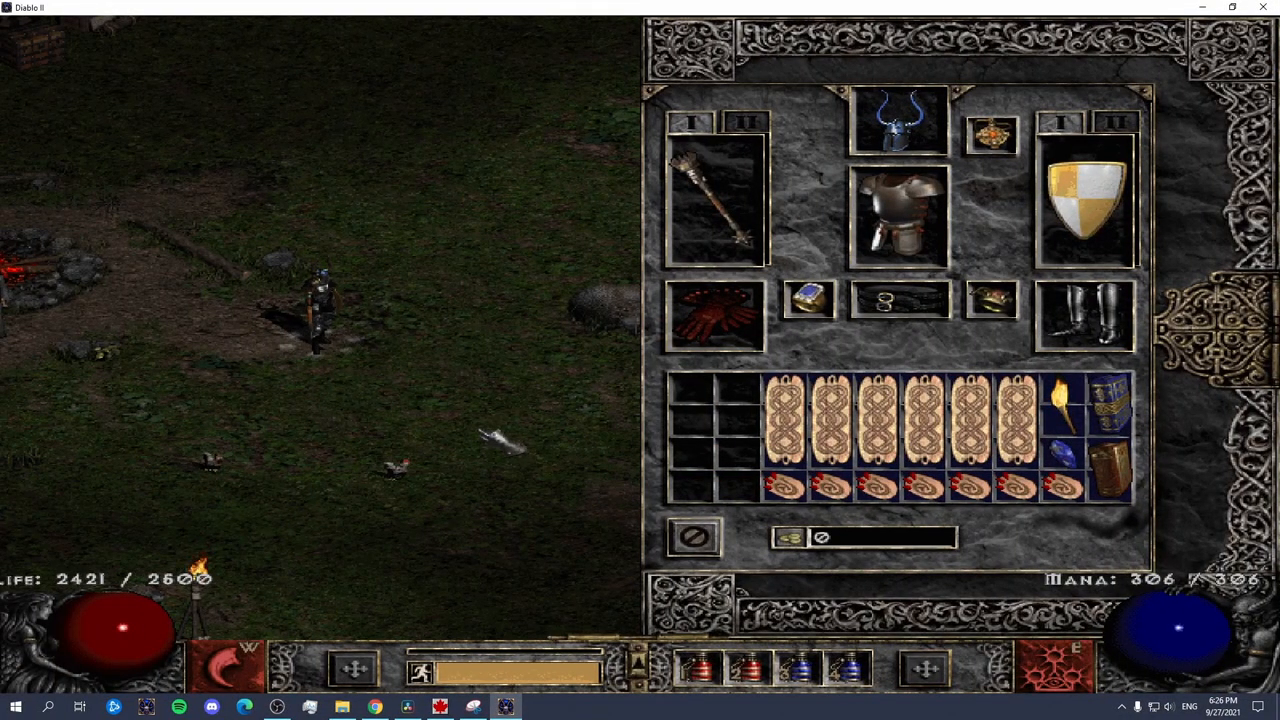
{"action": "mouse_move", "coordinate": [1085, 315]}
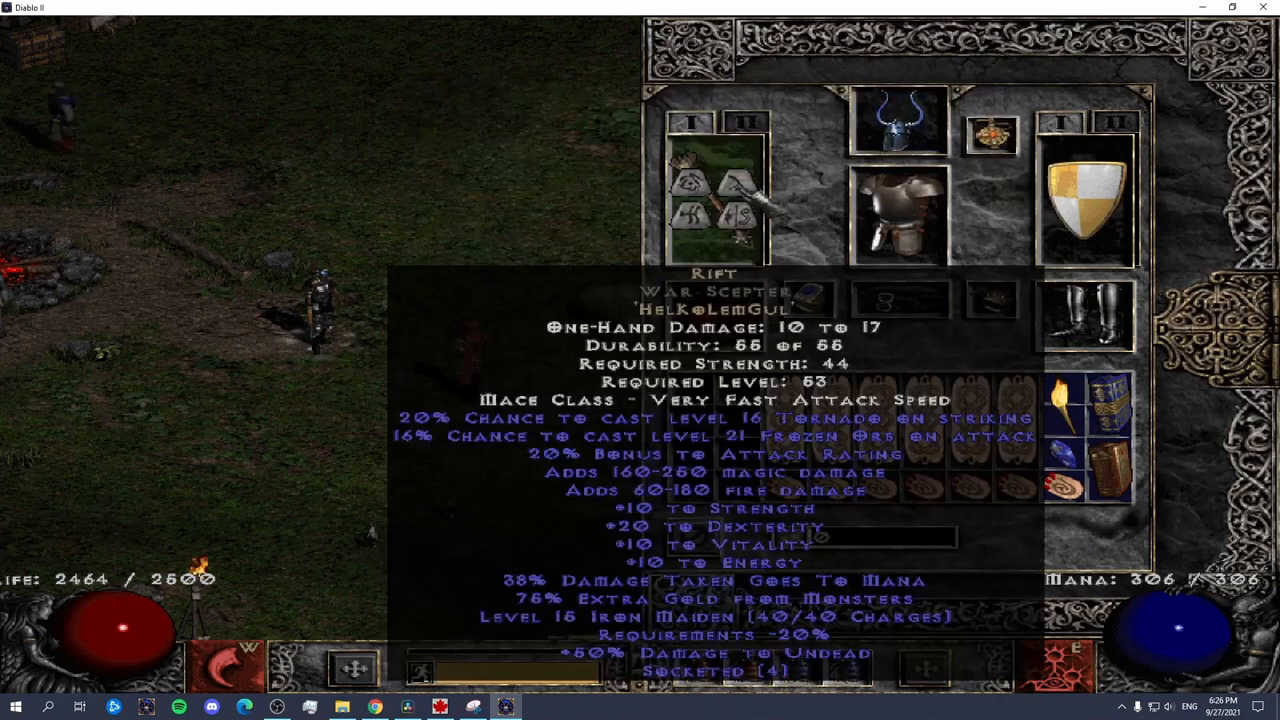
Read the imported weapon and charm tooltips, then save, exit and reach the Saved Games folder
{"action": "key", "text": "i"}
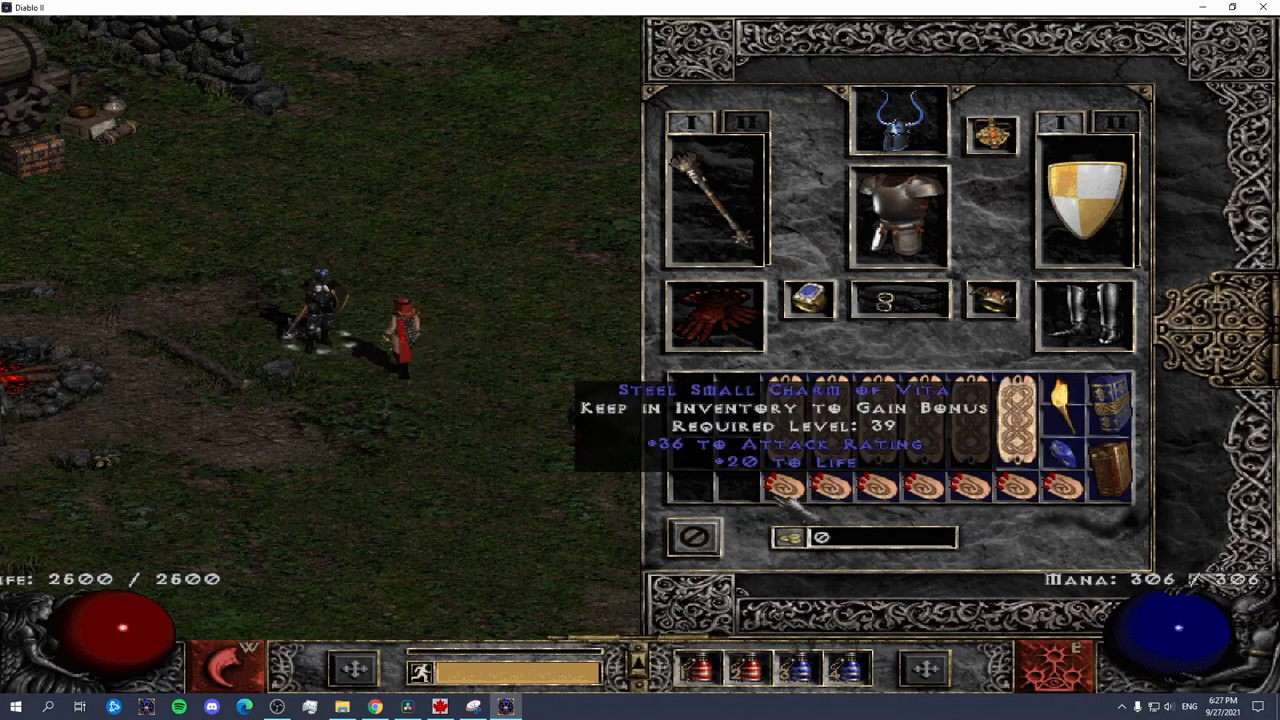
{"action": "key", "text": "i"}
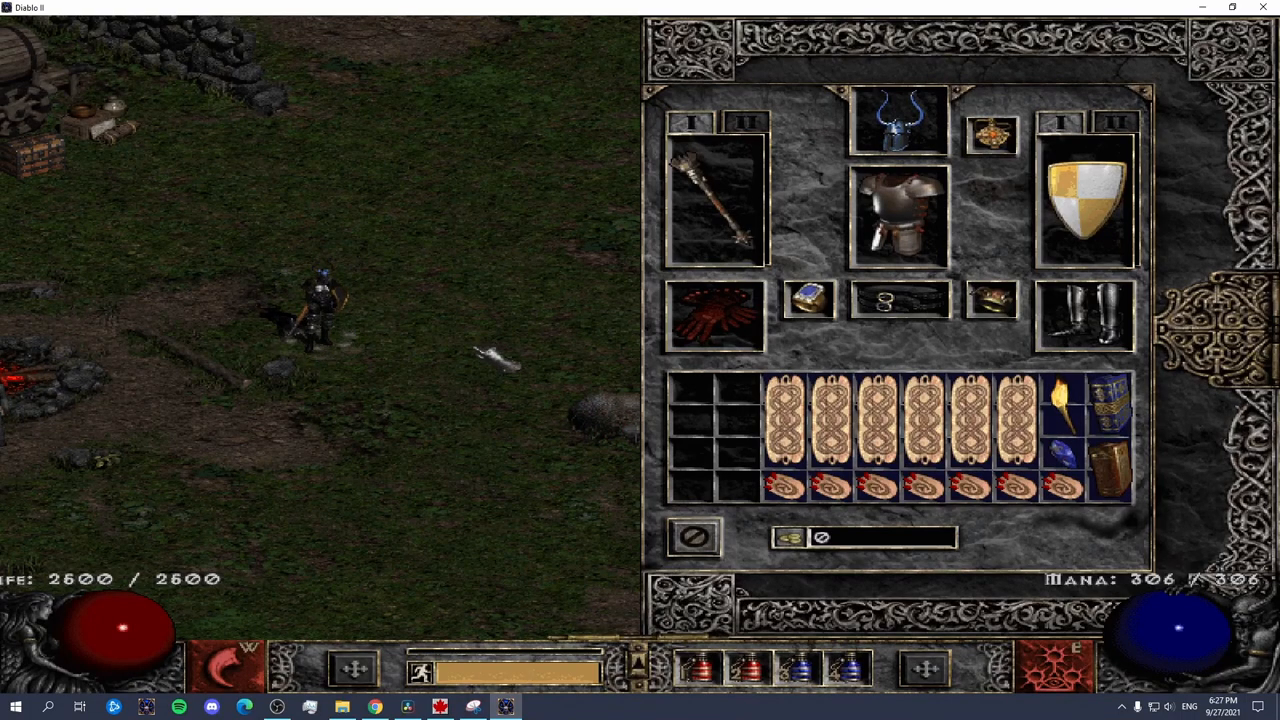
{"action": "key", "text": "i"}
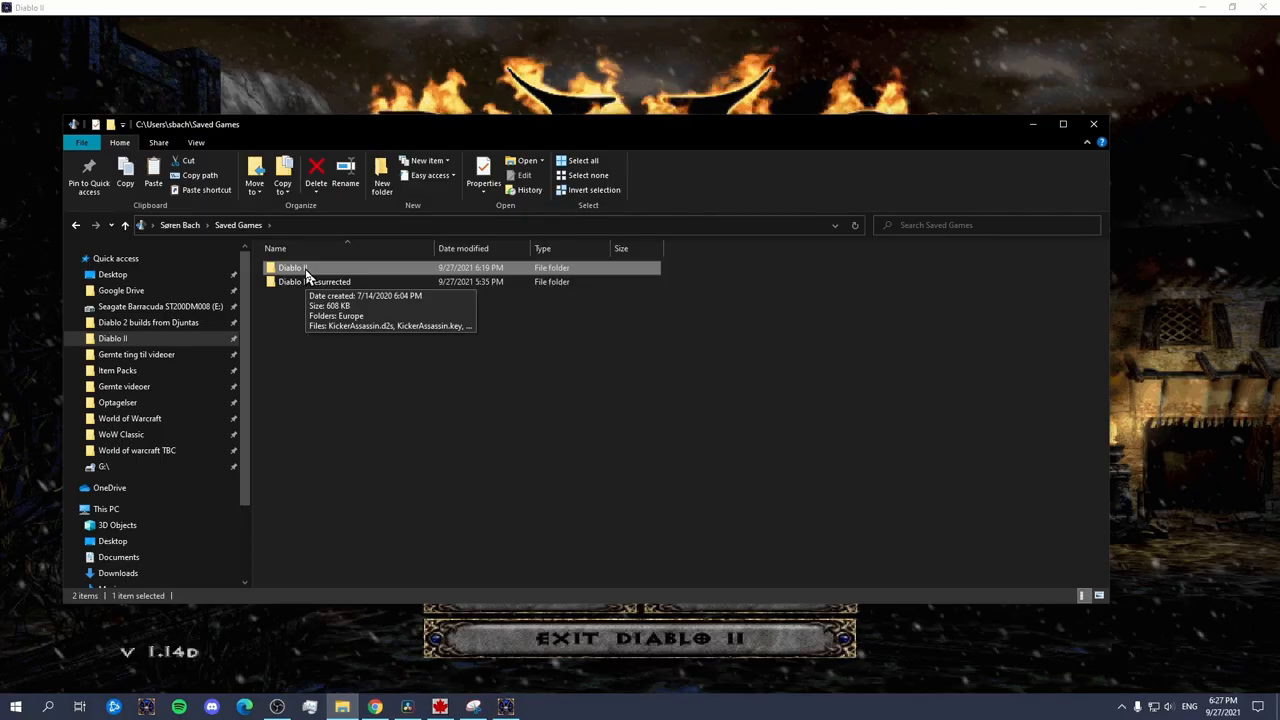
Copy the KickerAssassin save files from Saved Games\Diablo II into the Diablo II Resurrected folder
{"action": "double_click", "coordinate": [293, 267]}
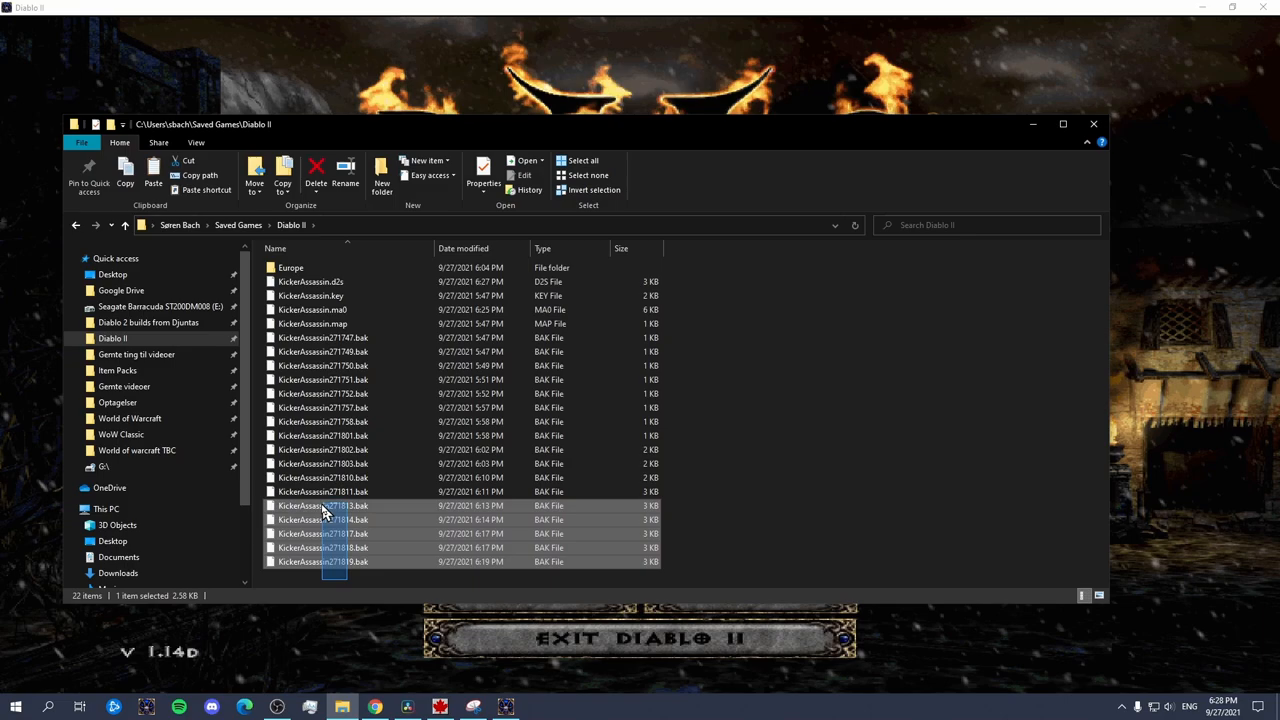
{"action": "right_click", "coordinate": [322, 290]}
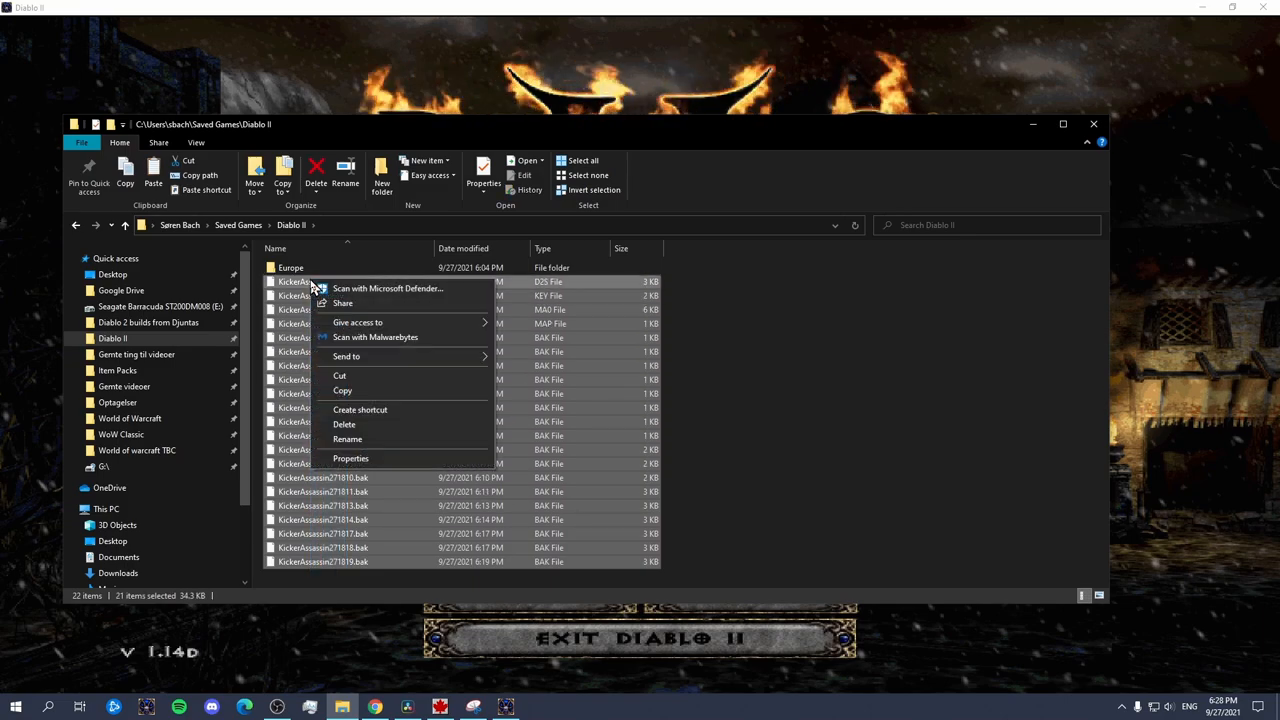
{"action": "left_click", "coordinate": [290, 243]}
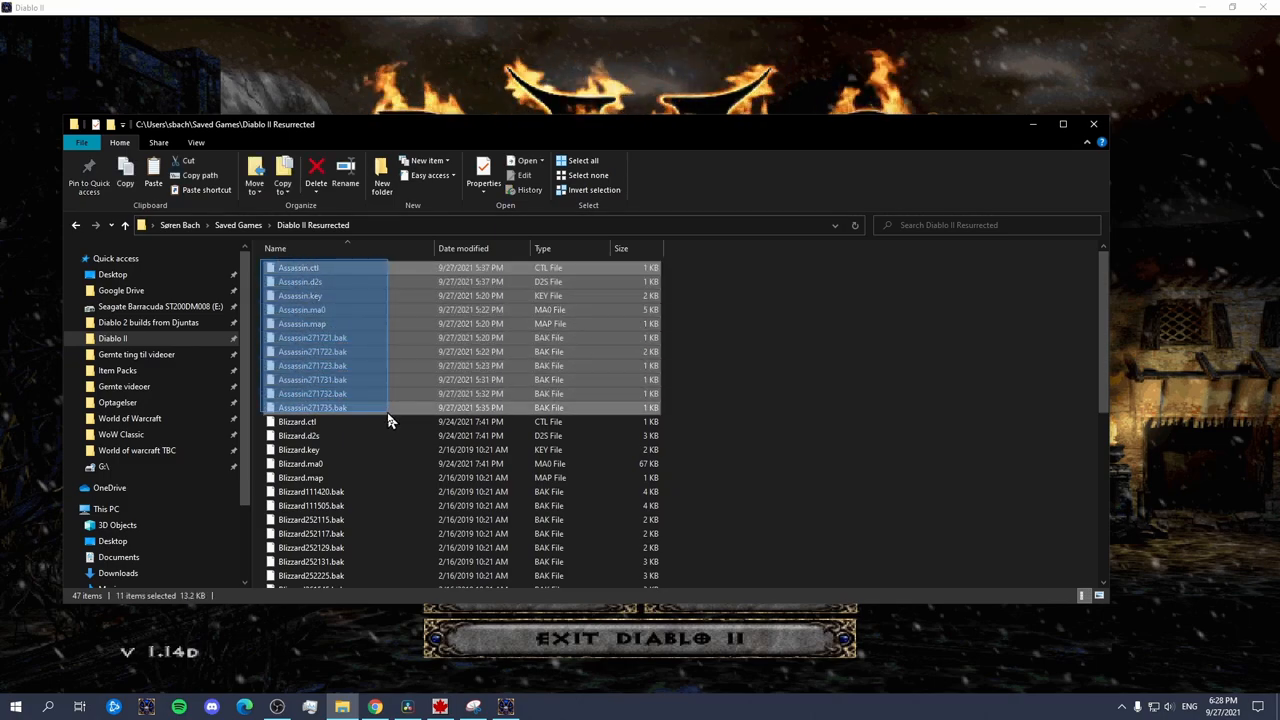
{"action": "left_click", "coordinate": [690, 425]}
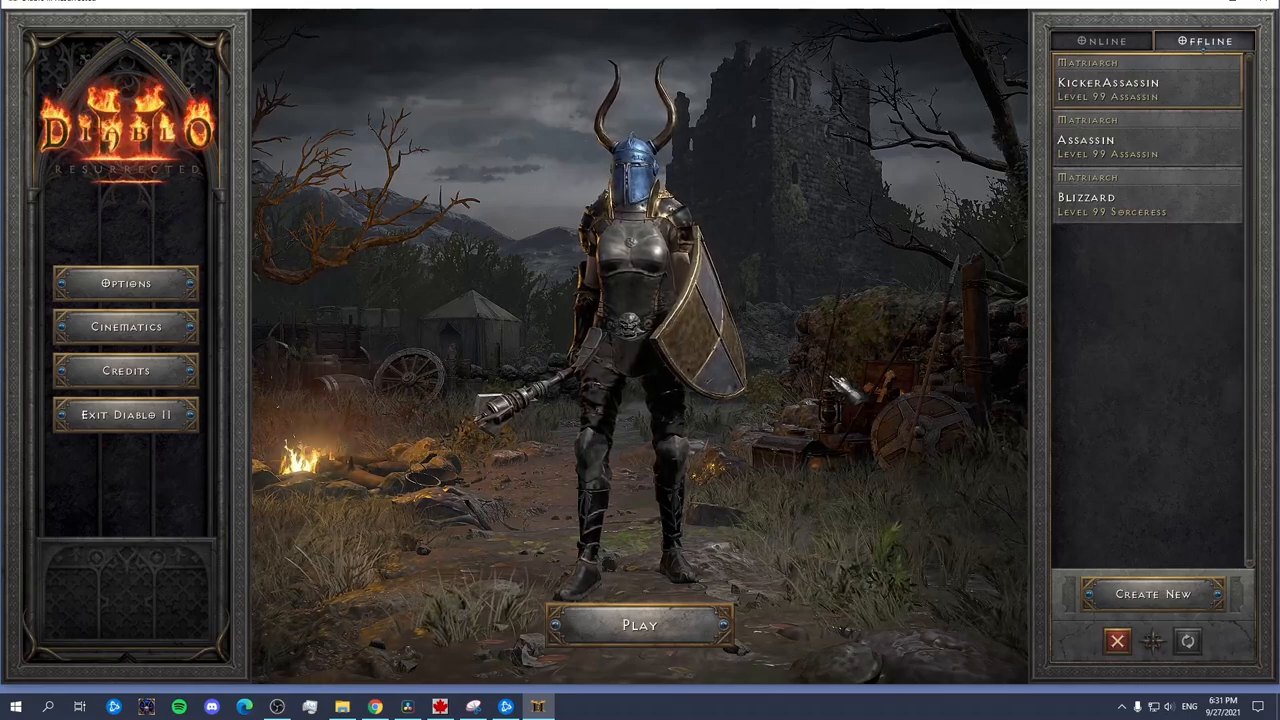
Play KickerAssassin offline on Hell difficulty
{"action": "left_click", "coordinate": [639, 624]}
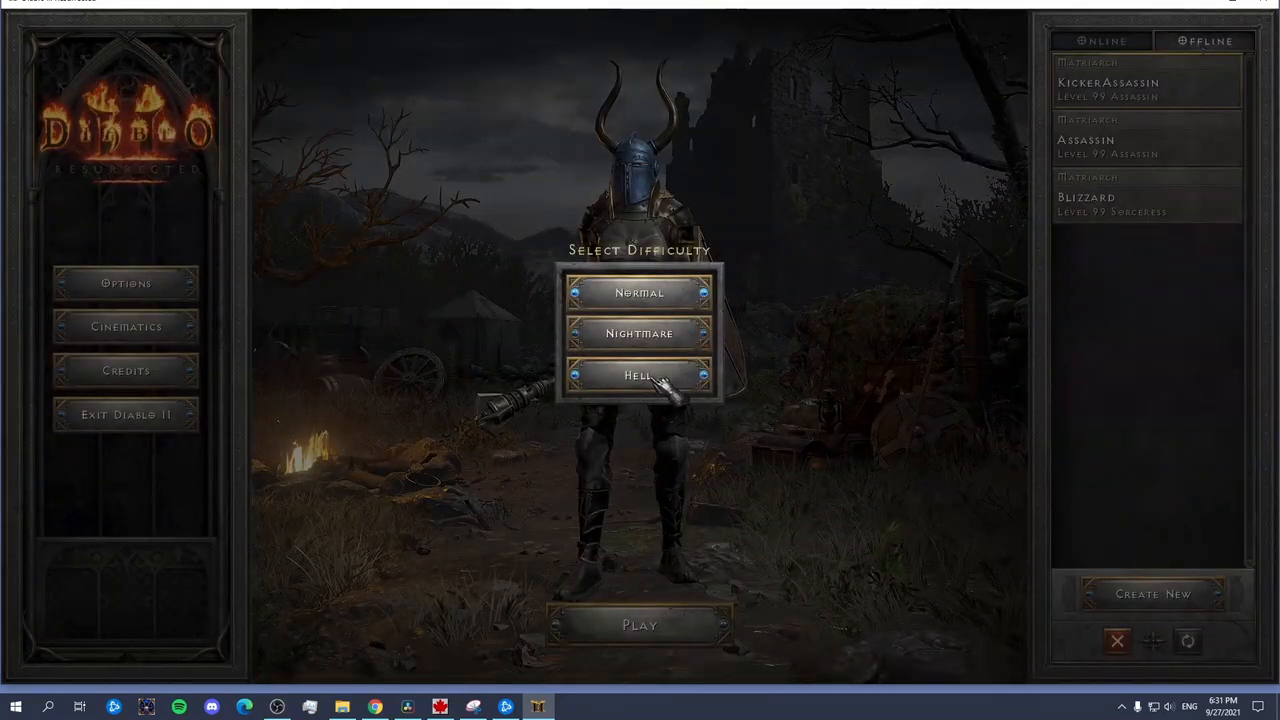
{"action": "left_click", "coordinate": [639, 375]}
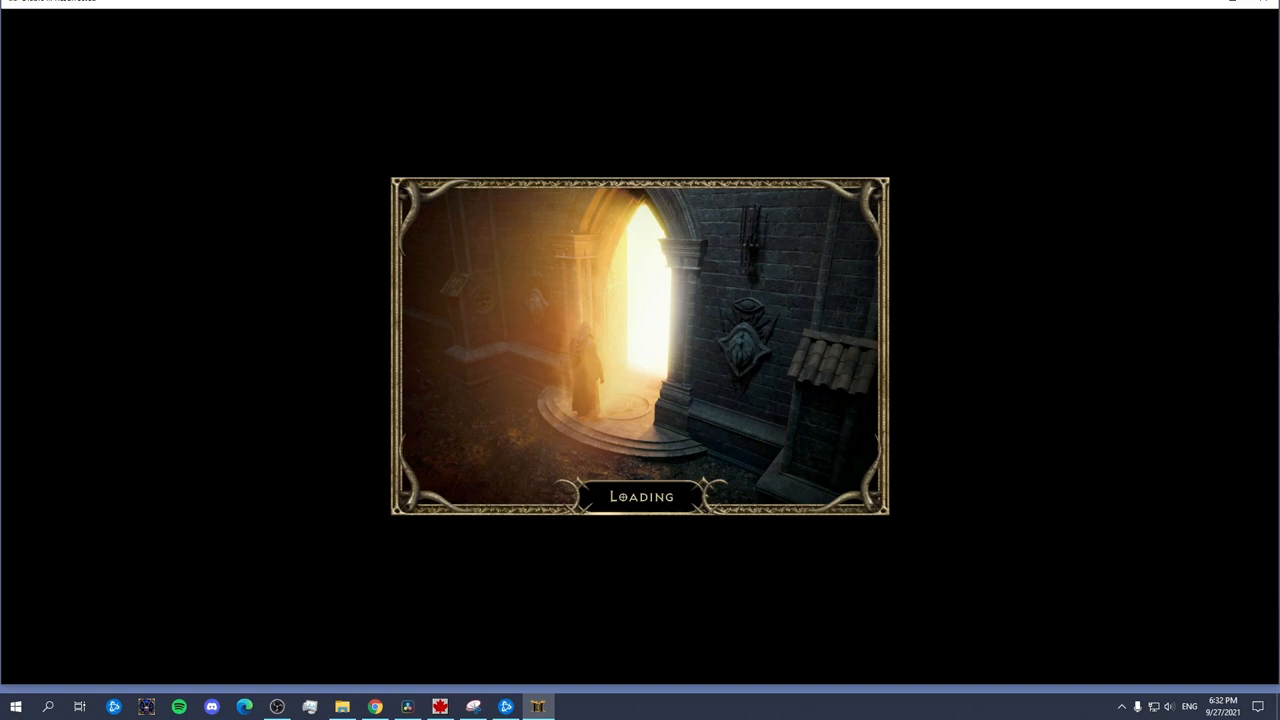
{"action": "mouse_move", "coordinate": [620, 220]}
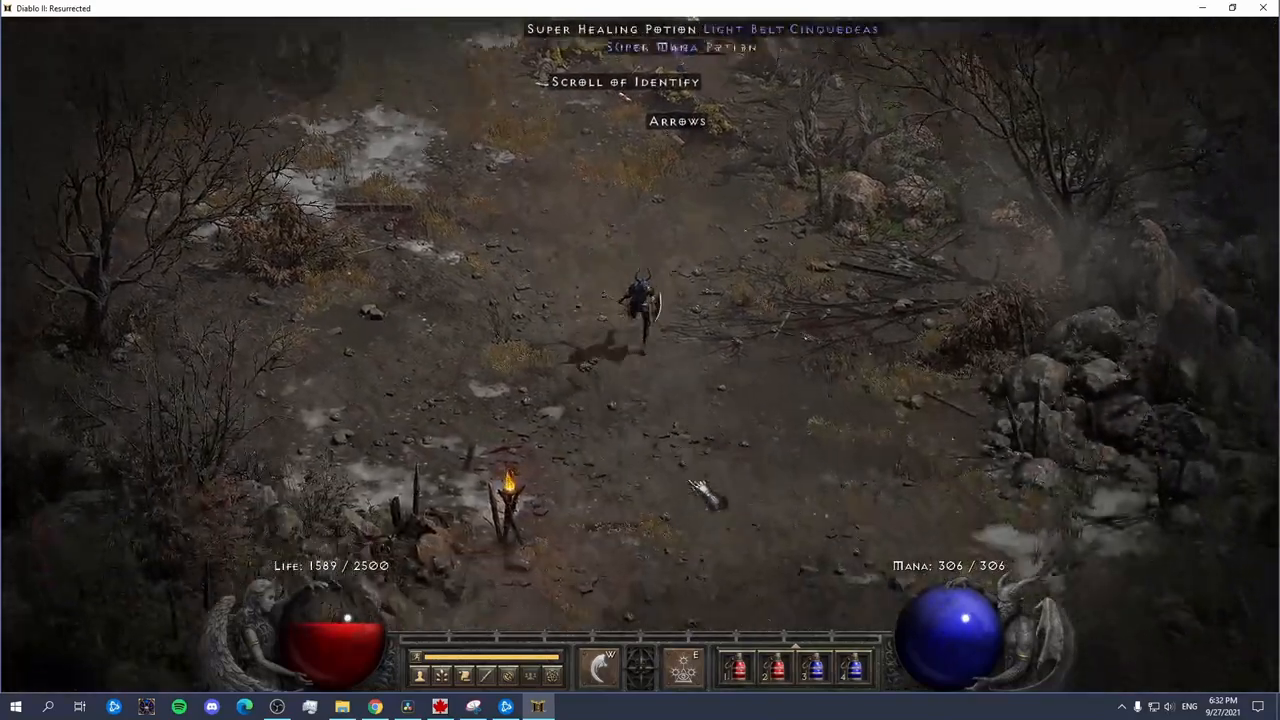
Show KickerAssassin's inventory with the equipped Monarch shield, scepter and charms
{"action": "key", "text": "i"}
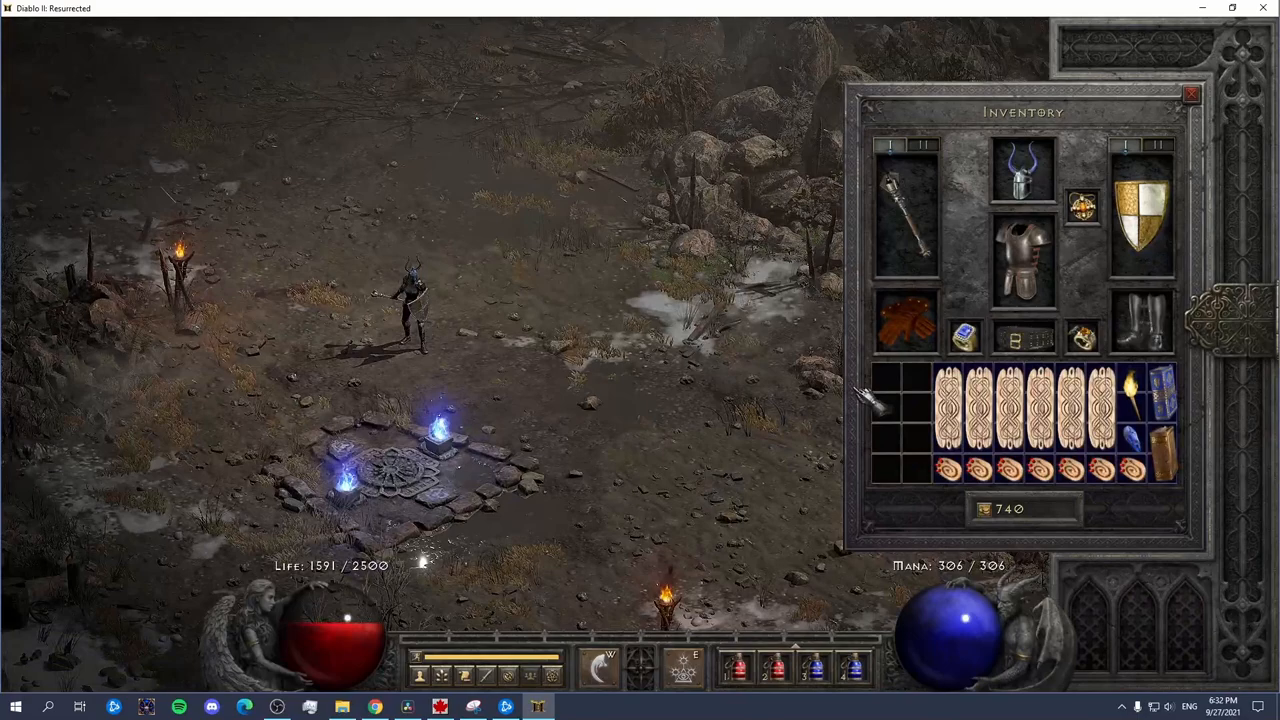